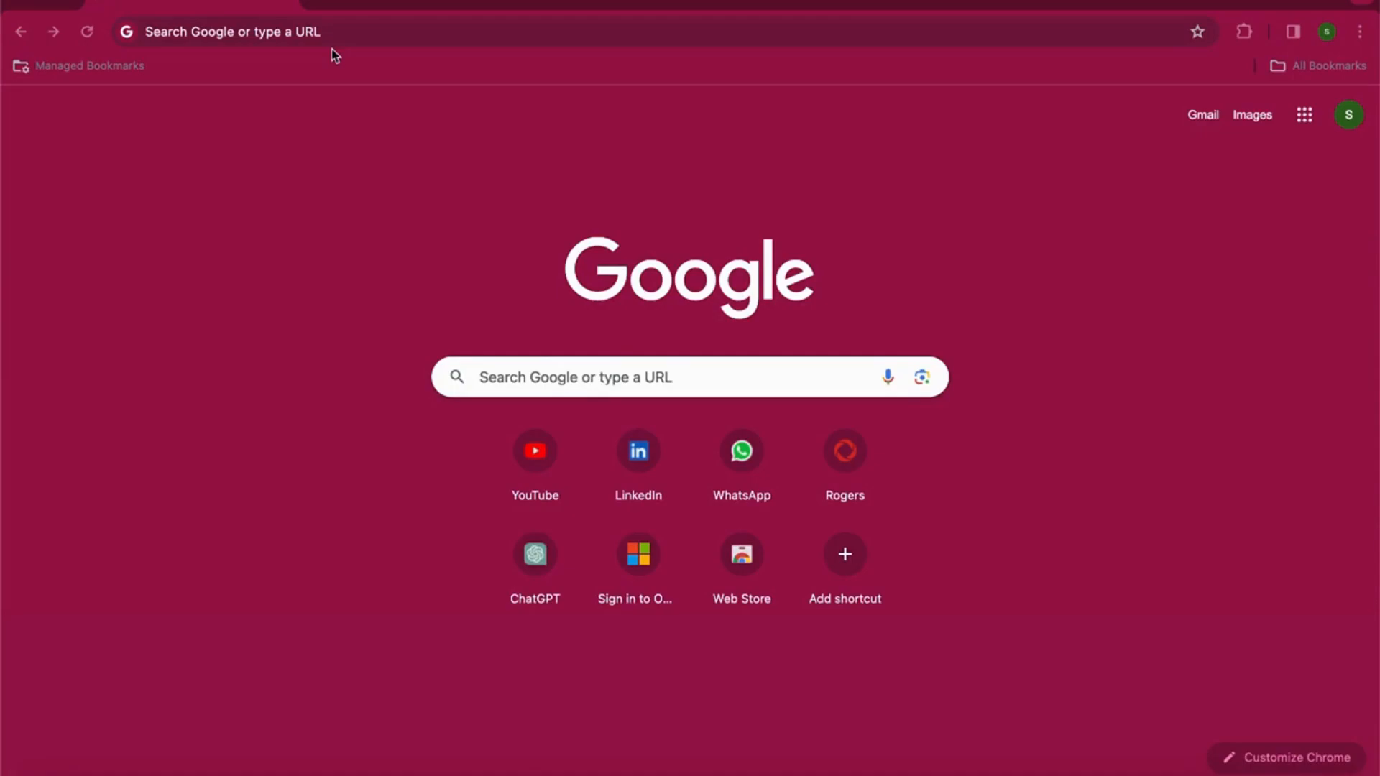
mouse_move(131, 15)
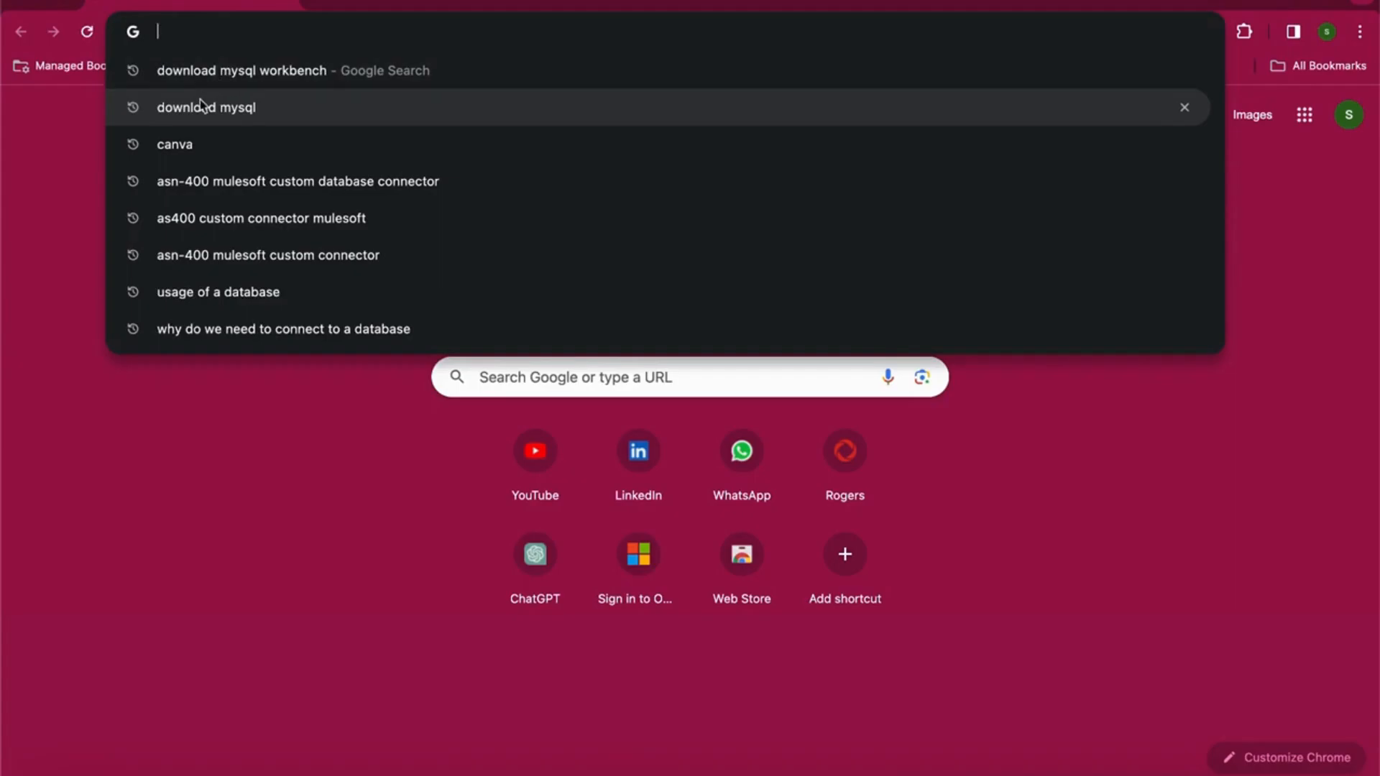
- Go from a 'download mysql' search to the MySQL Community Server 8.3.0 macOS 14 ARM DMG download
left_click(206, 107)
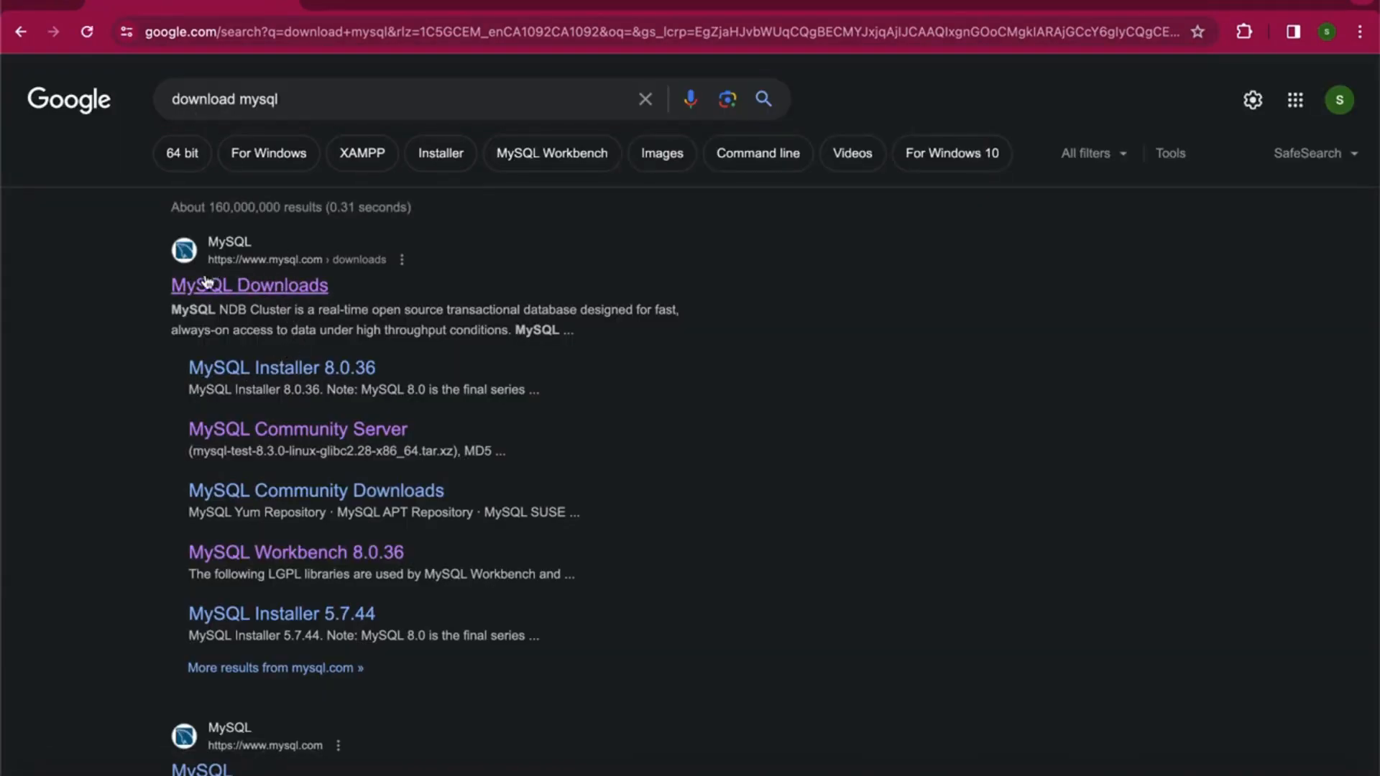
left_click(250, 284)
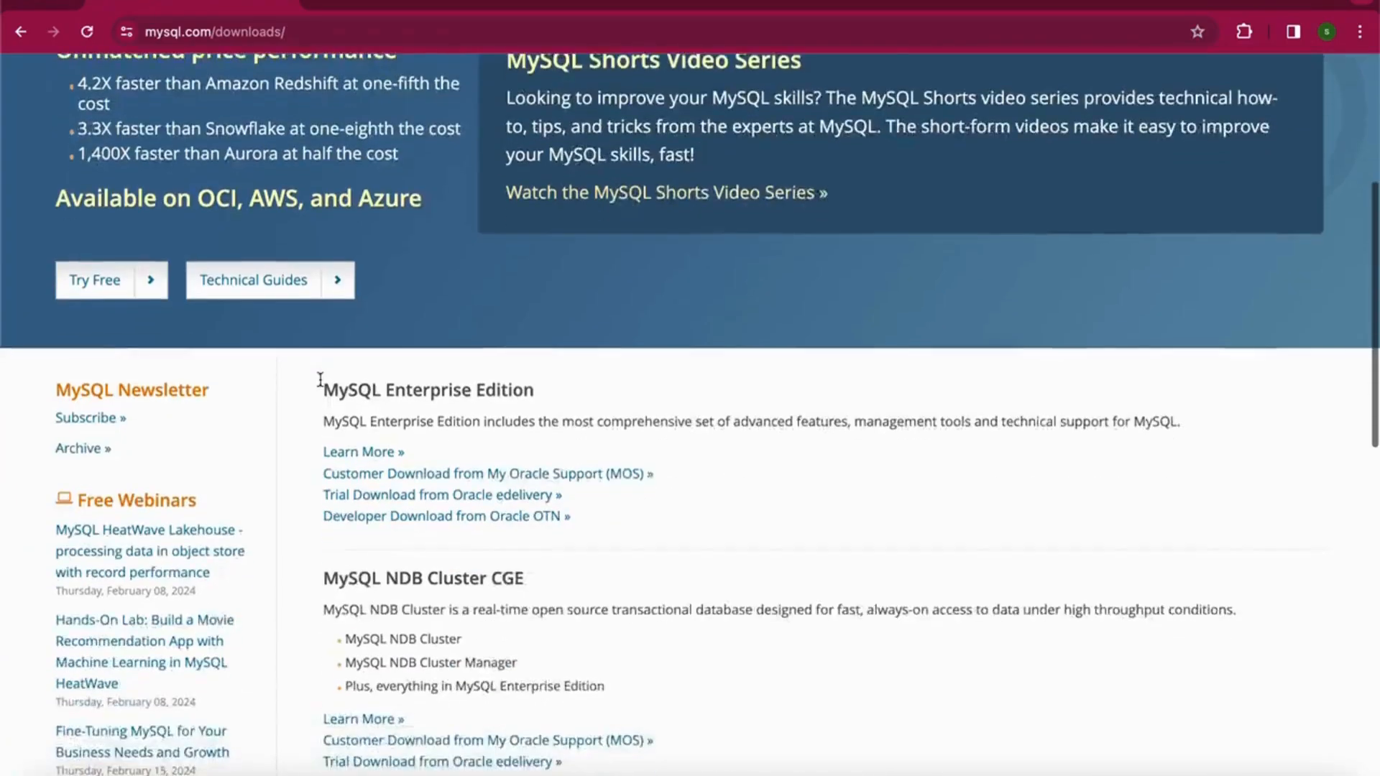
scroll("down", 3)
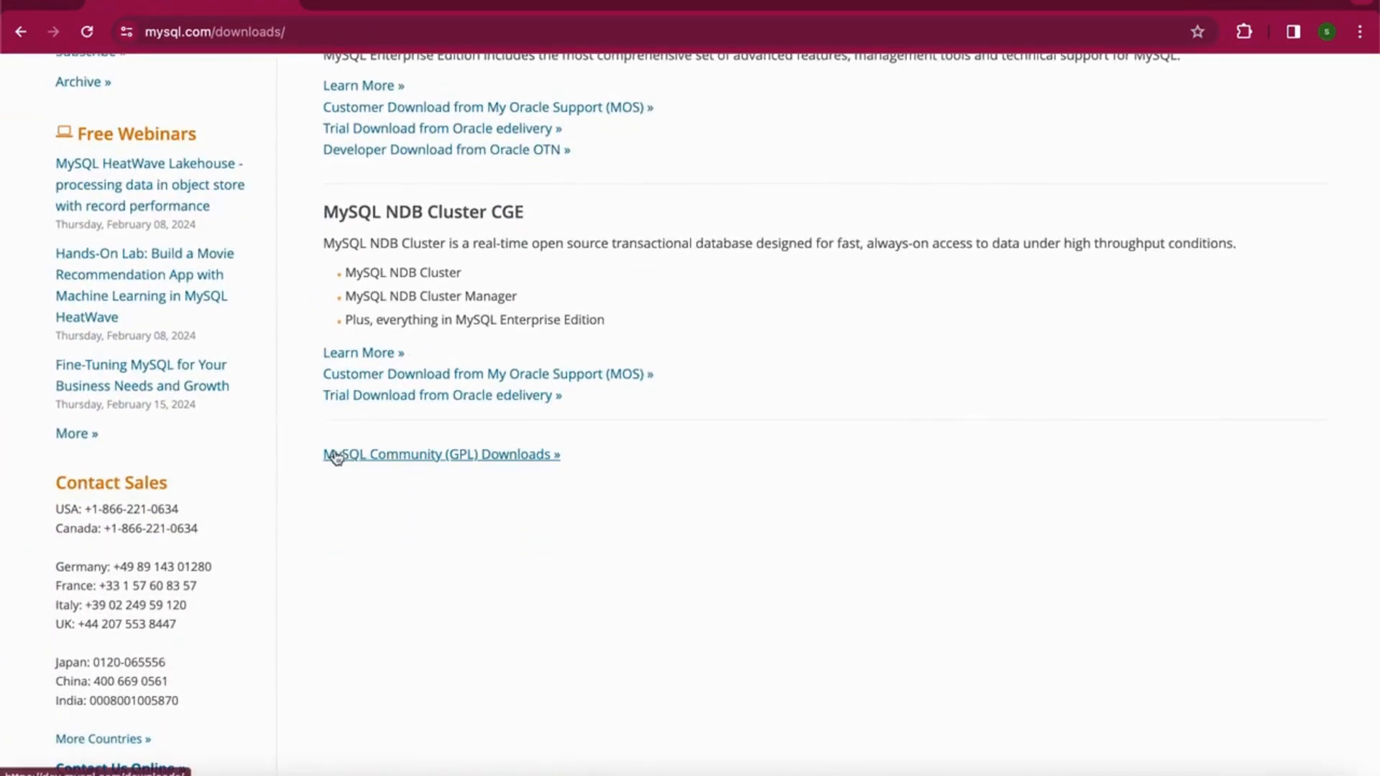
left_click(441, 454)
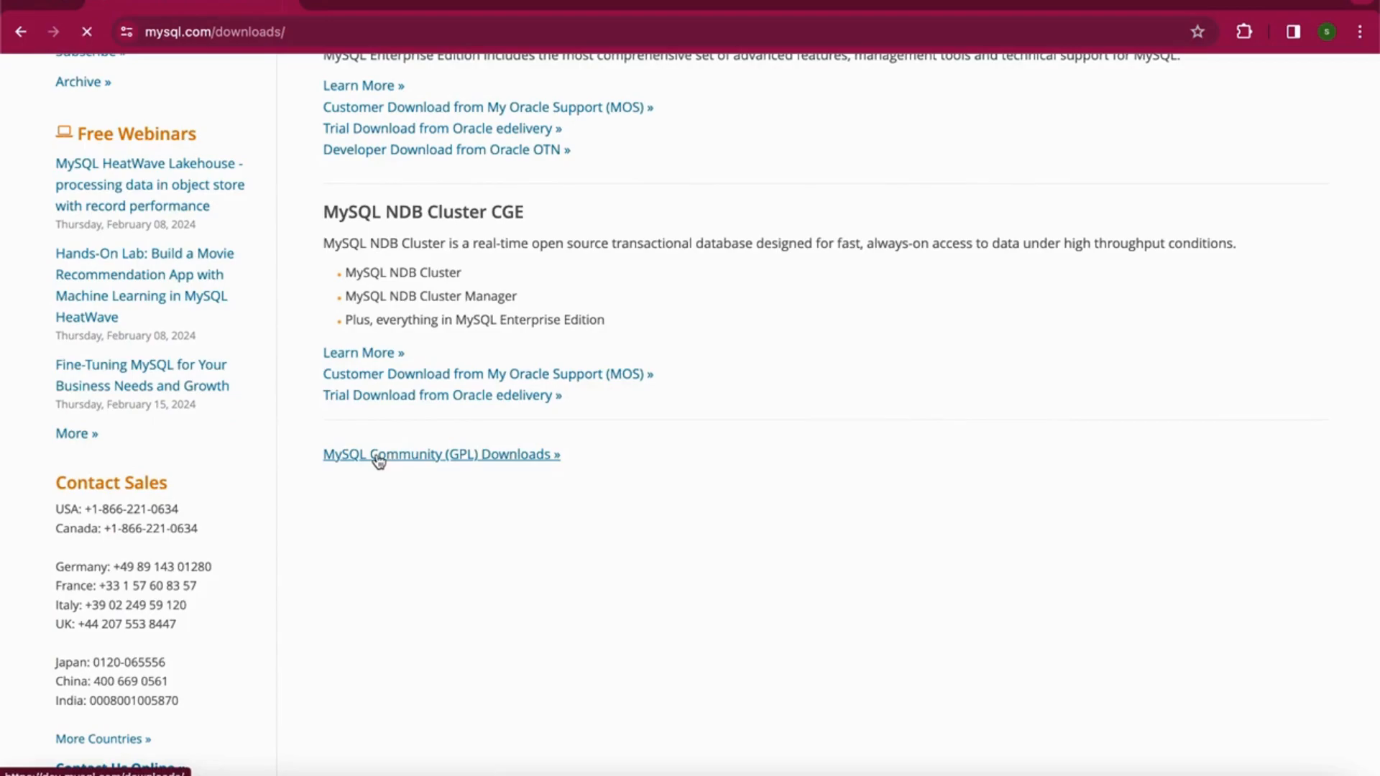
left_click(440, 455)
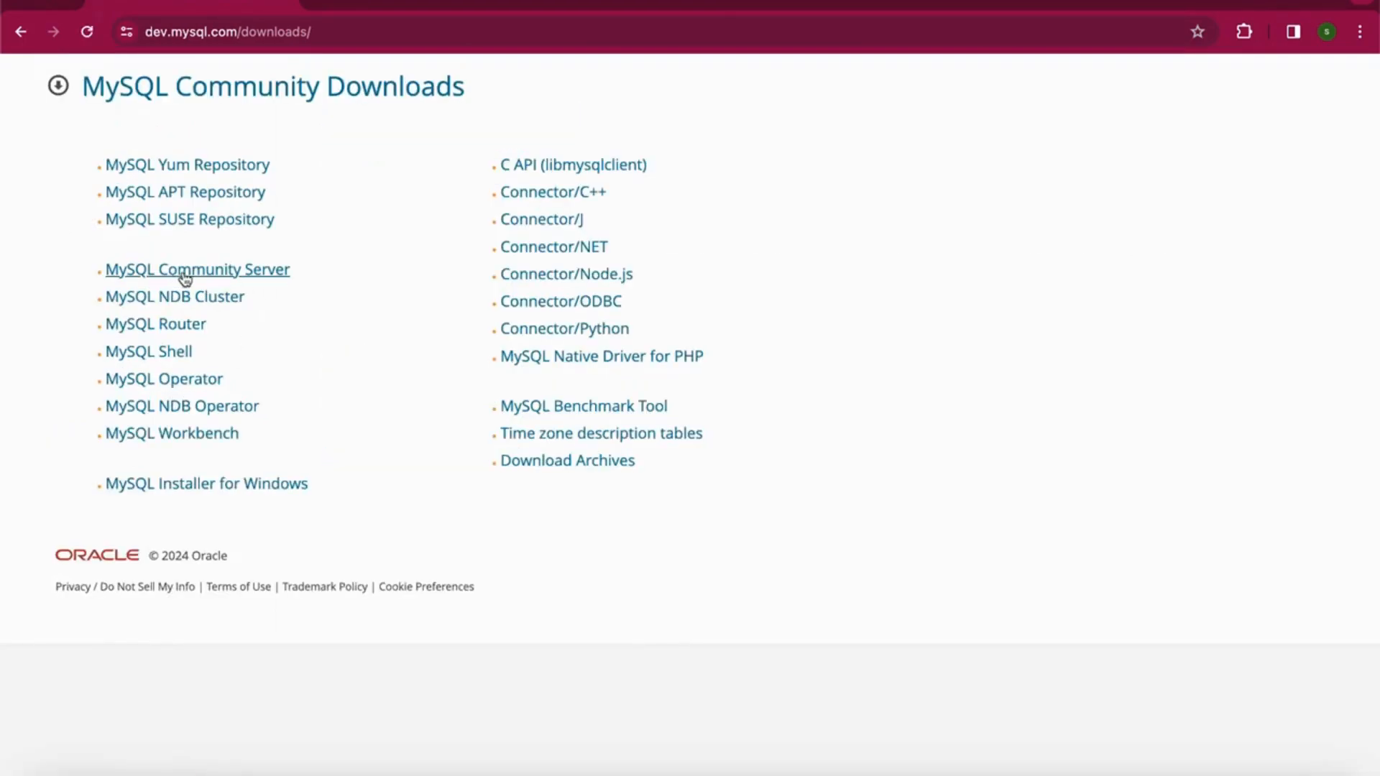
left_click(196, 269)
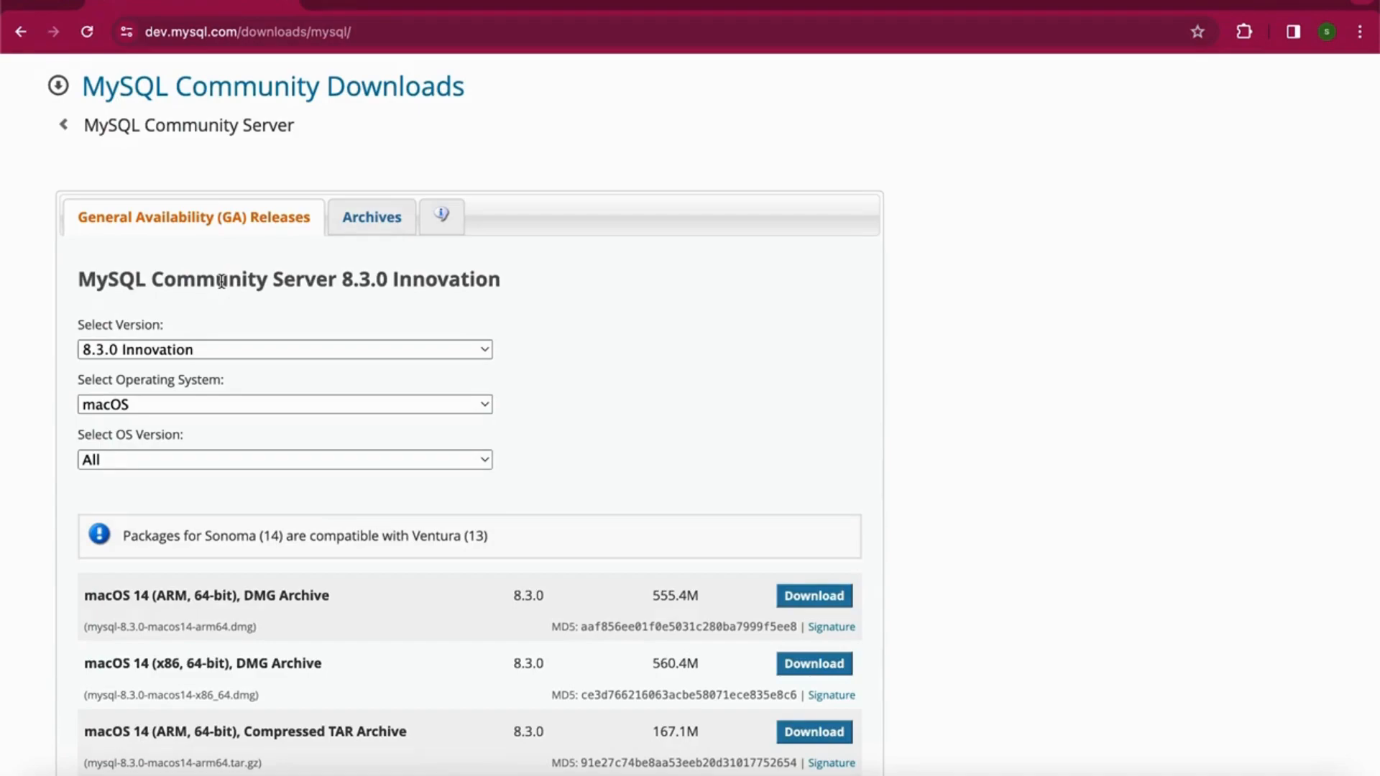
scroll("down", 3)
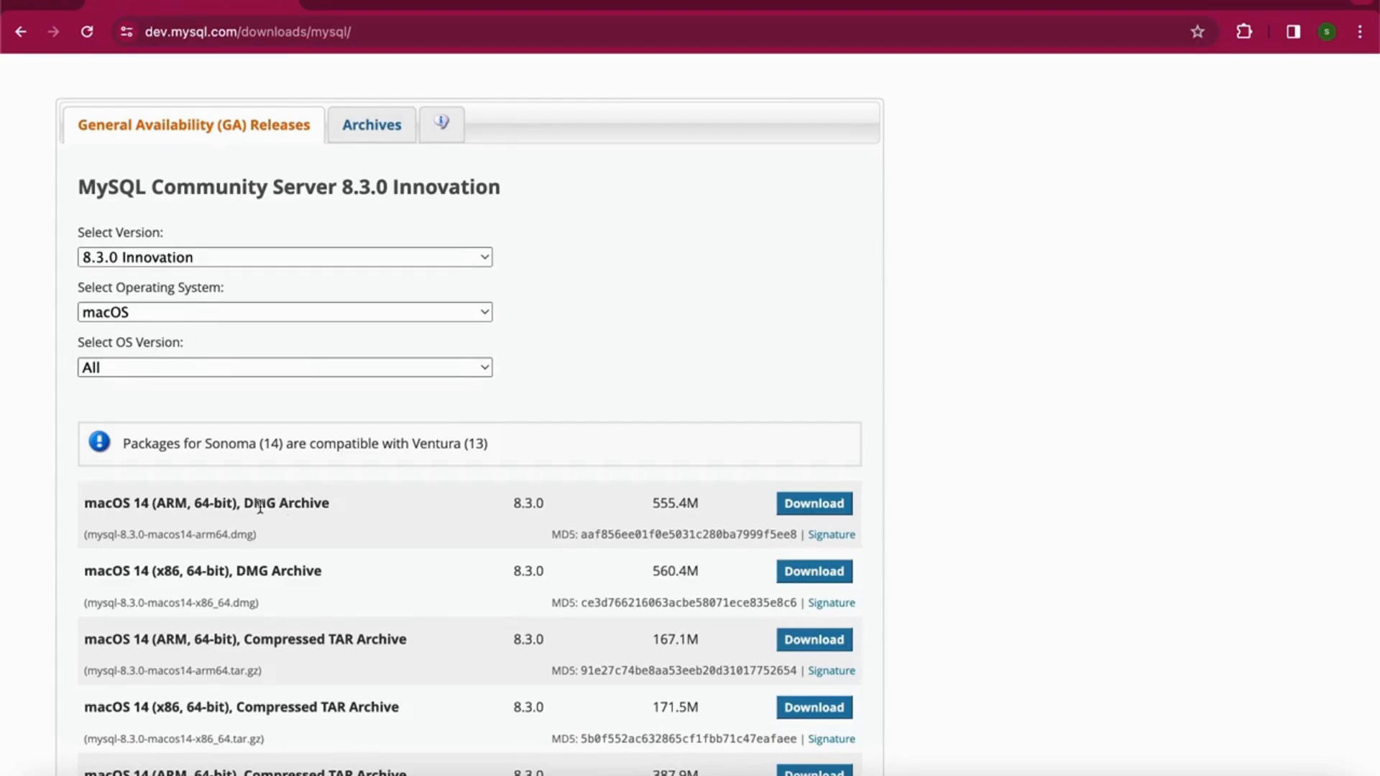
mouse_move(724, 508)
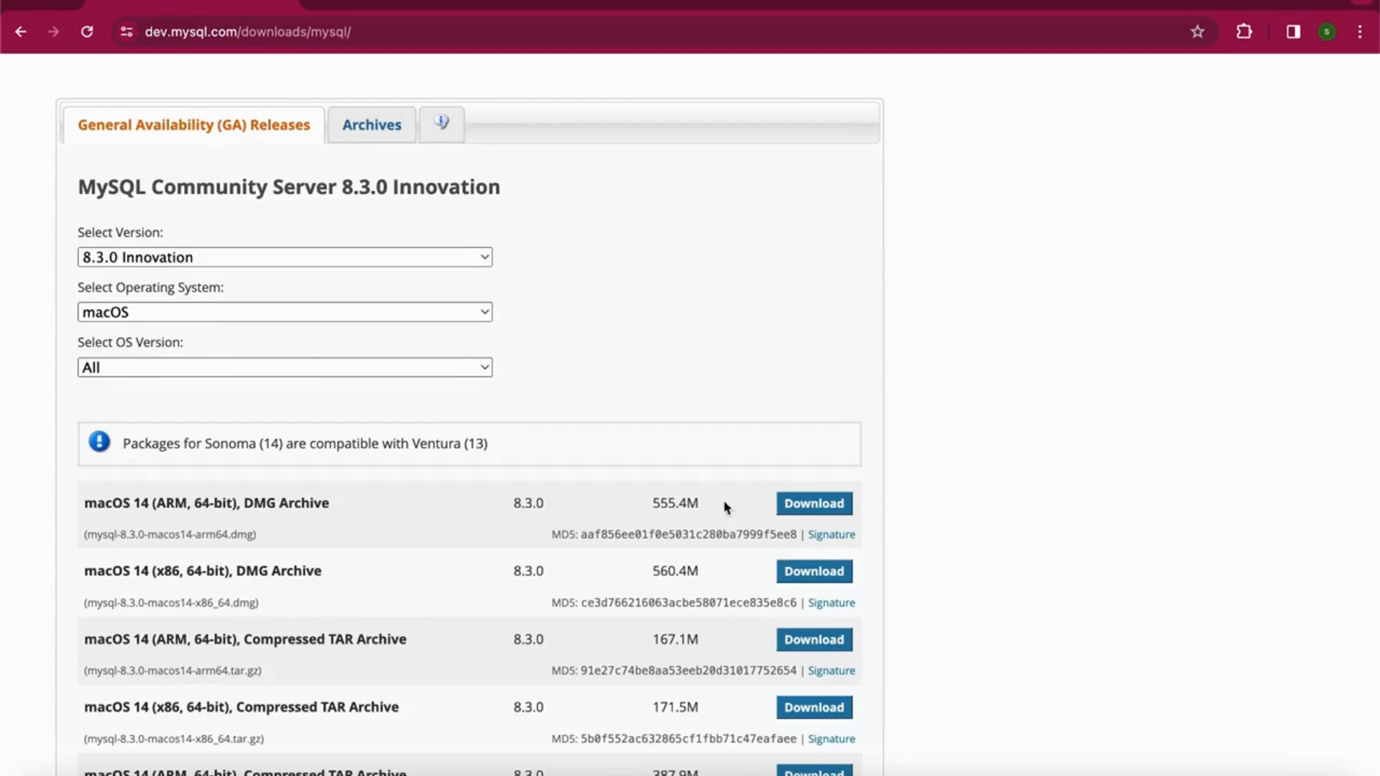
left_click(812, 502)
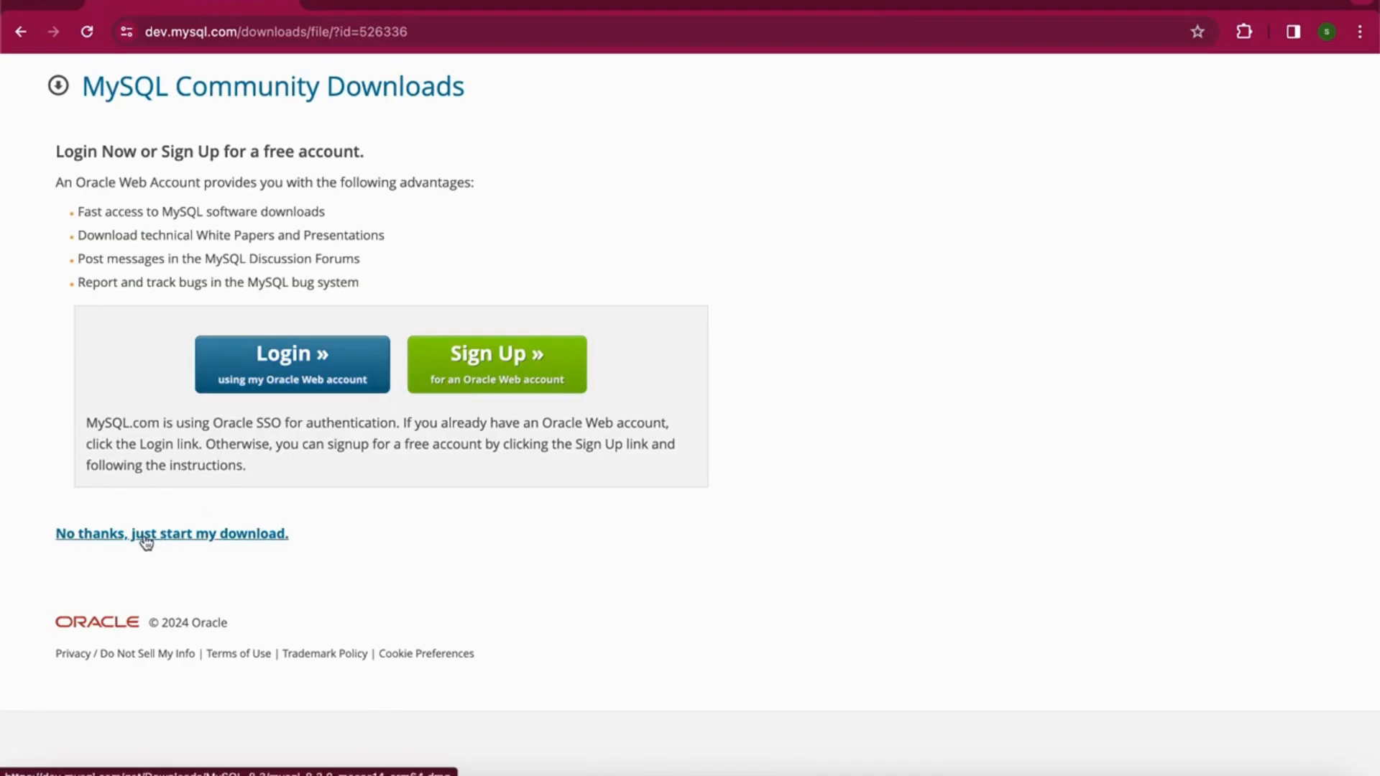
- Start the MySQL server download without signing in, then reach the MySQL Workbench 8.0.36 downloads page
left_click(172, 533)
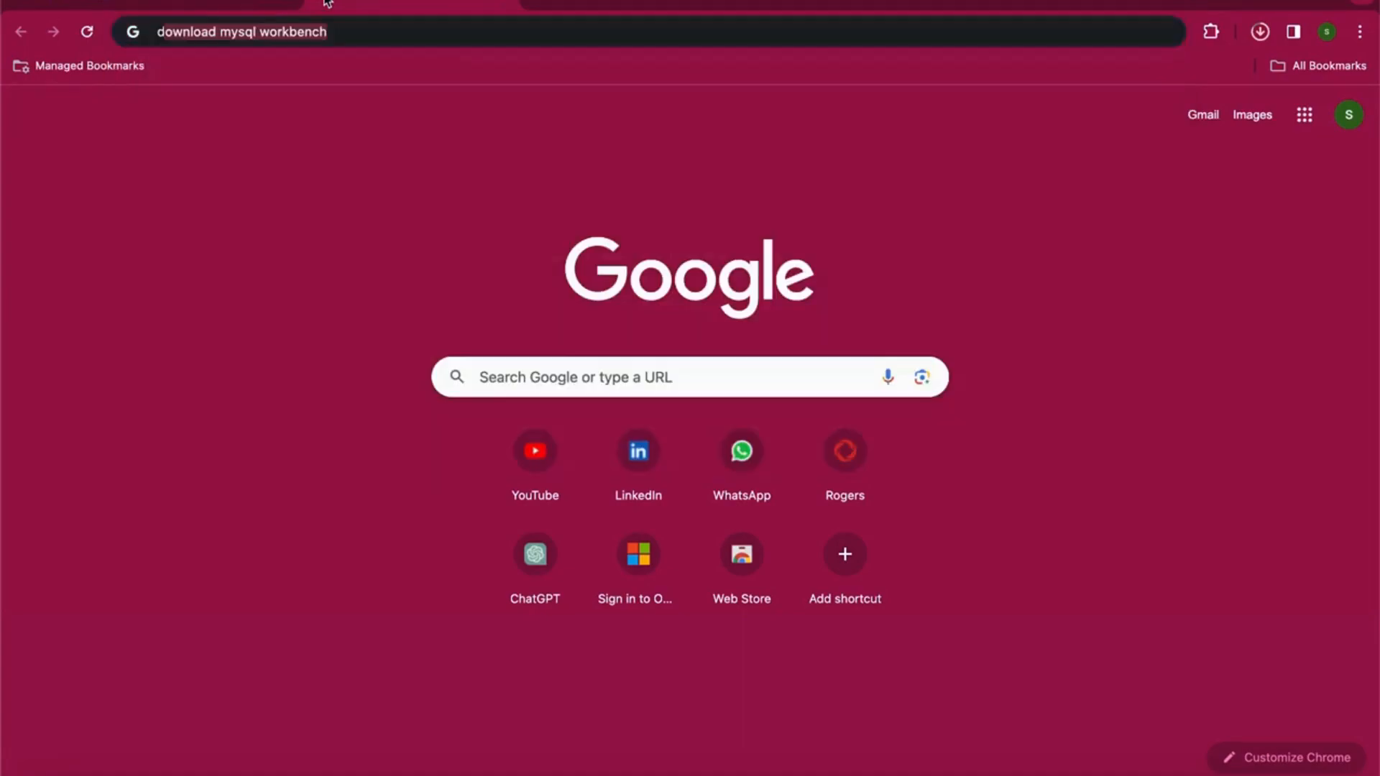
key("Enter")
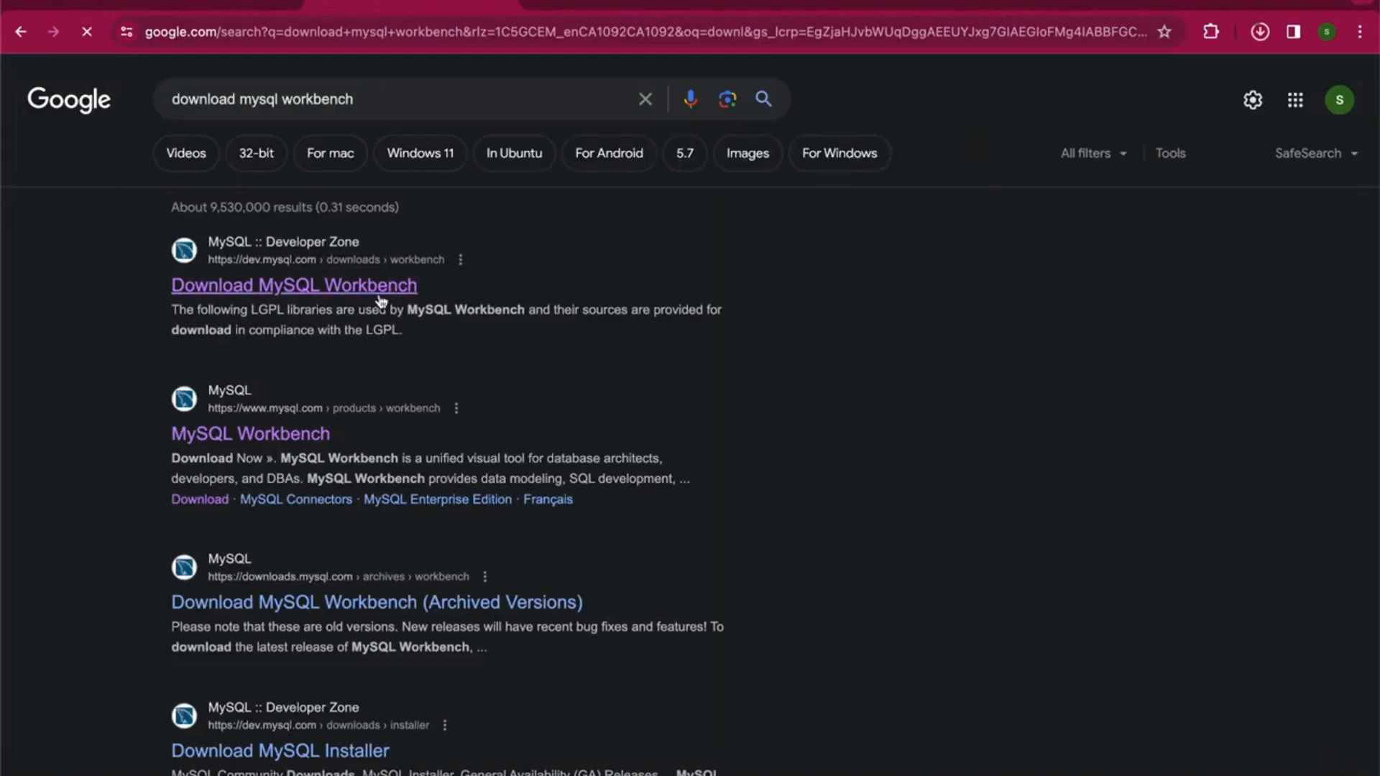
left_click(294, 284)
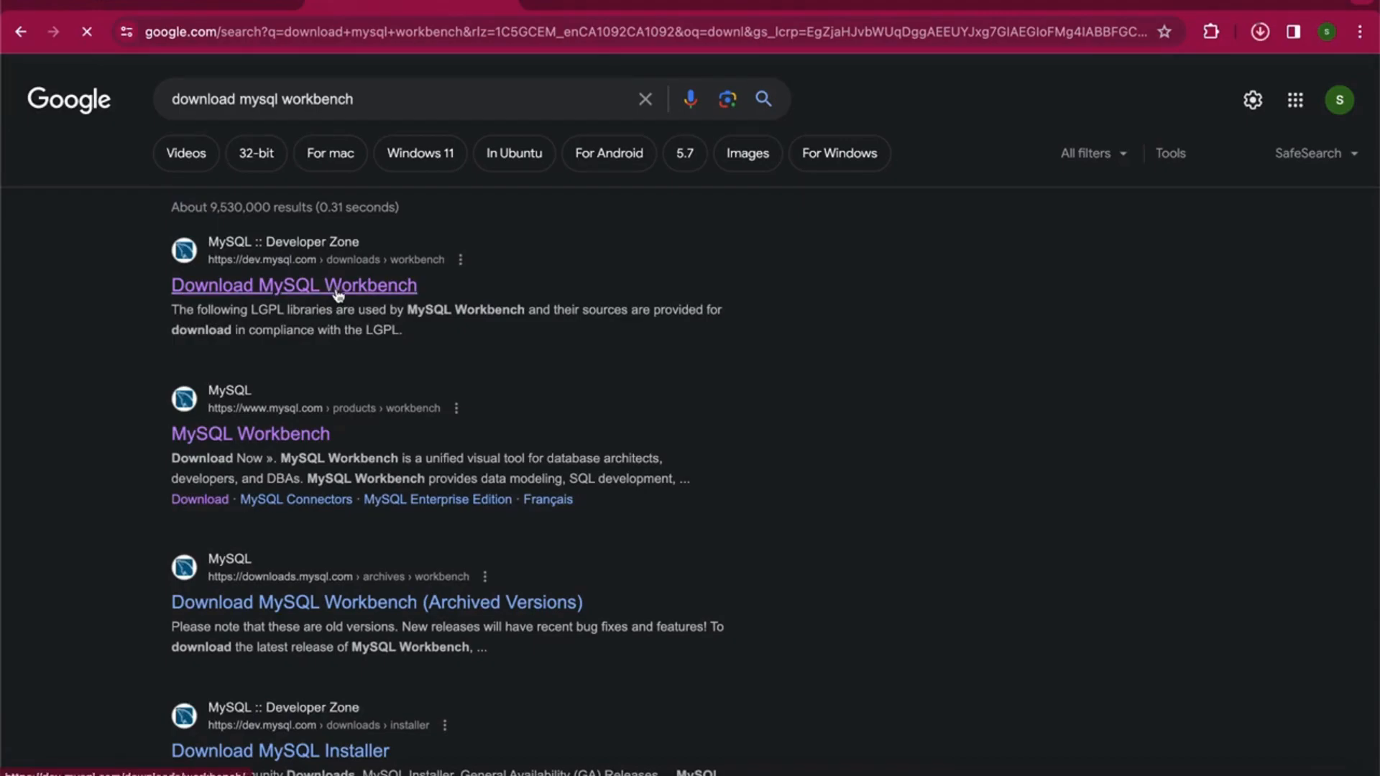
left_click(294, 284)
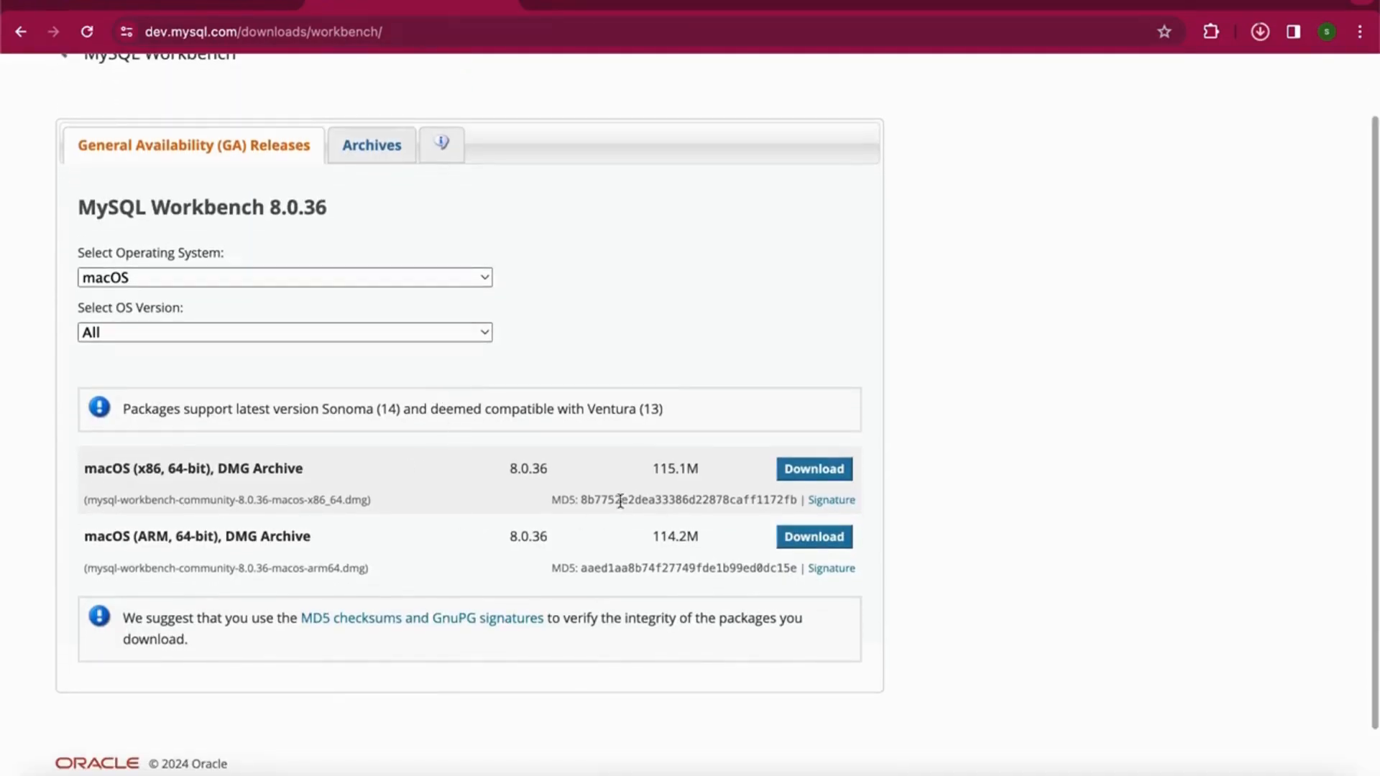
mouse_move(804, 225)
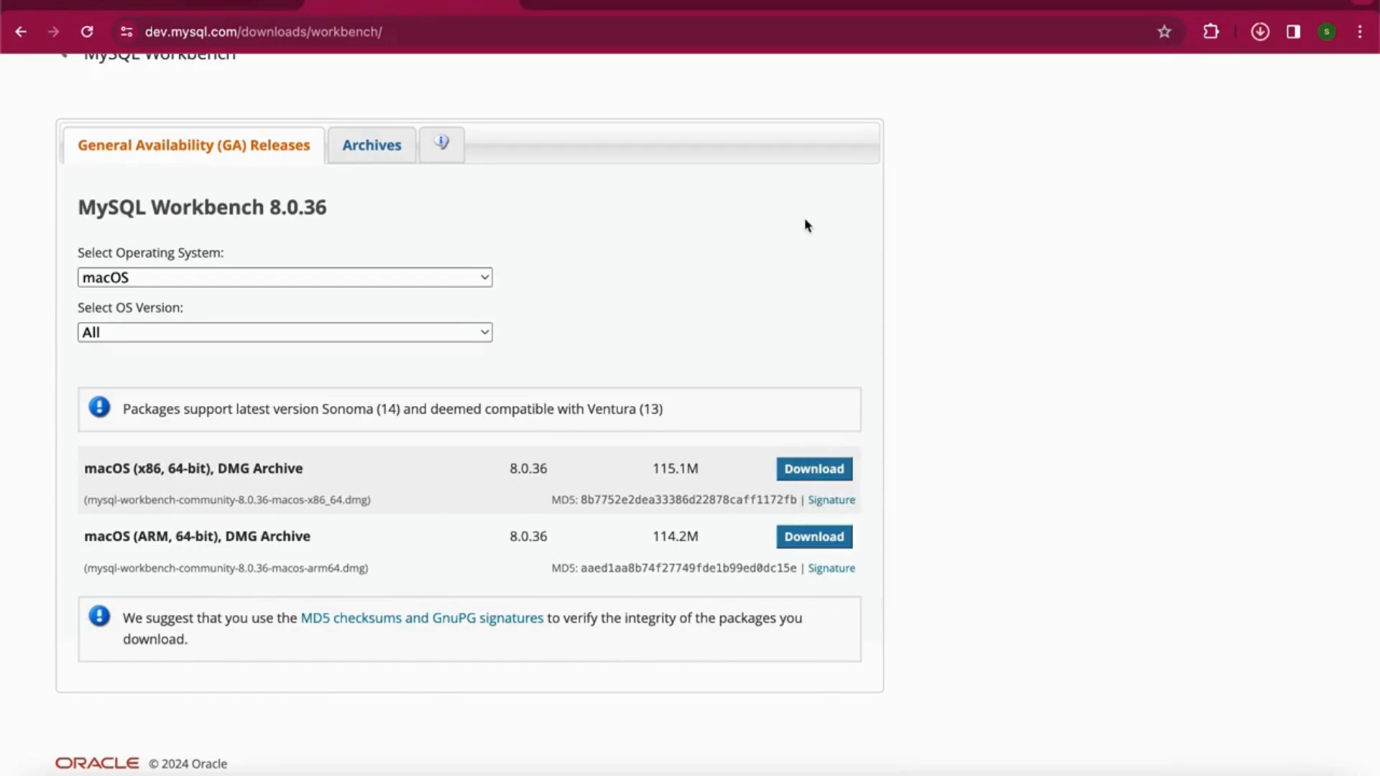
left_click(812, 468)
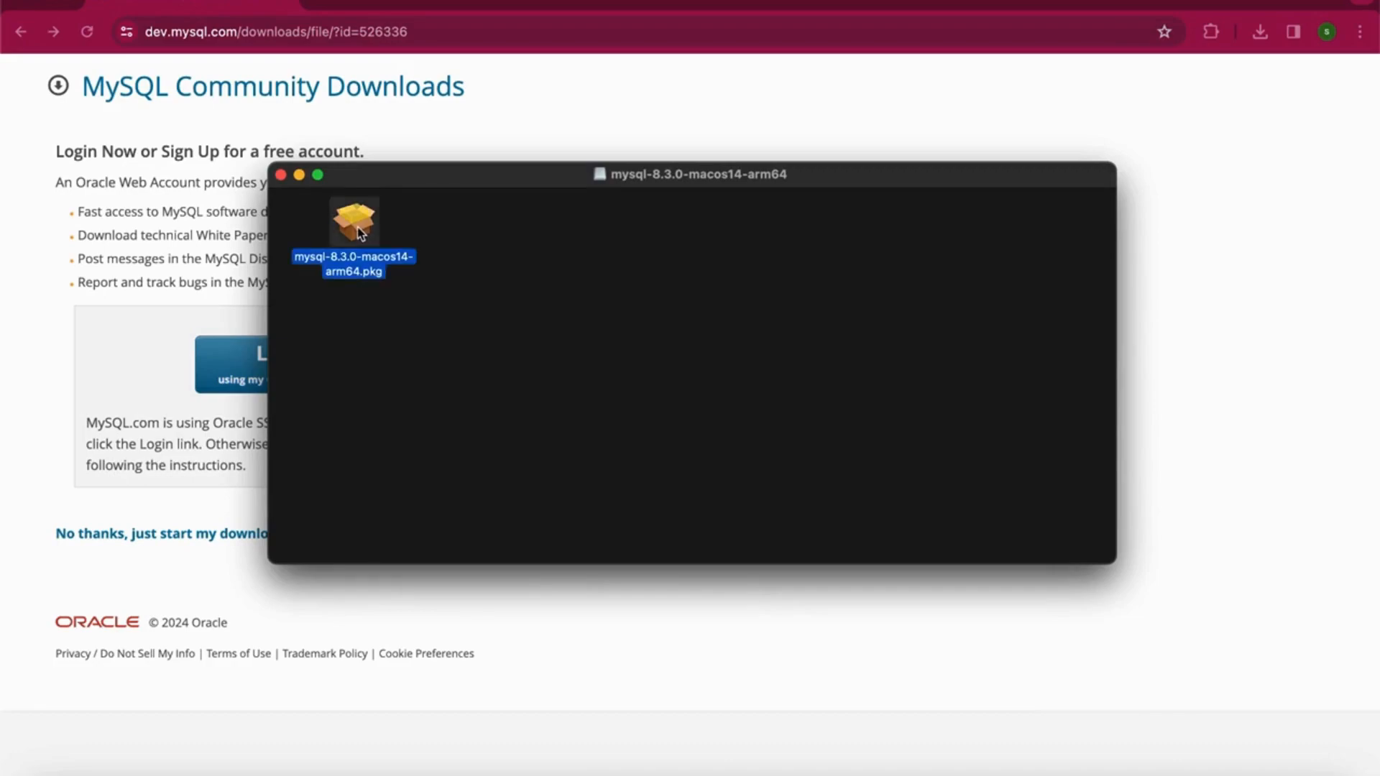
mouse_move(365, 244)
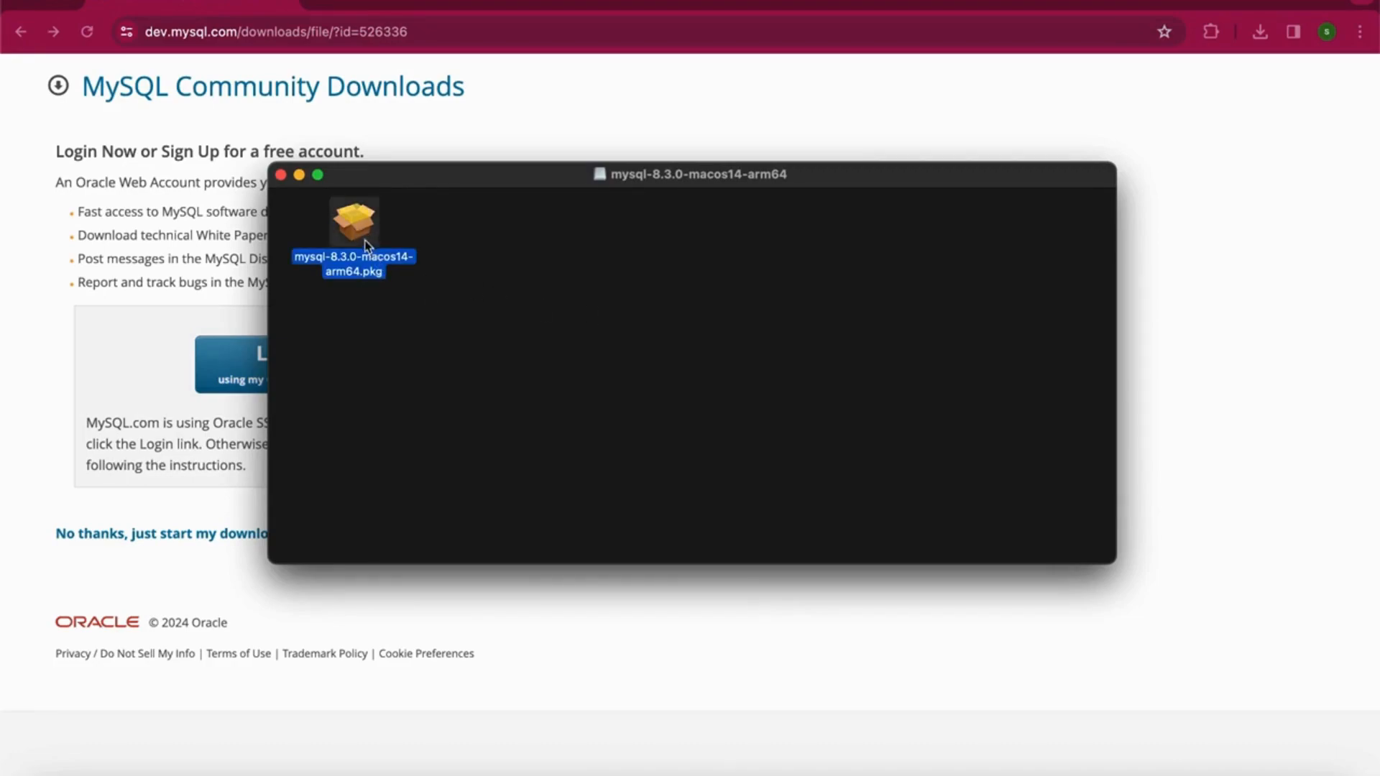
- Launch mysql-8.3.0-macos14-arm64.pkg, allow its check, and agree to the license
double_click(353, 220)
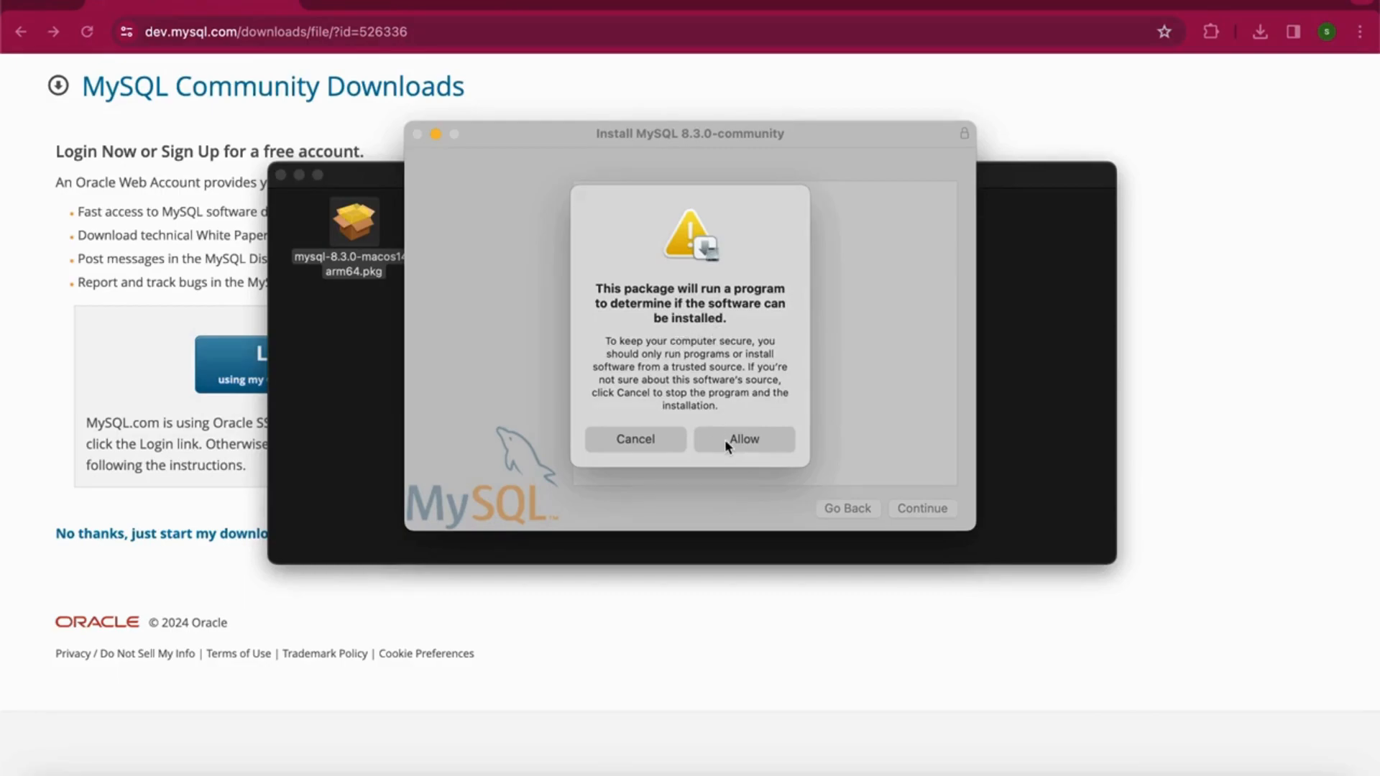
left_click(742, 439)
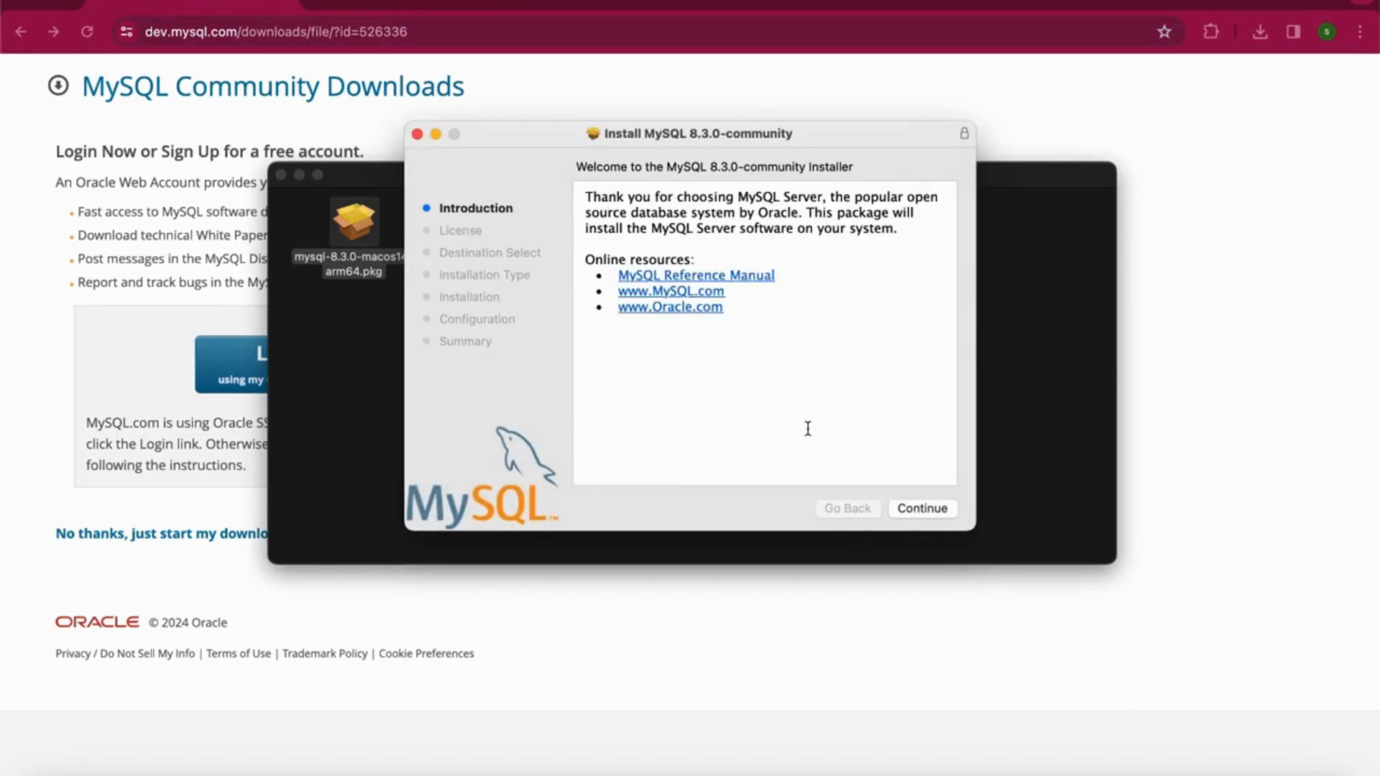
left_click(921, 509)
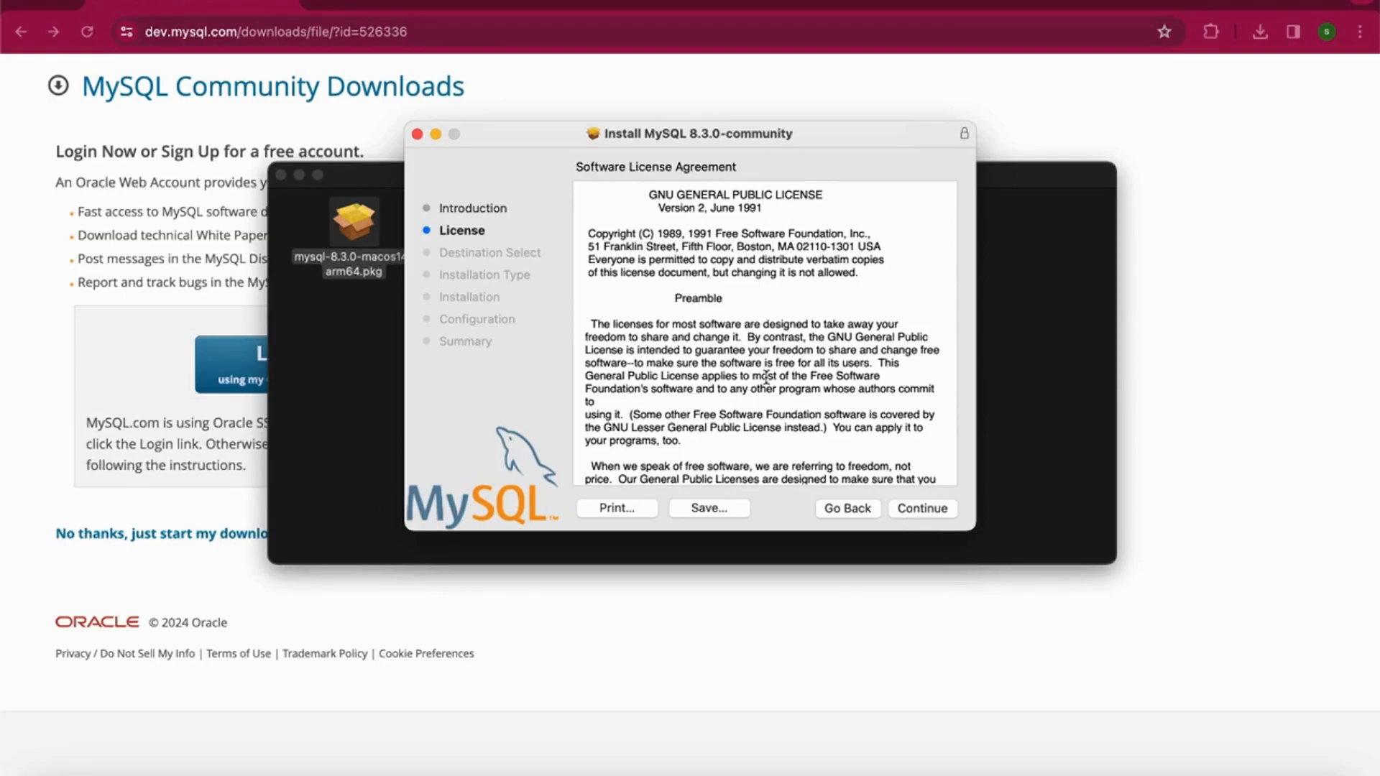
mouse_move(931, 502)
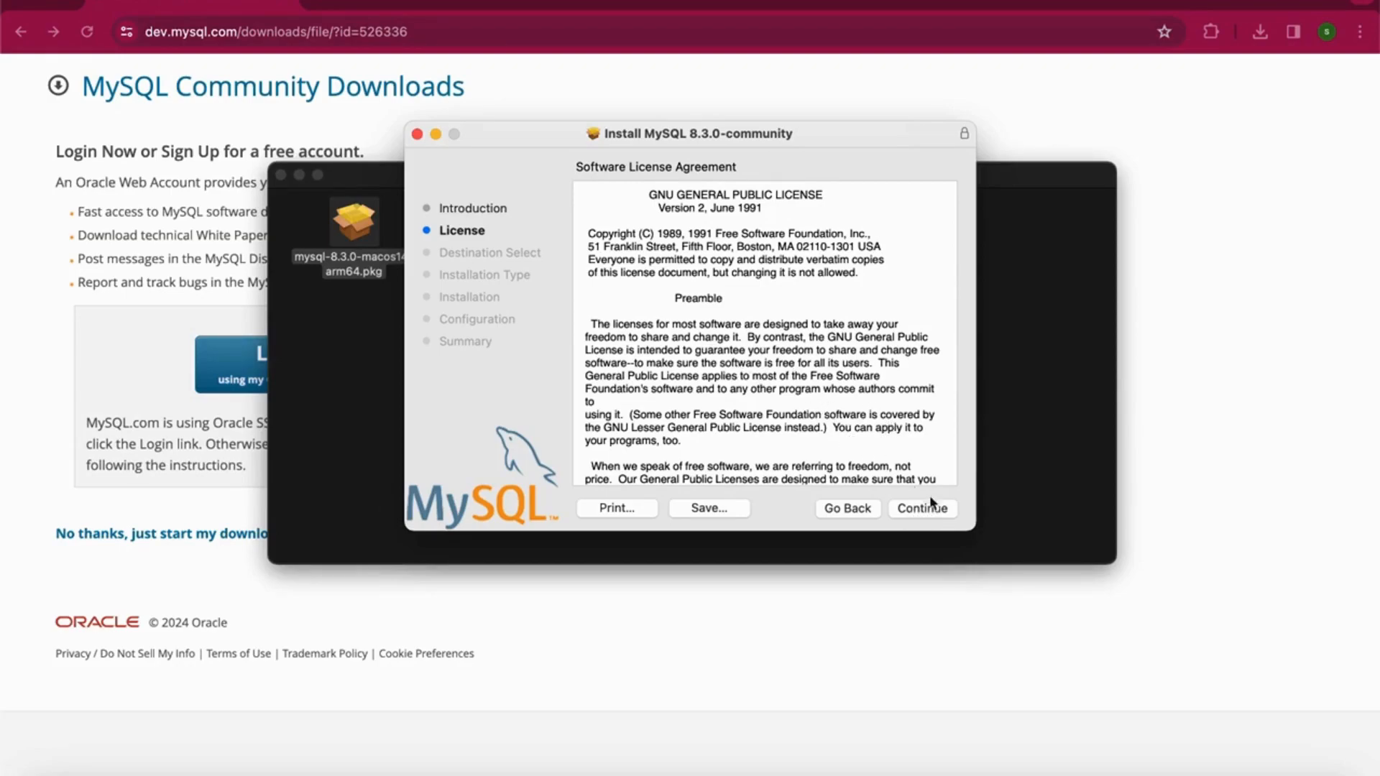
left_click(922, 508)
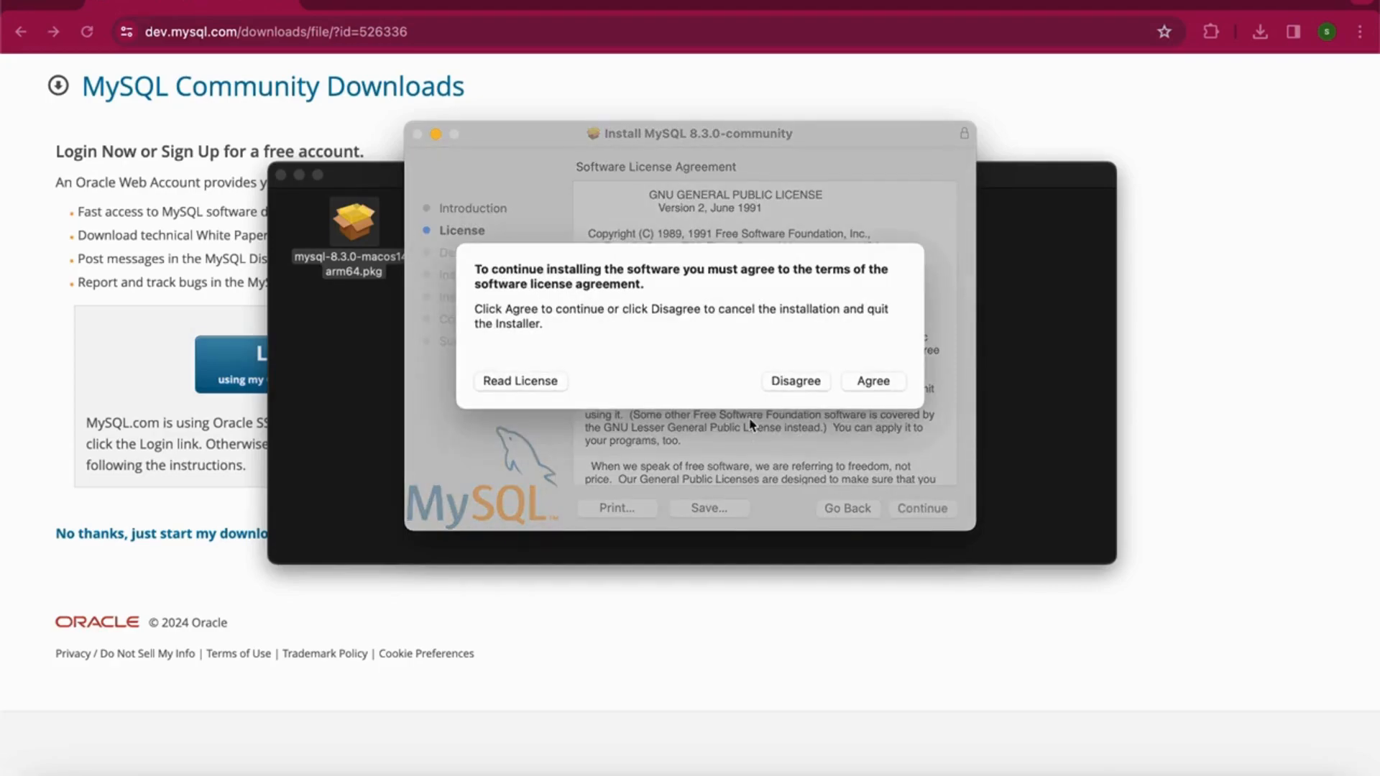
left_click(872, 380)
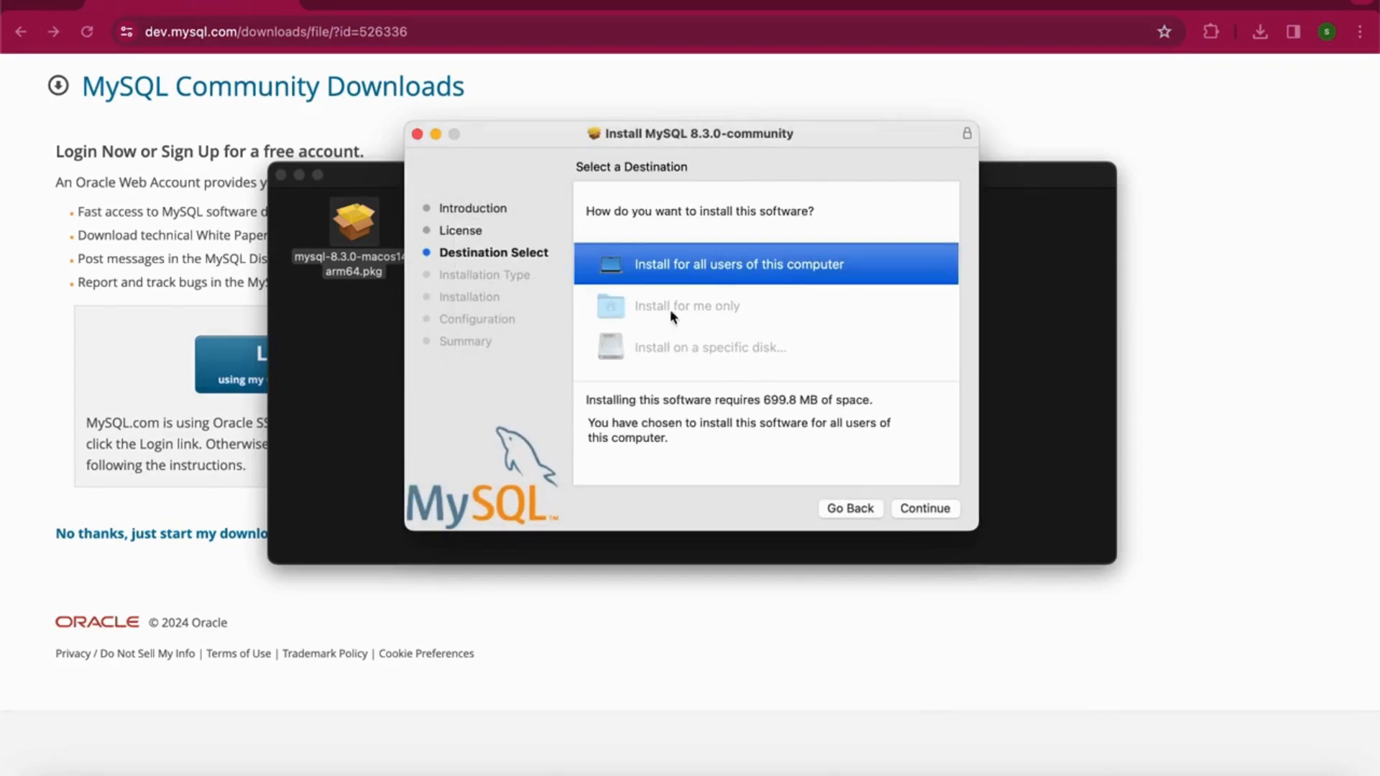
mouse_move(863, 452)
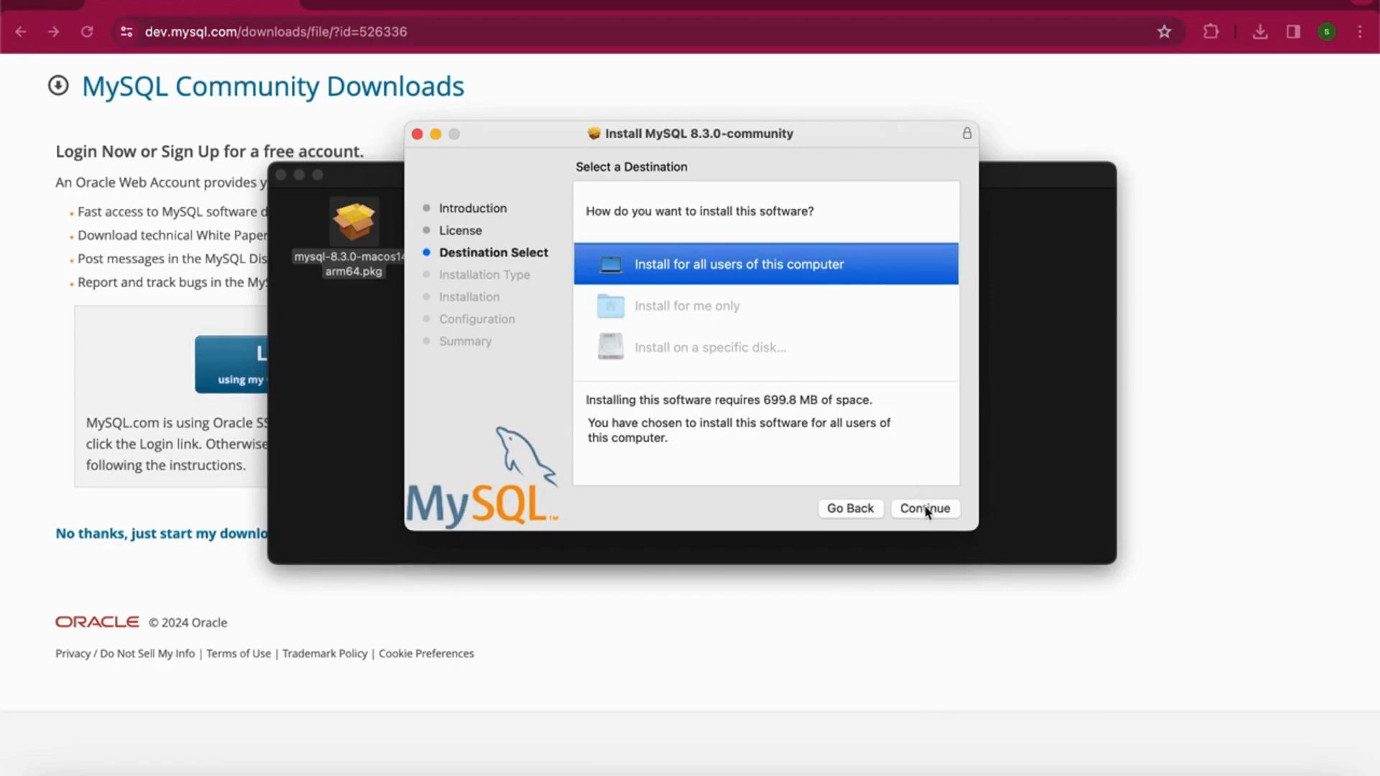
- Confirm the all-users install, then close the installer and the mysql-8.3.0 disk image window
left_click(925, 509)
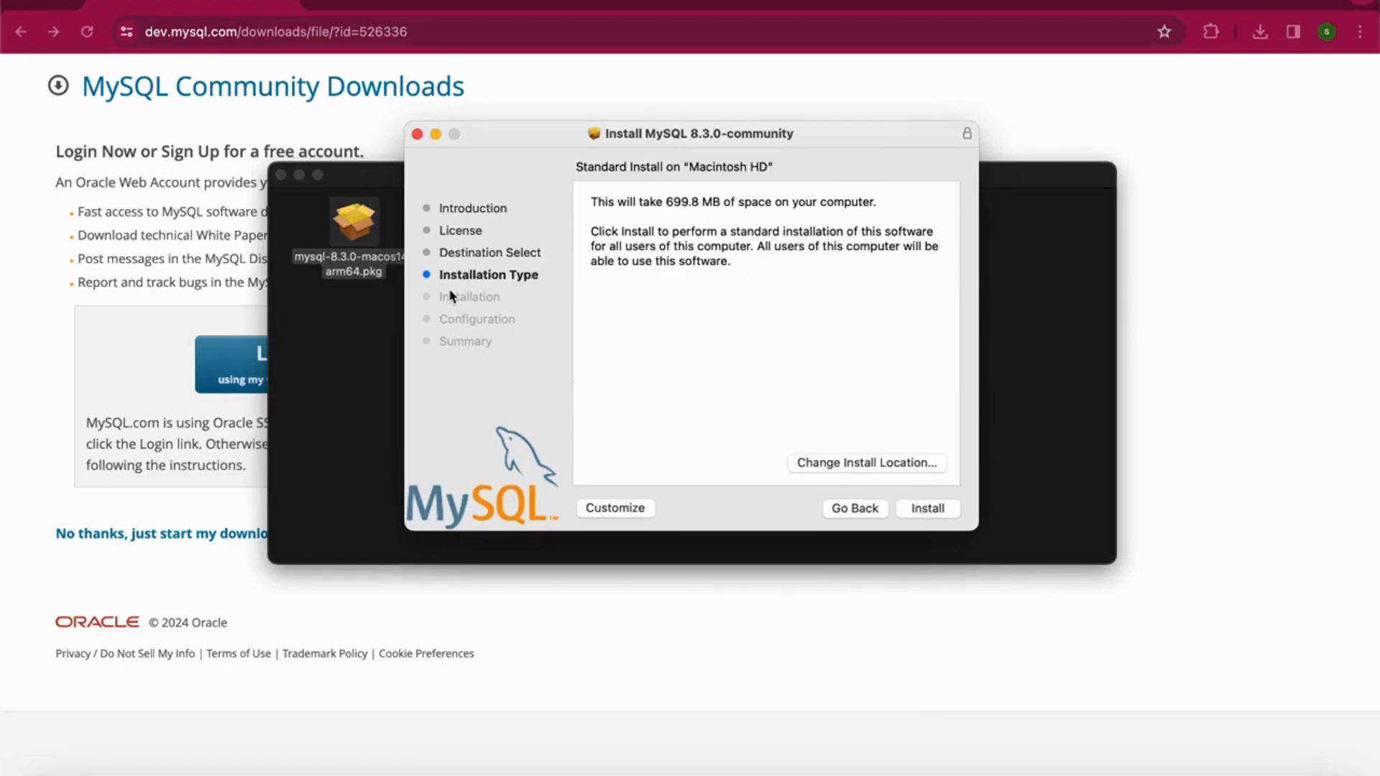
mouse_move(473, 297)
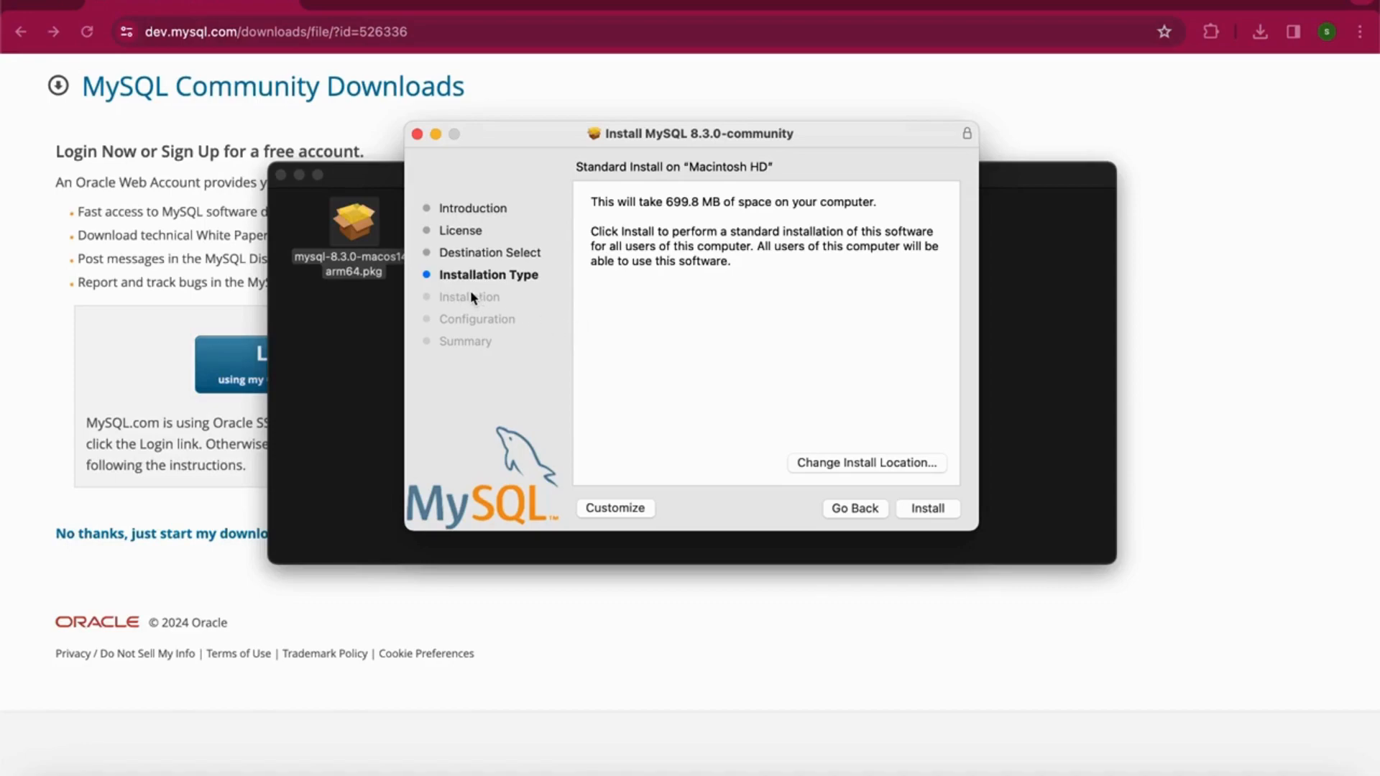
mouse_move(889, 517)
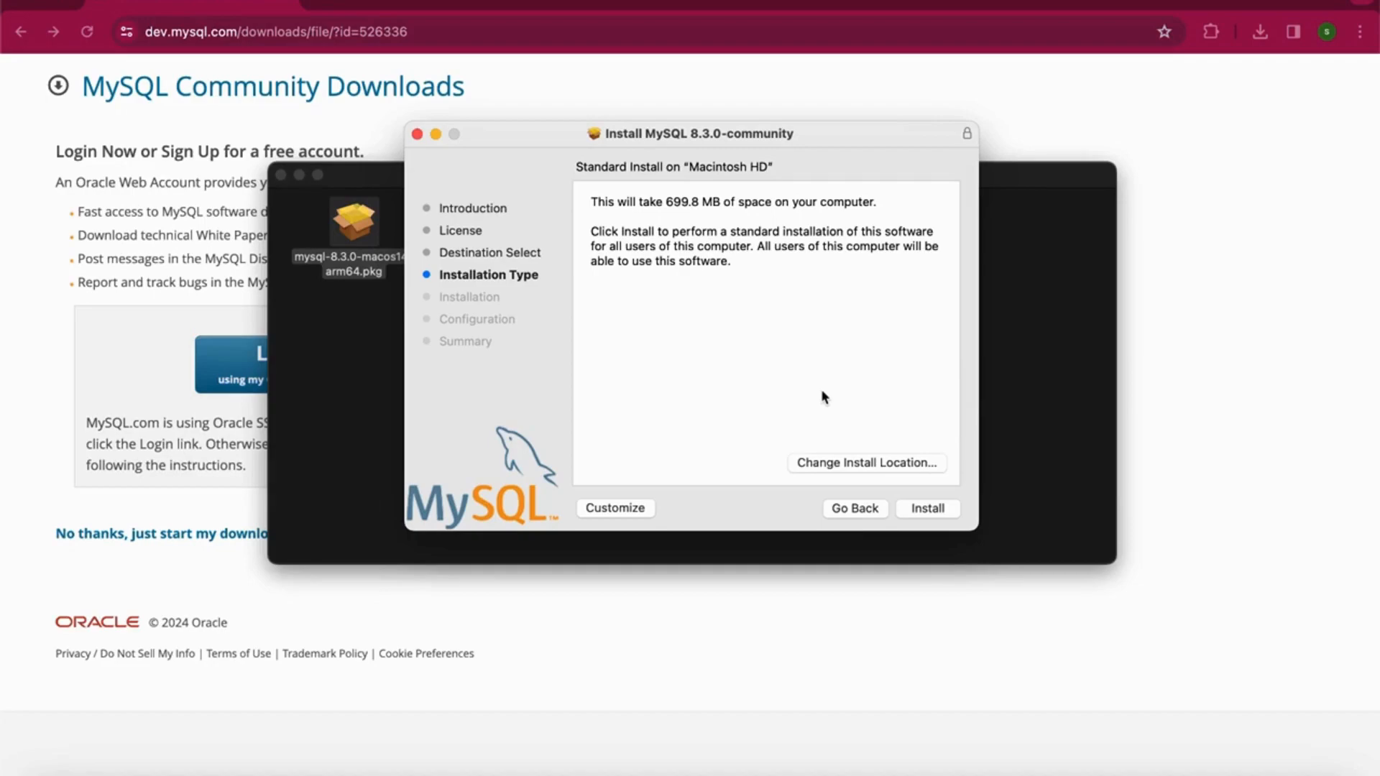
mouse_move(493, 314)
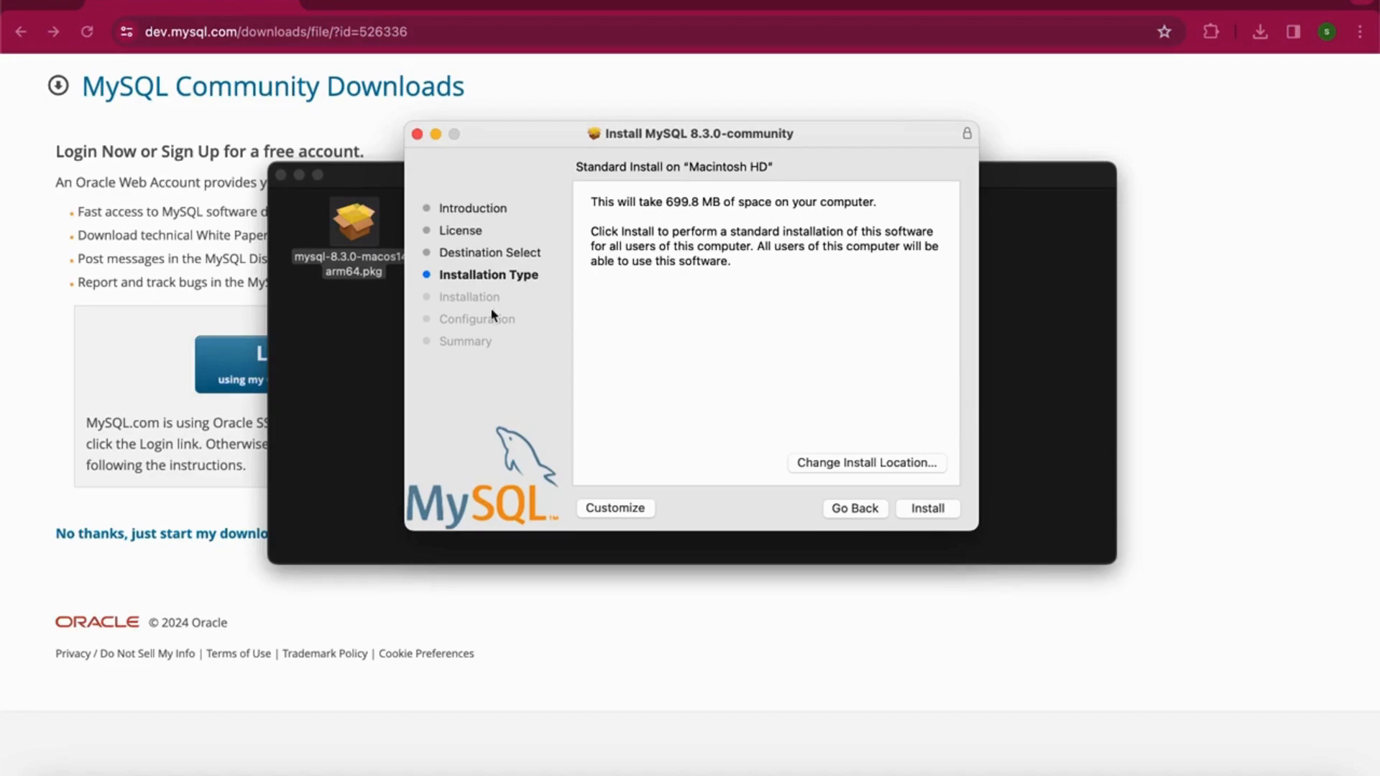
mouse_move(923, 529)
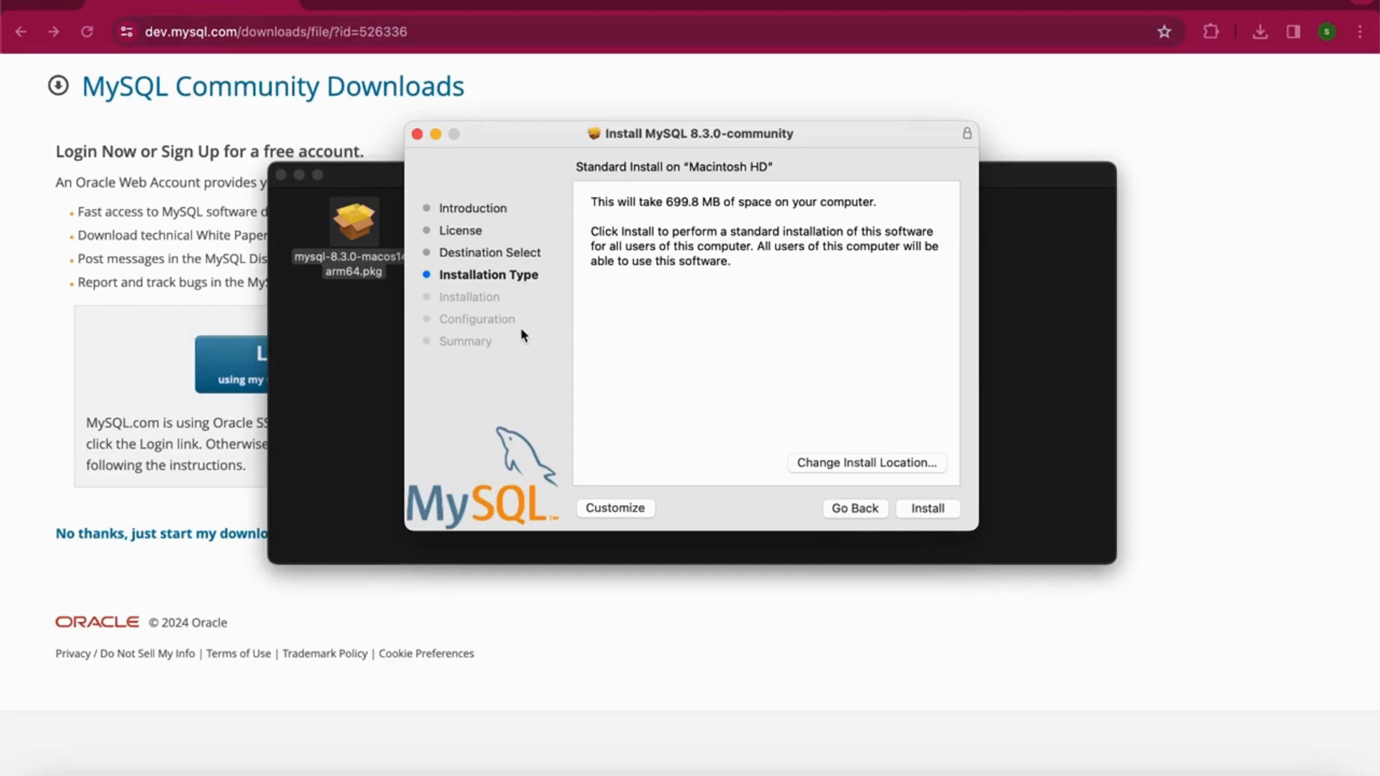
mouse_move(423, 330)
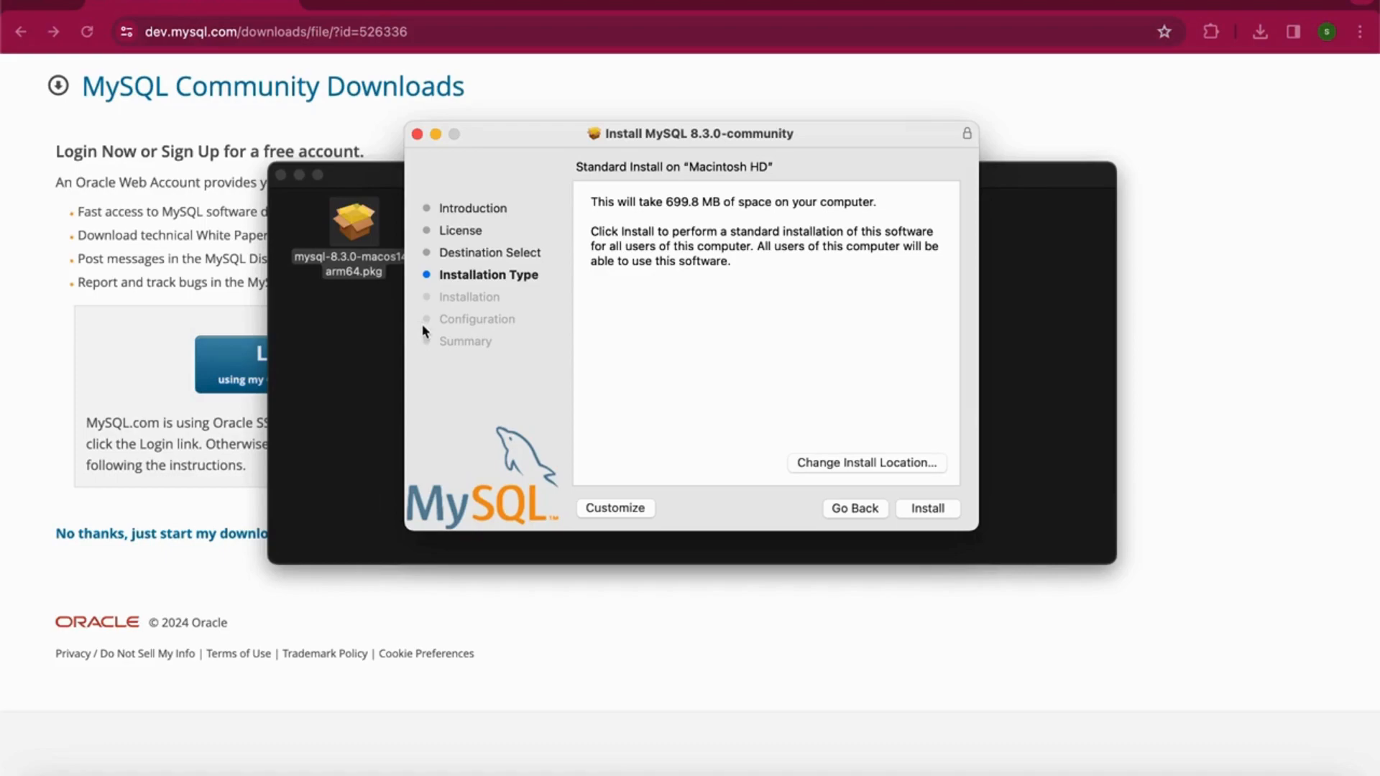
mouse_move(451, 318)
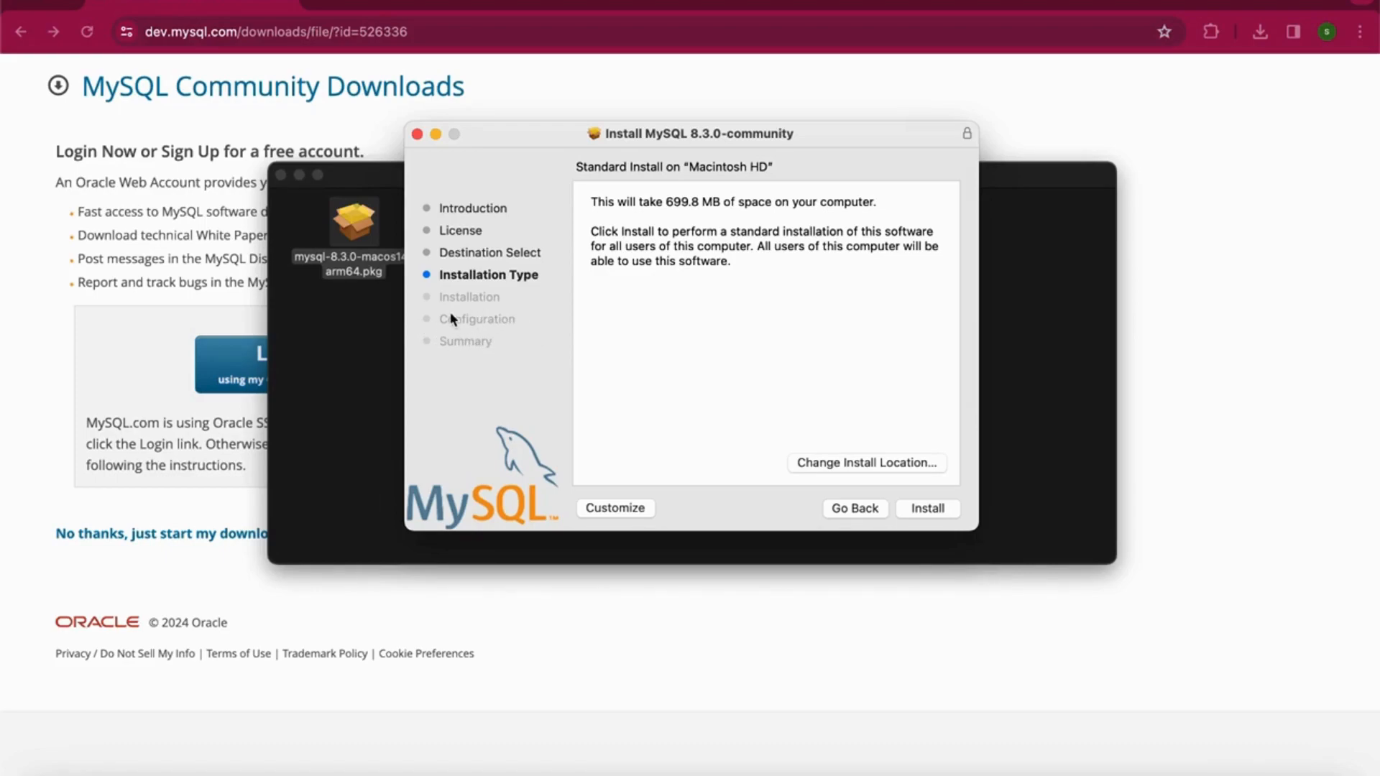
mouse_move(450, 326)
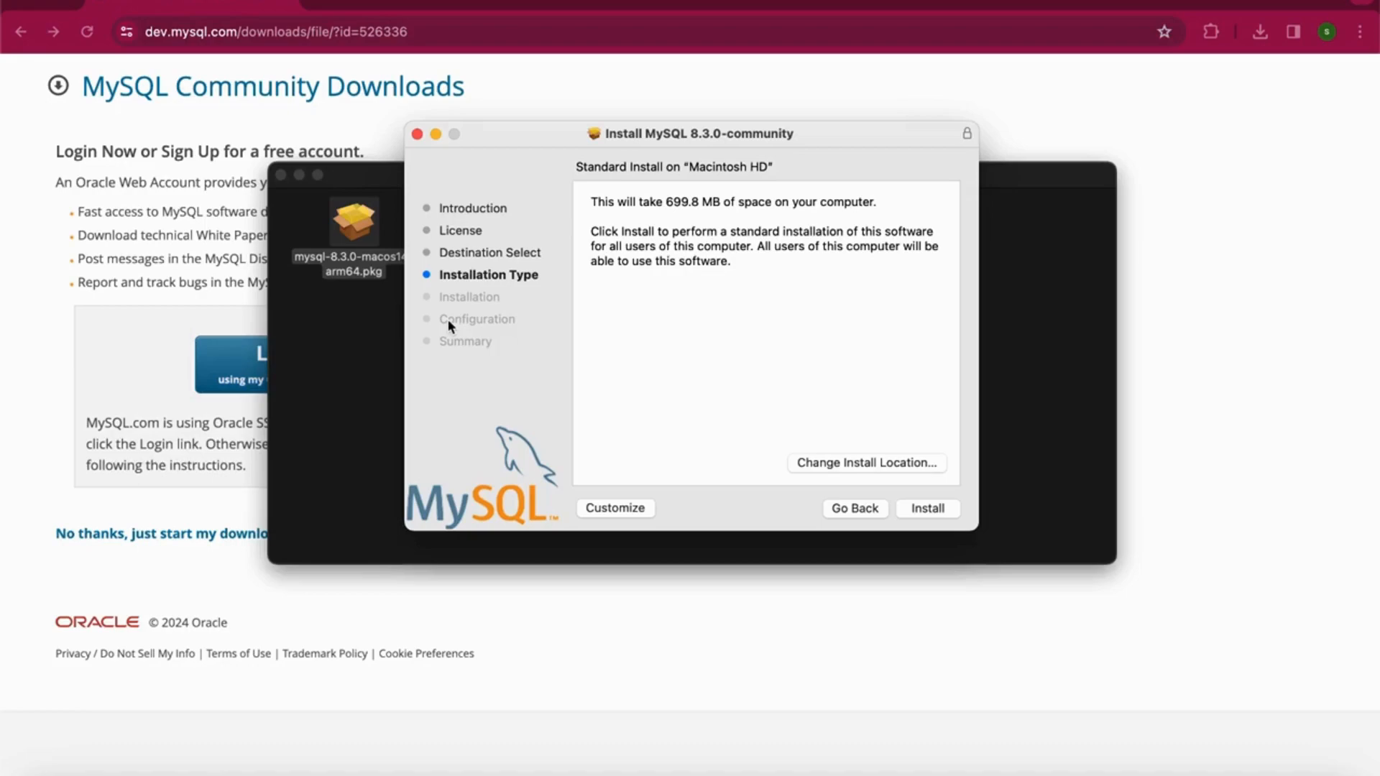
mouse_move(619, 490)
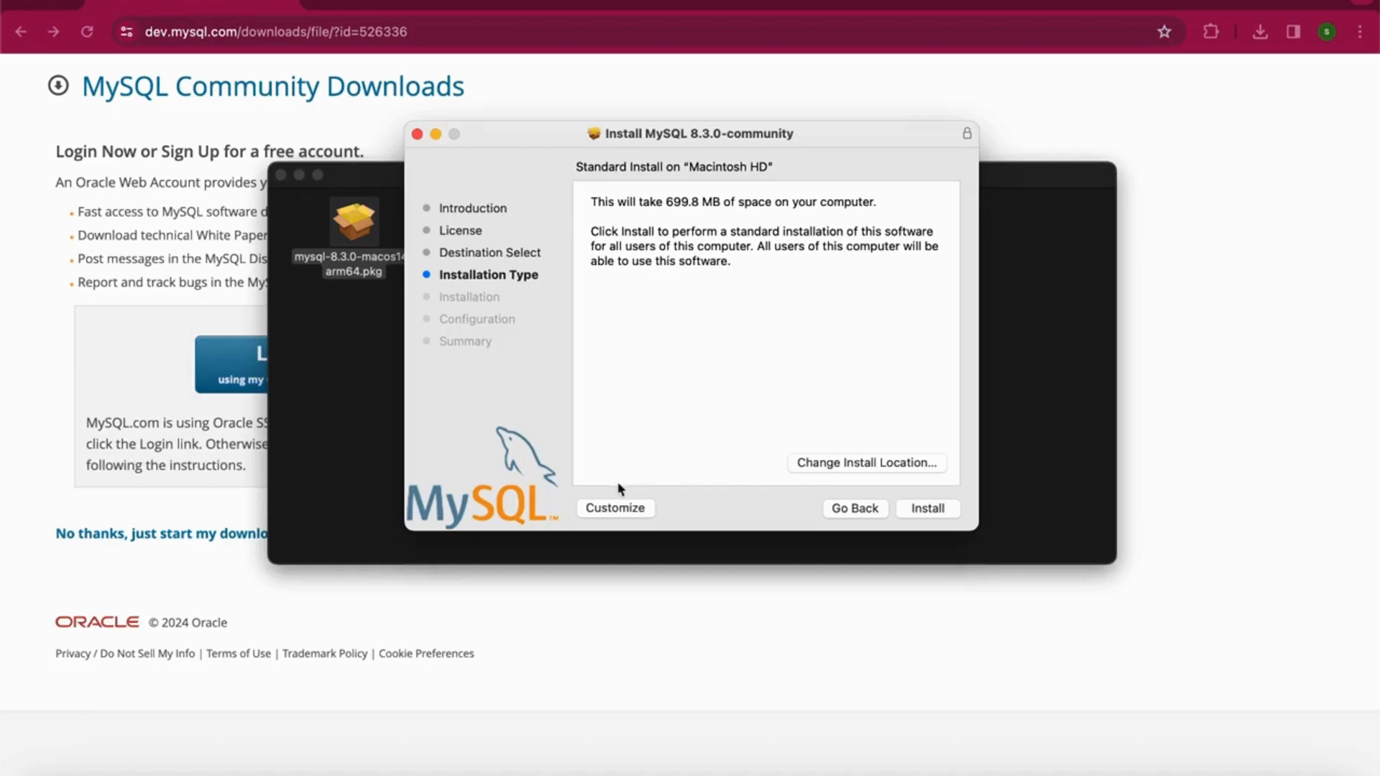
left_click(417, 133)
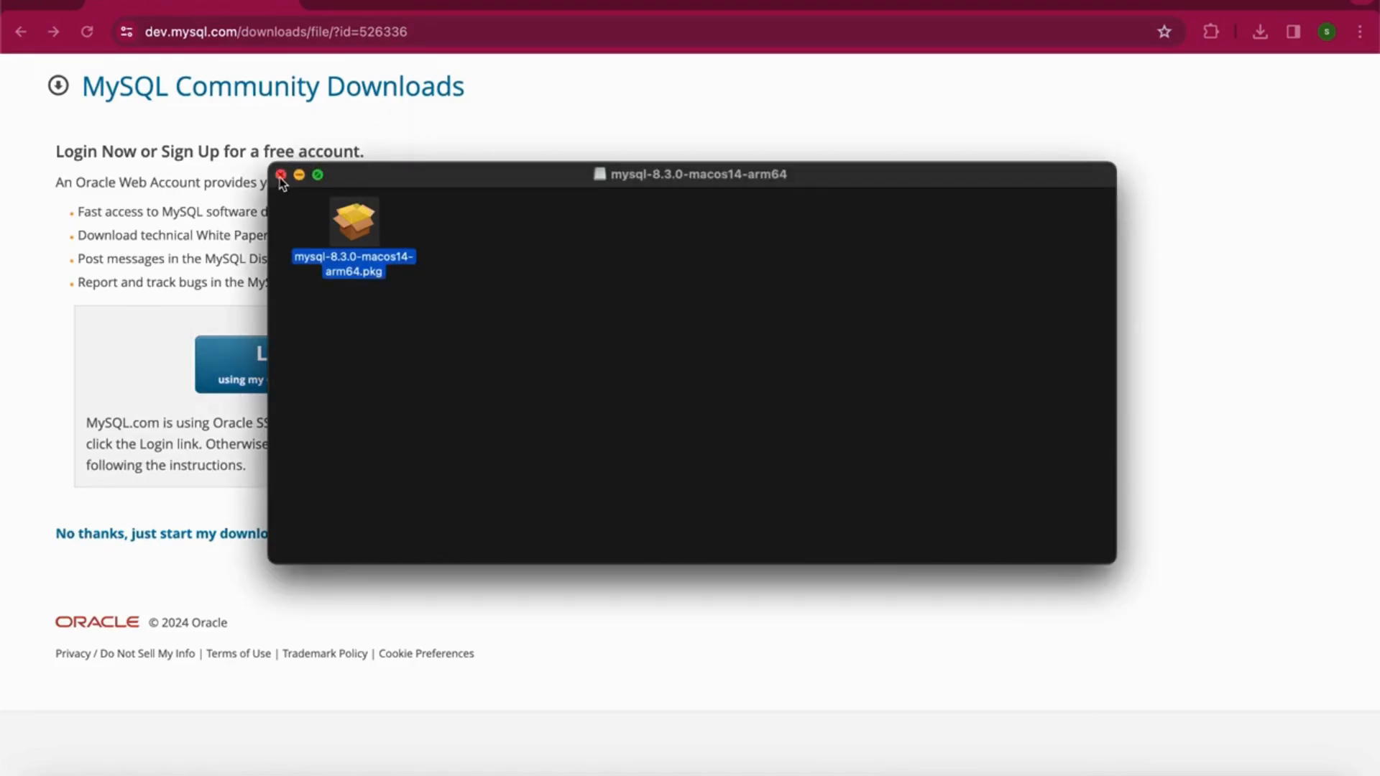
left_click(281, 174)
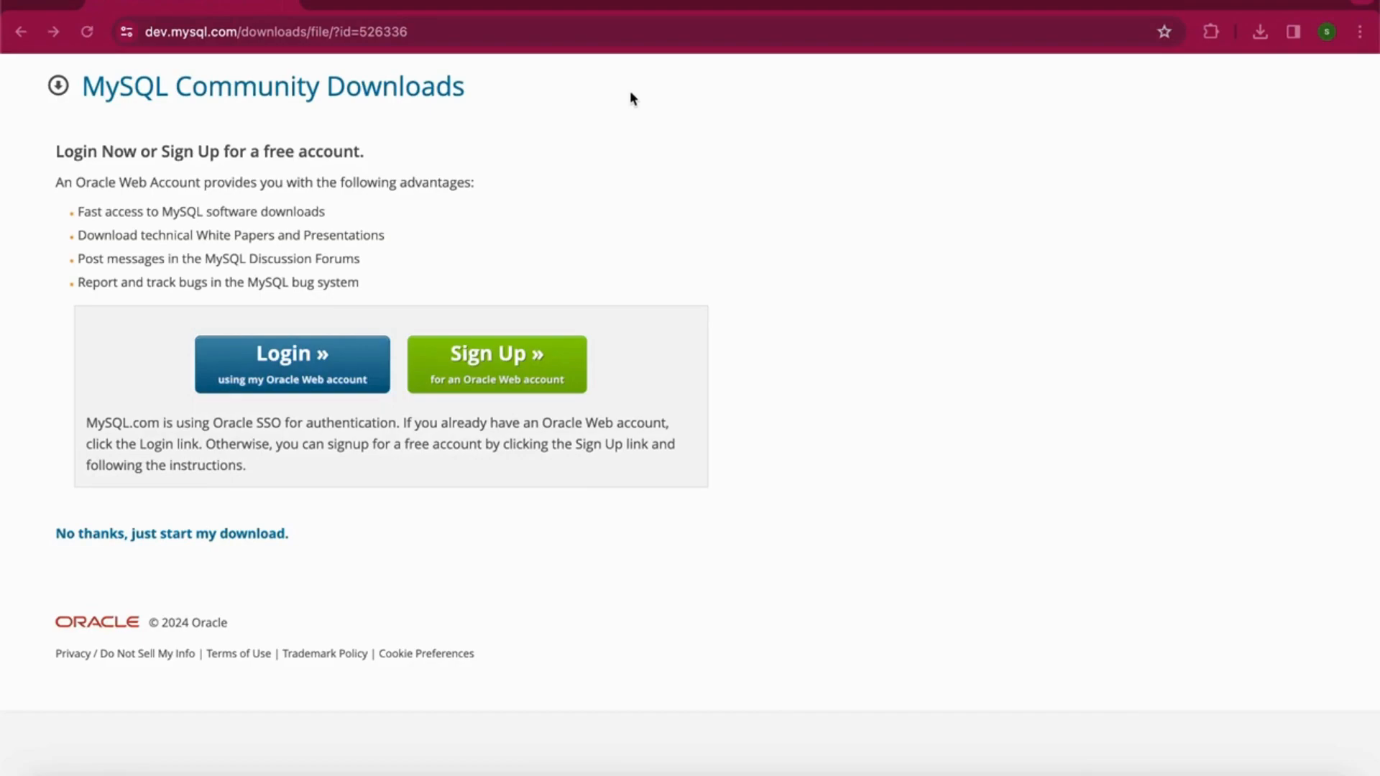
mouse_move(786, 138)
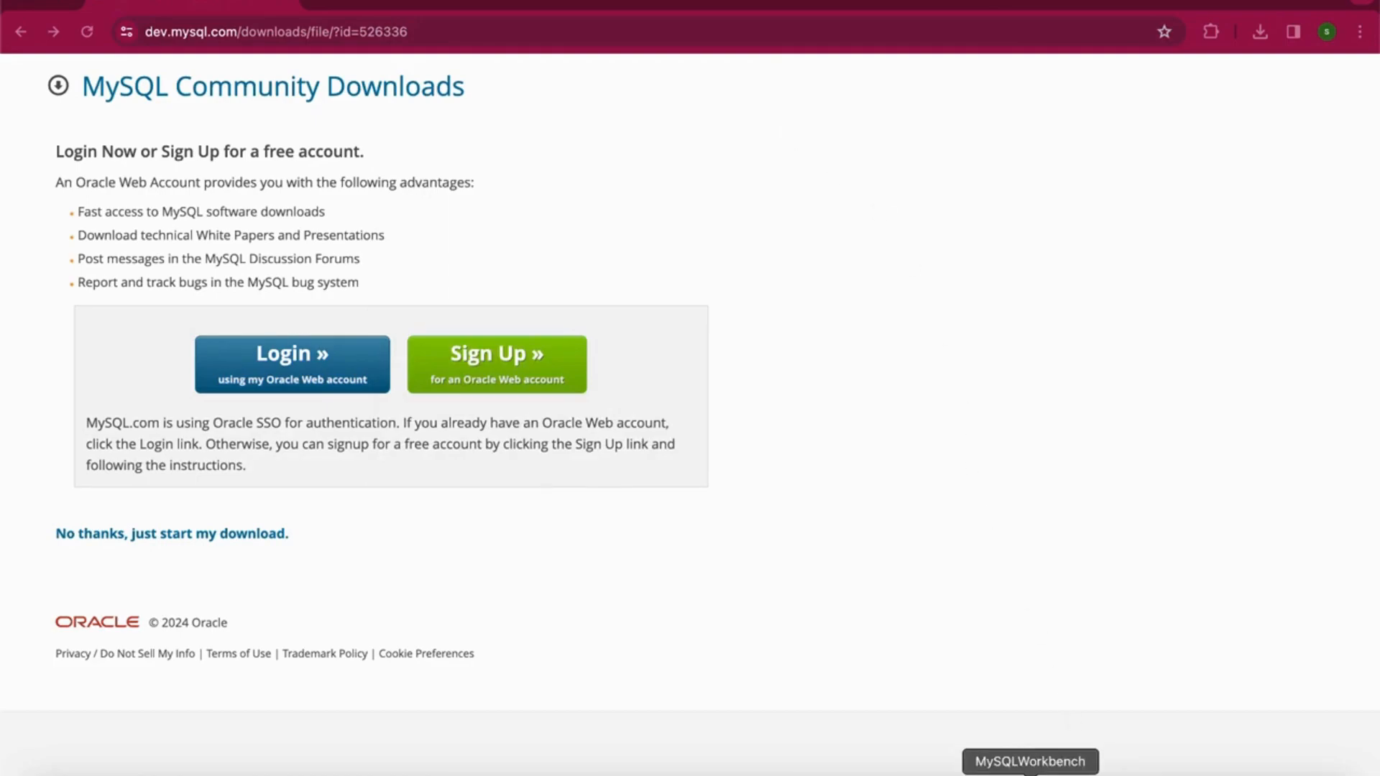
- Launch Workbench and log into Local instance 3306 as root, bypassing the version warning
left_click(1028, 761)
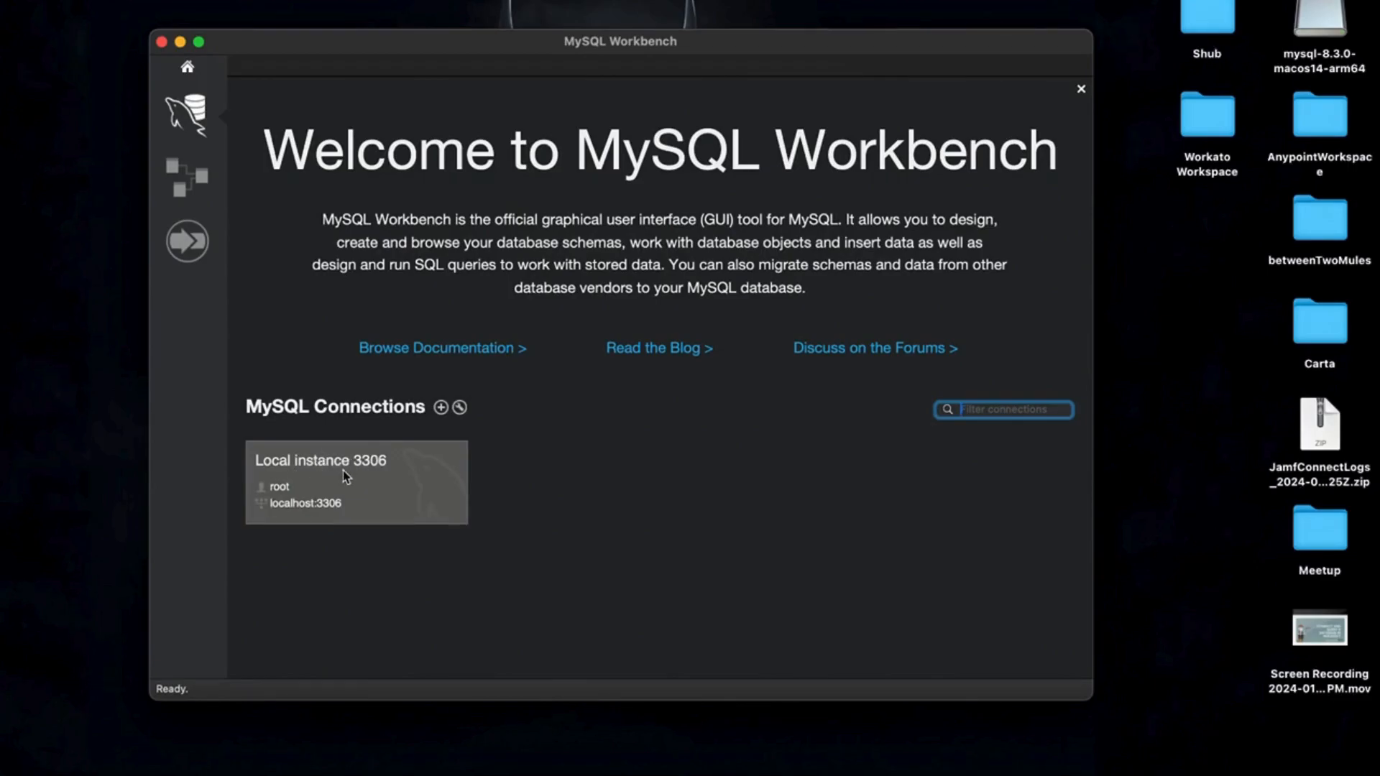
double_click(356, 481)
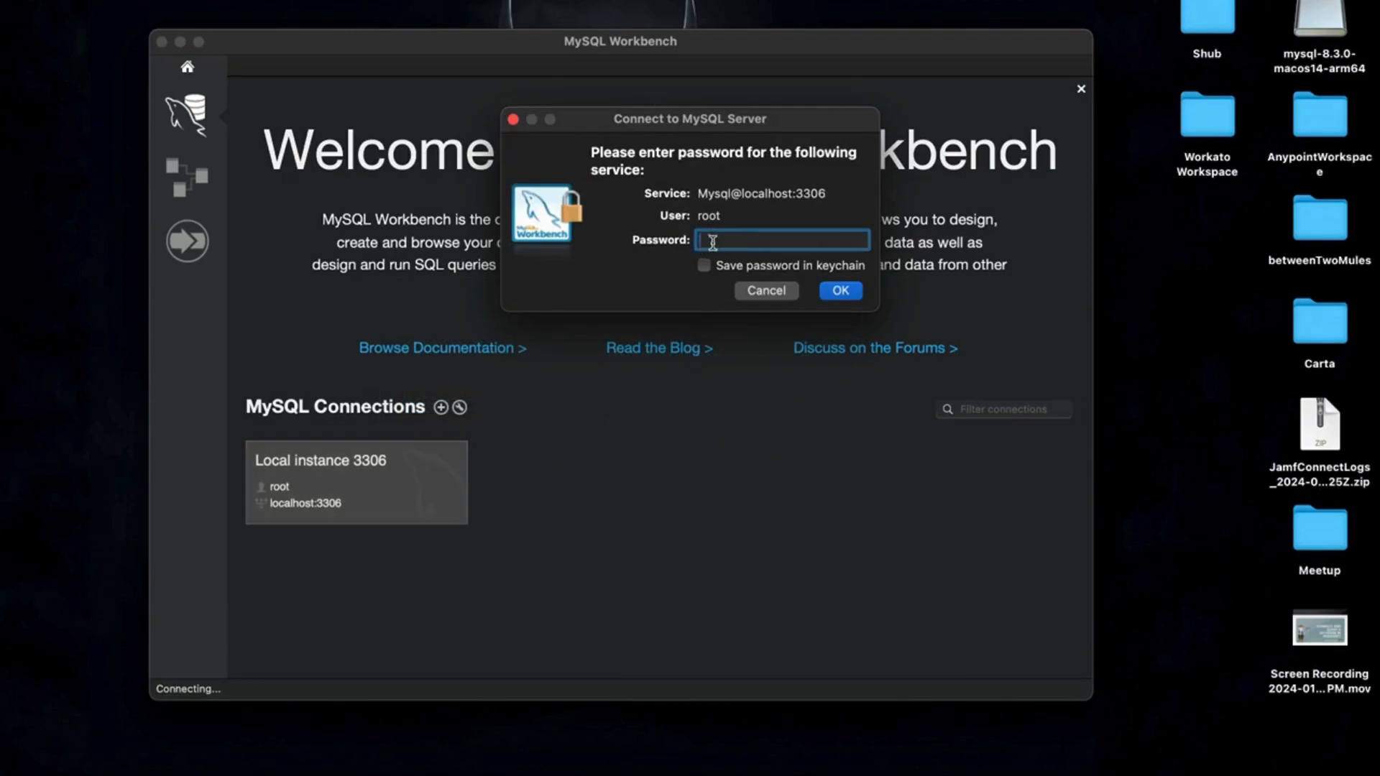
mouse_move(836, 542)
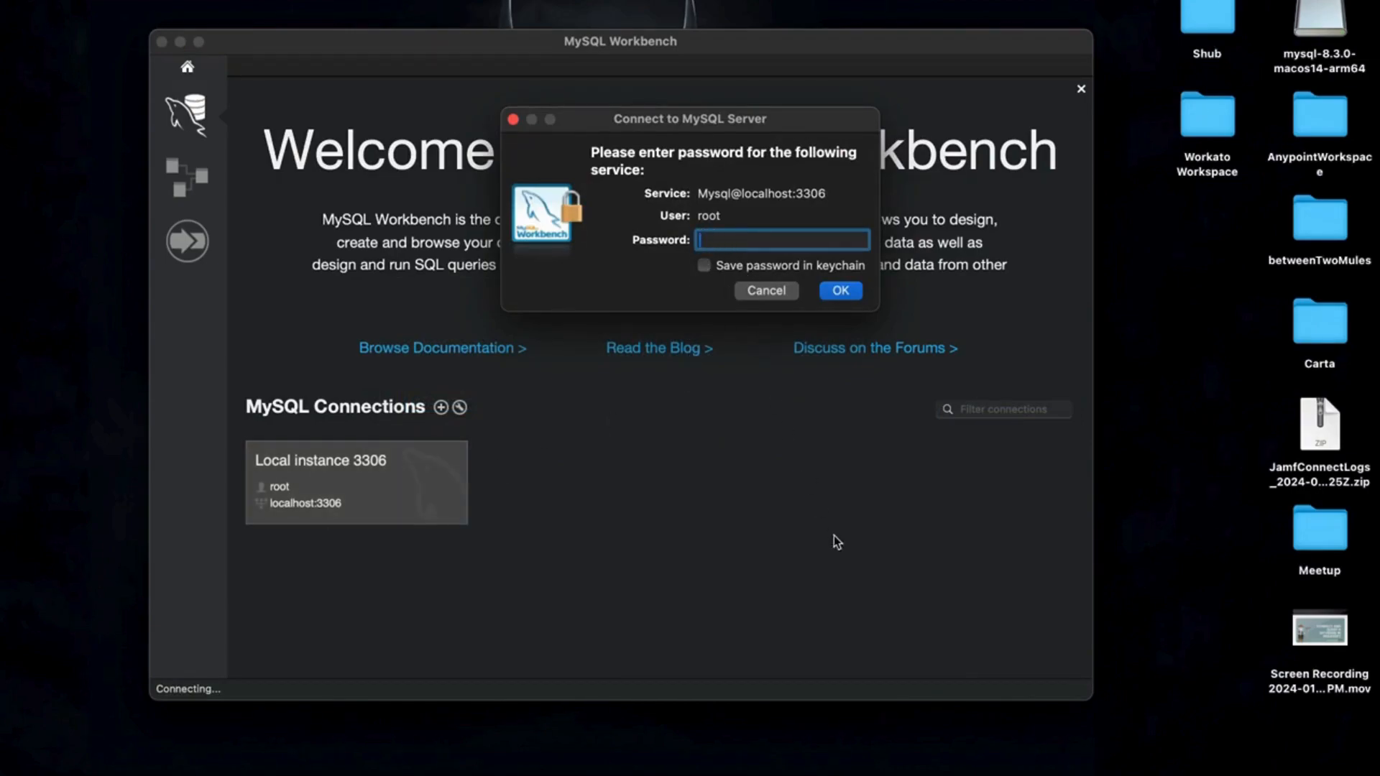
mouse_move(1009, 701)
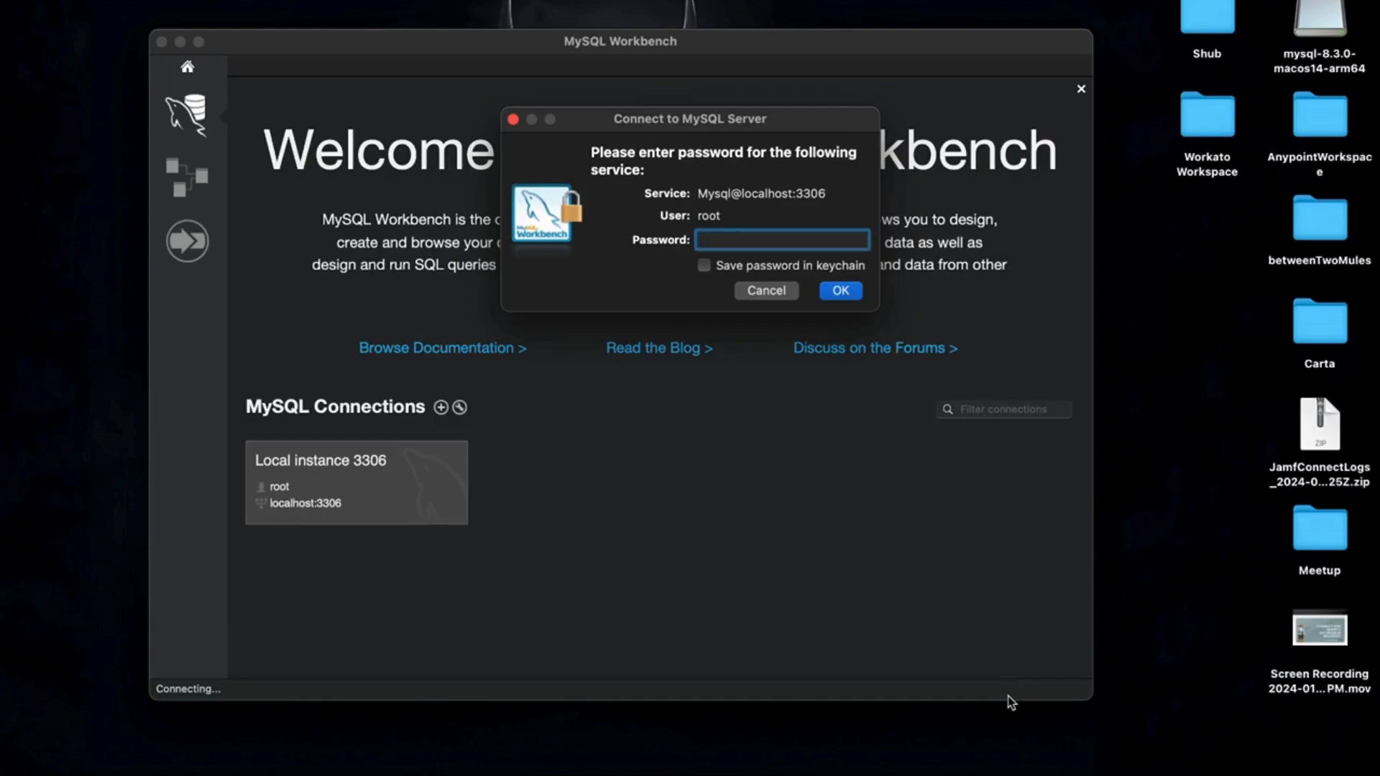
mouse_move(895, 626)
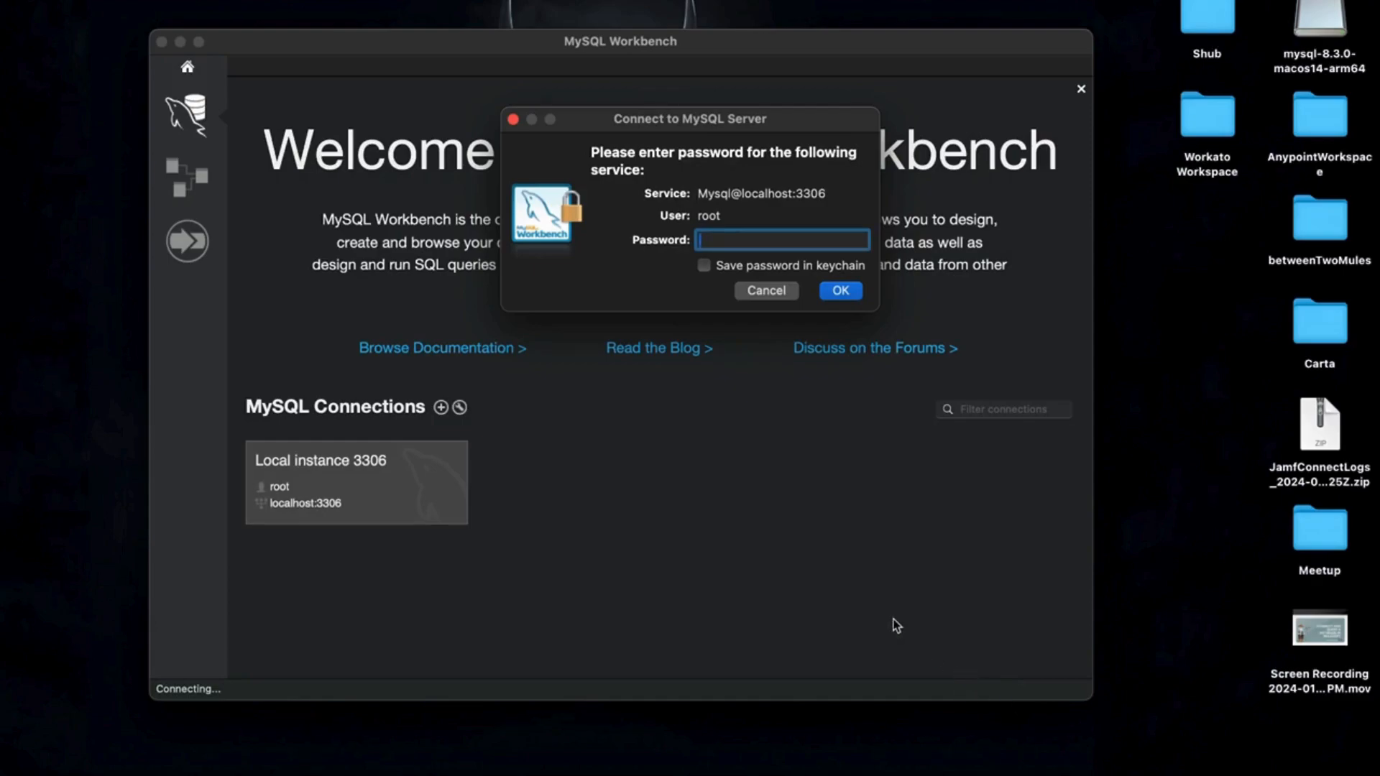
mouse_move(1032, 726)
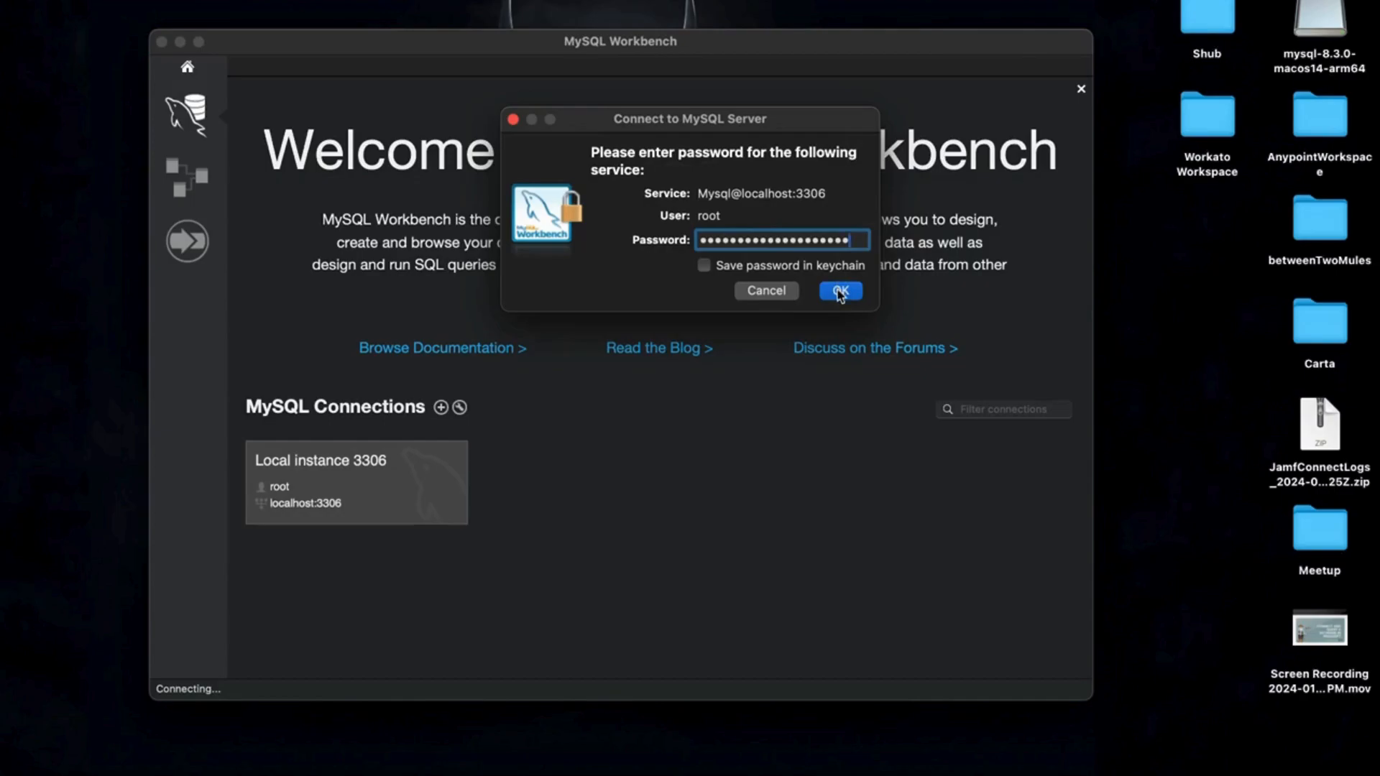
left_click(838, 290)
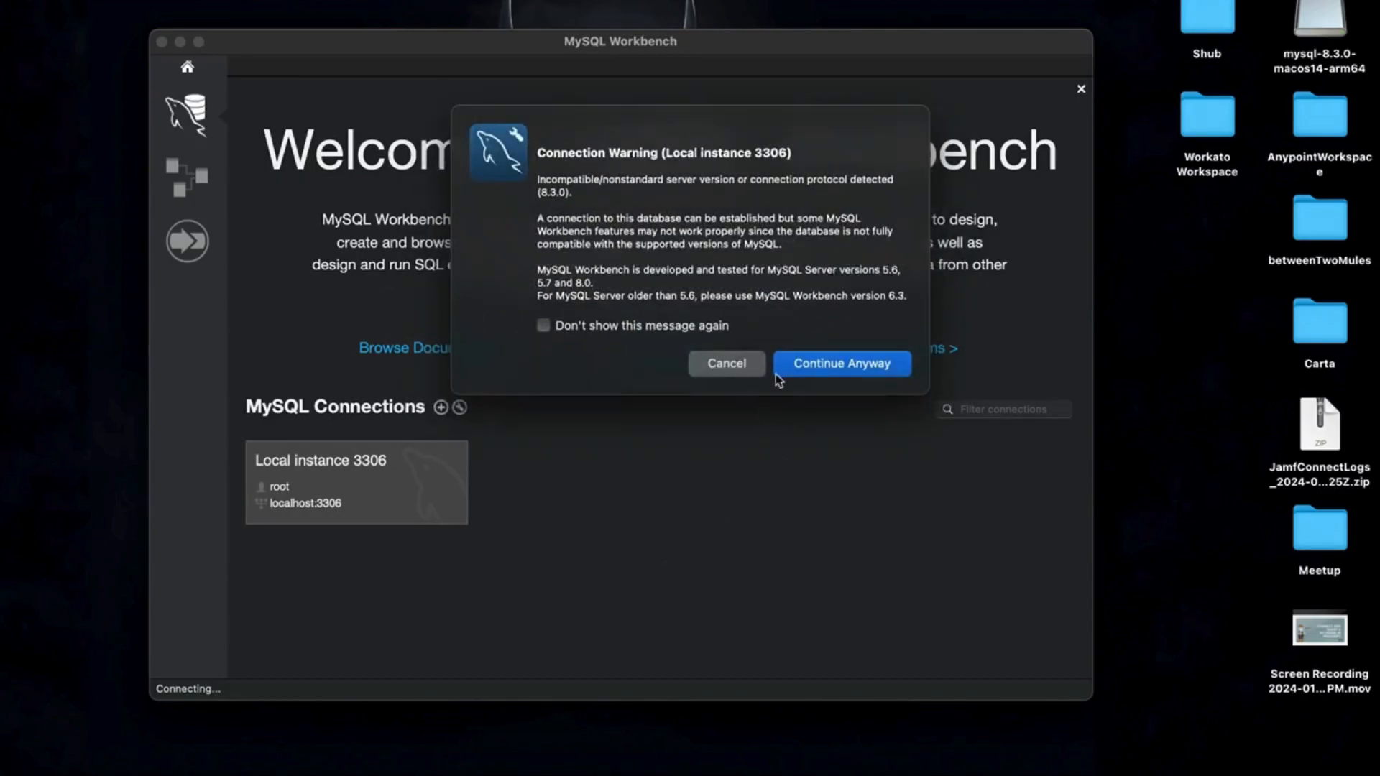
left_click(840, 362)
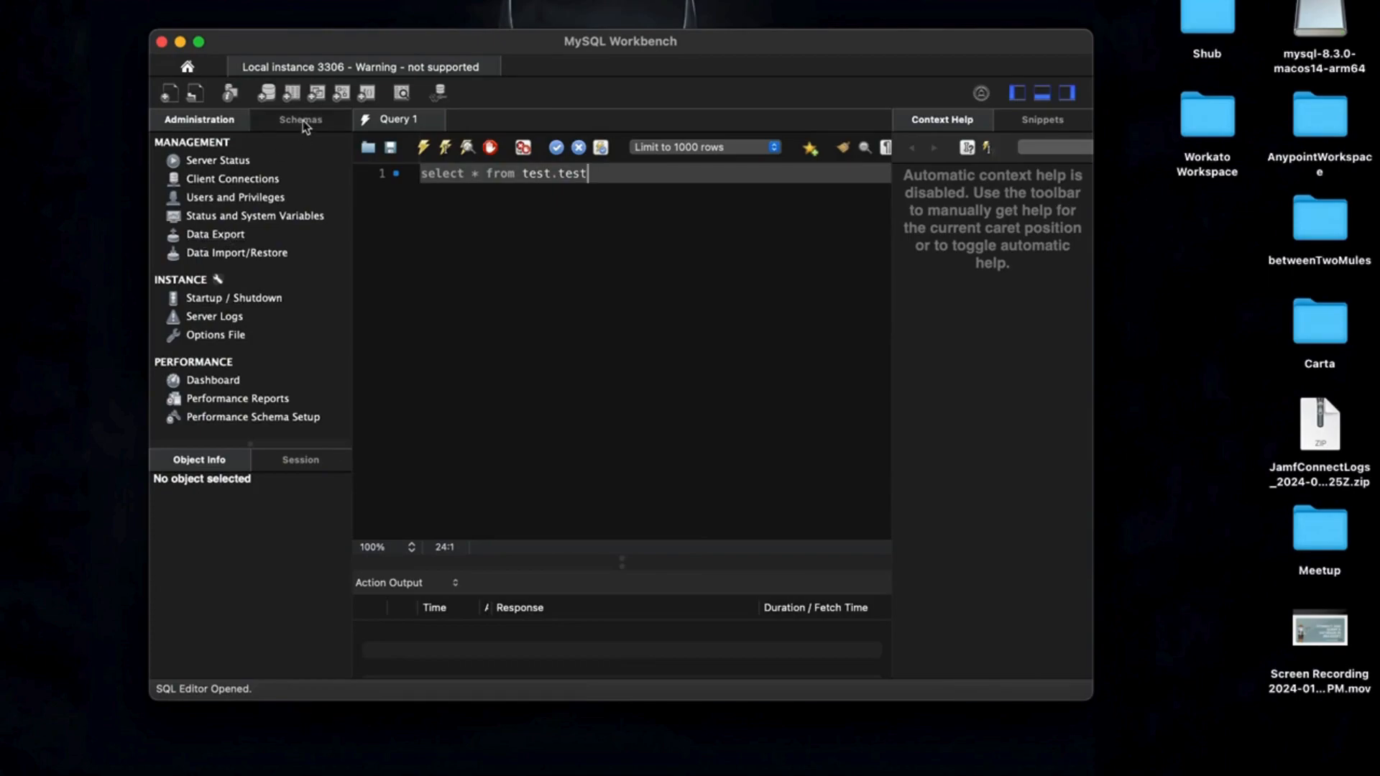
- Create and apply a schema named test_db from the Schemas list's Create Schema option
left_click(300, 120)
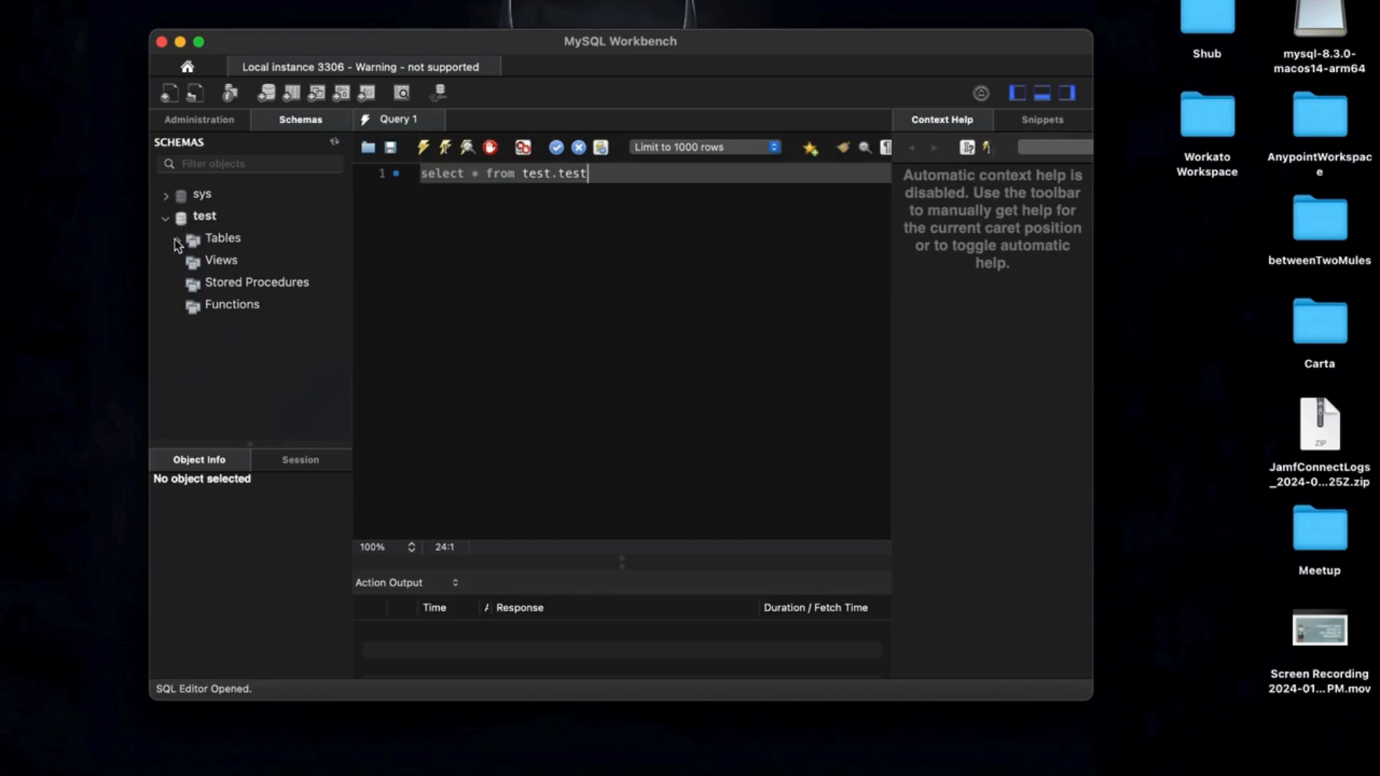
left_click(176, 238)
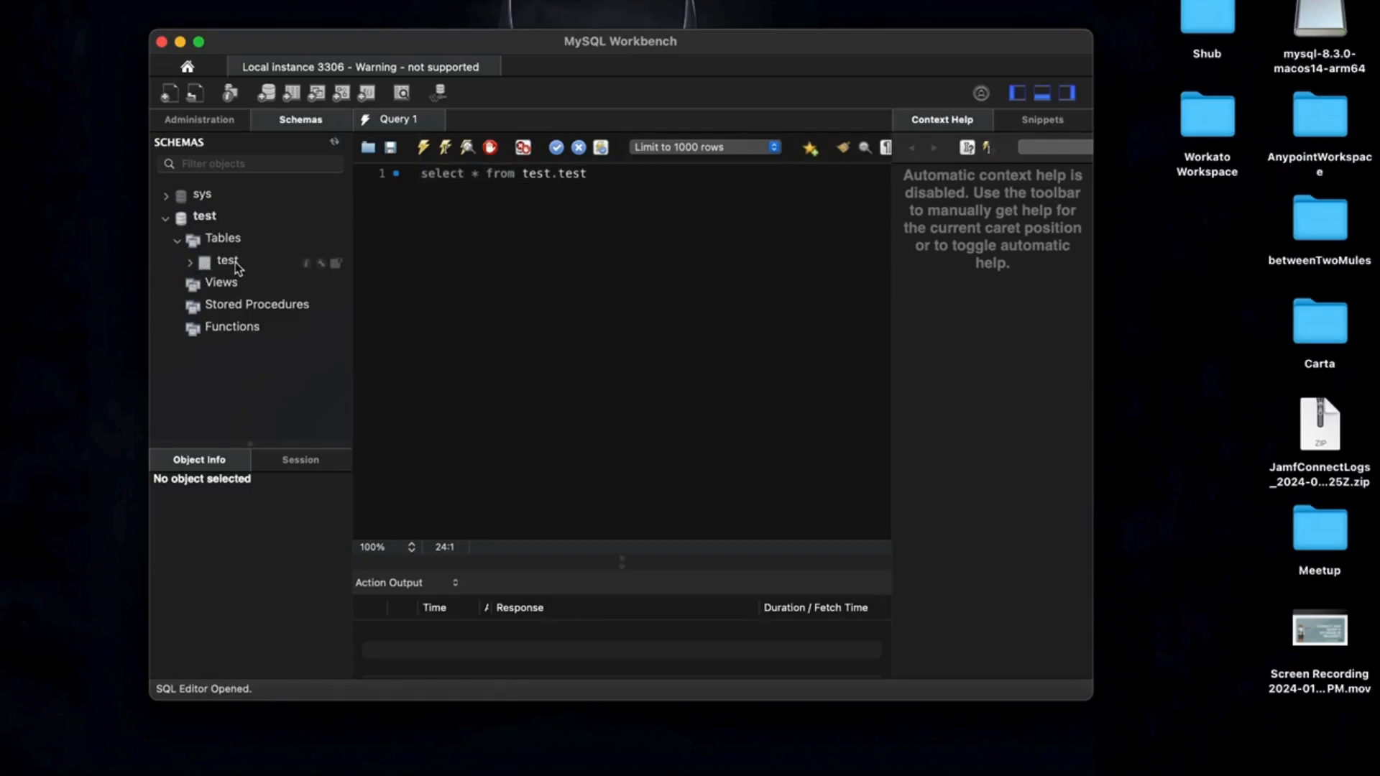
left_click(165, 216)
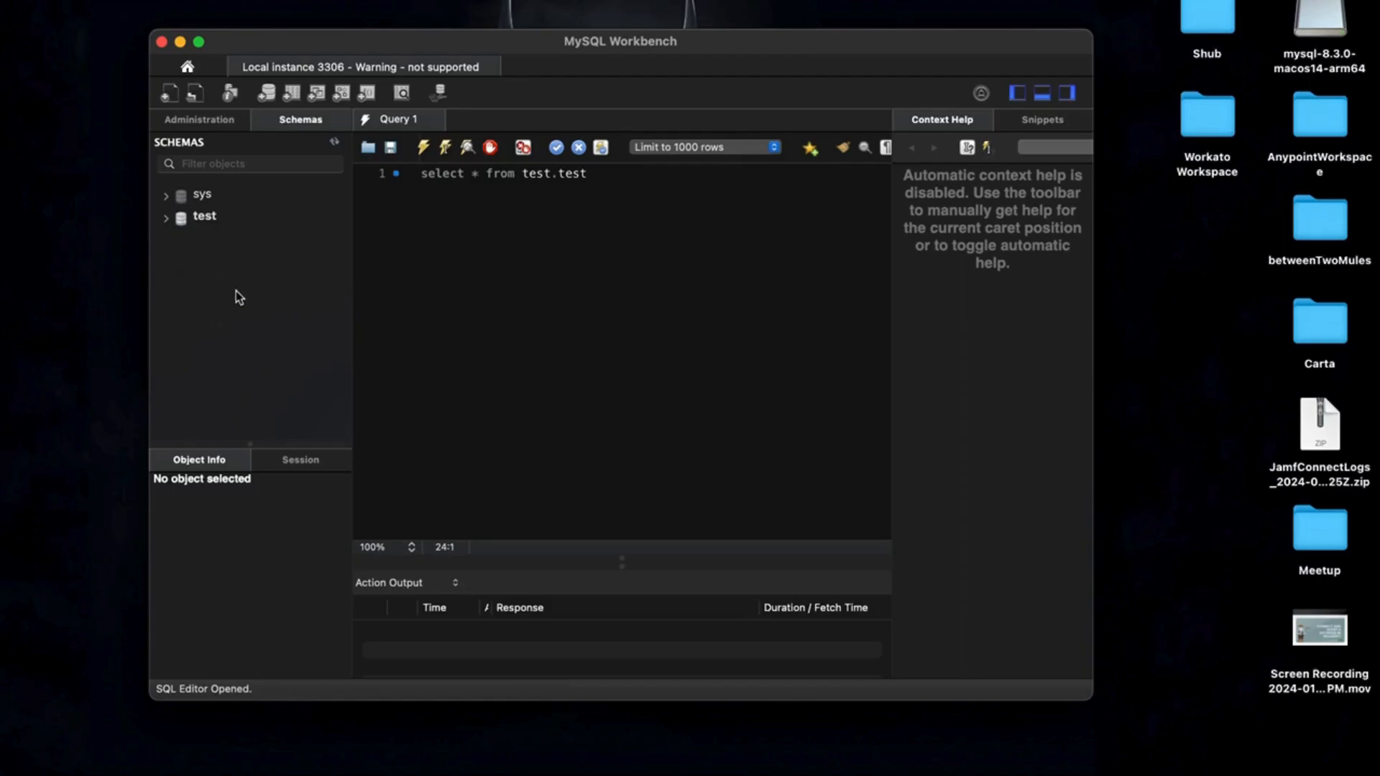
right_click(238, 298)
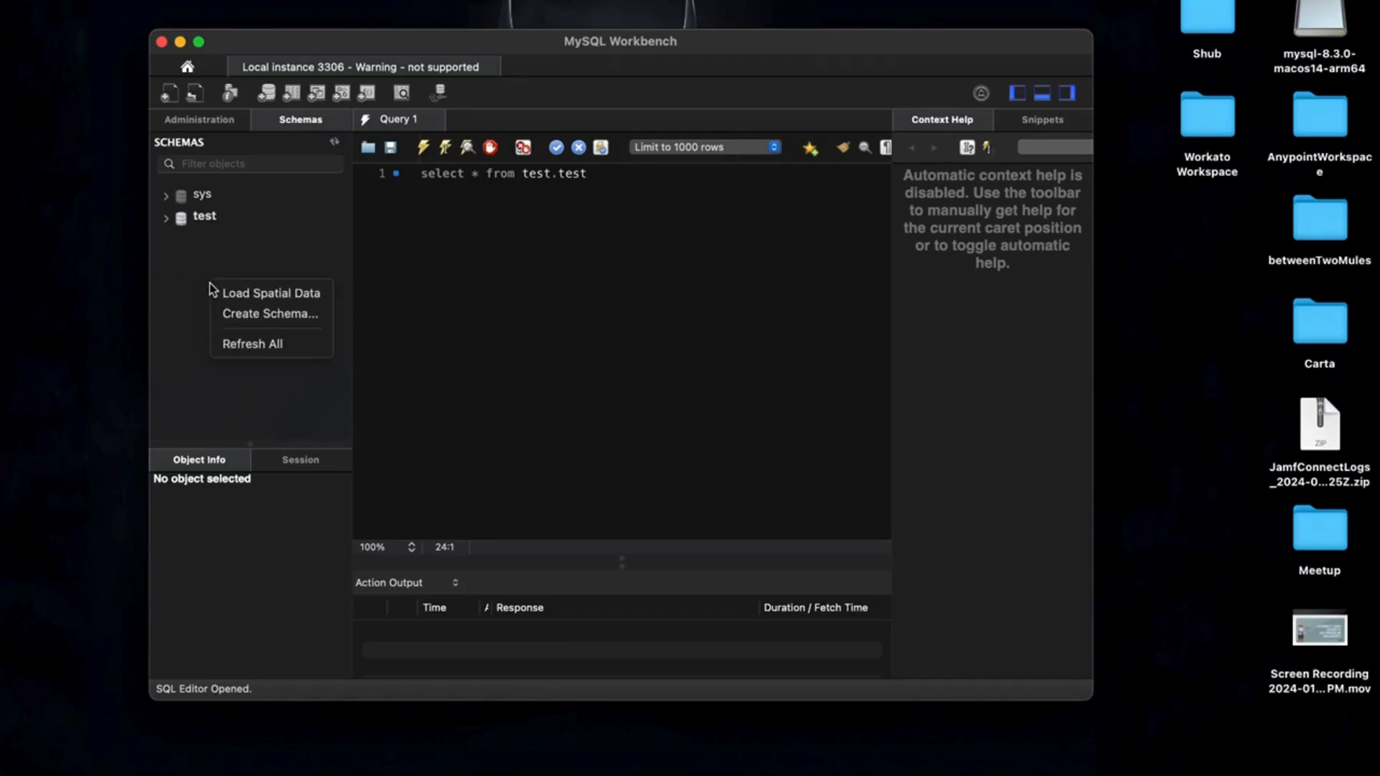
left_click(270, 314)
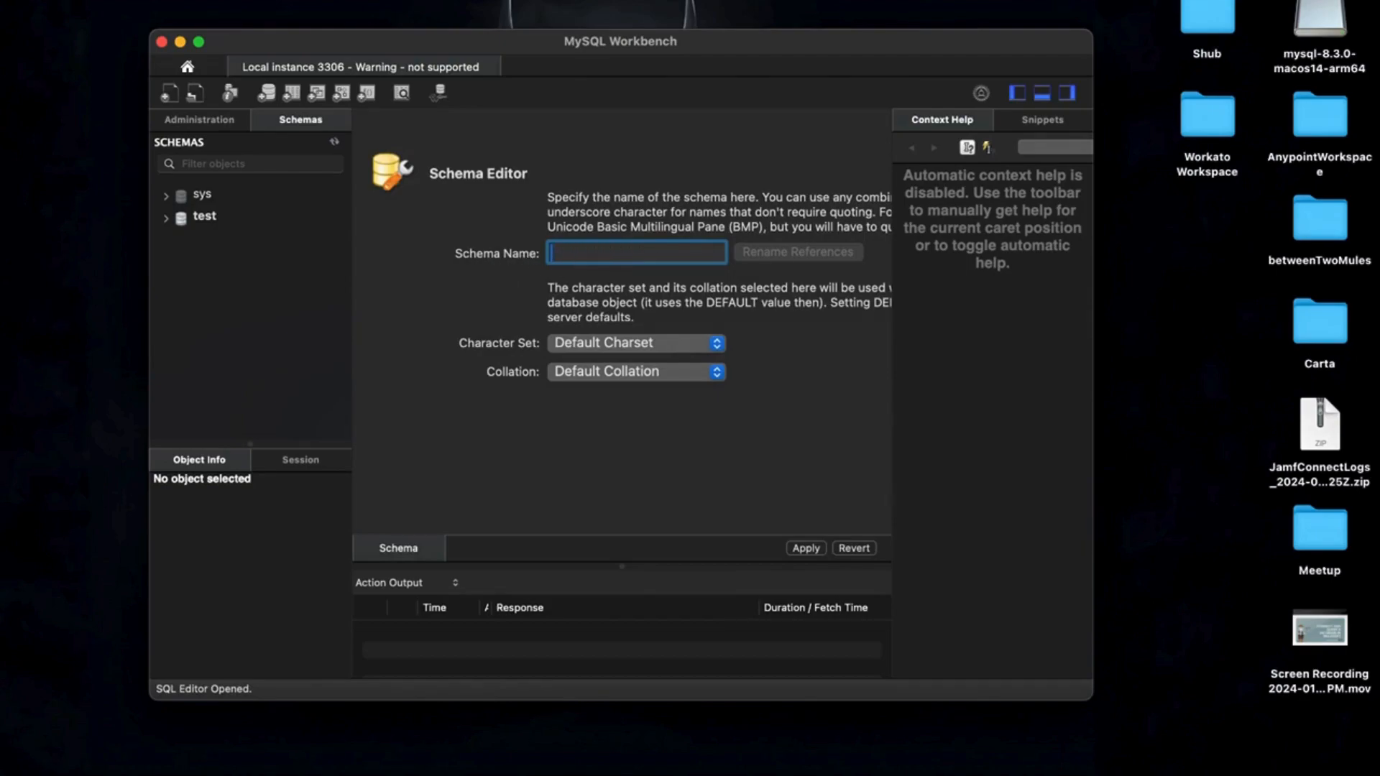
type("test")
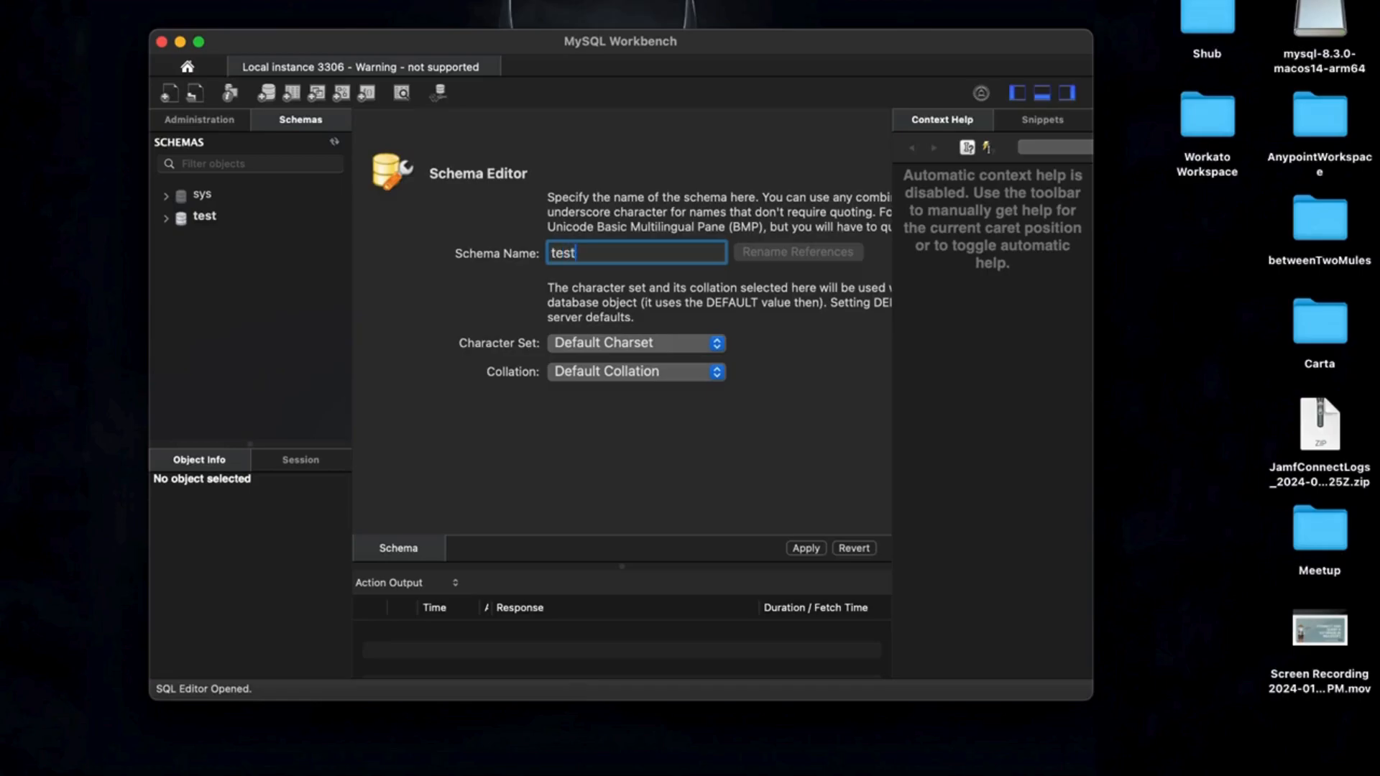
type("_db")
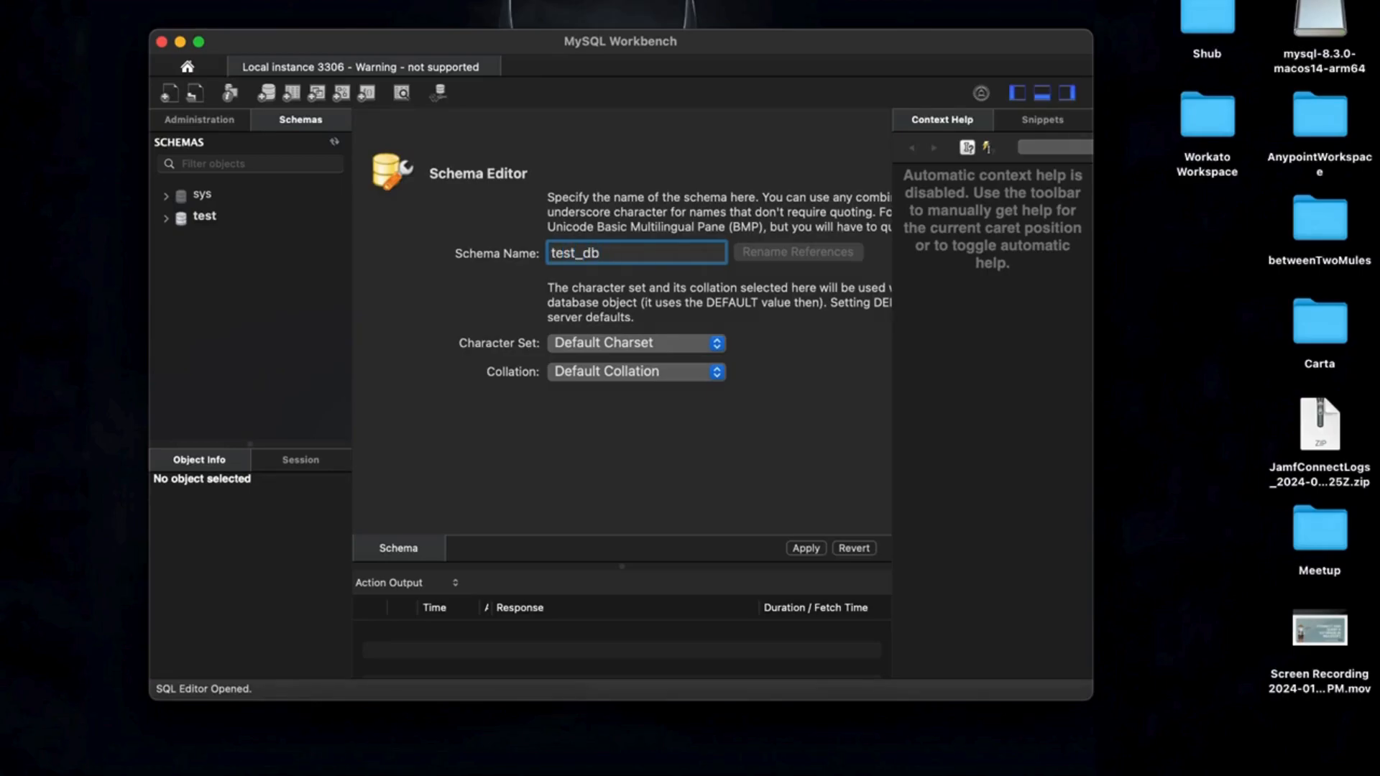
left_click(804, 548)
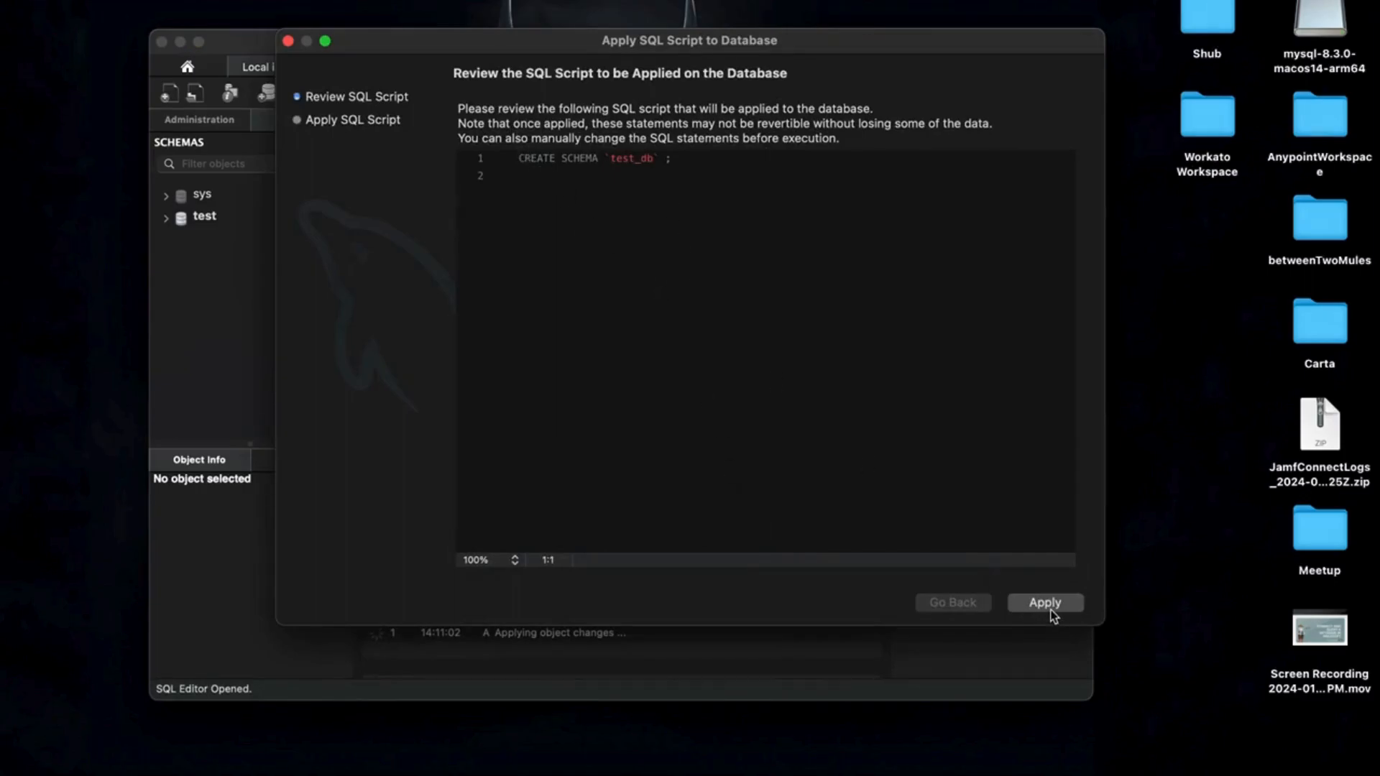
left_click(1044, 603)
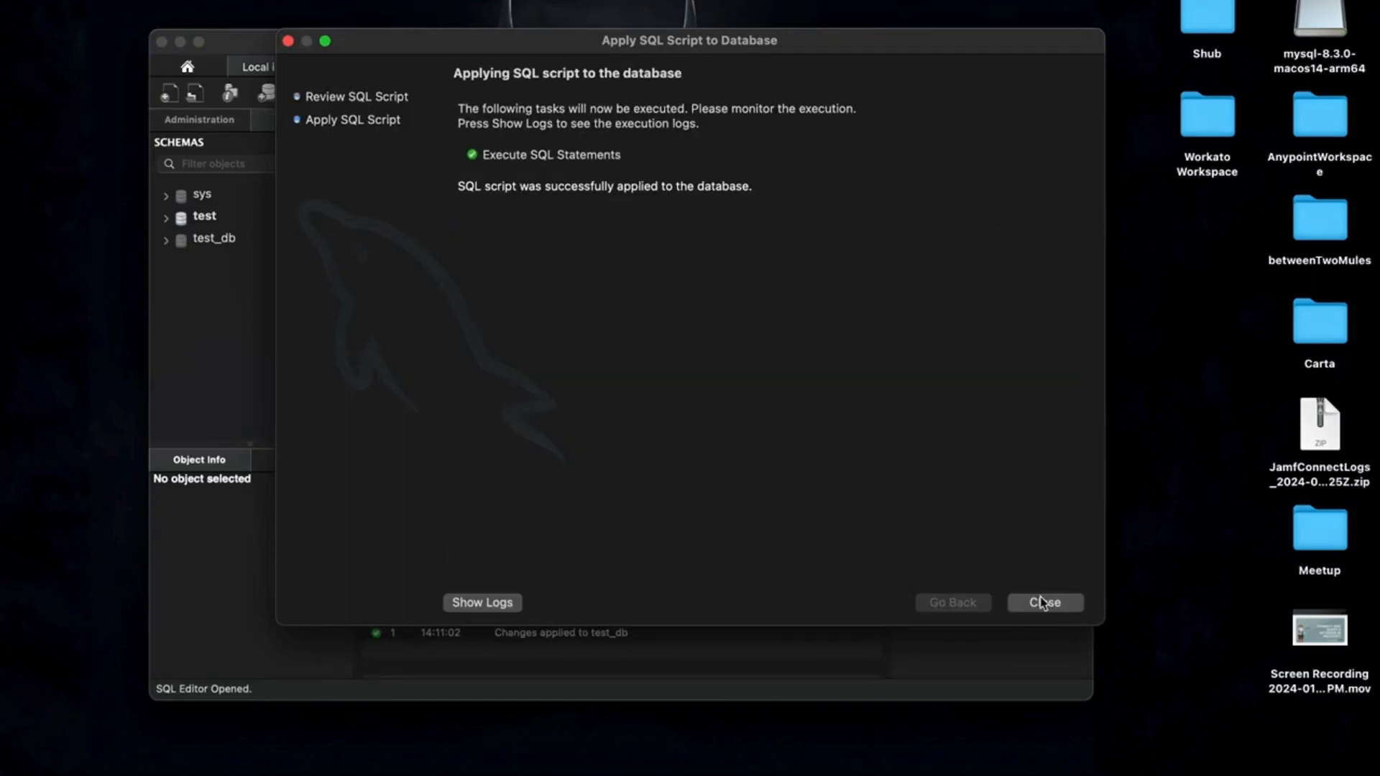
left_click(1044, 603)
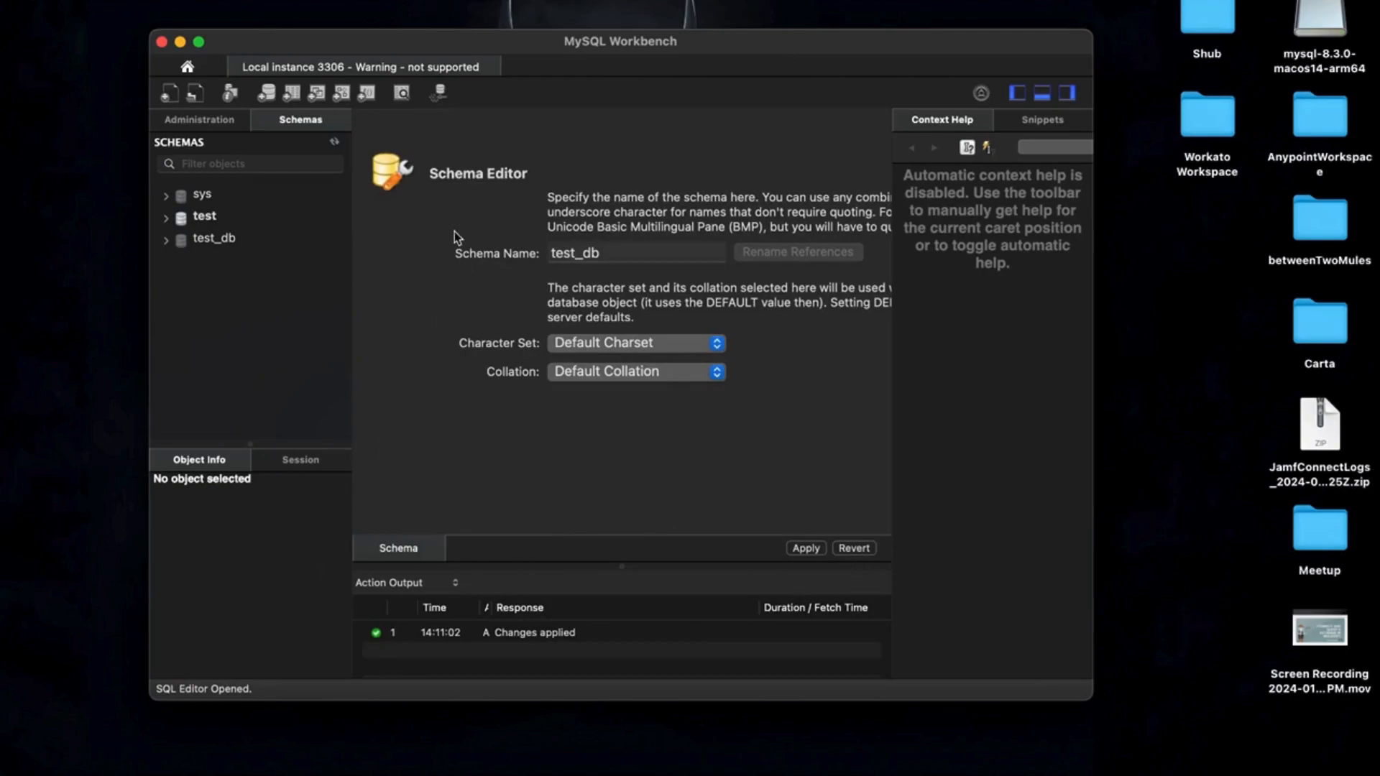
- Start a 'create table persons (' statement in the query editor
left_click(165, 239)
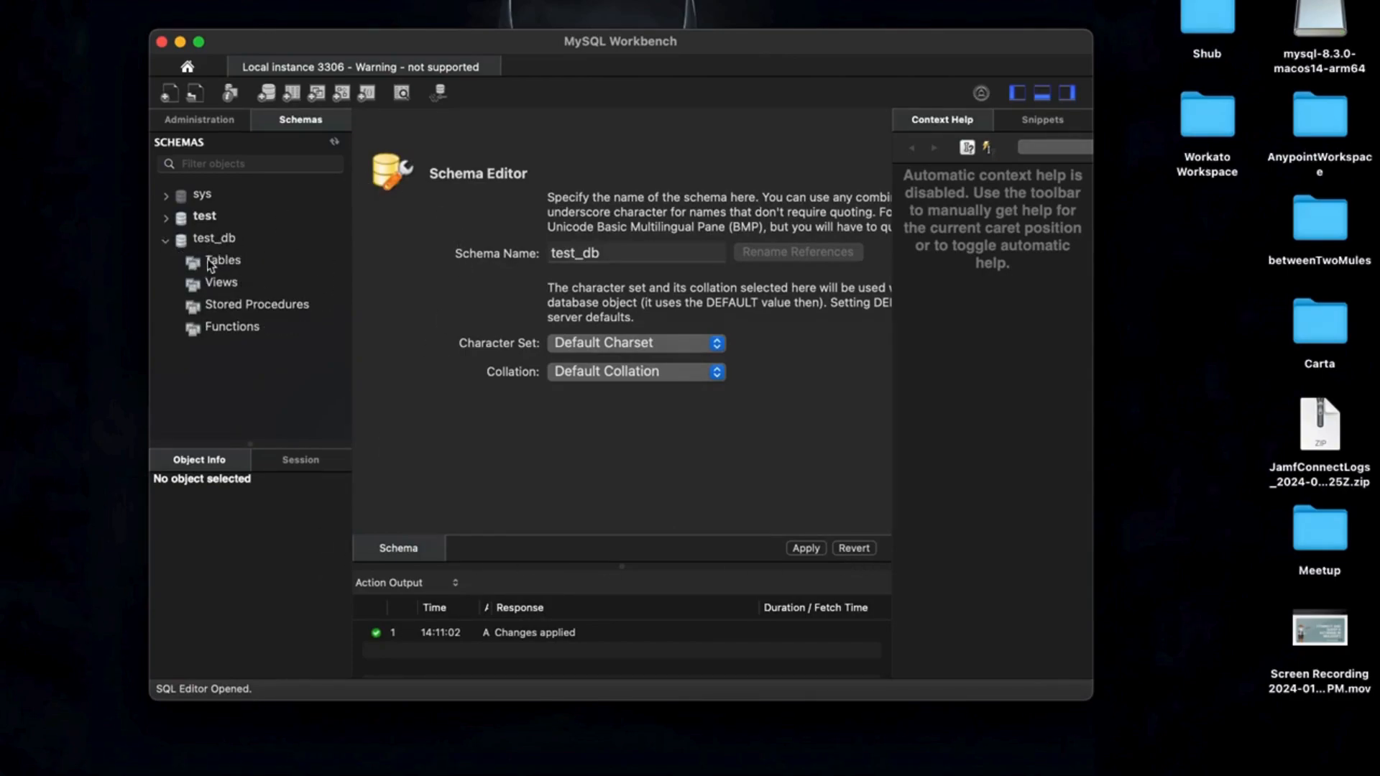
left_click(213, 238)
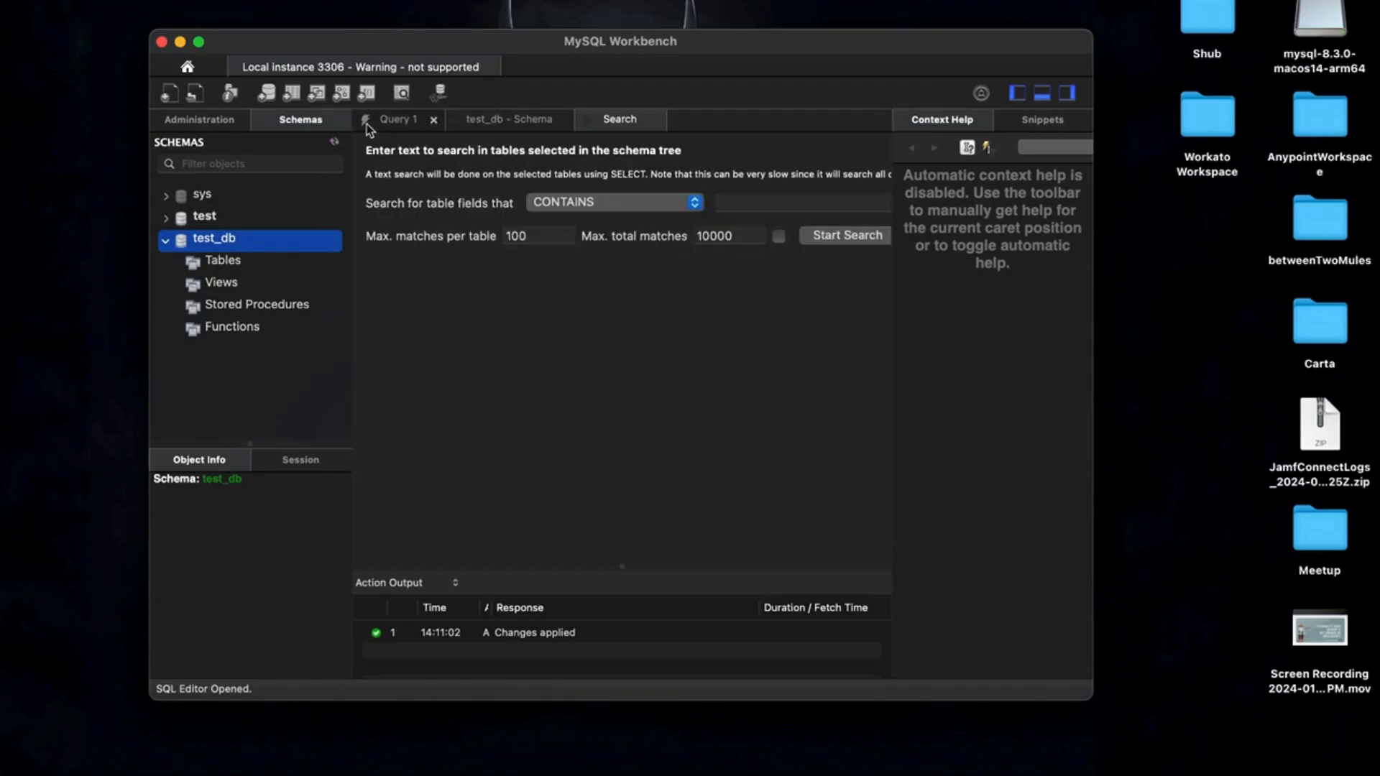
left_click(396, 118)
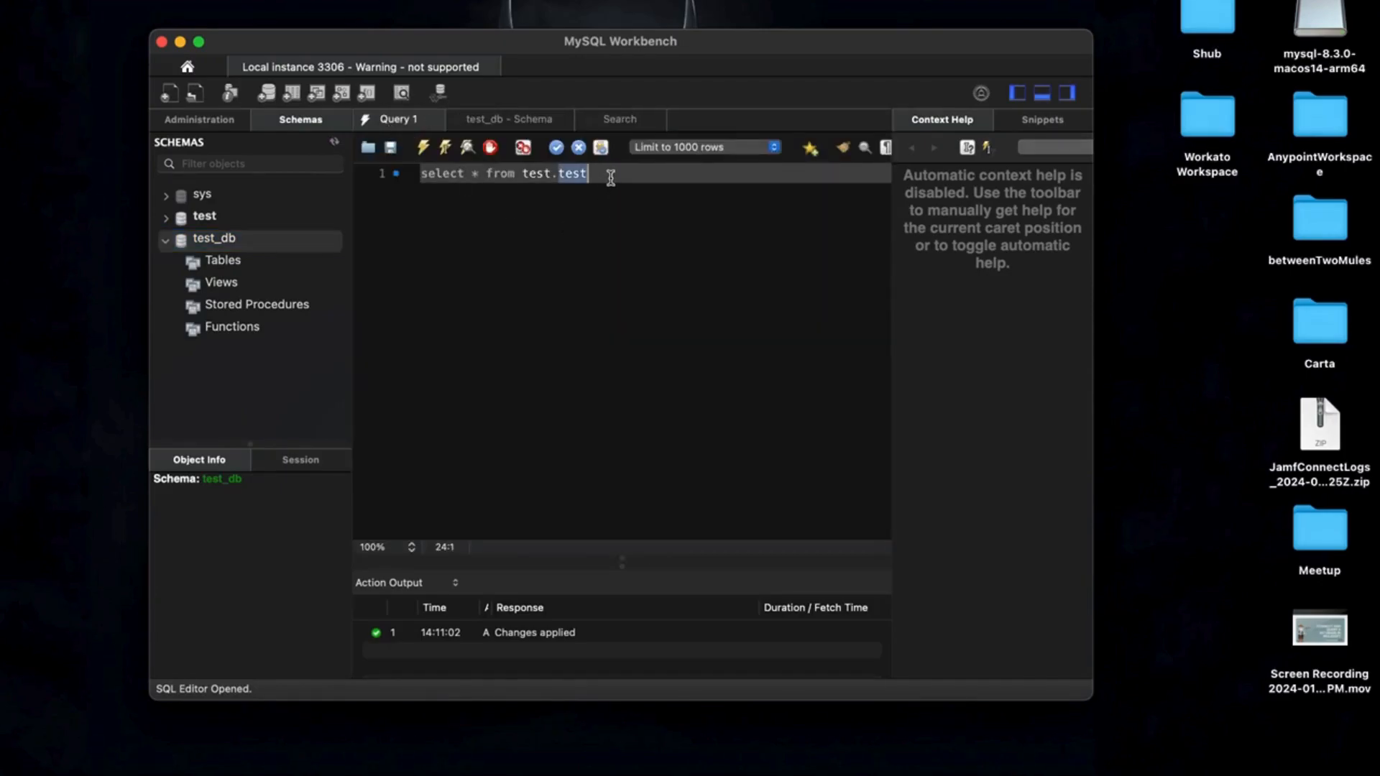
type("1")
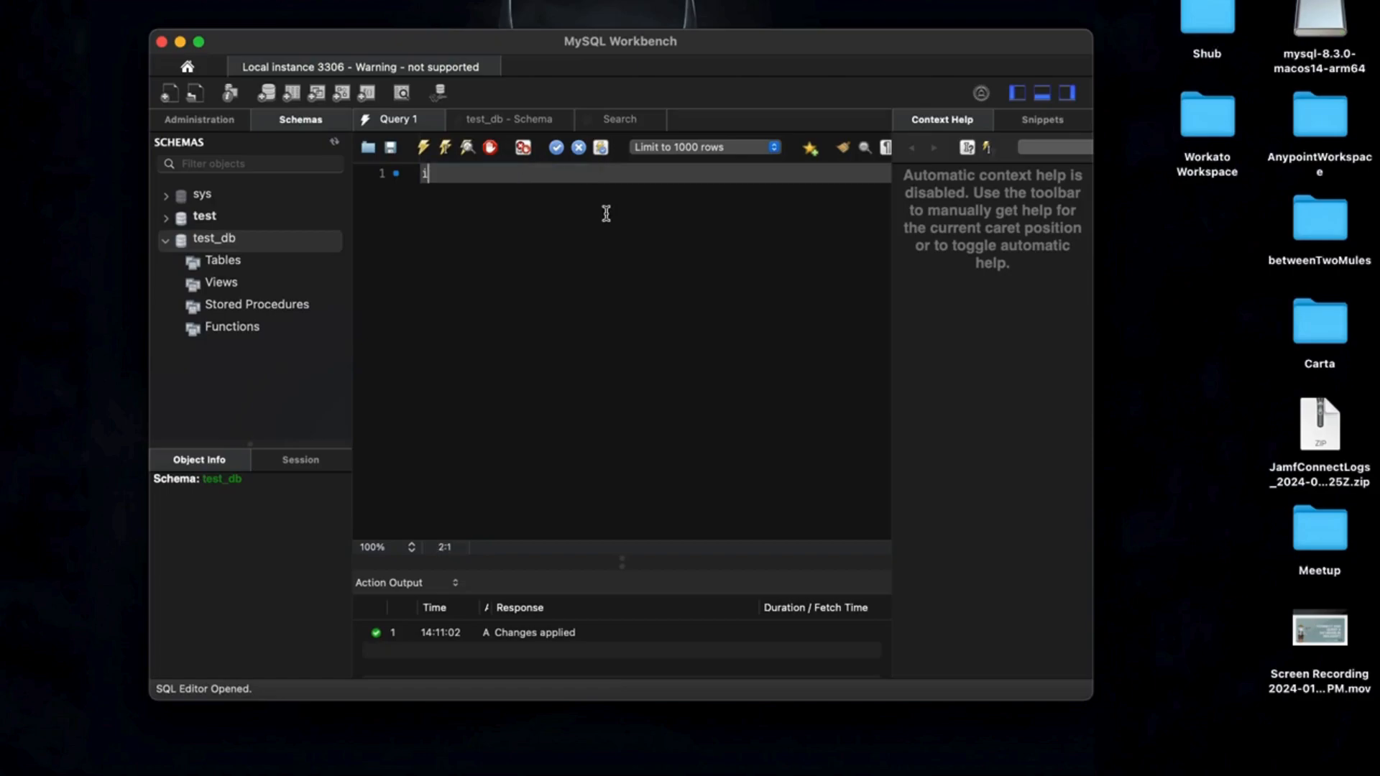
type("insert")
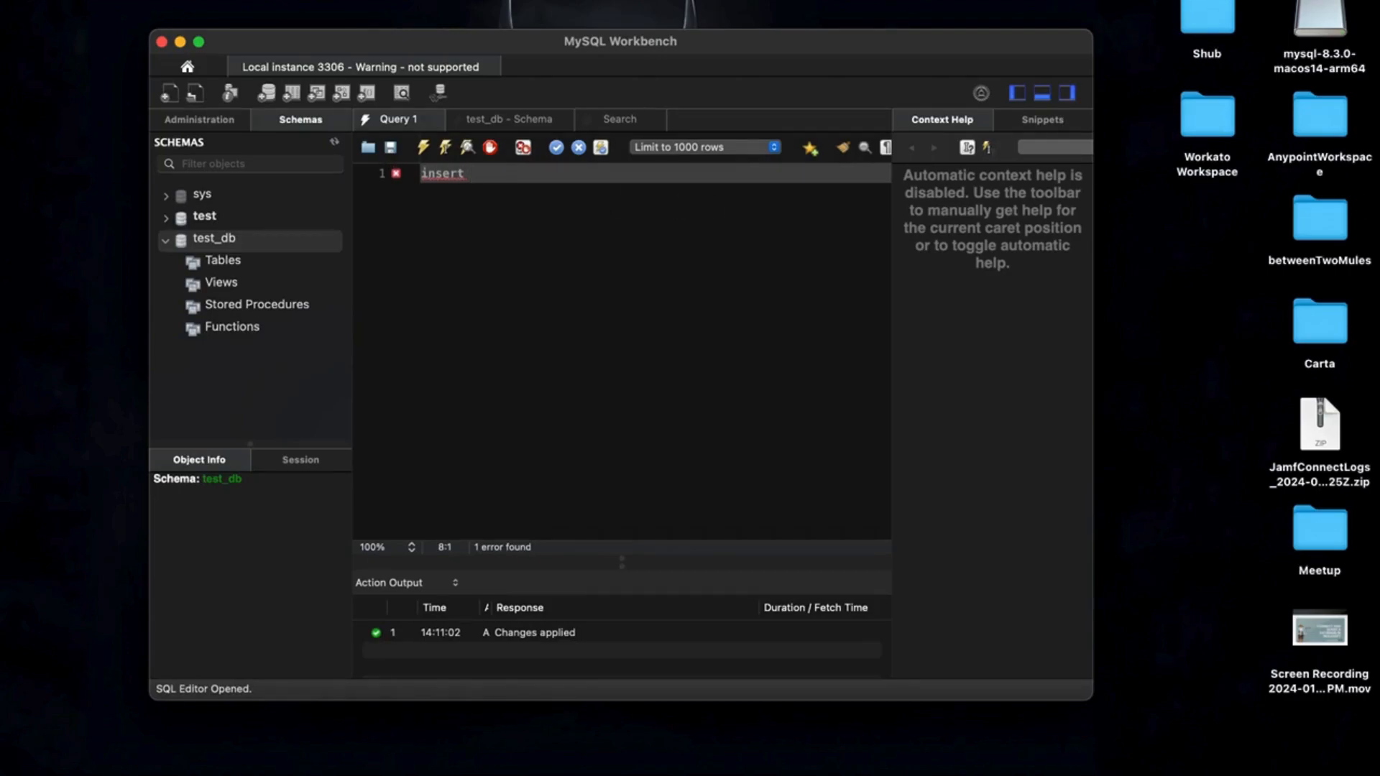
type("create tab")
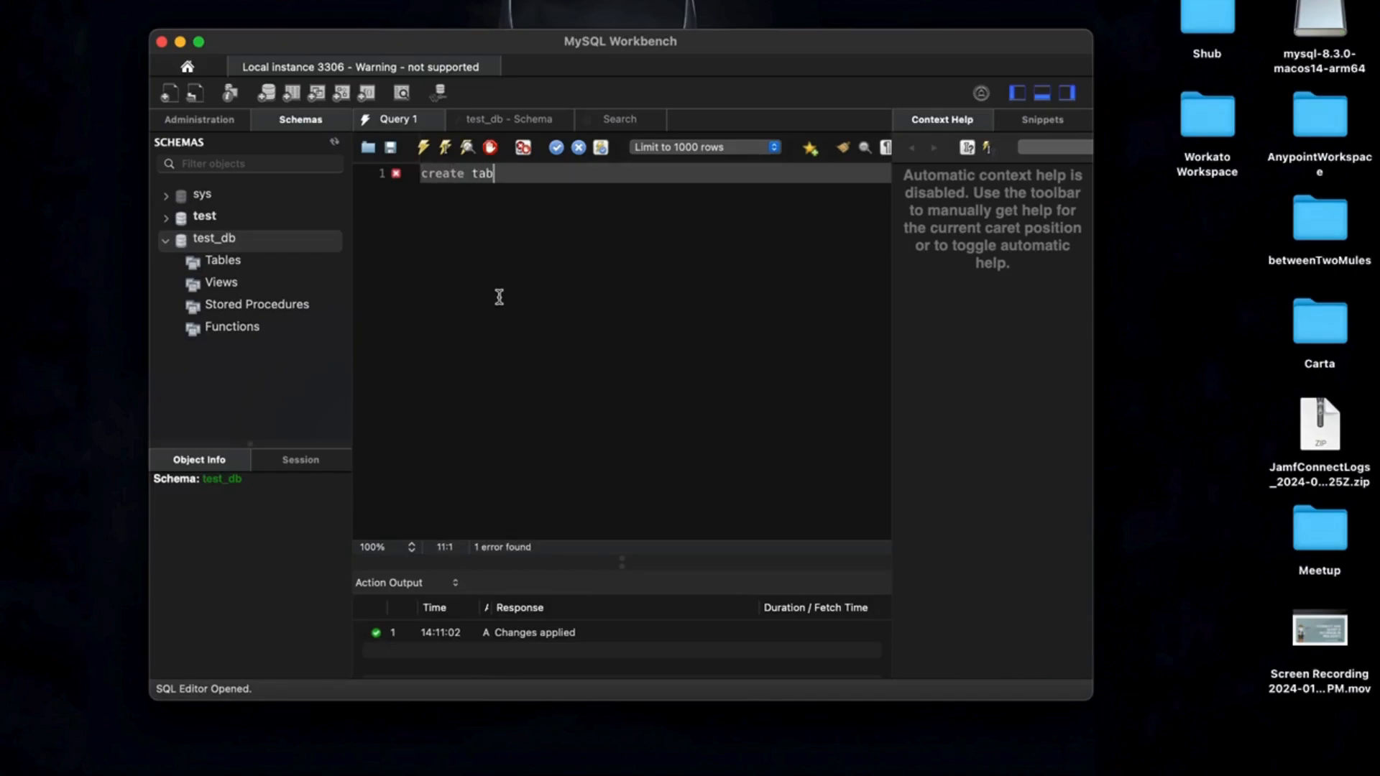
type("le")
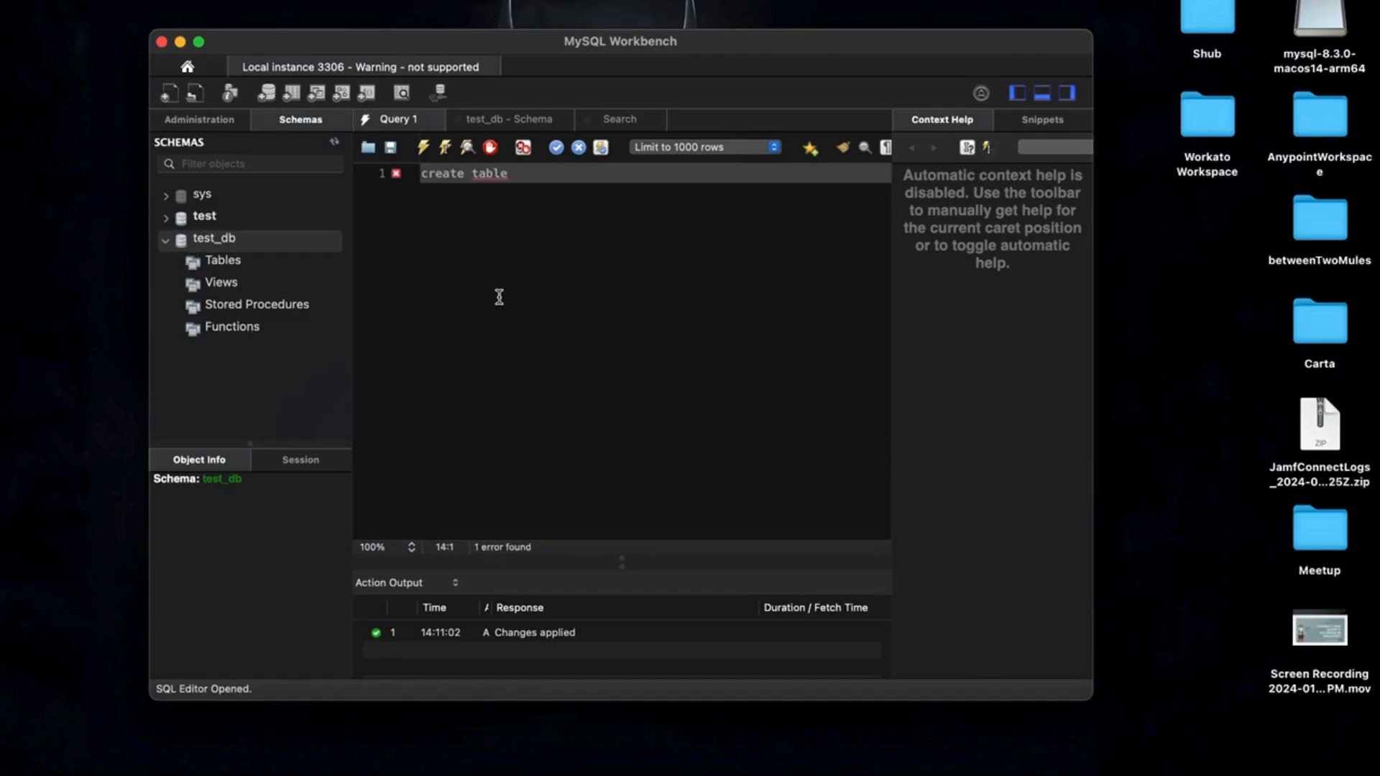
type("perso")
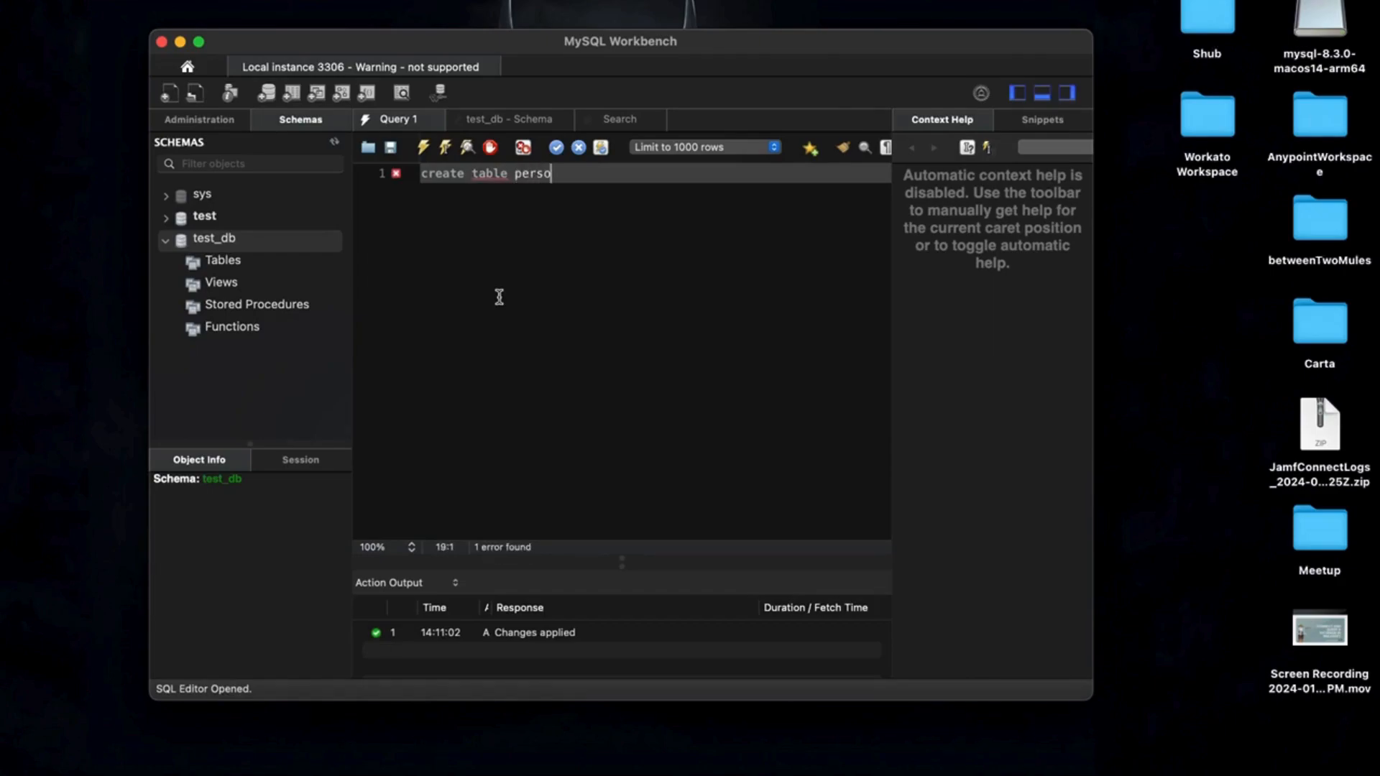
type("ns")
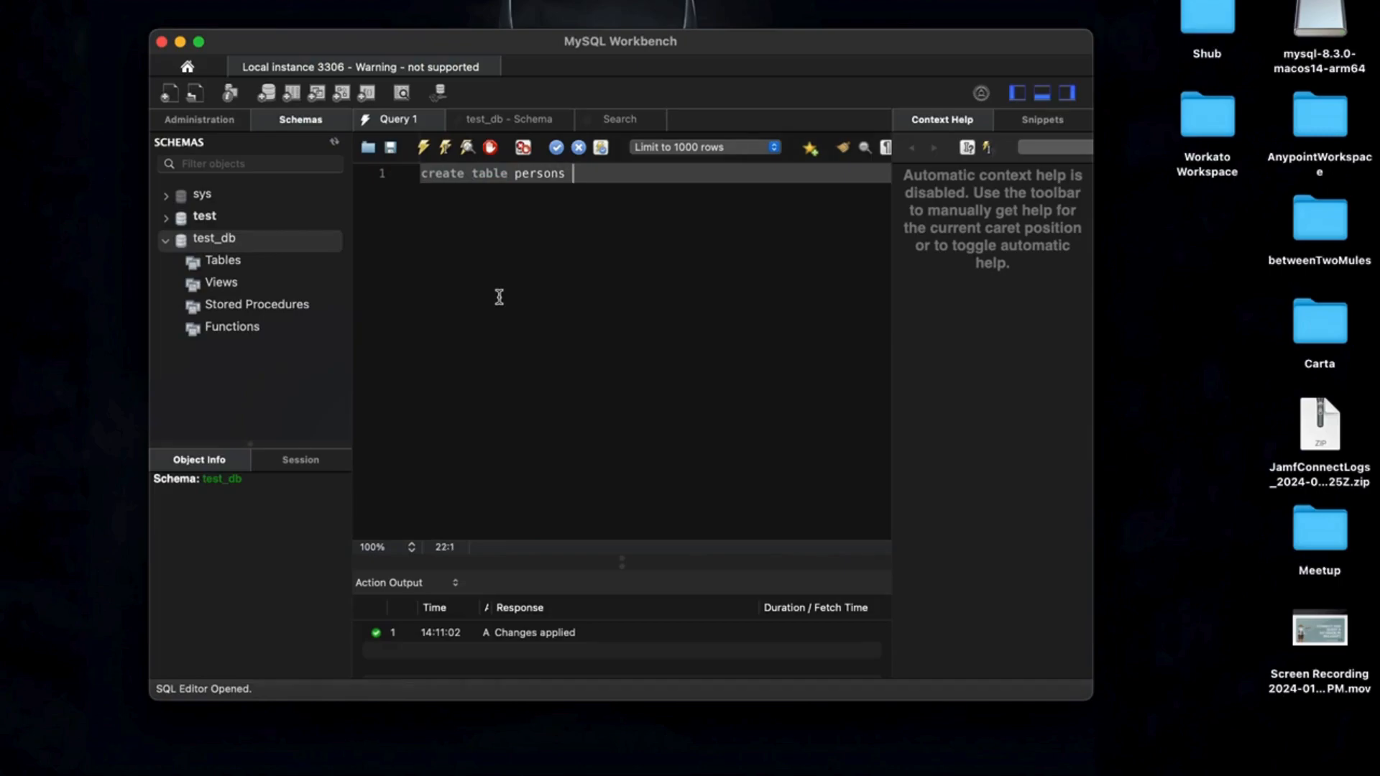
type("(")
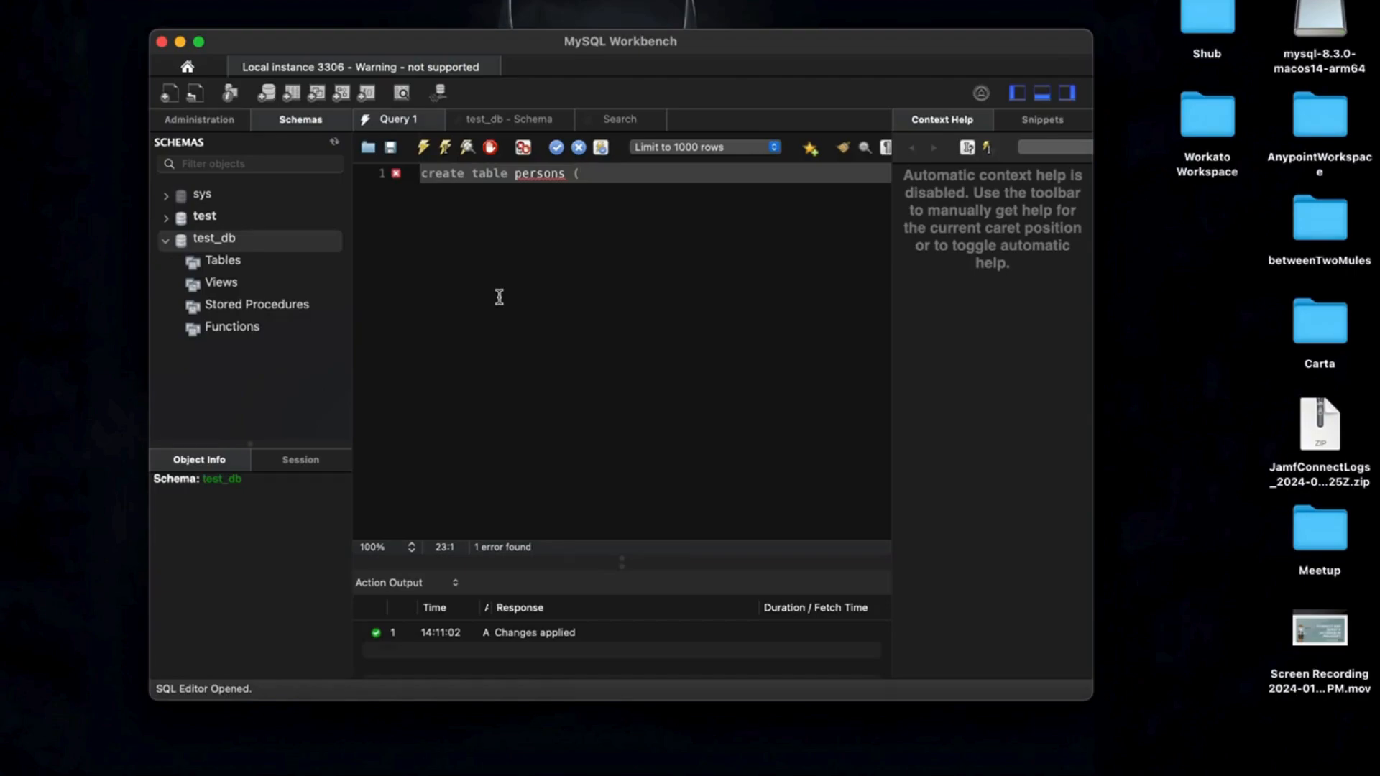
- Add columns id int, firstName varchar(255) and lastName varchar(255) to the statement
type("id int")
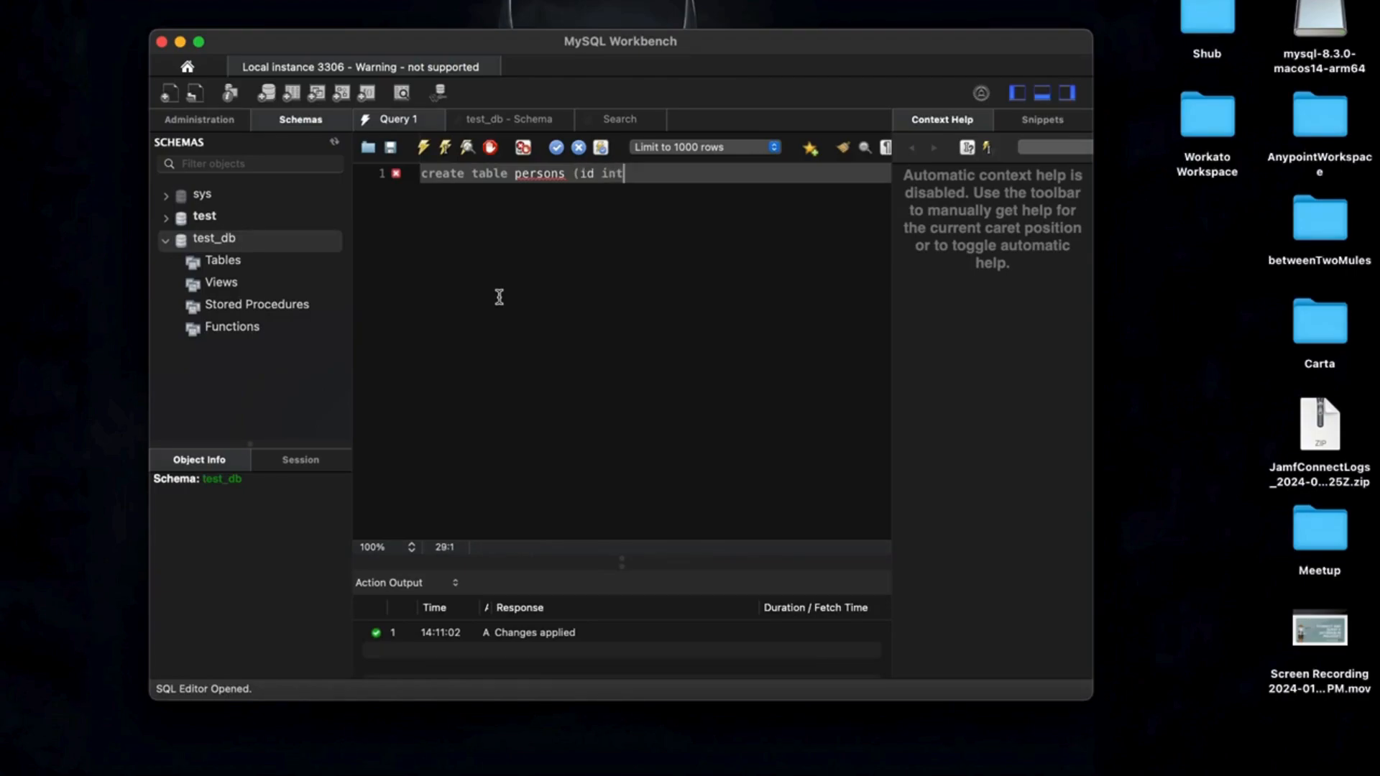
type(",")
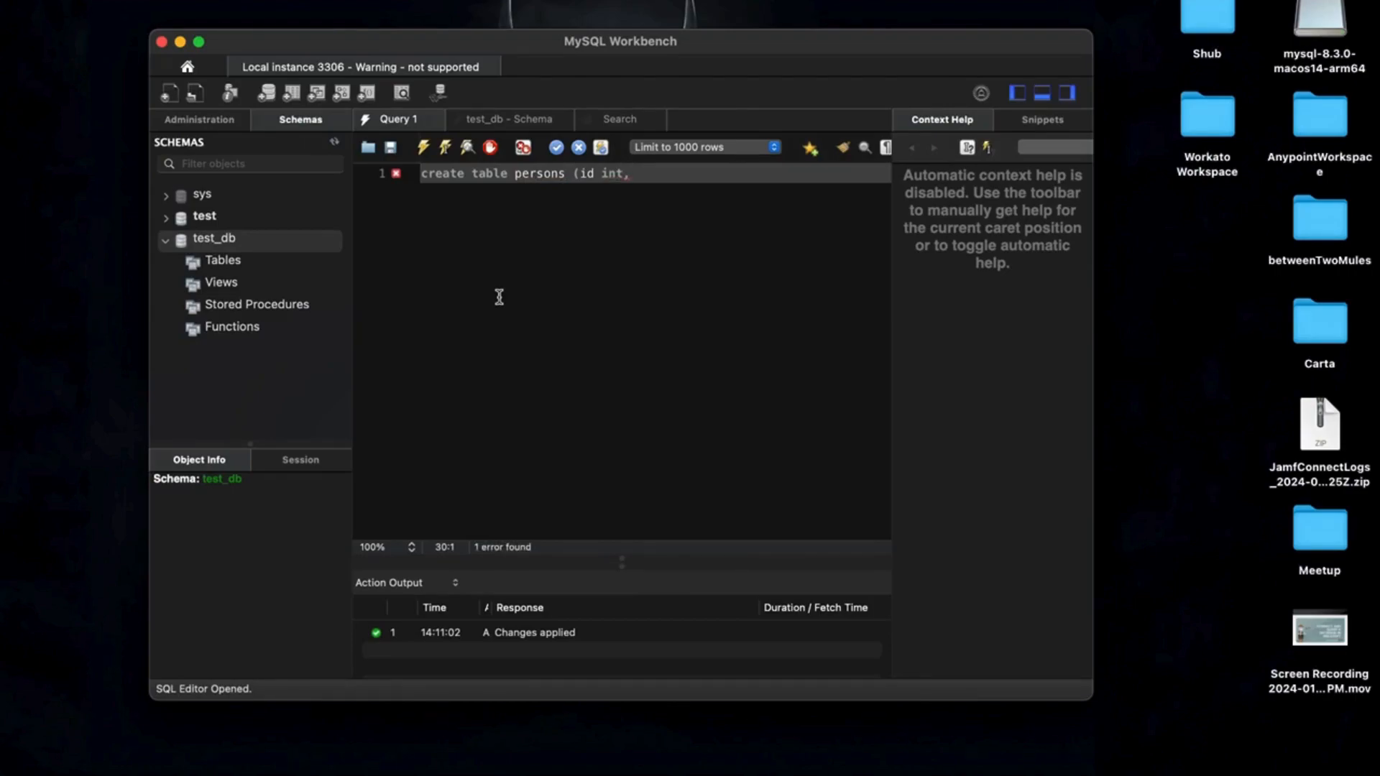
type("fir")
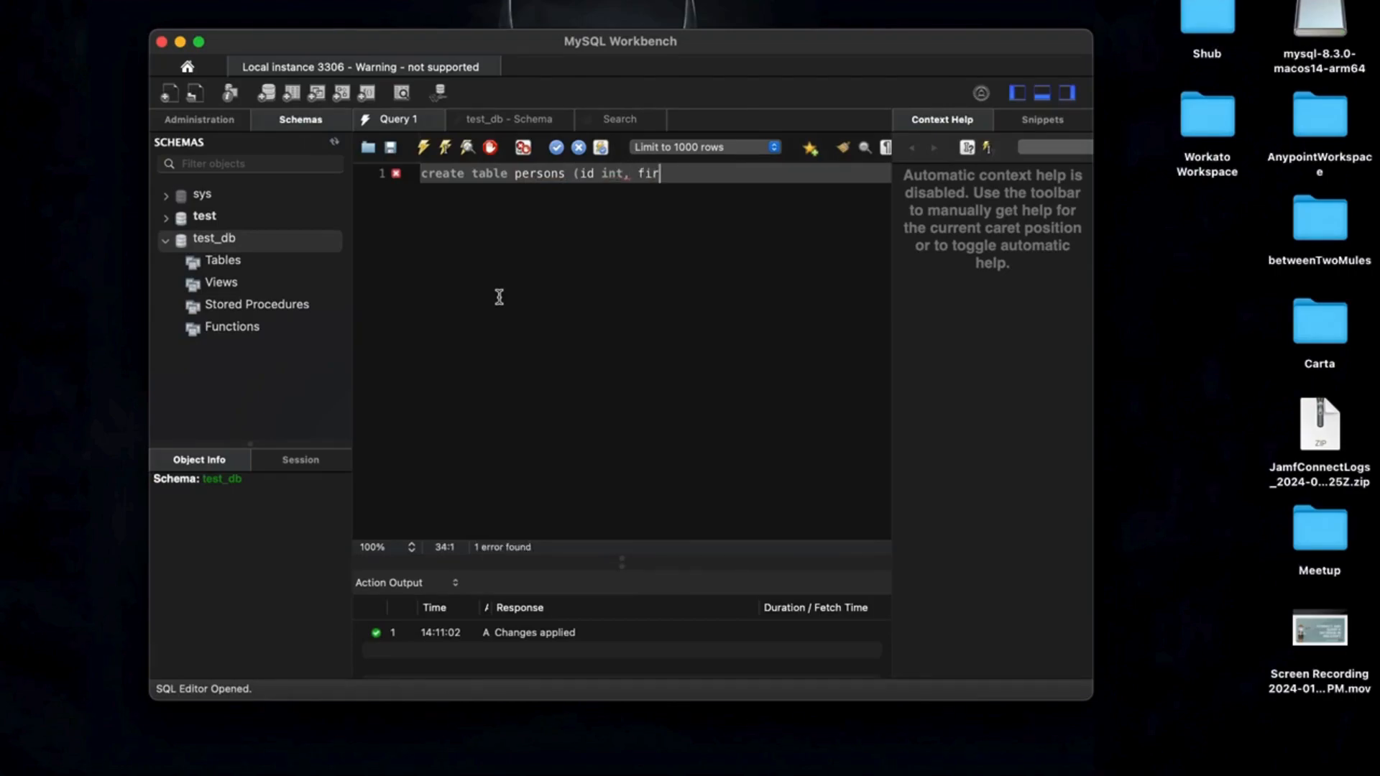
type("stName")
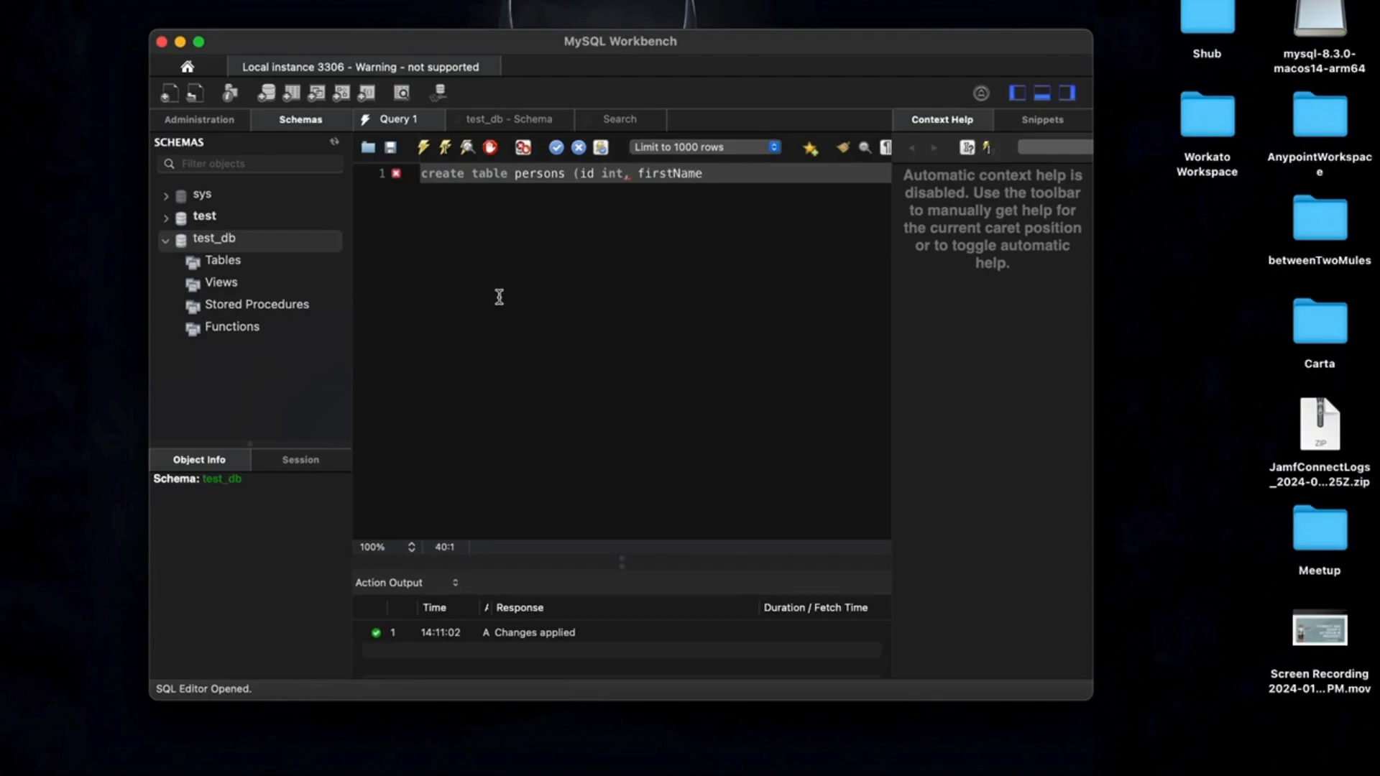
type("varchar")
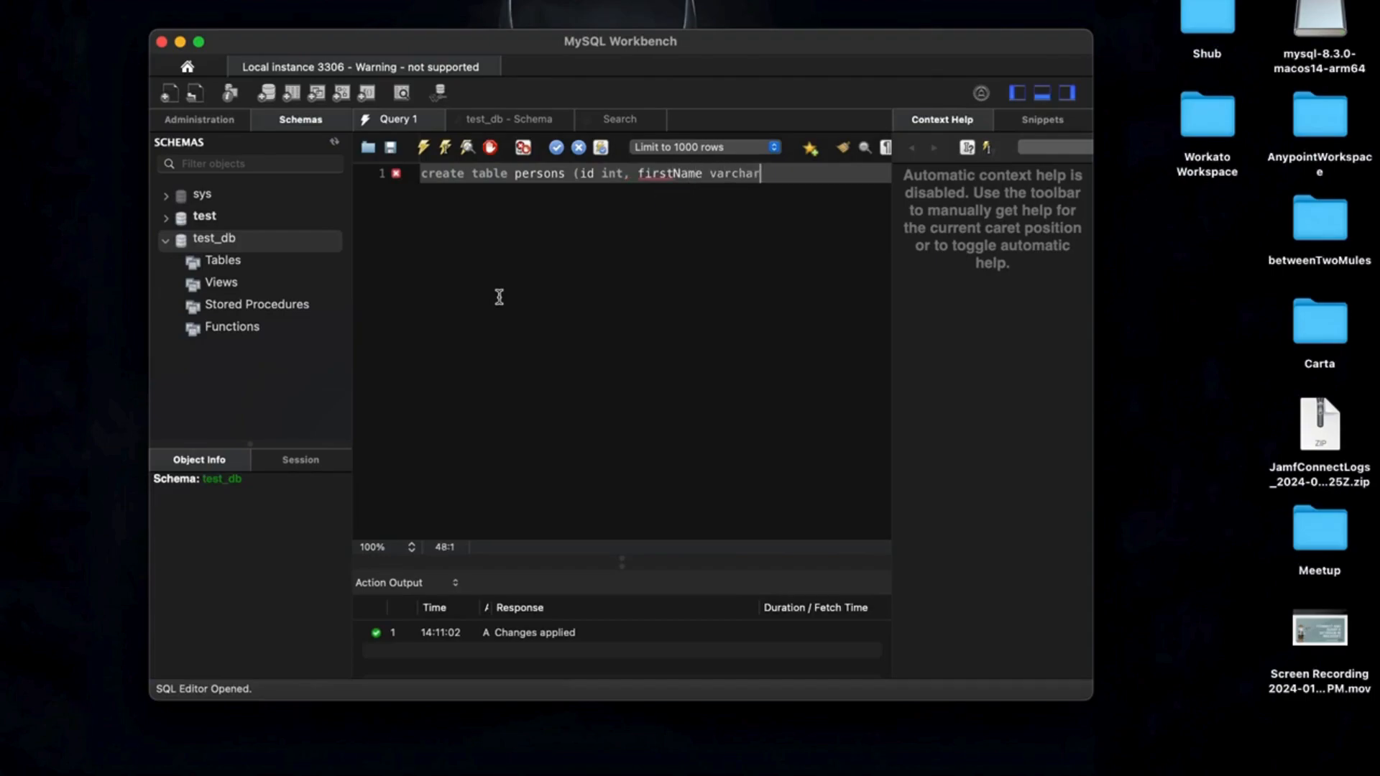
type("(255)")
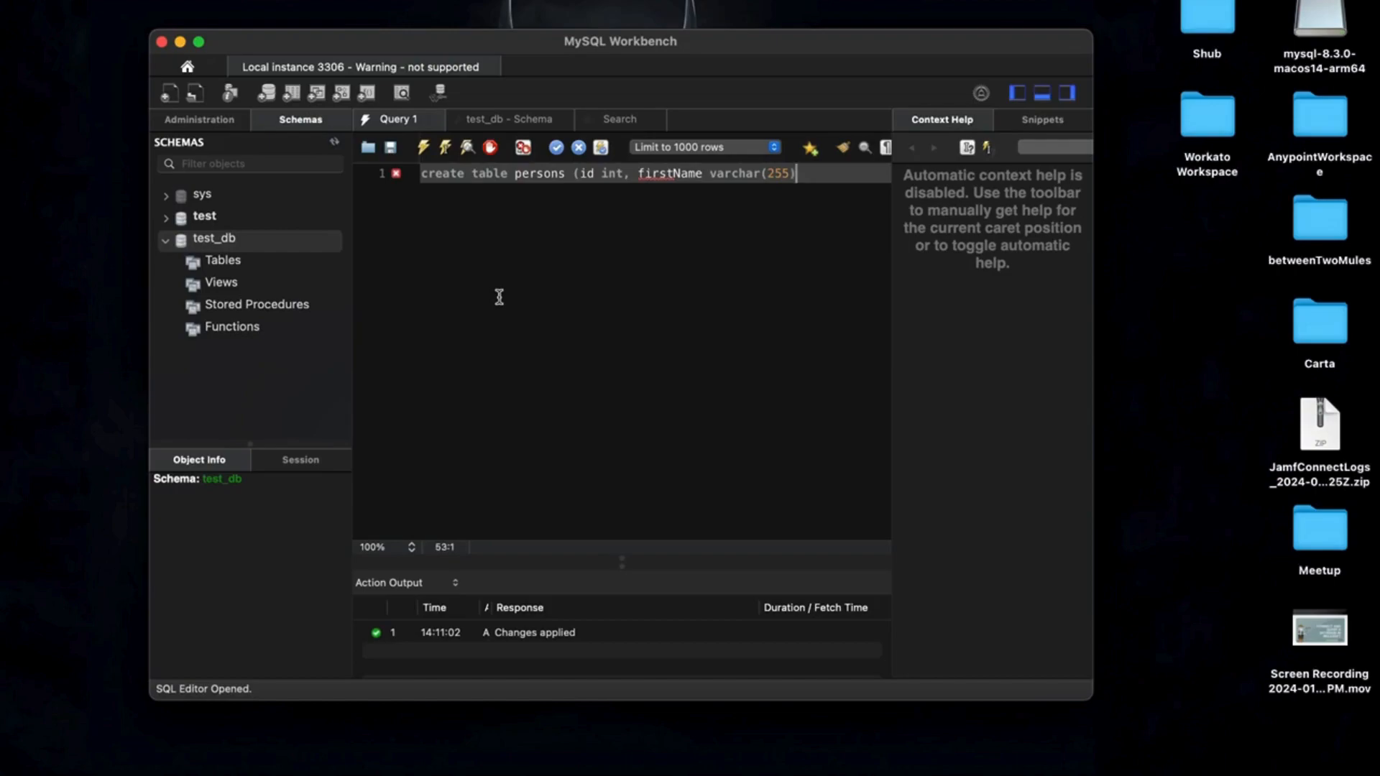
type(",")
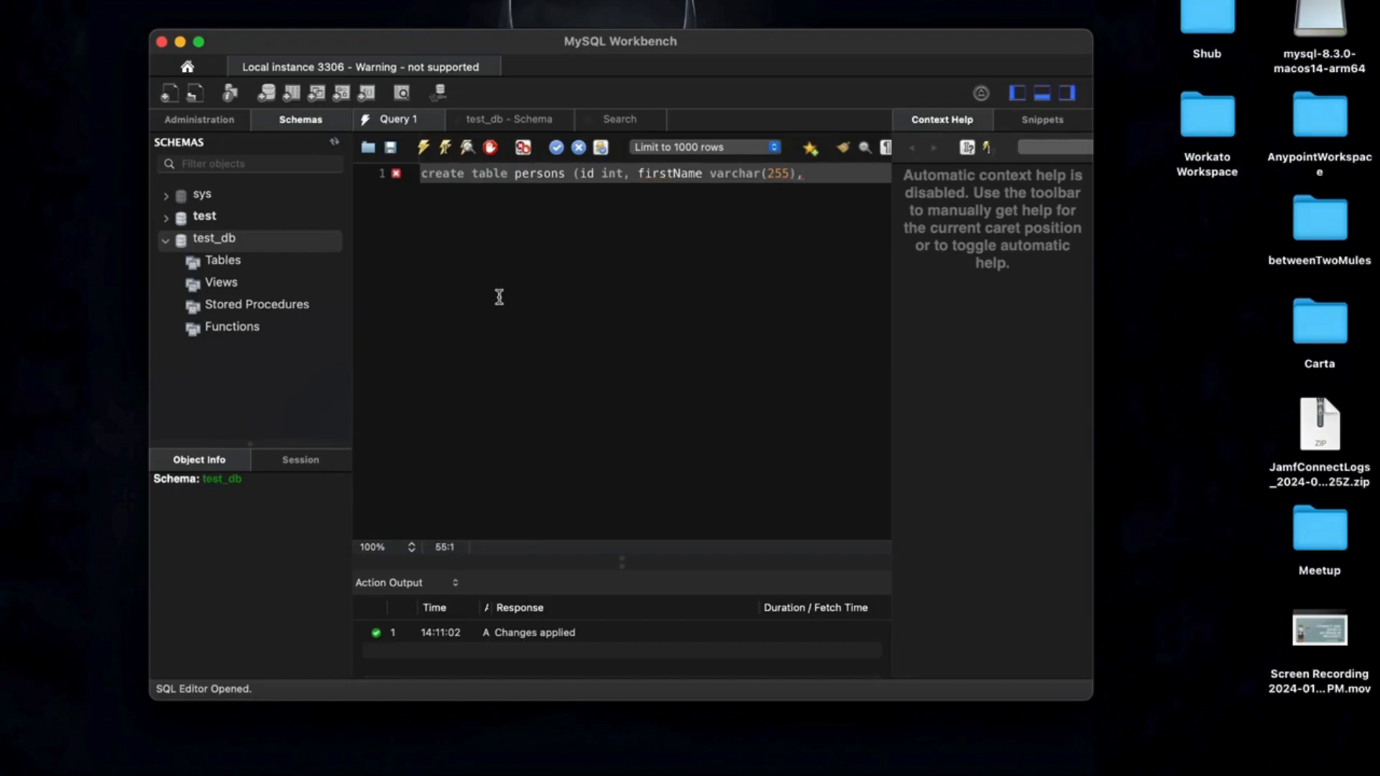
type("last")
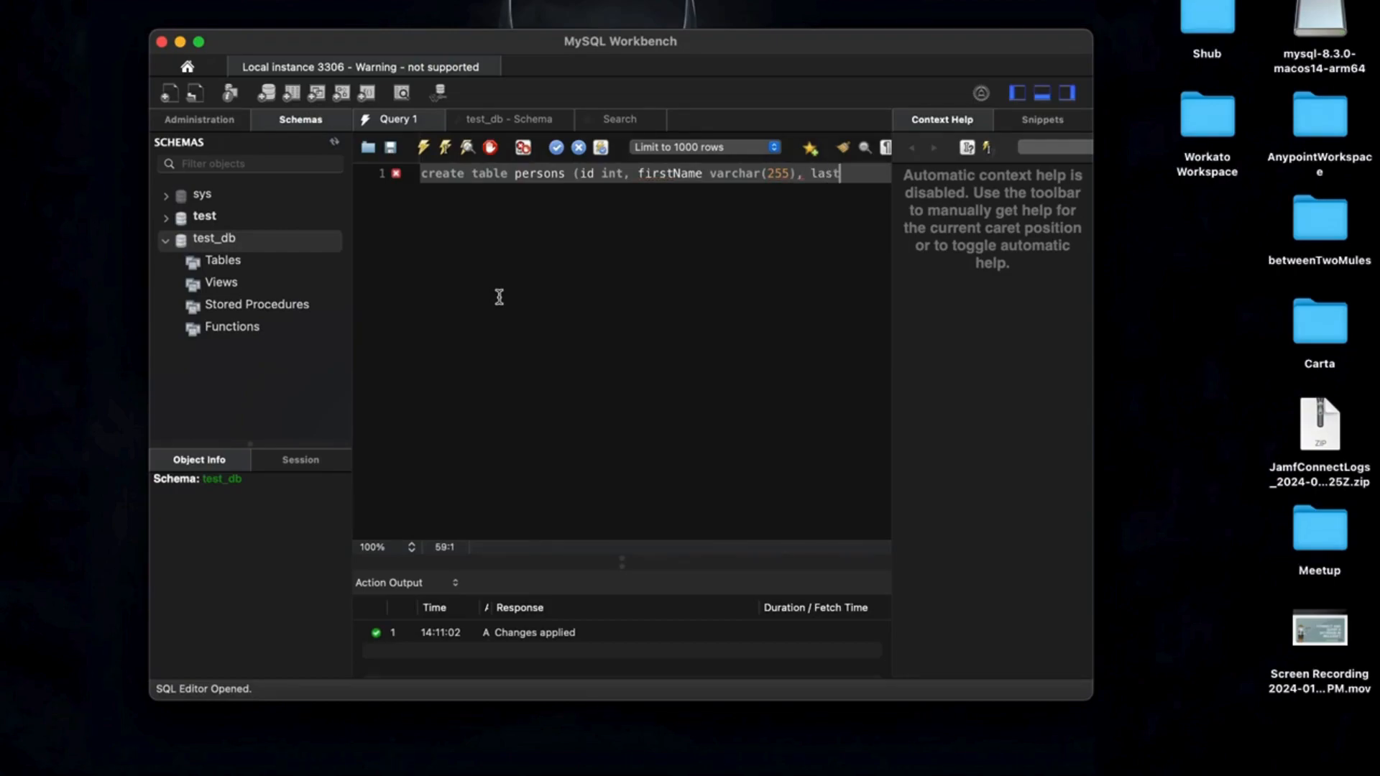
type("Name var")
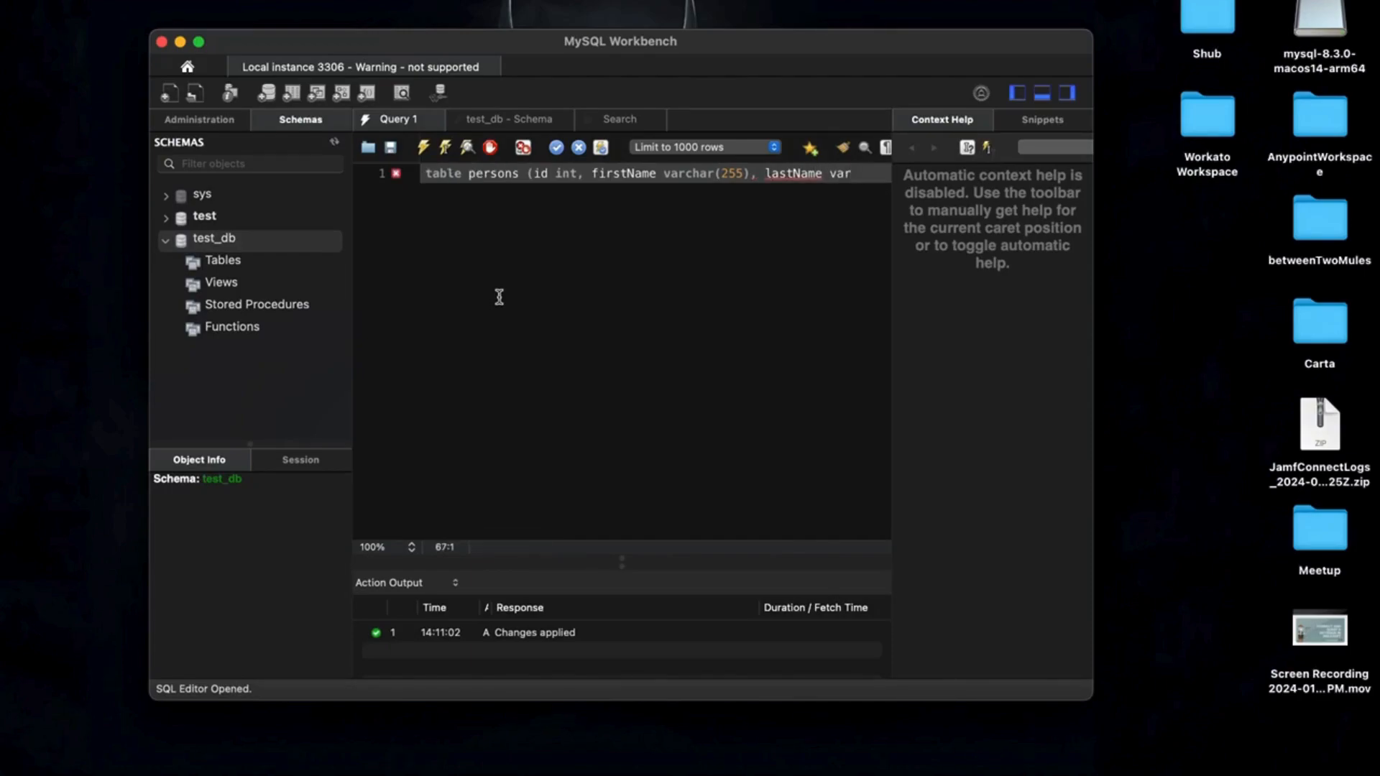
type("25")
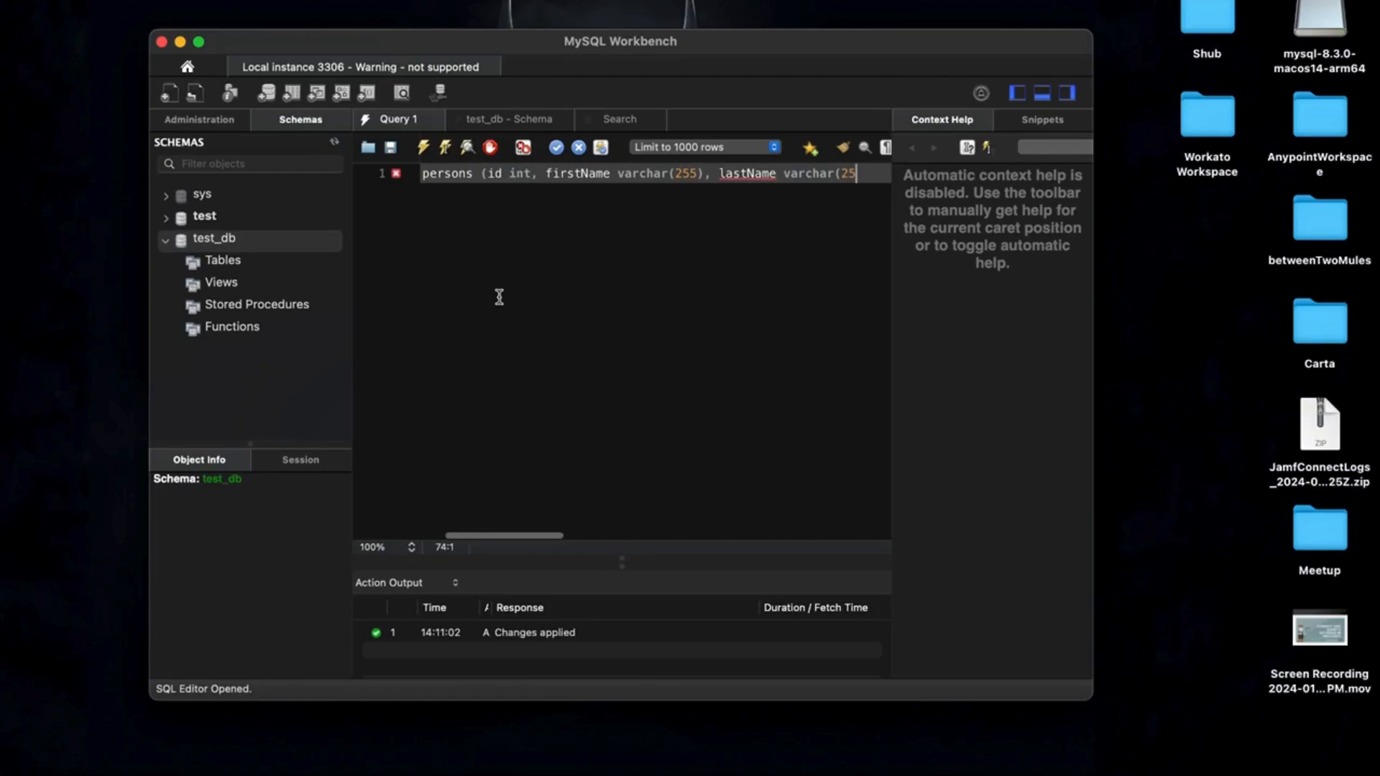
type("5))")
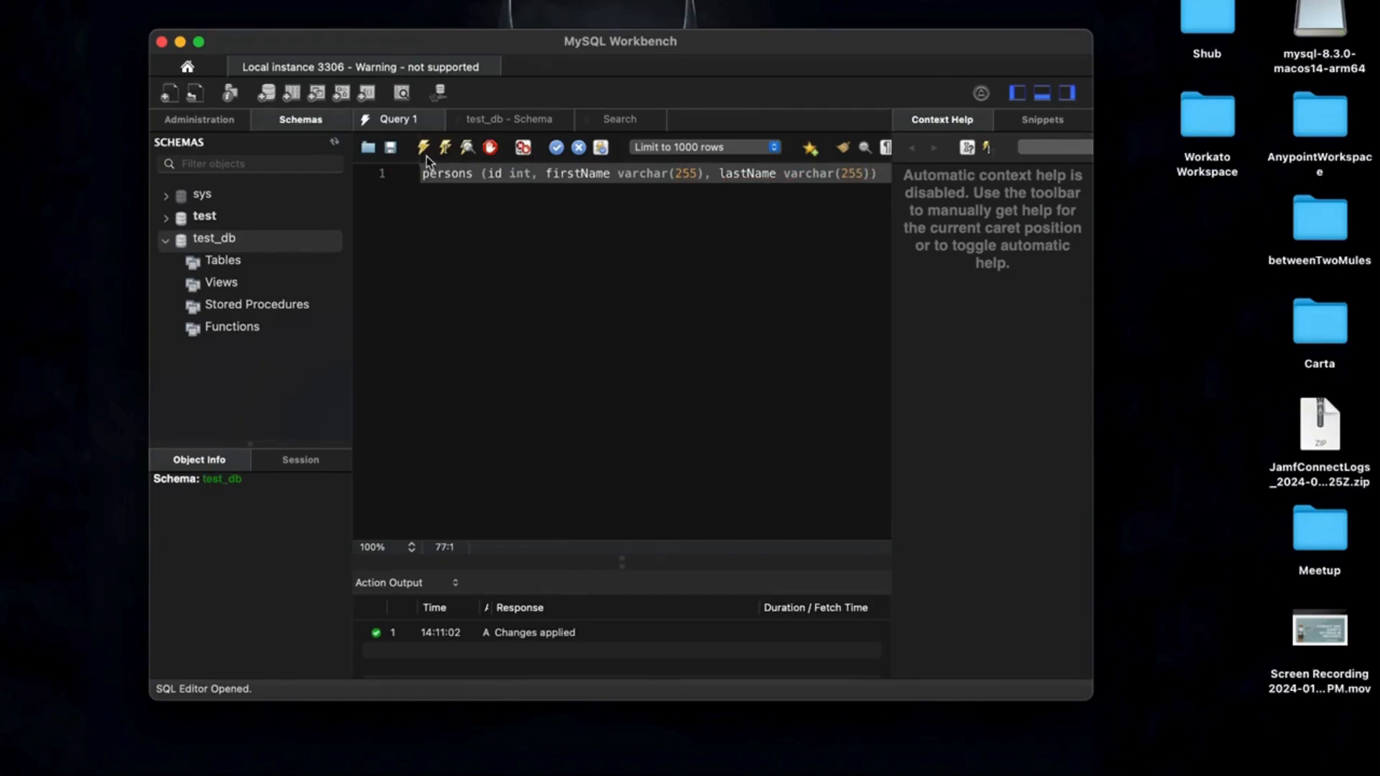
- Execute the CREATE TABLE persons statement and refresh all schemas
left_click(422, 147)
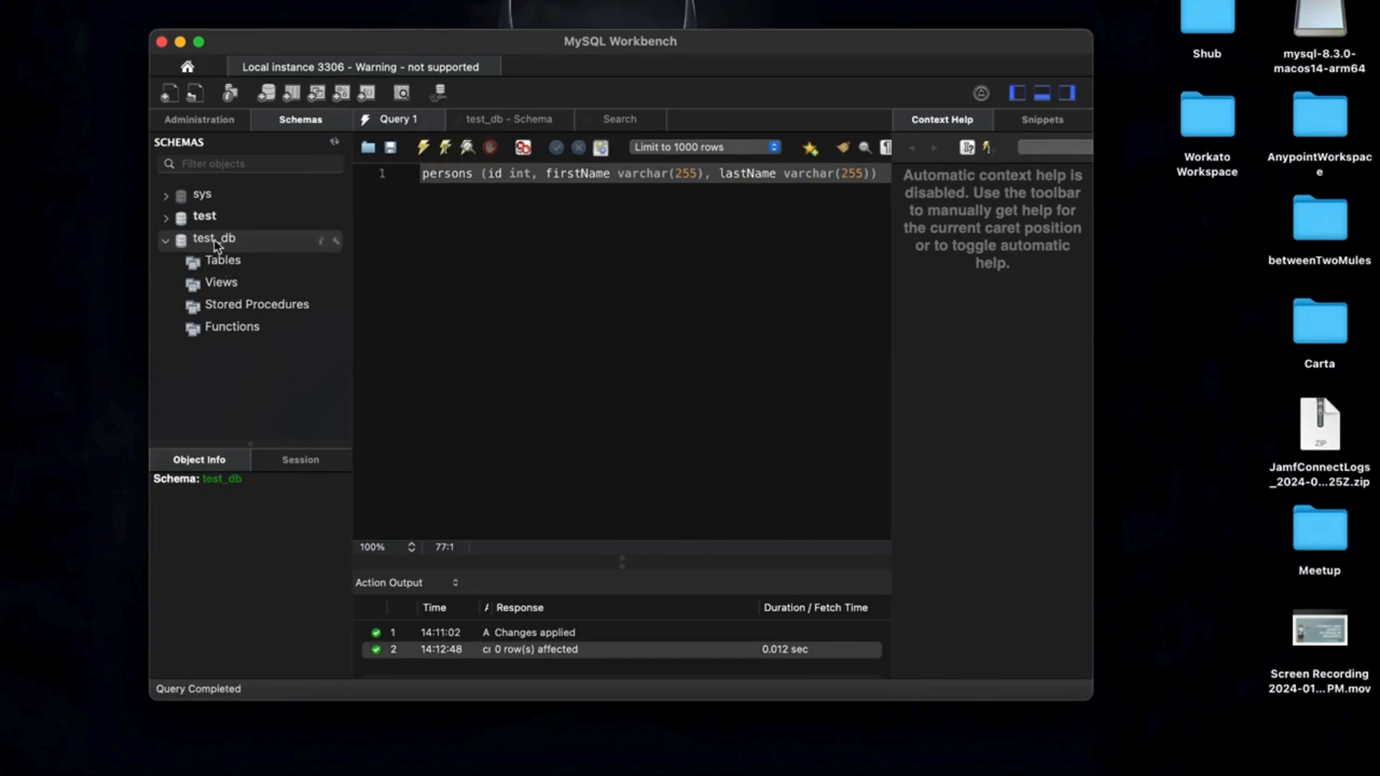
right_click(214, 238)
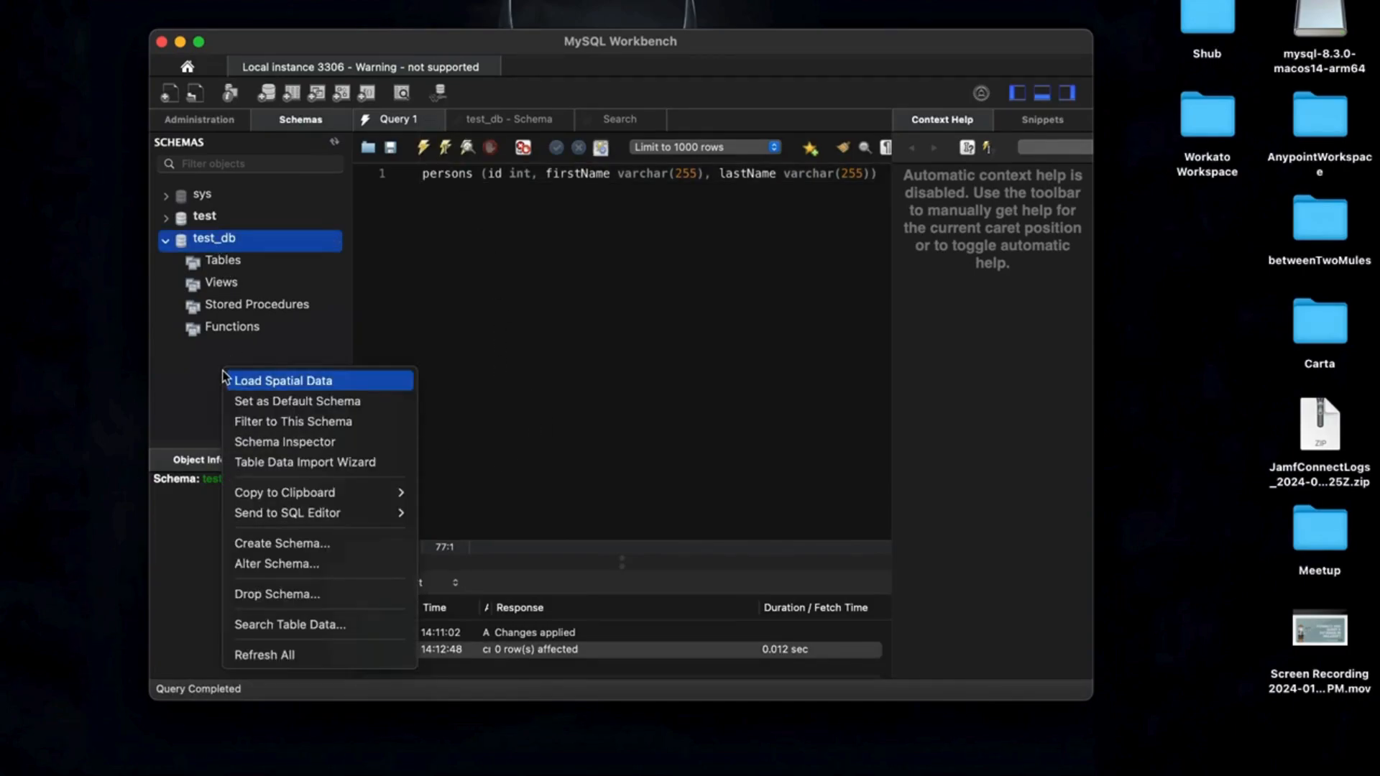
left_click(264, 654)
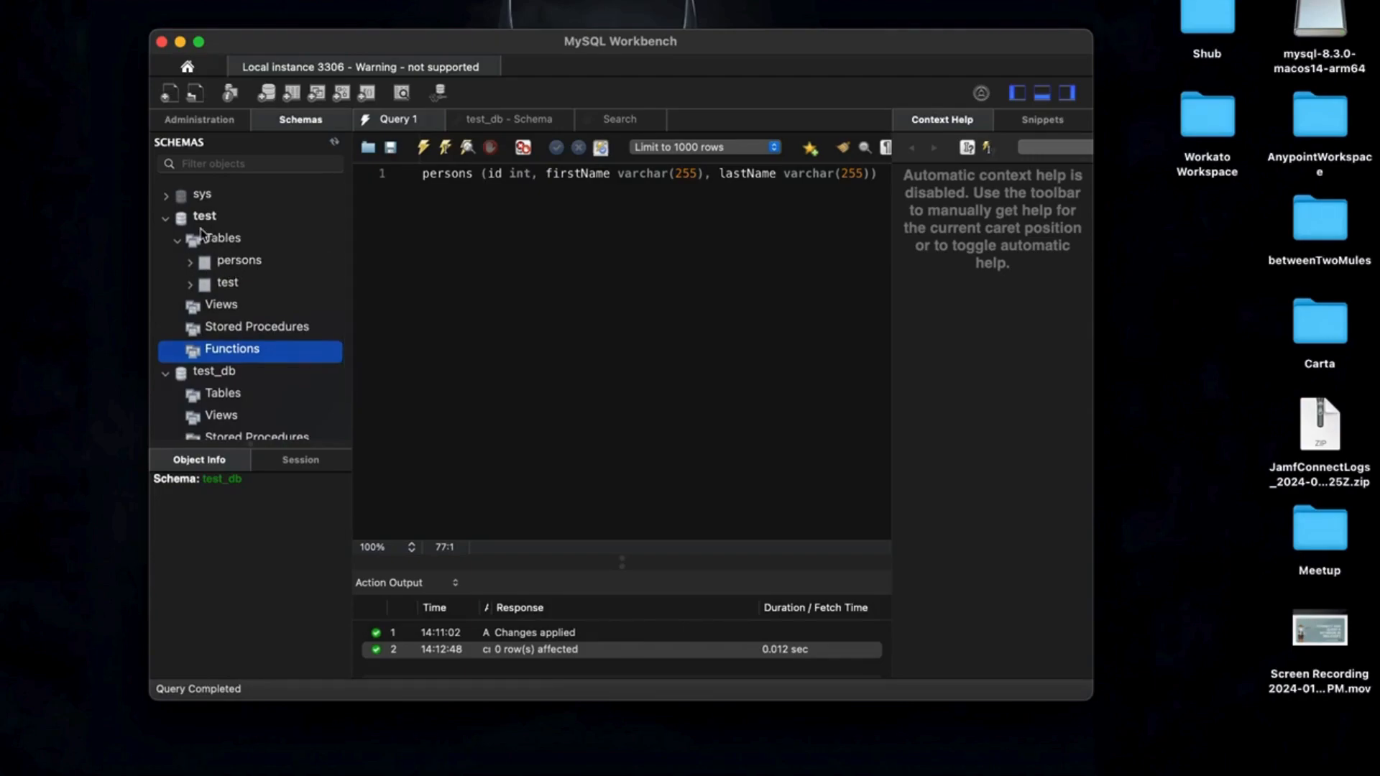
mouse_move(204, 218)
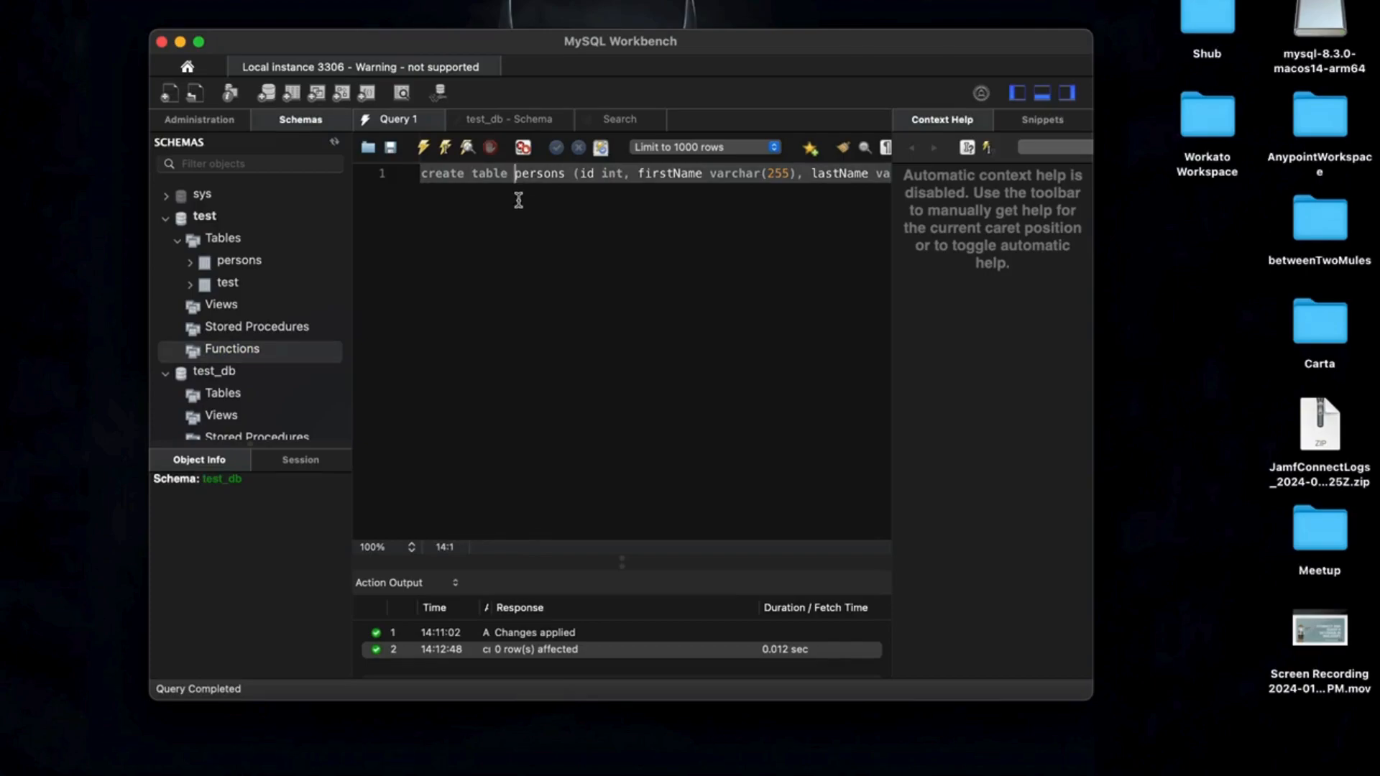
- Rerun the statement for test_db.persons and expand persons to list its id, firstName, lastName columns
type("test_db.")
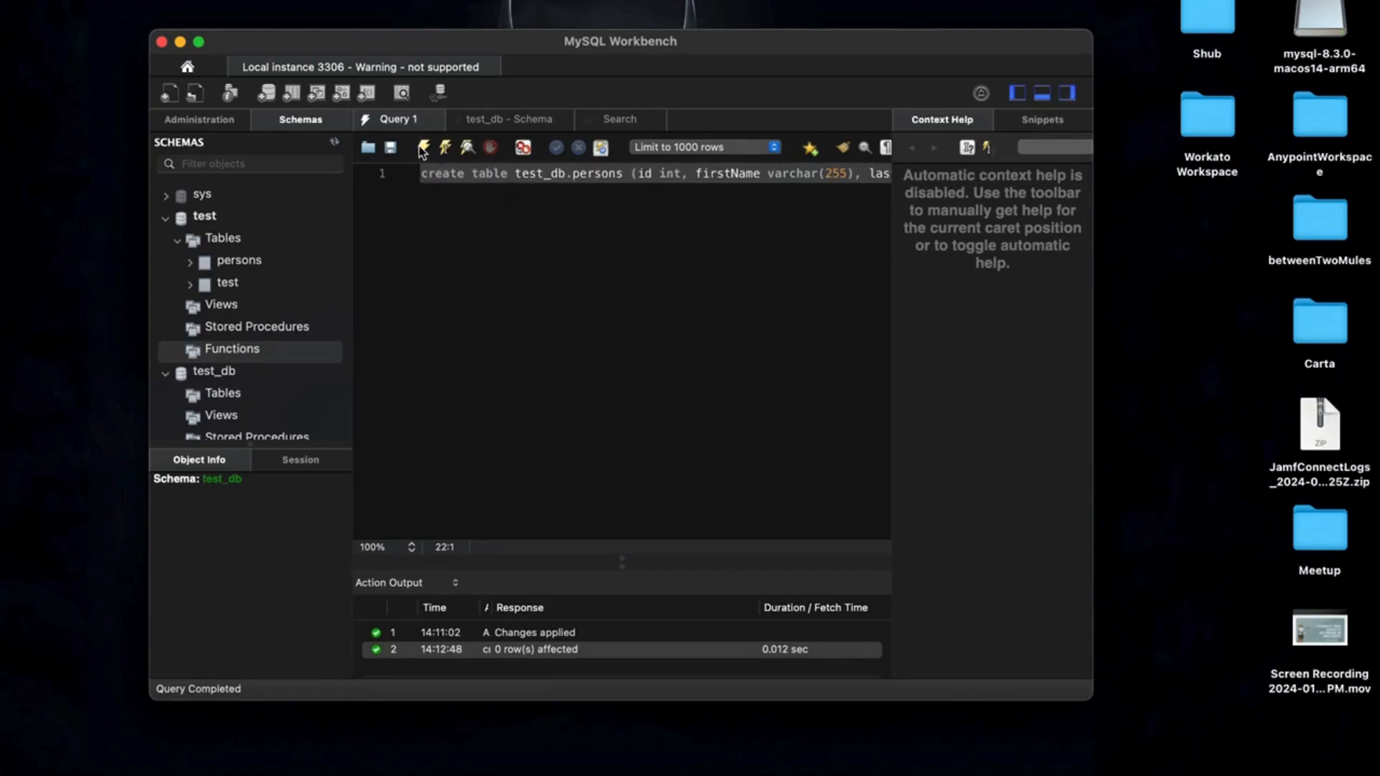
left_click(422, 146)
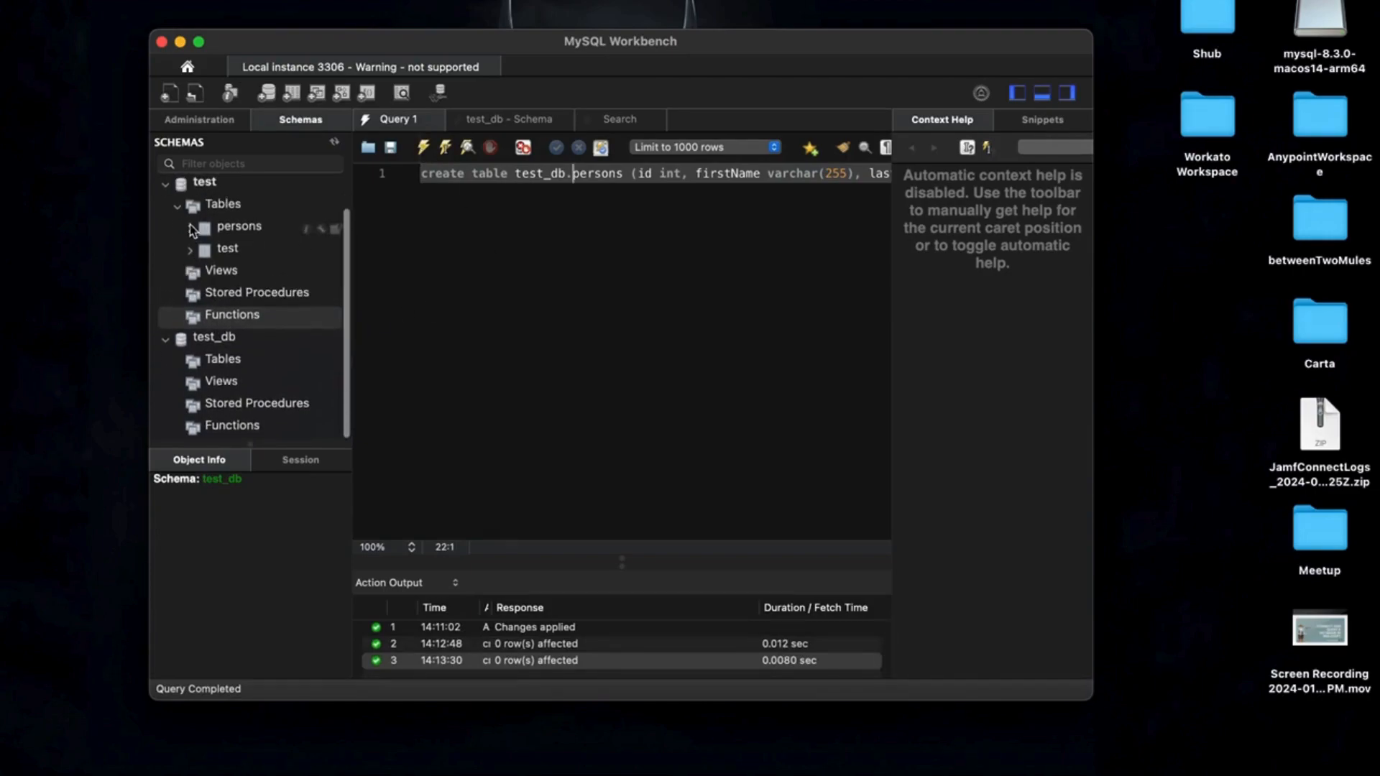
right_click(238, 387)
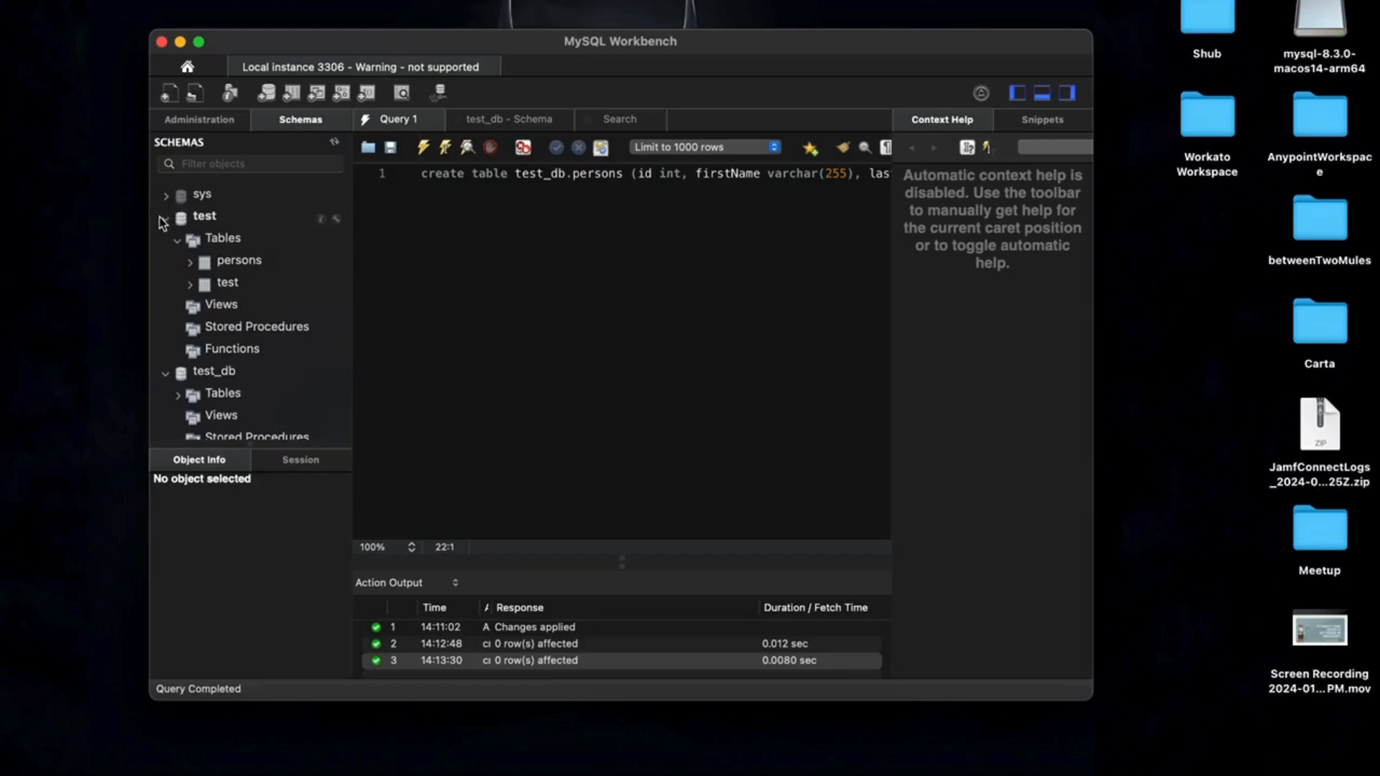
left_click(166, 216)
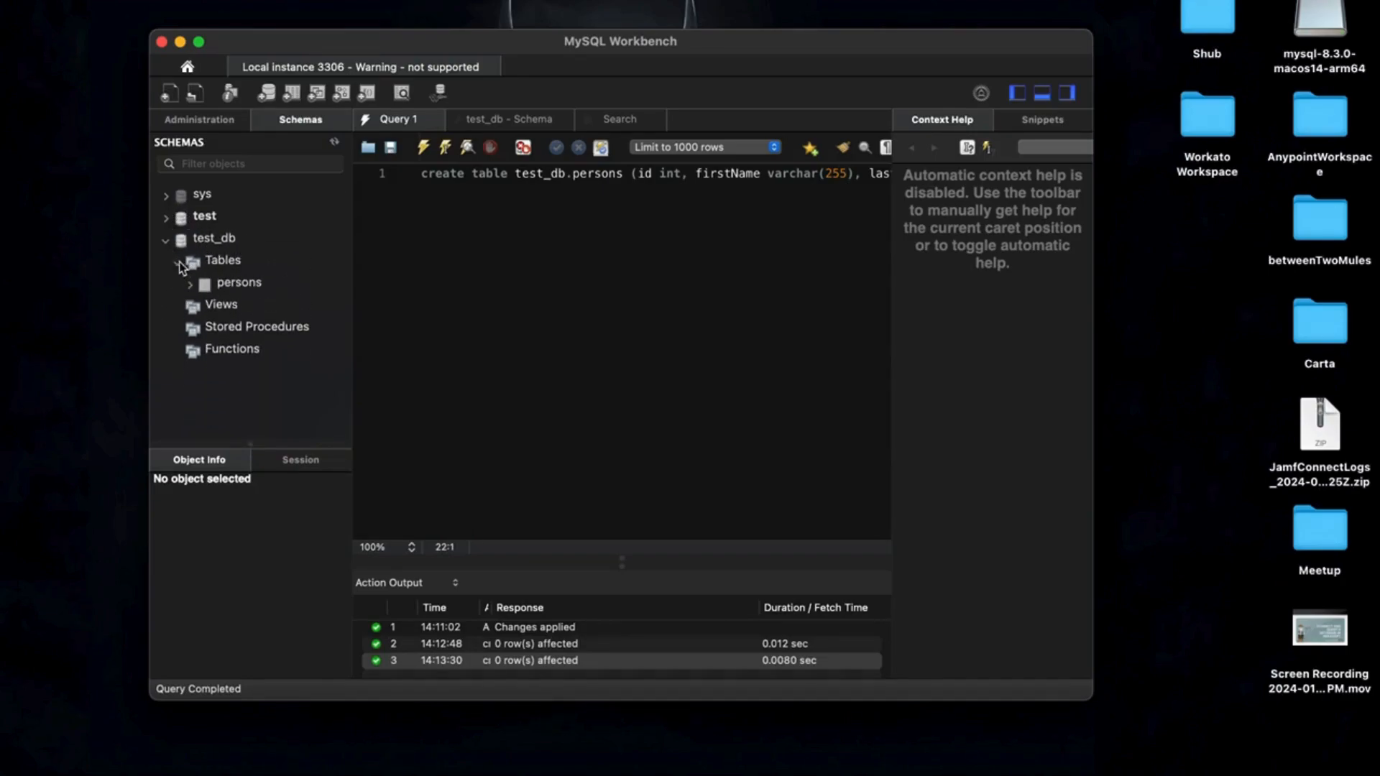
left_click(203, 282)
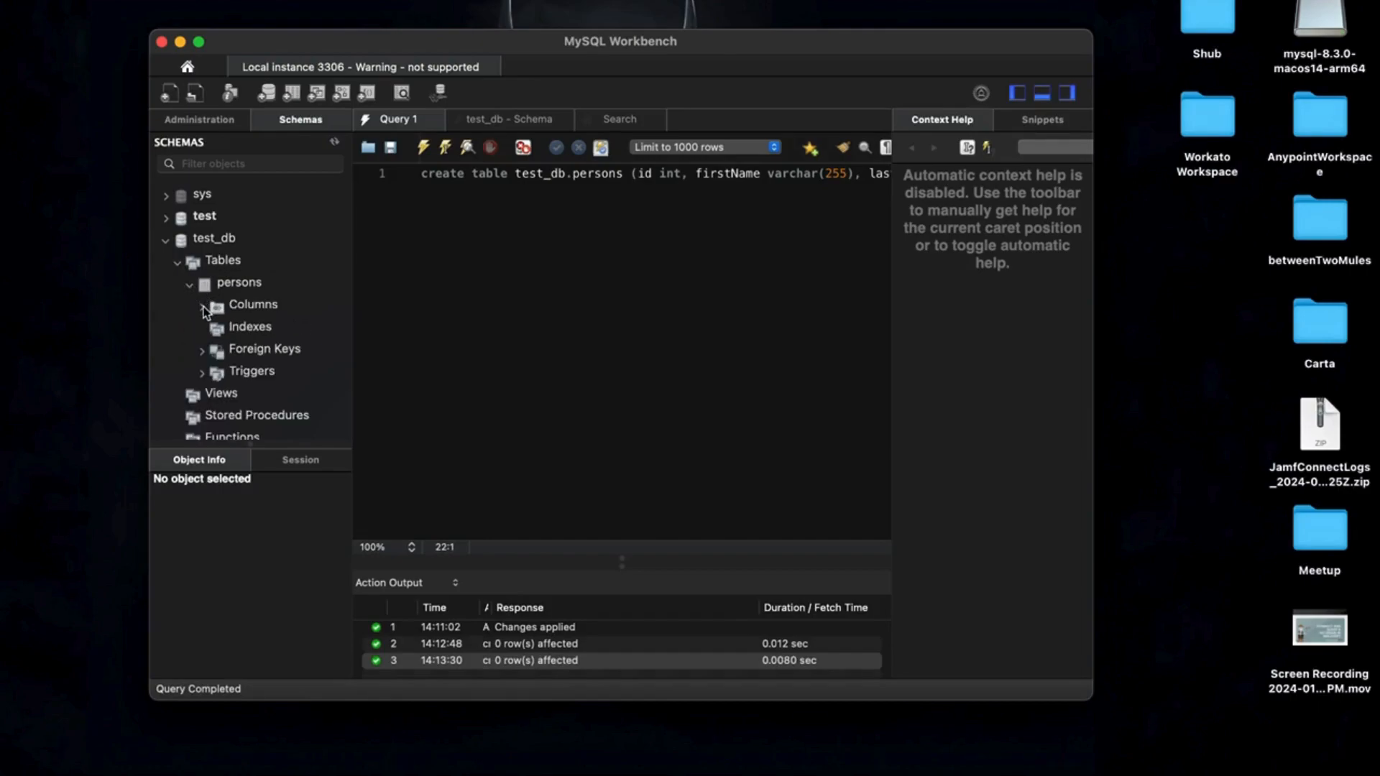
left_click(202, 303)
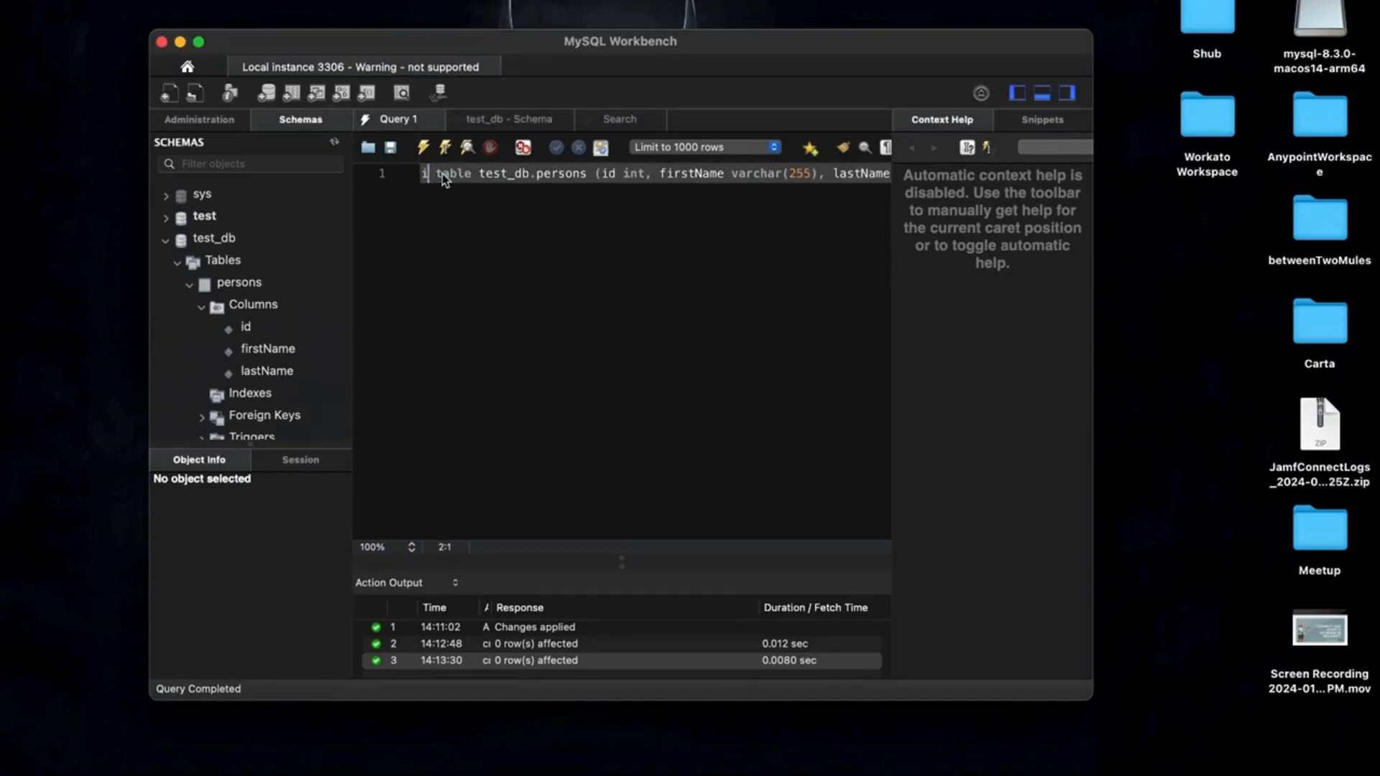
- Rewrite the statement as INSERT INTO test_db.persons (id, firstName, lastName)
type("insert")
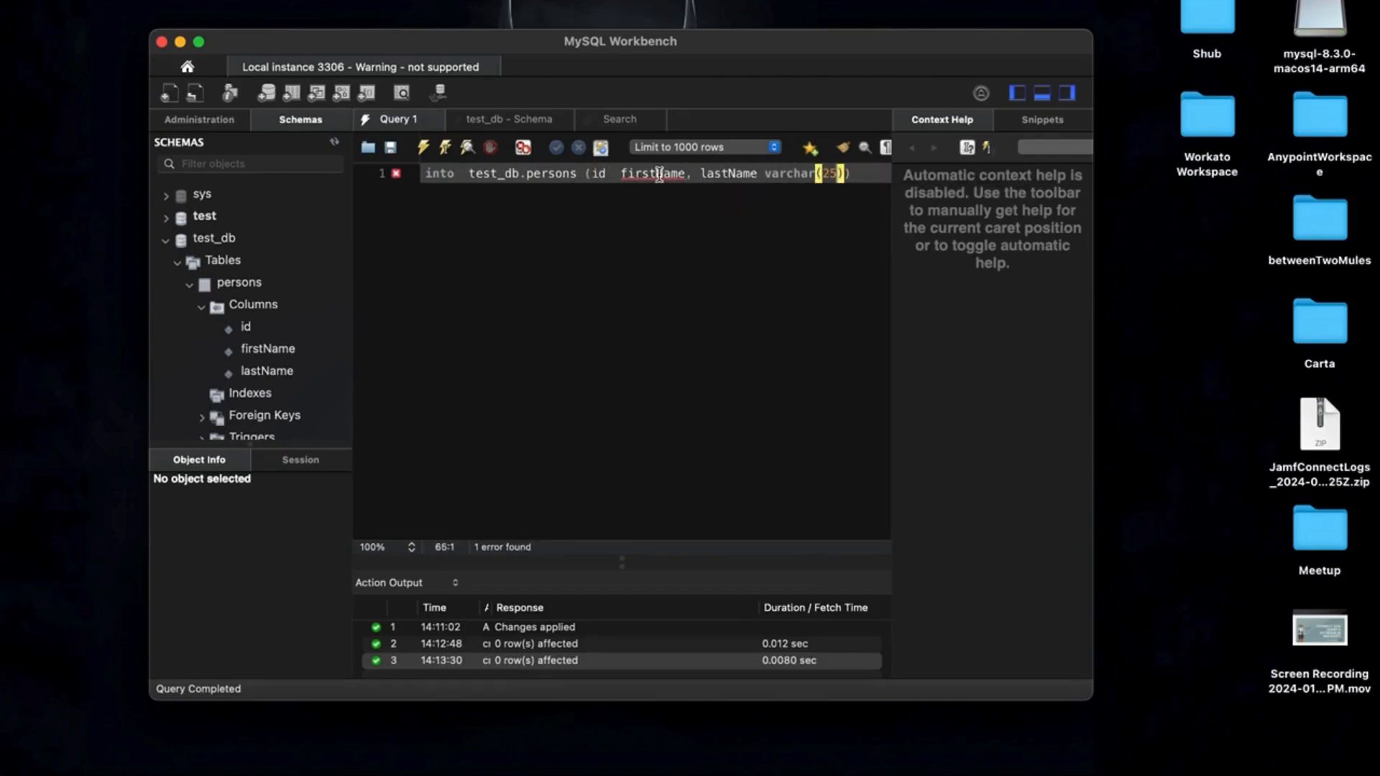
key("Delete")
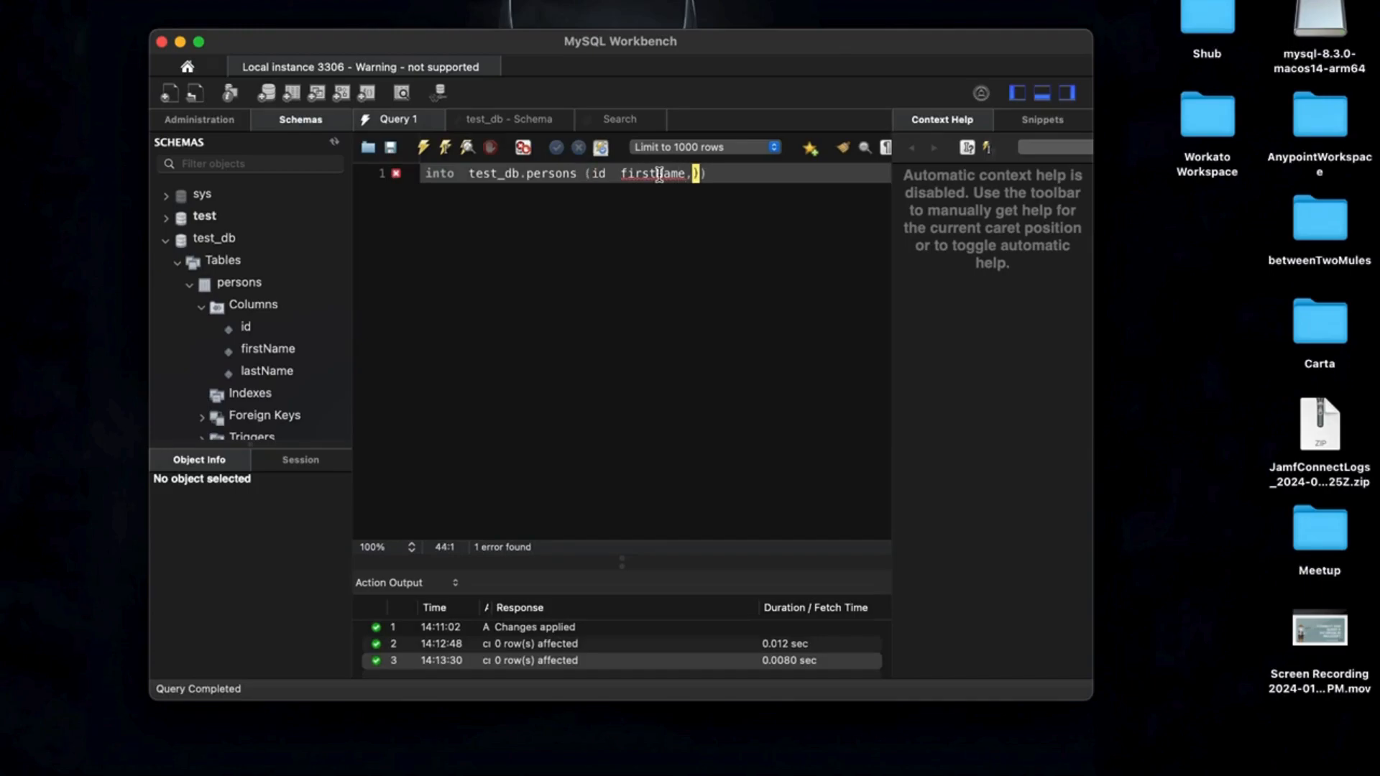
type("lastName")
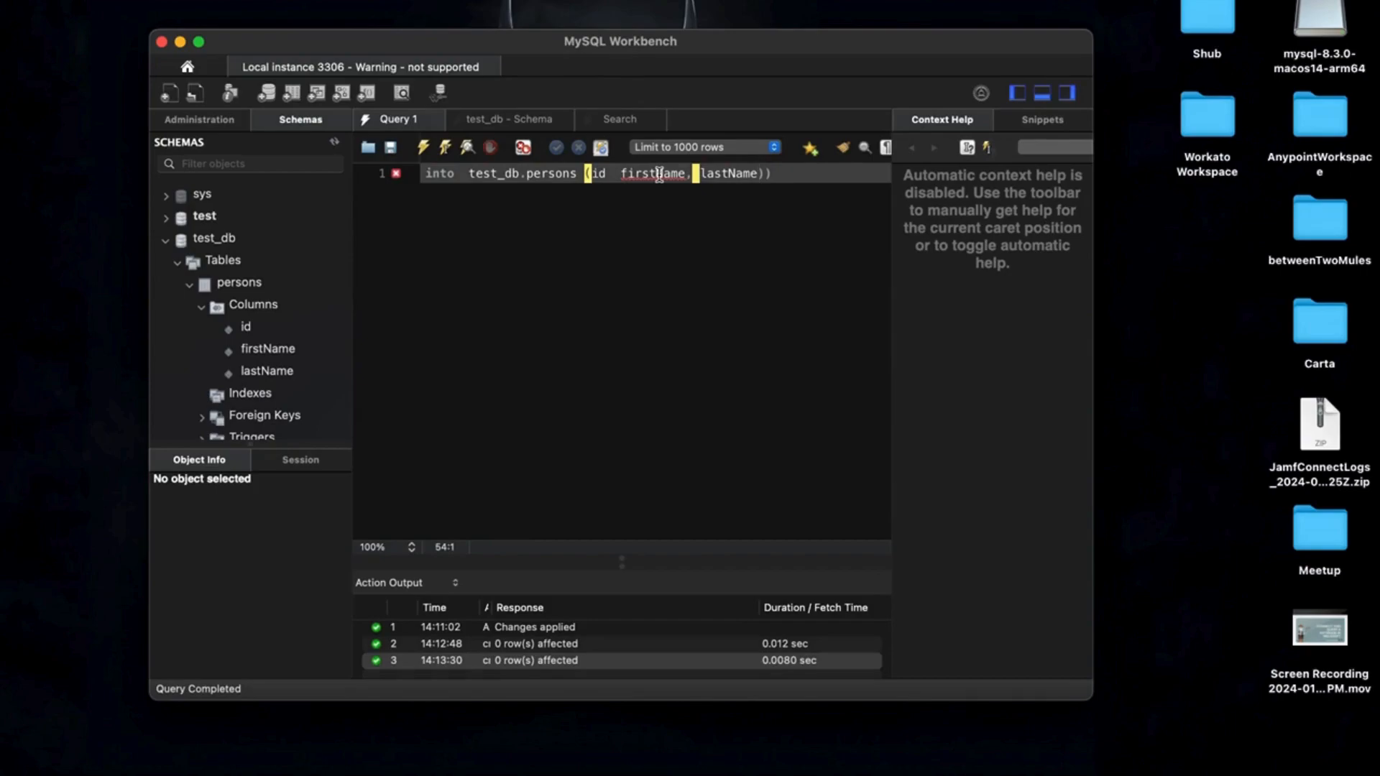
key("Backspace")
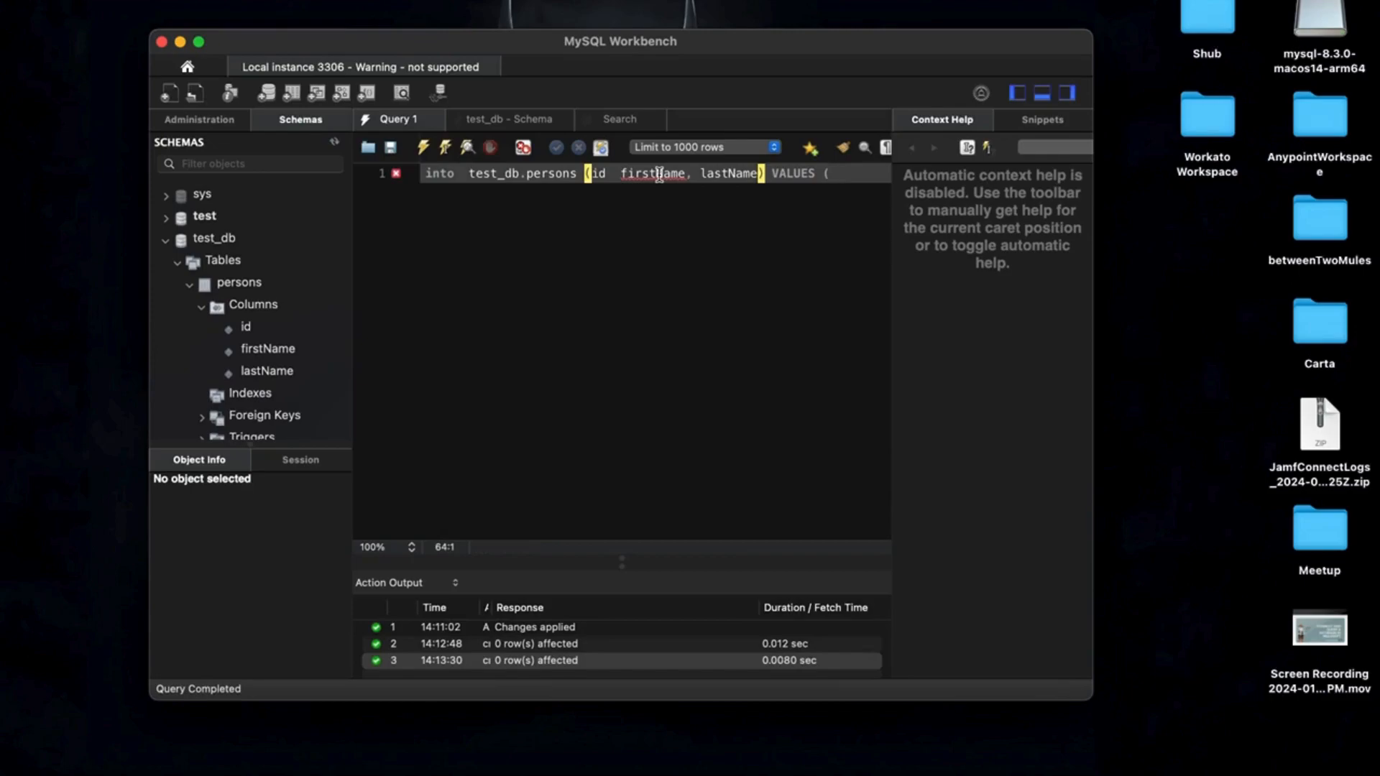
- Add VALUES (1, 'Shub', 'betweenTwoMules'), execute the insert, and clear the editor
type("1")
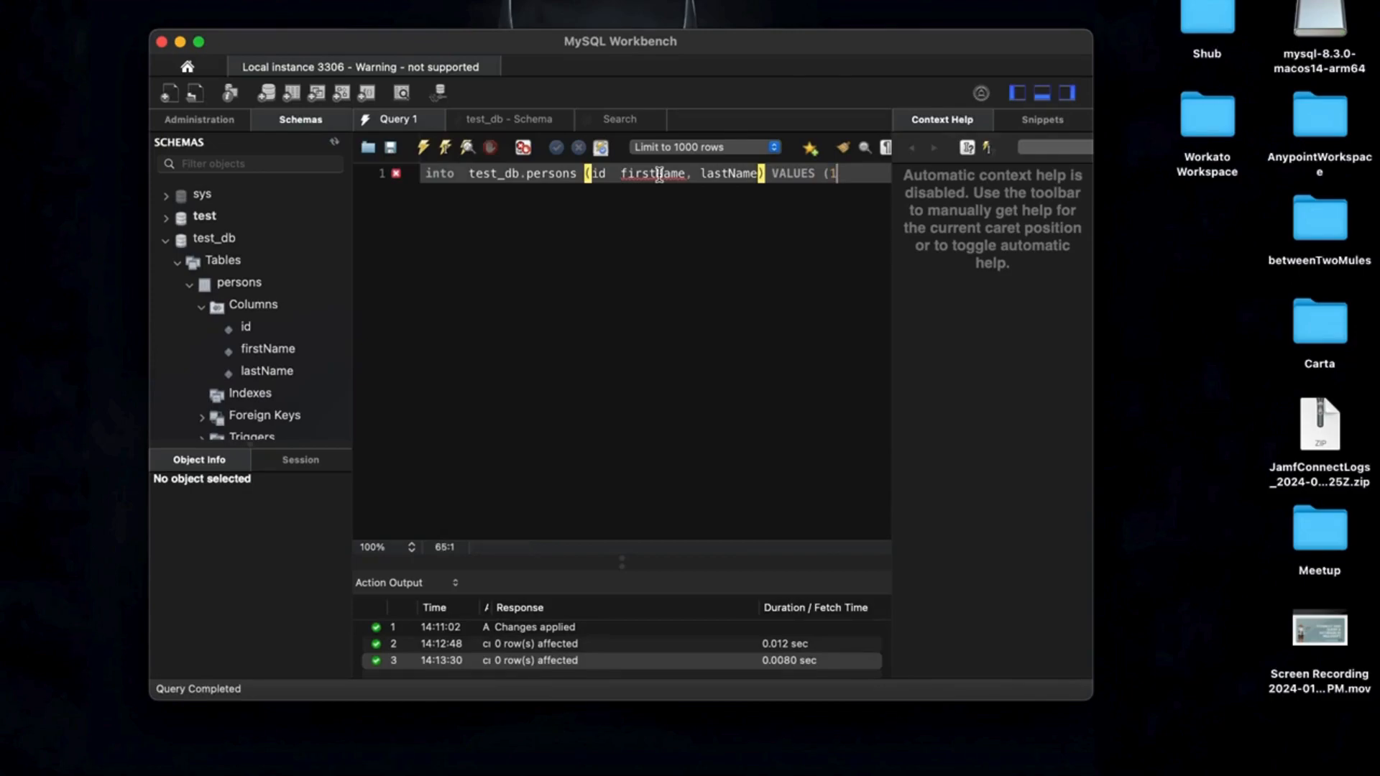
type(",S")
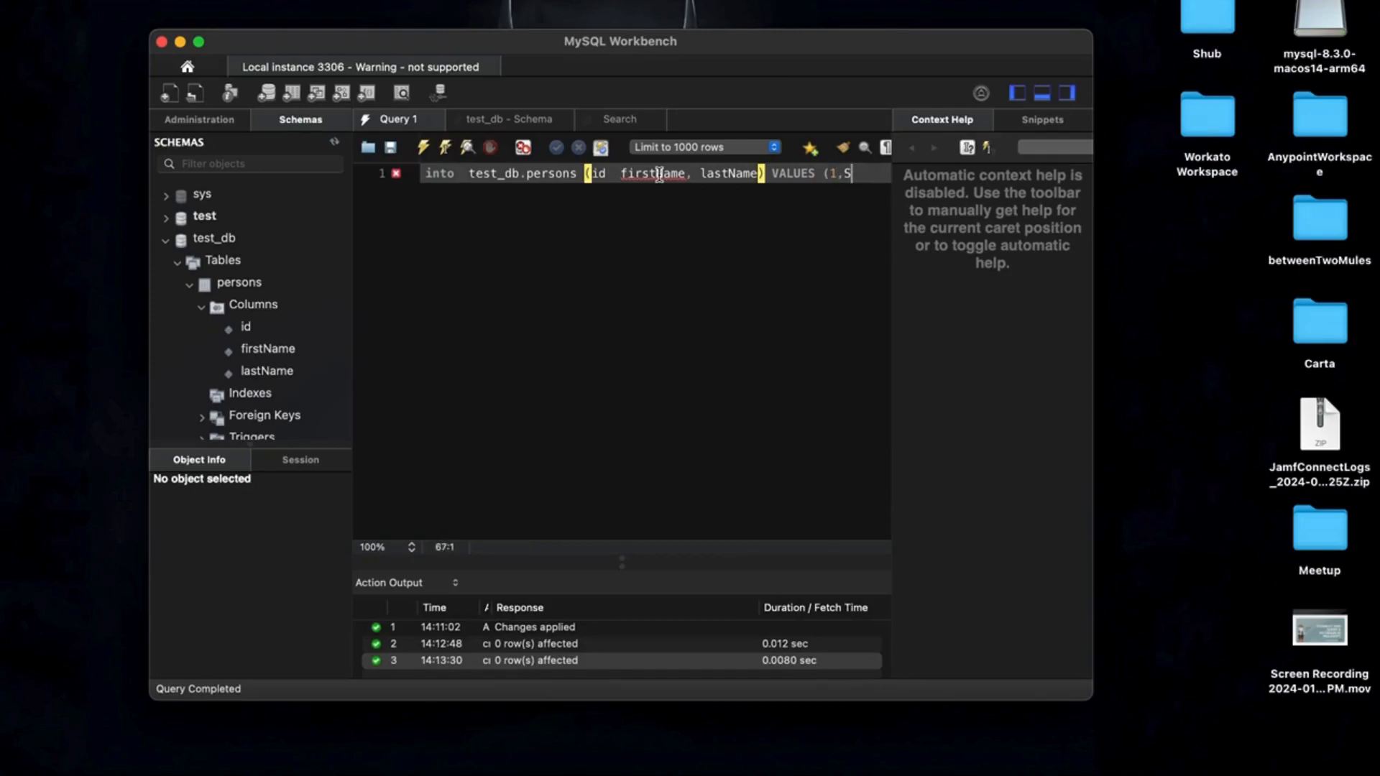
type("hub,")
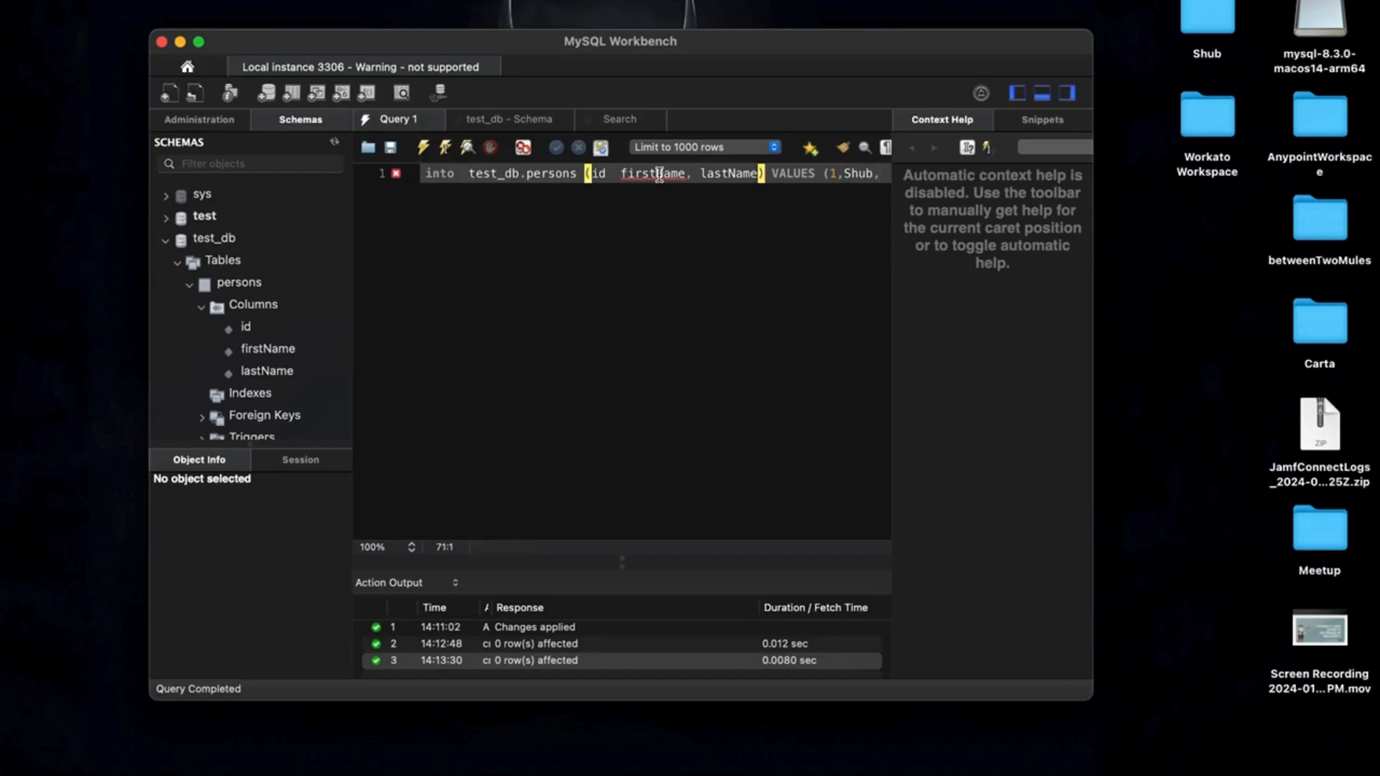
type("betweenTwoMules)")
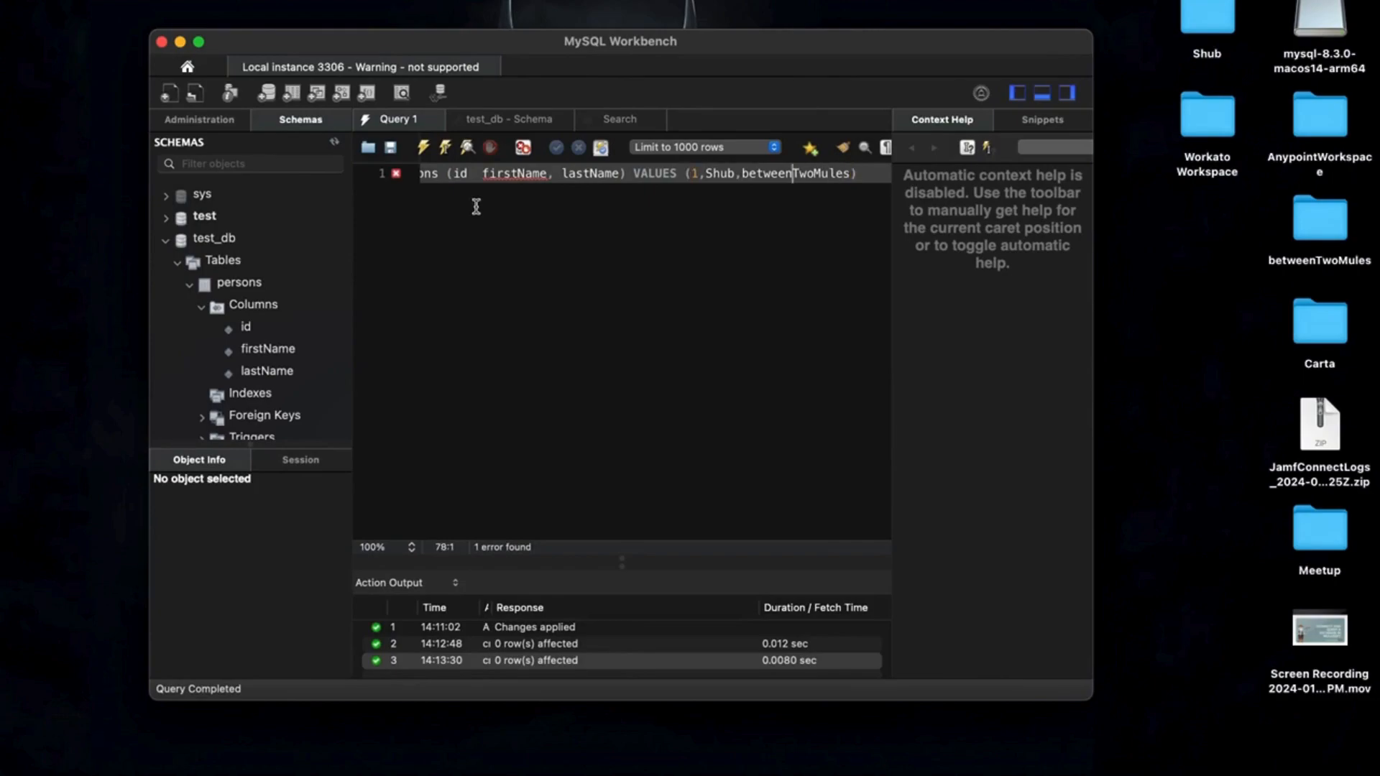
left_click(577, 174)
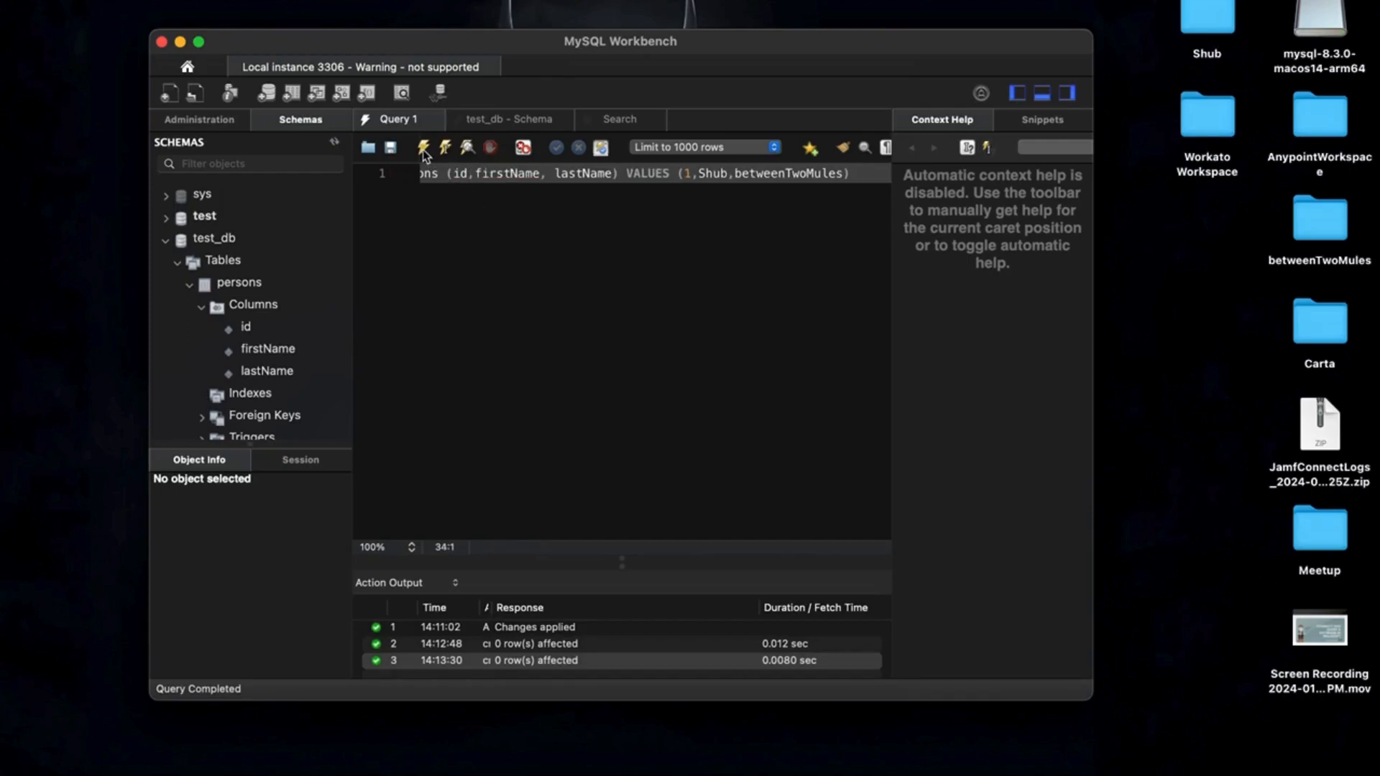
left_click(424, 146)
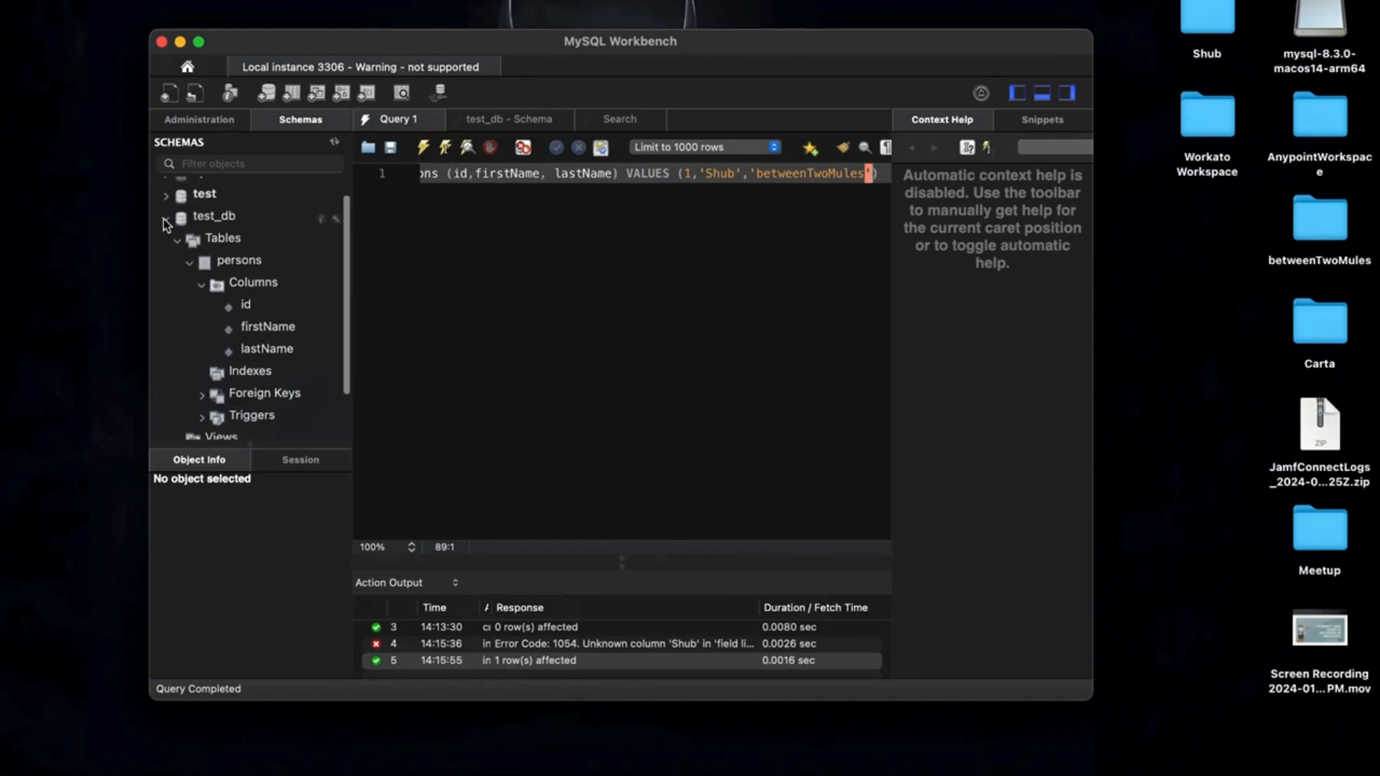
left_click(165, 216)
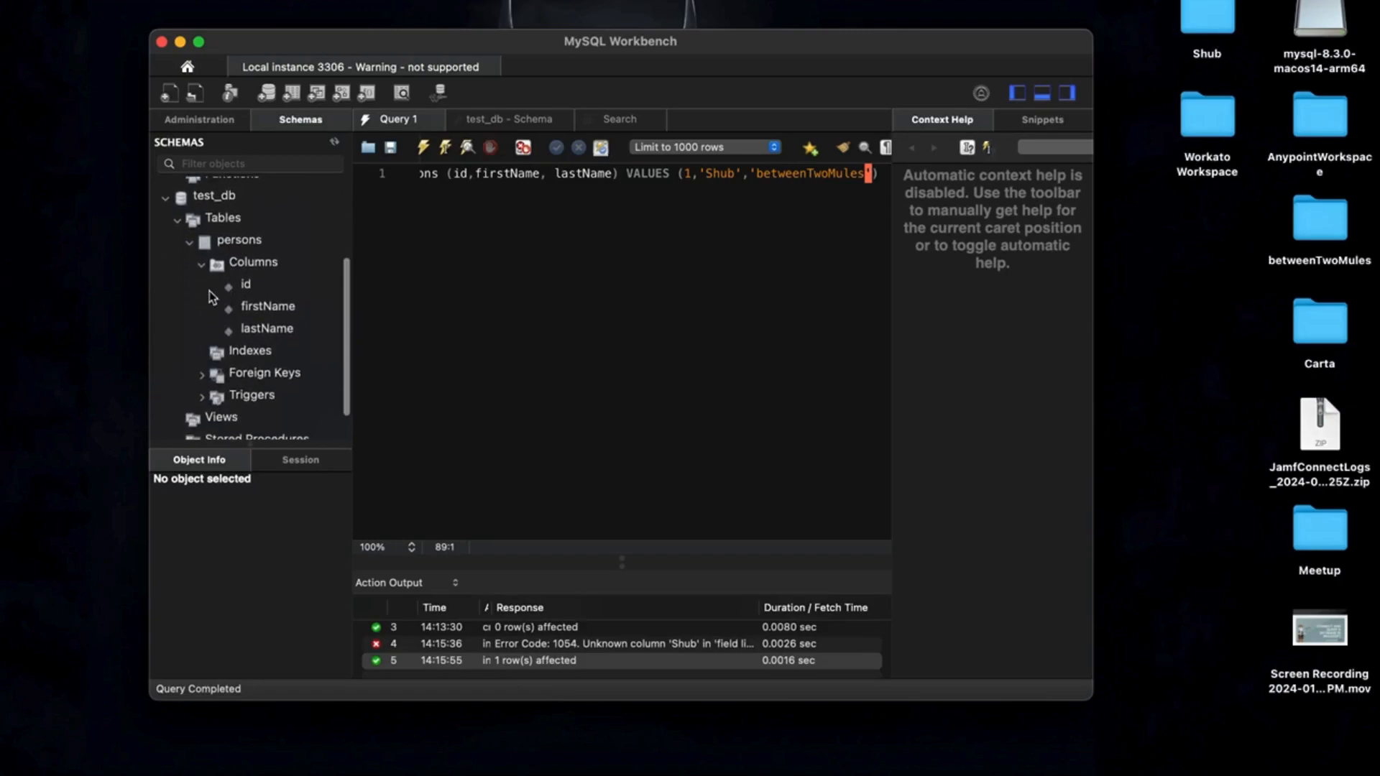
scroll("down", 3)
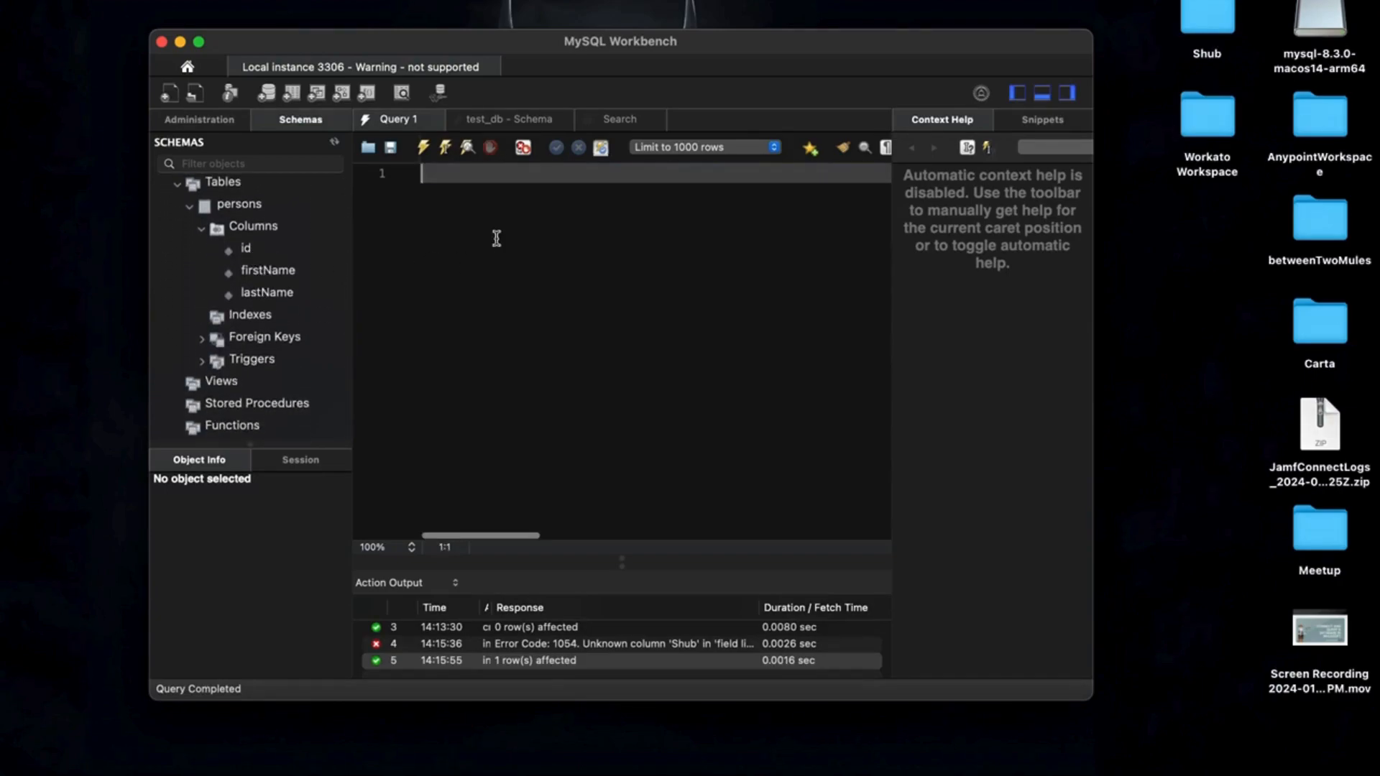
- Run SELECT * FROM test_db.persons, returning the single row 1, Shub, betweenTwoMules
type("SELECT *")
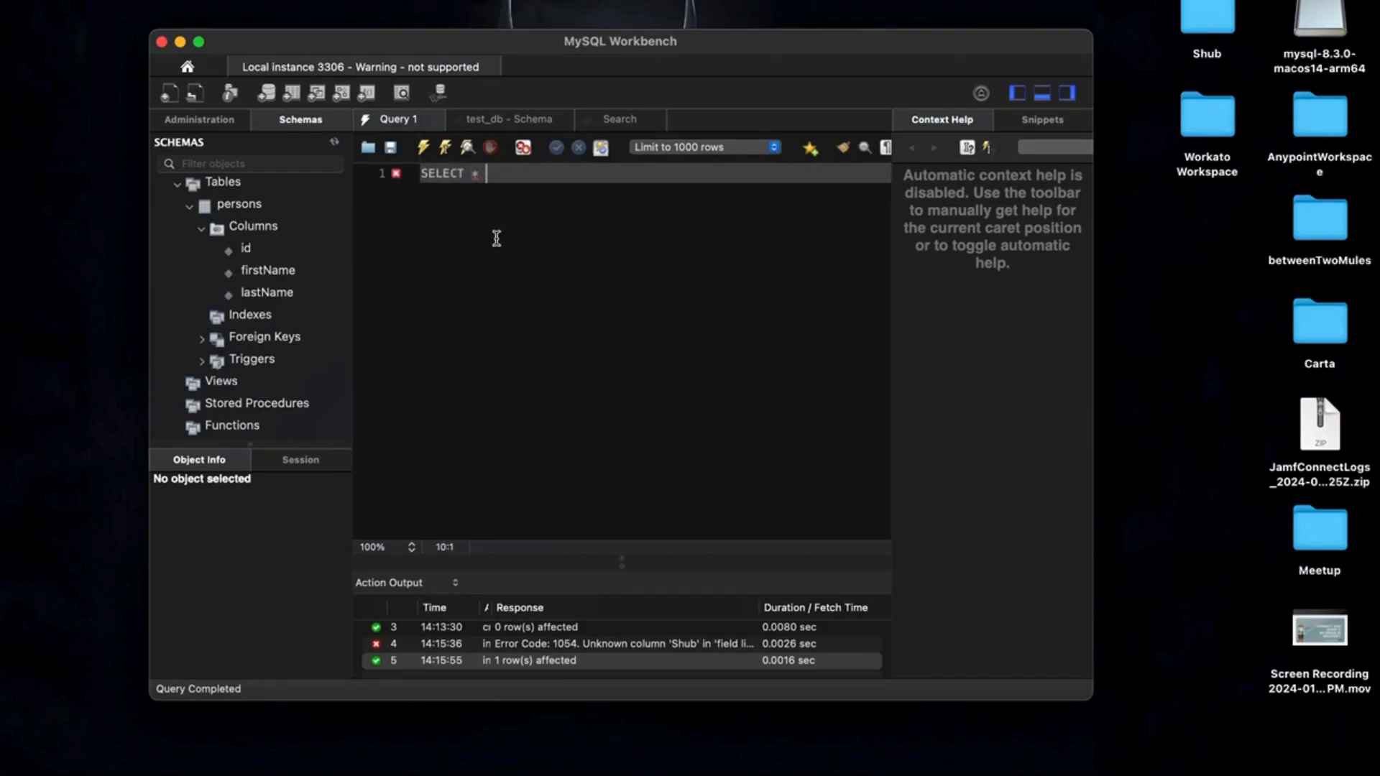
type("FROM")
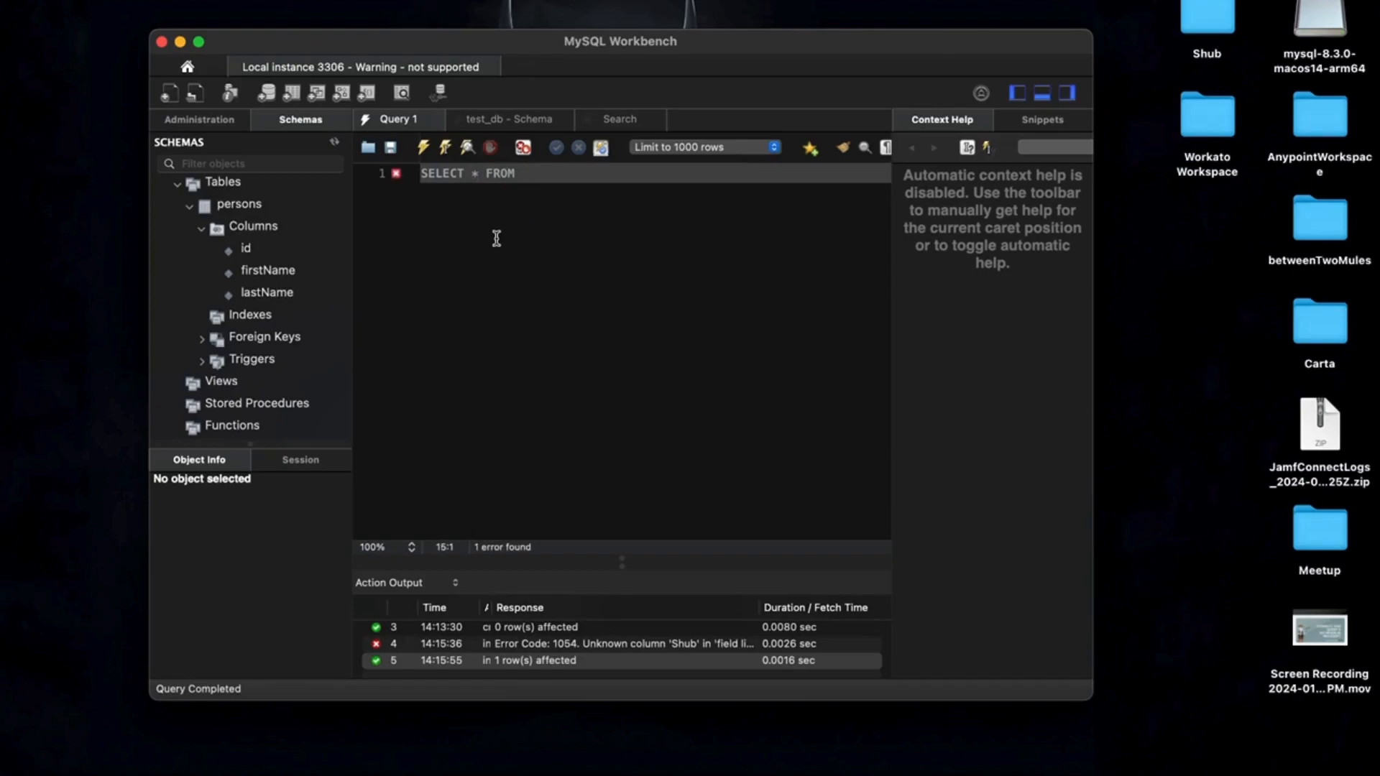
type("test_db.persons")
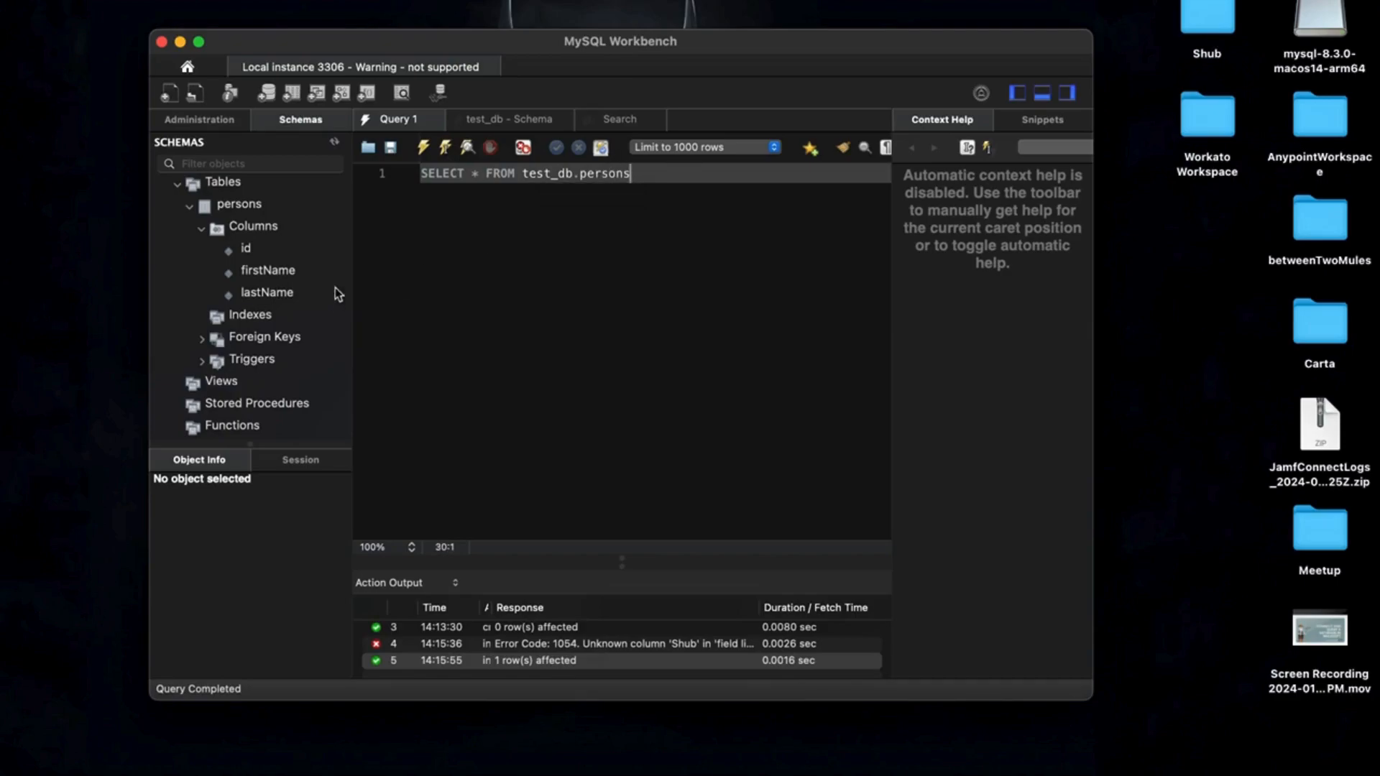
left_click(422, 147)
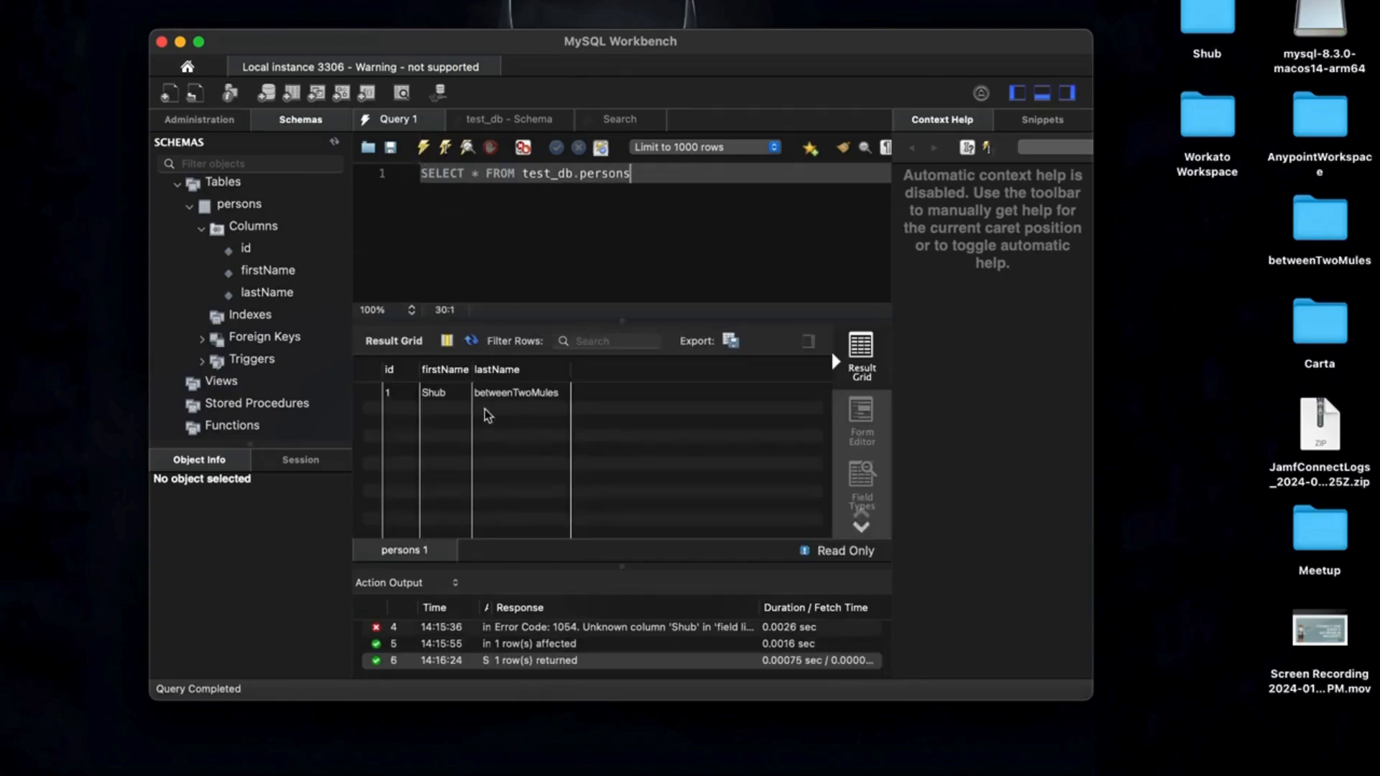
mouse_move(407, 424)
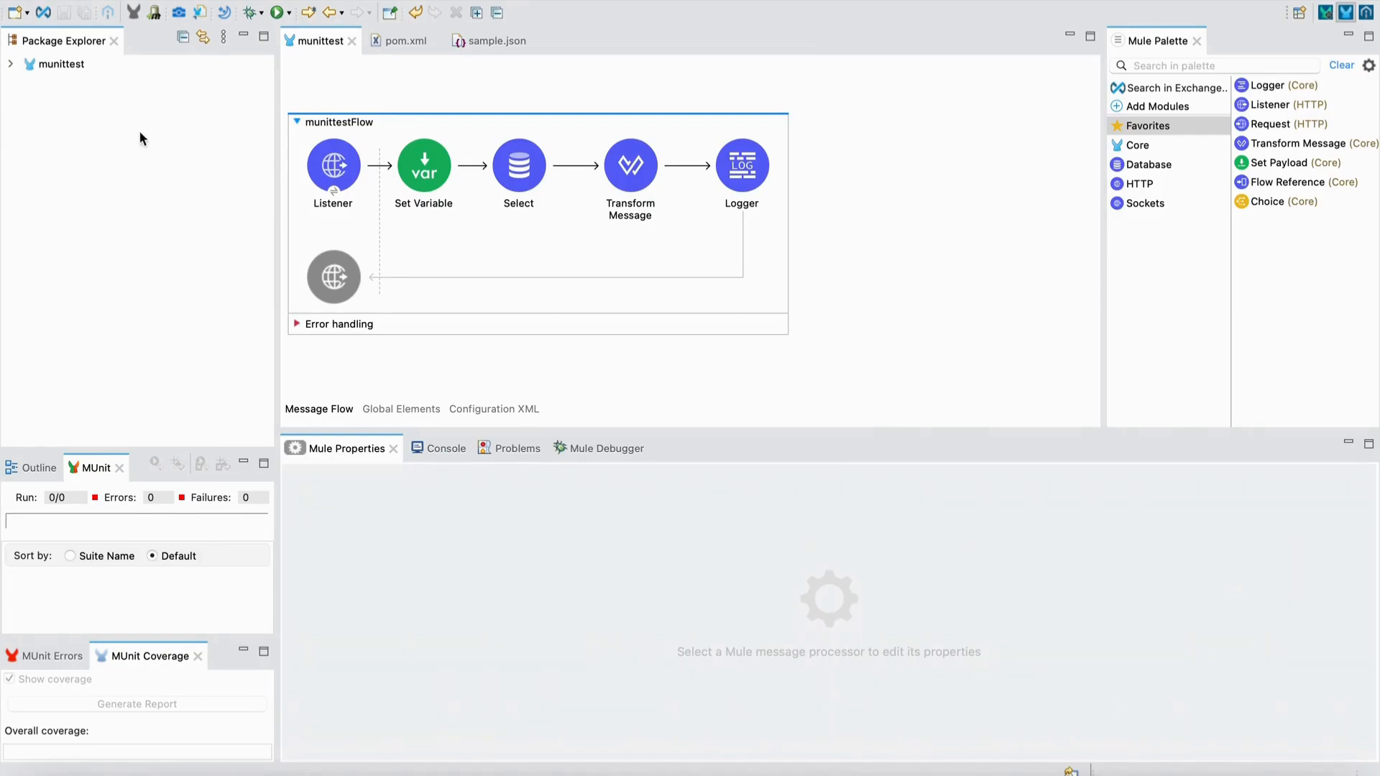
mouse_move(39, 95)
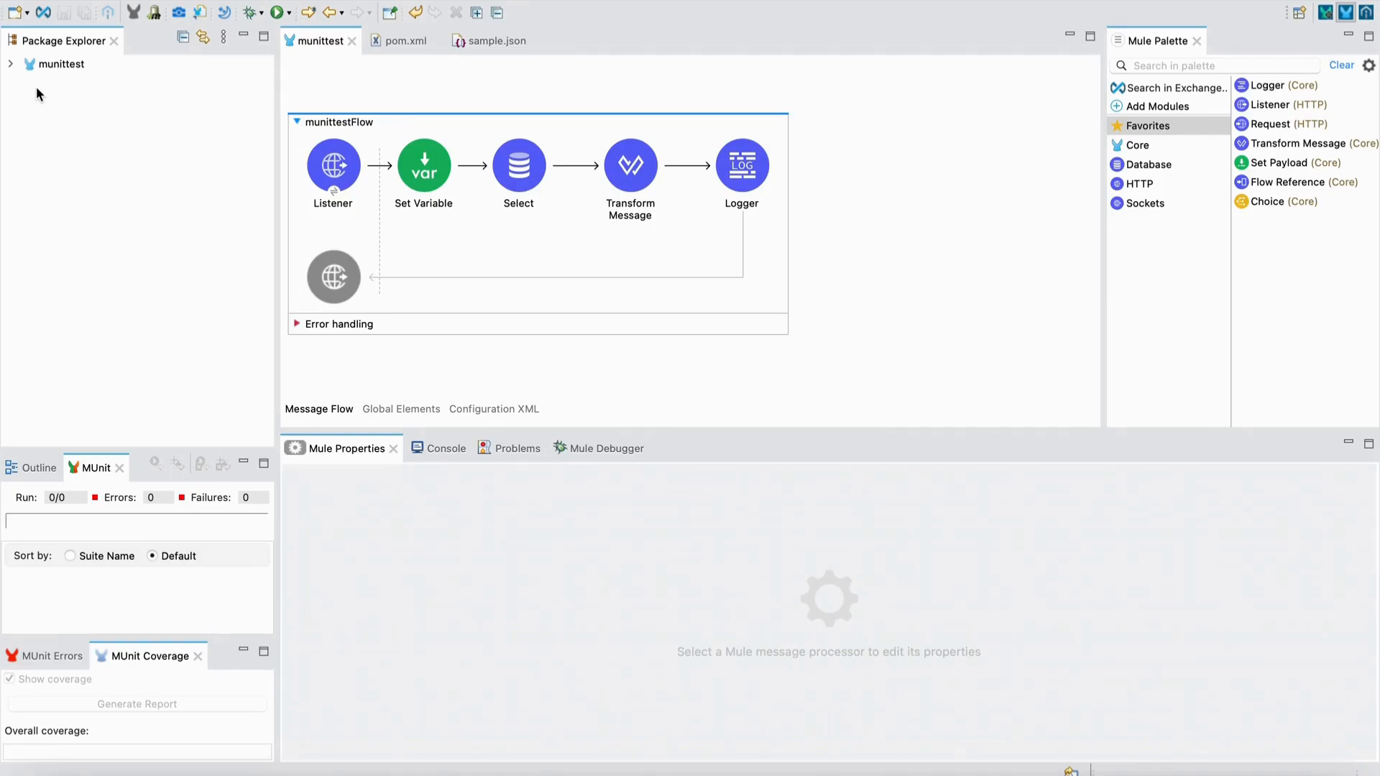
- Inspect the Listener's /query path, its port 8081 /sql connection, then the Set Variable settings
left_click(332, 165)
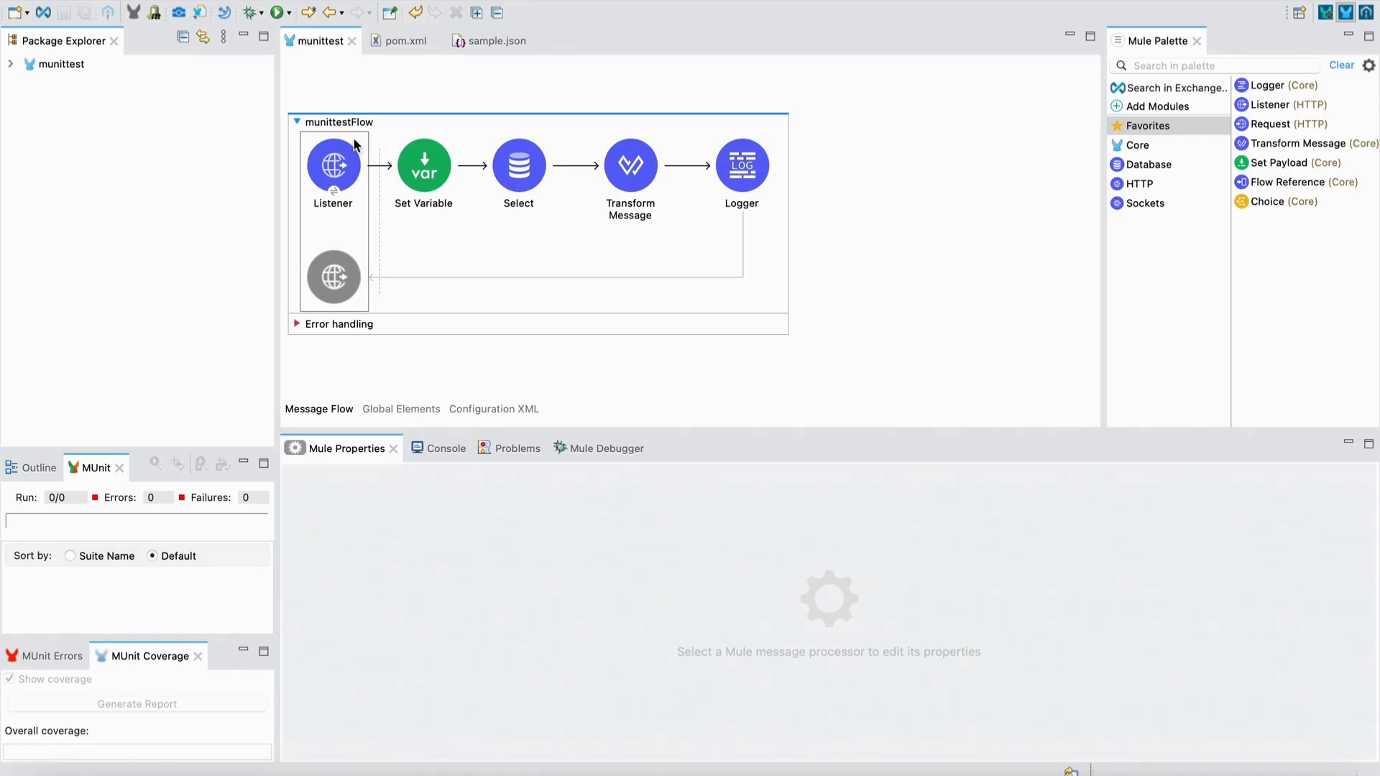
mouse_move(354, 166)
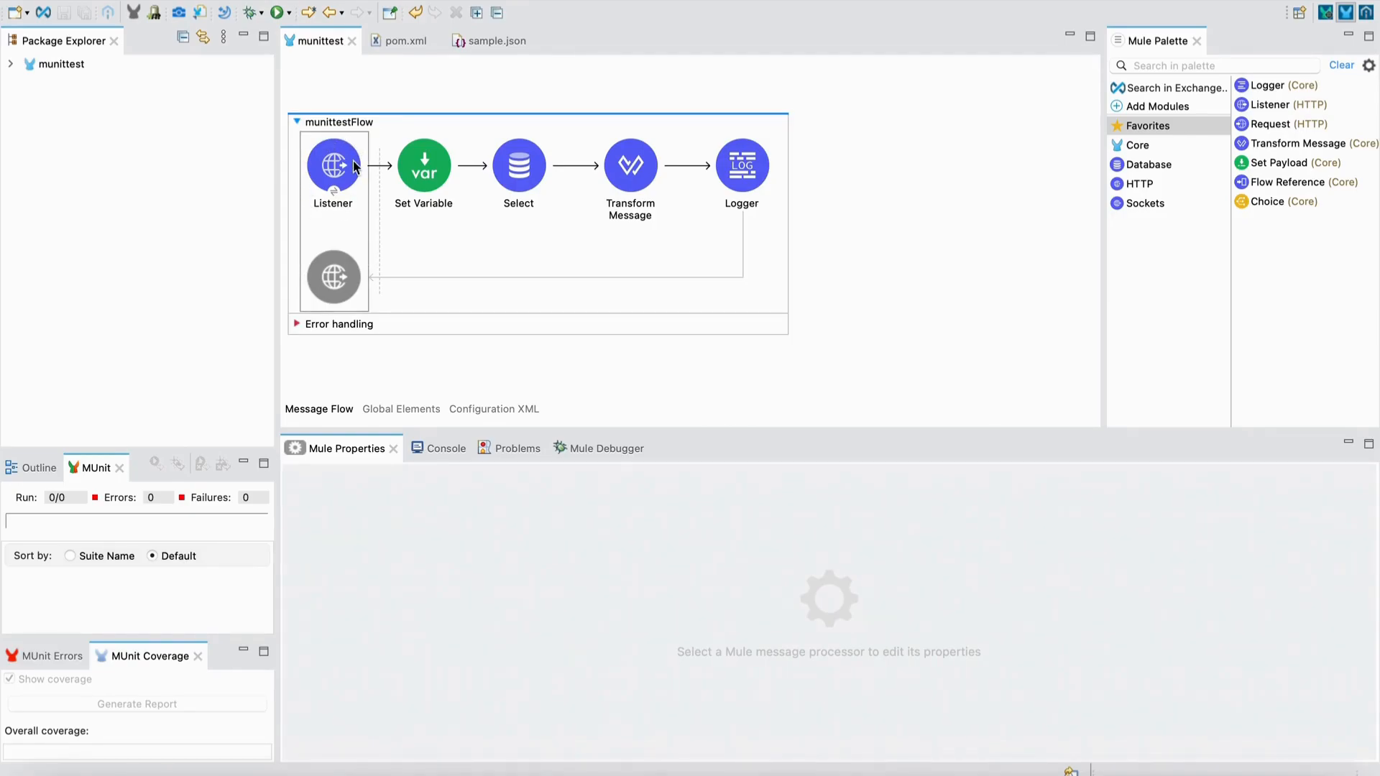
left_click(332, 165)
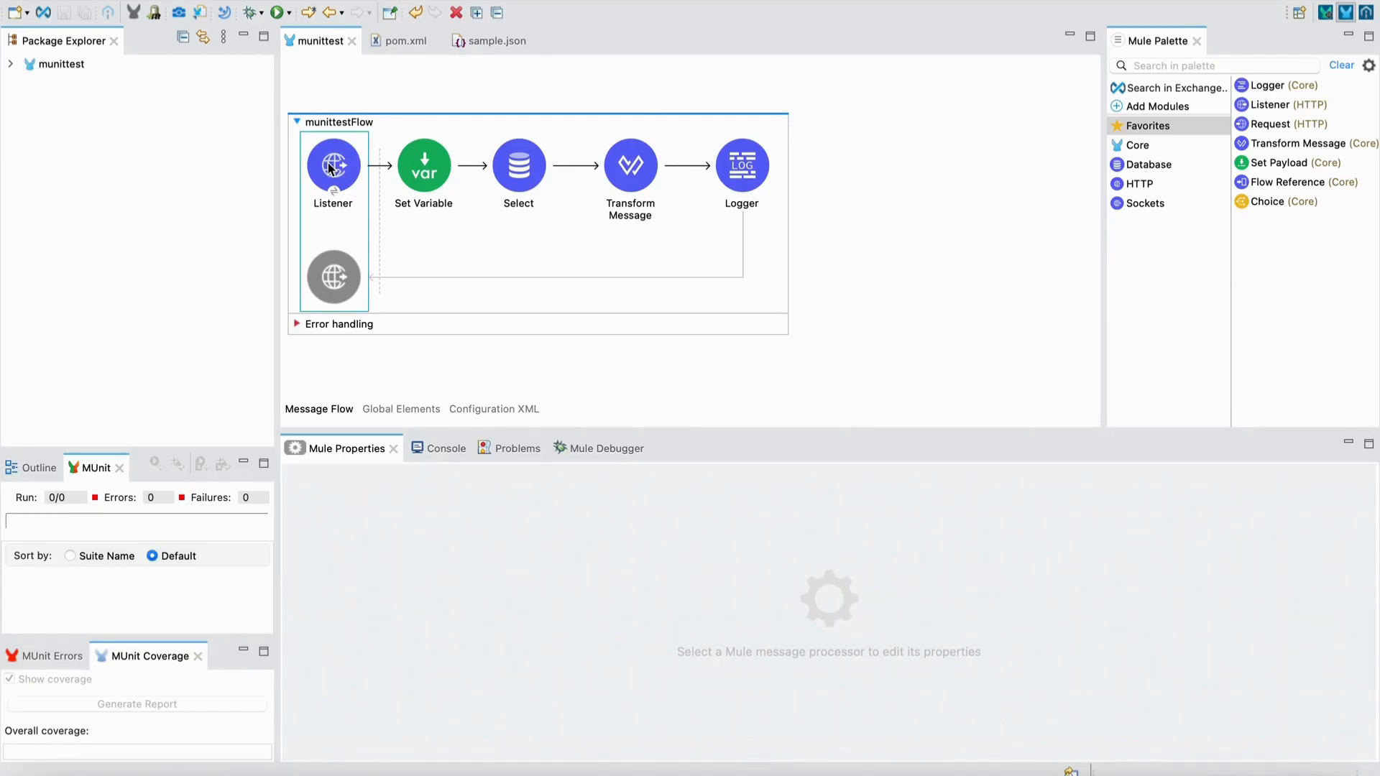
left_click(333, 166)
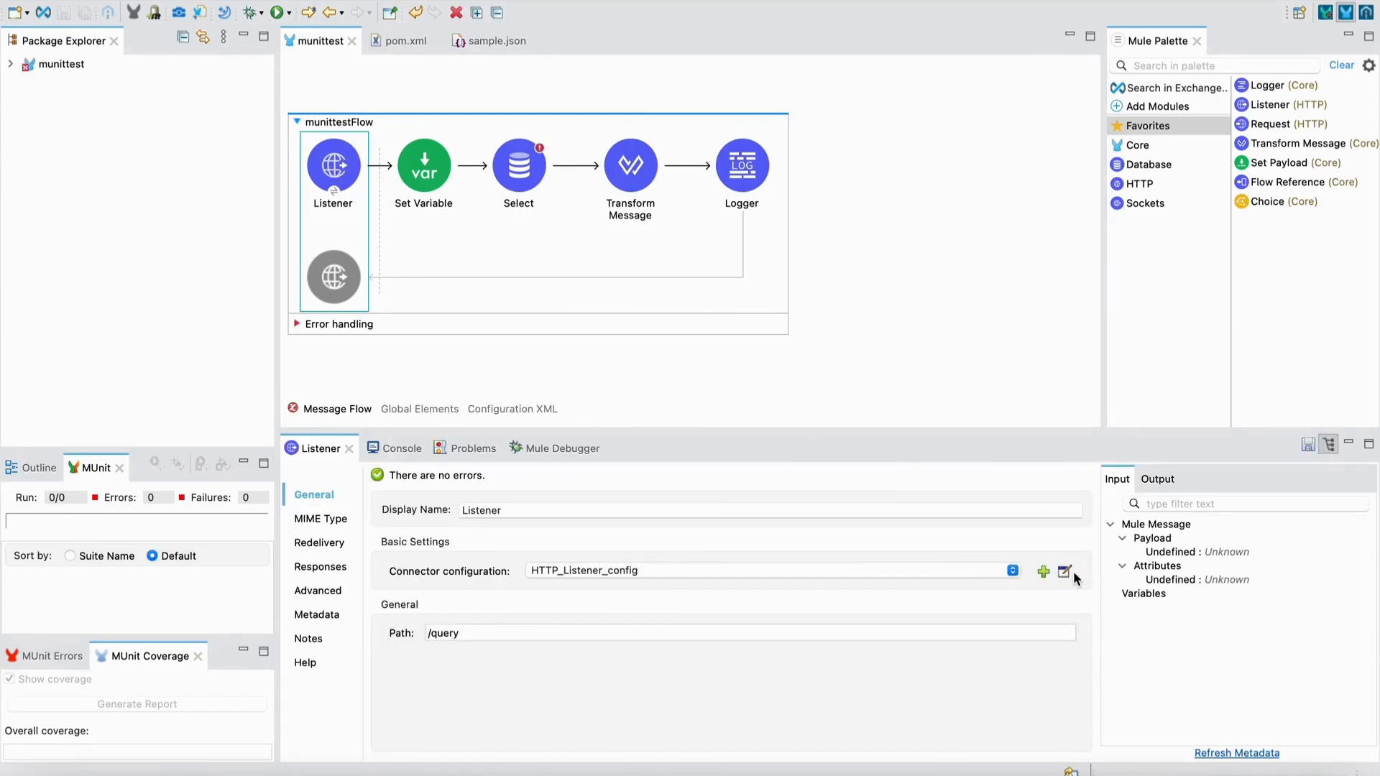
left_click(1064, 572)
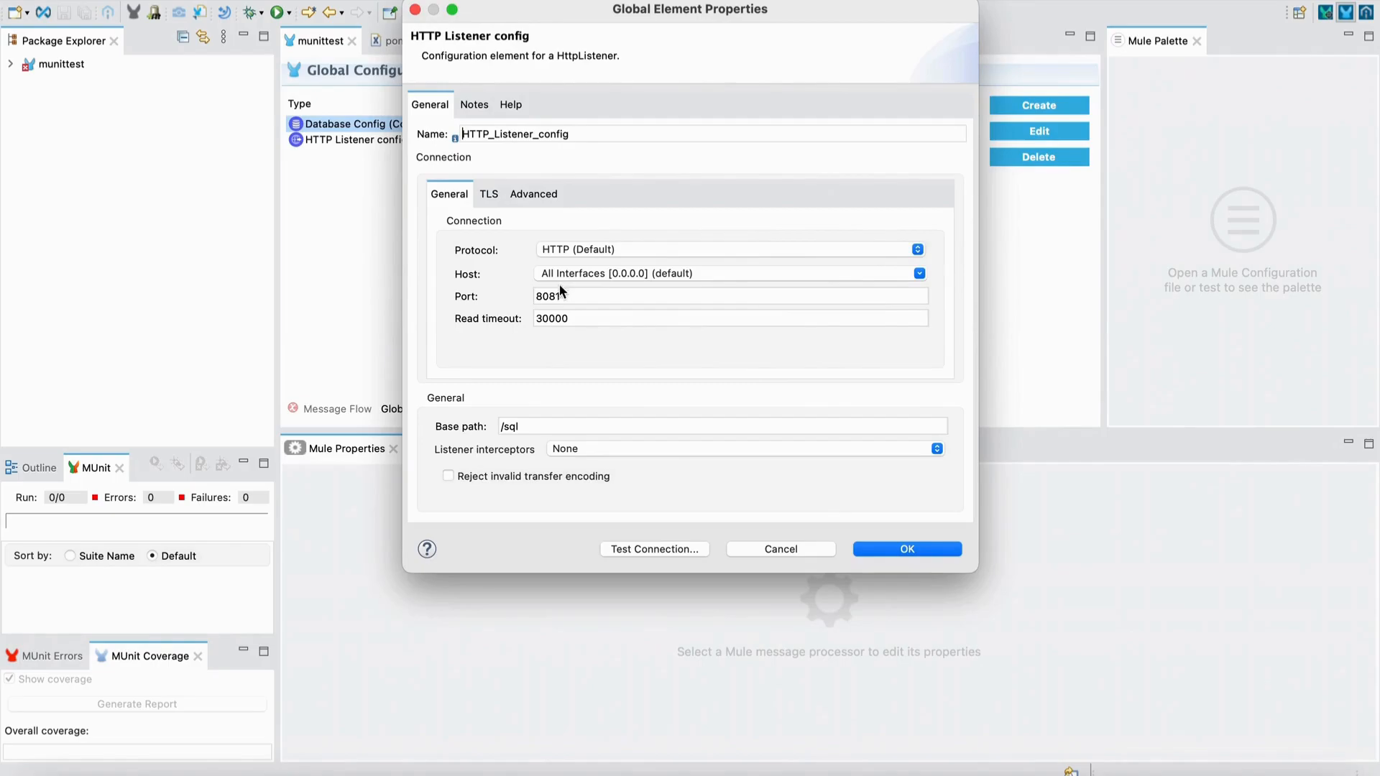
mouse_move(545, 313)
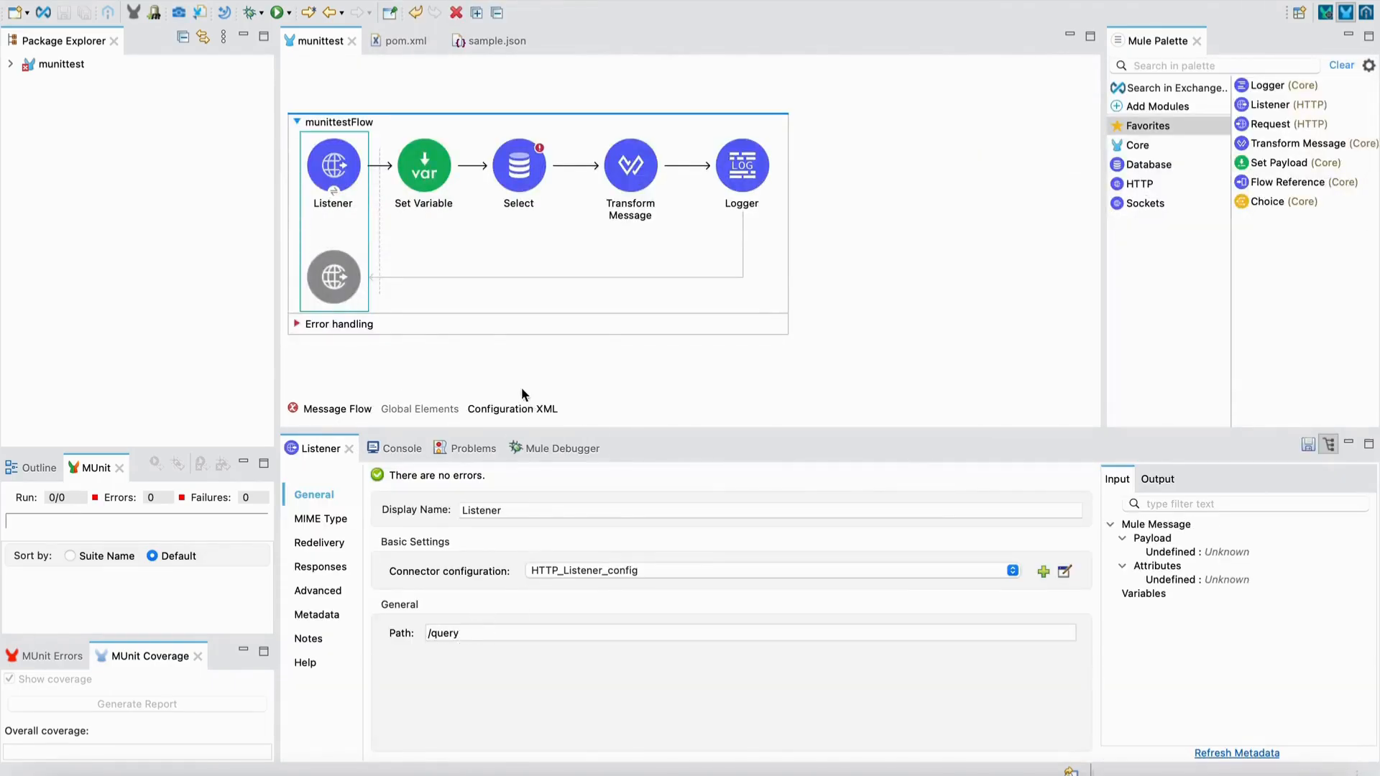
left_click(423, 165)
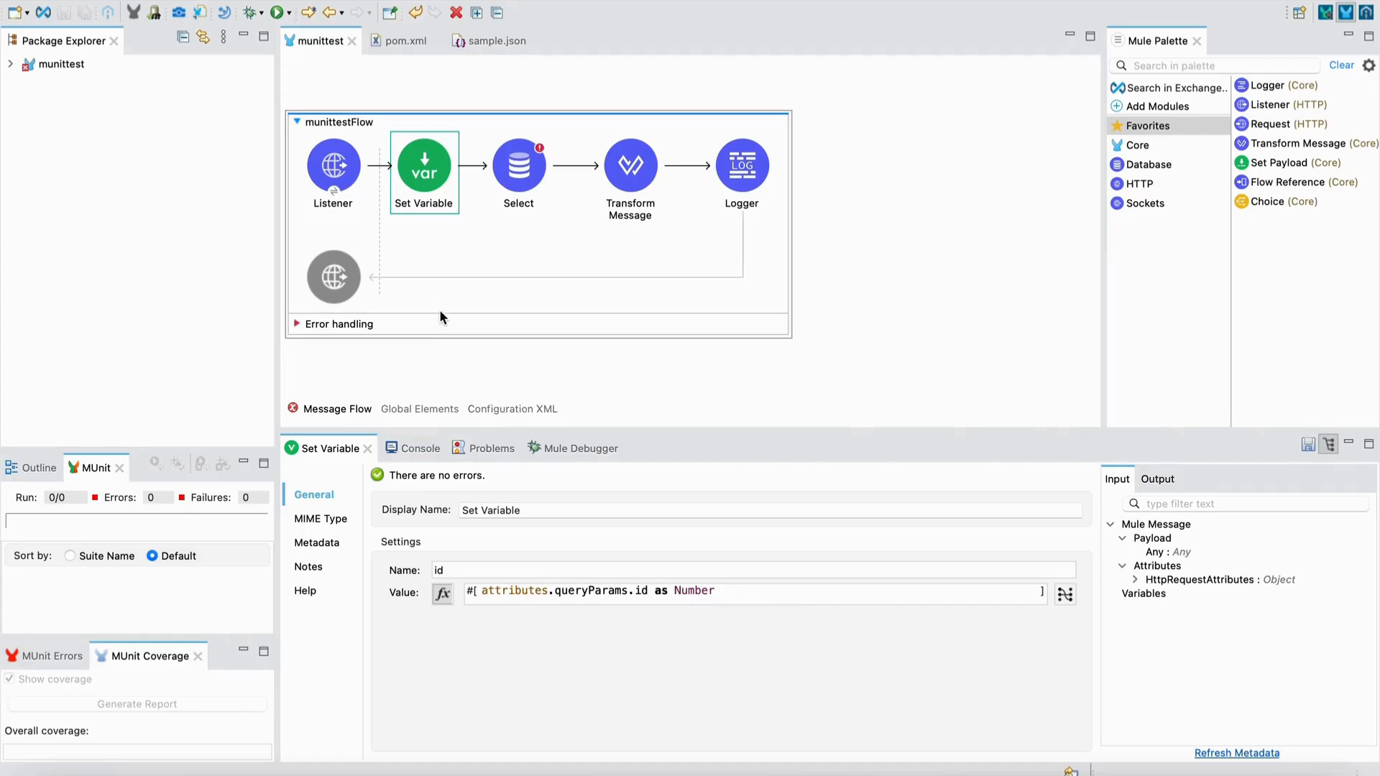
- Point Database_Config at test_db, pass Test Connection, and view the driver library options
left_click(518, 165)
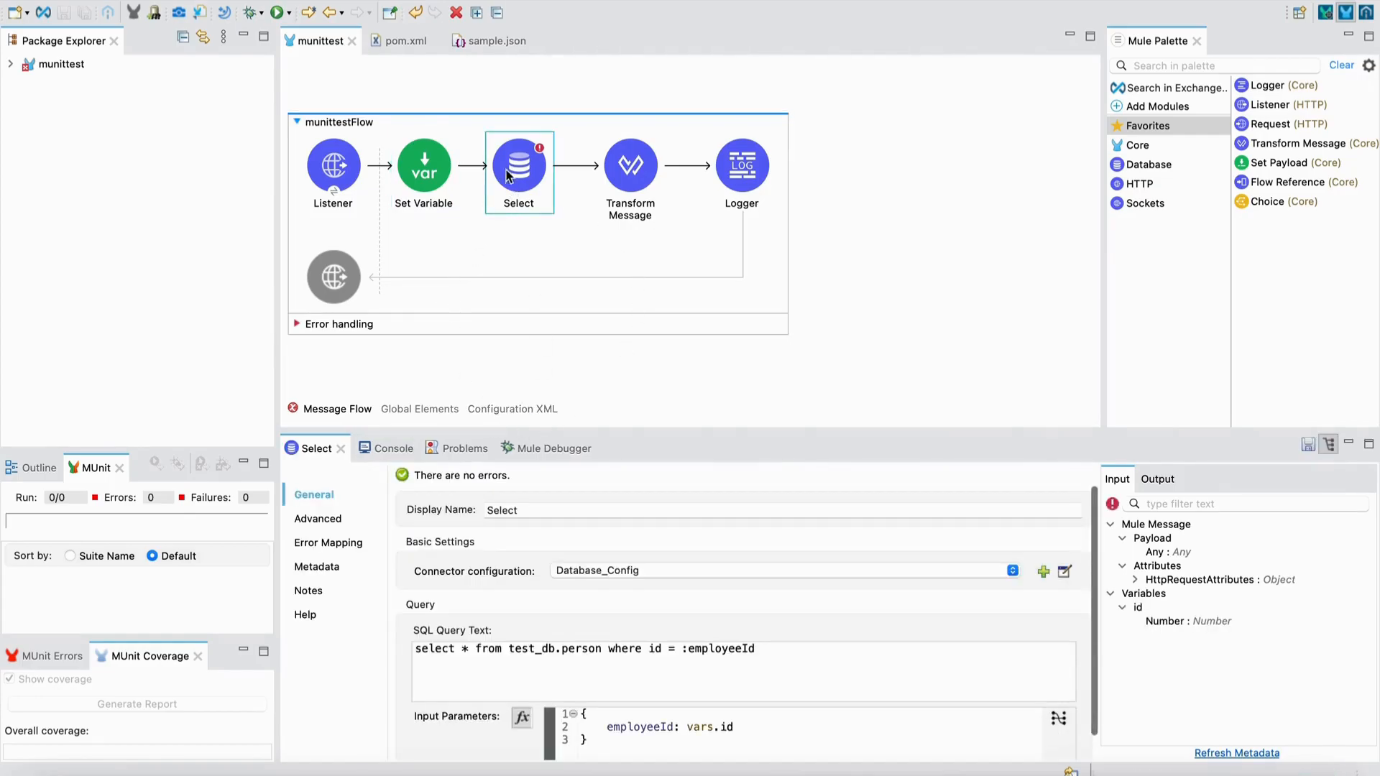
mouse_move(1107, 590)
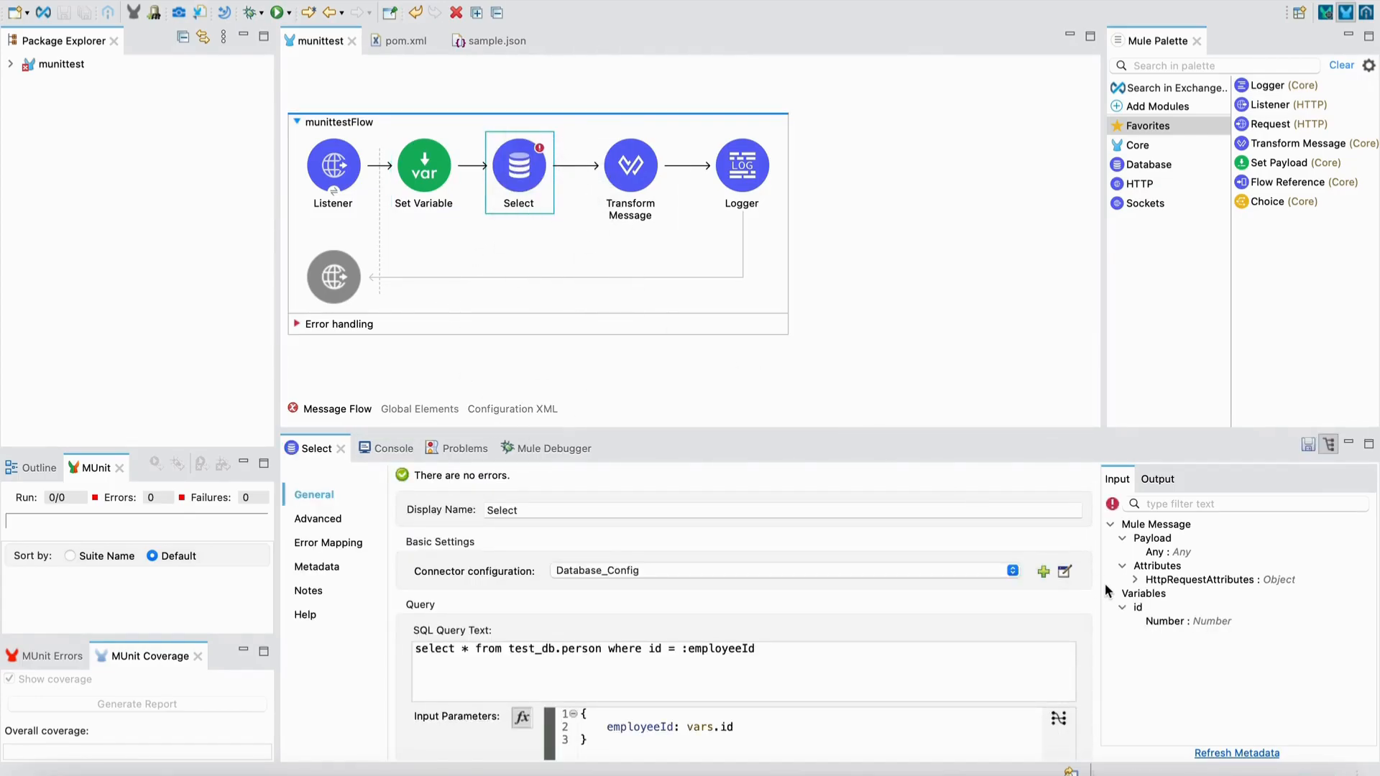
left_click(1064, 570)
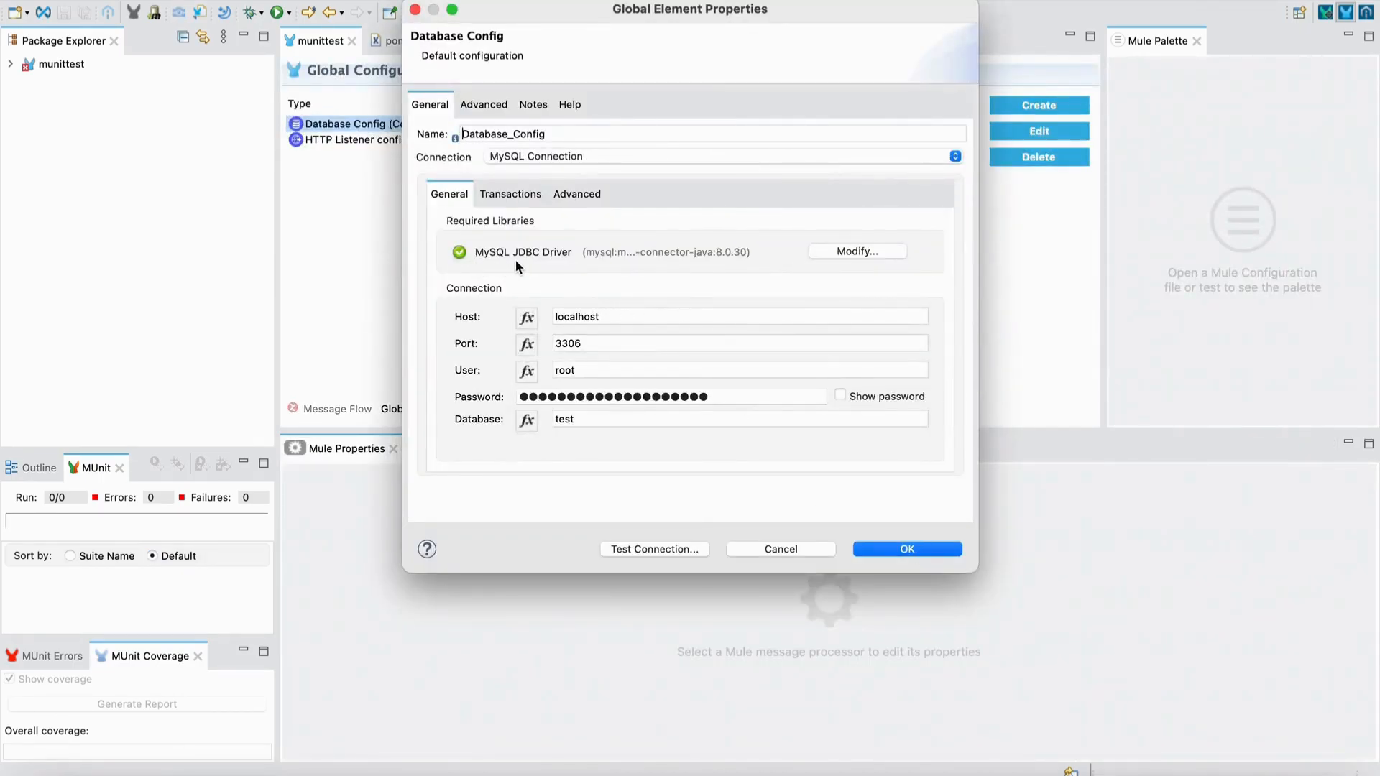
mouse_move(471, 321)
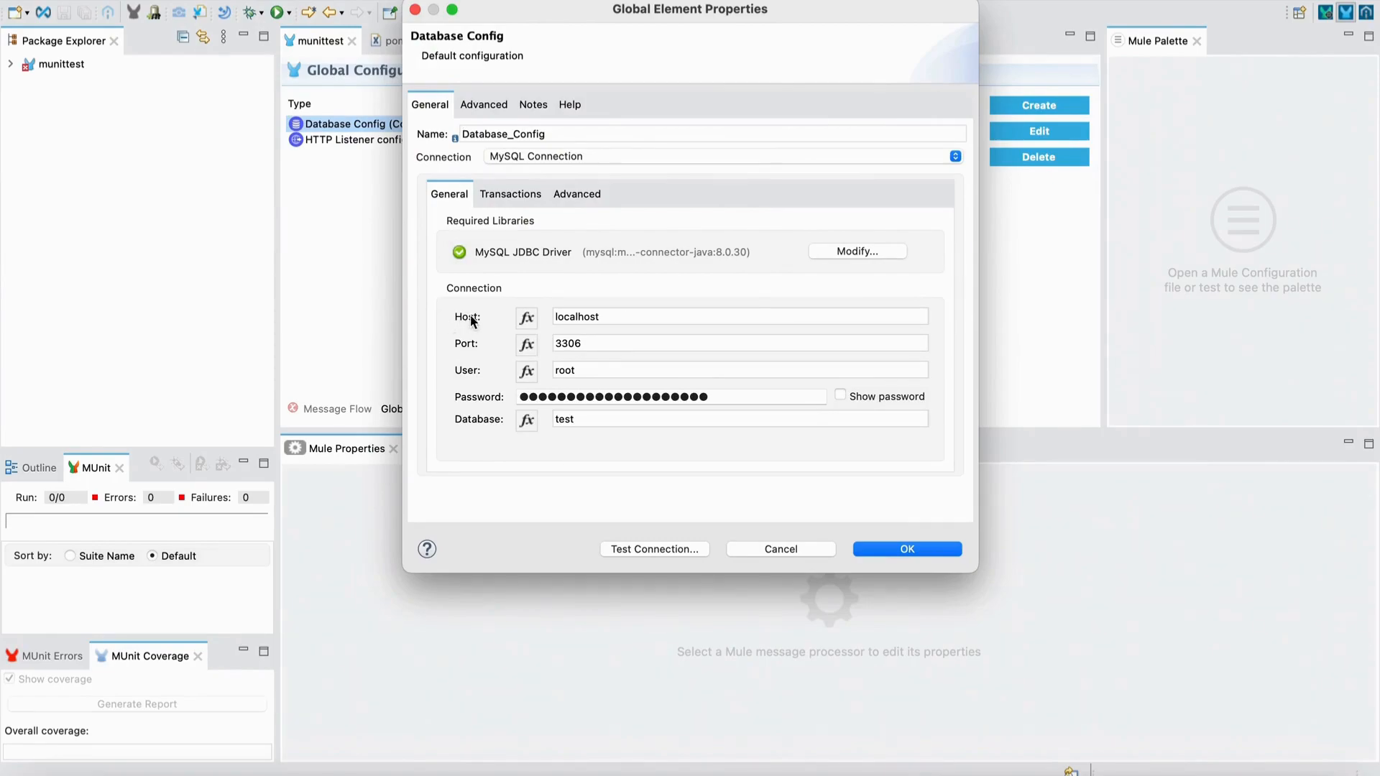
mouse_move(479, 397)
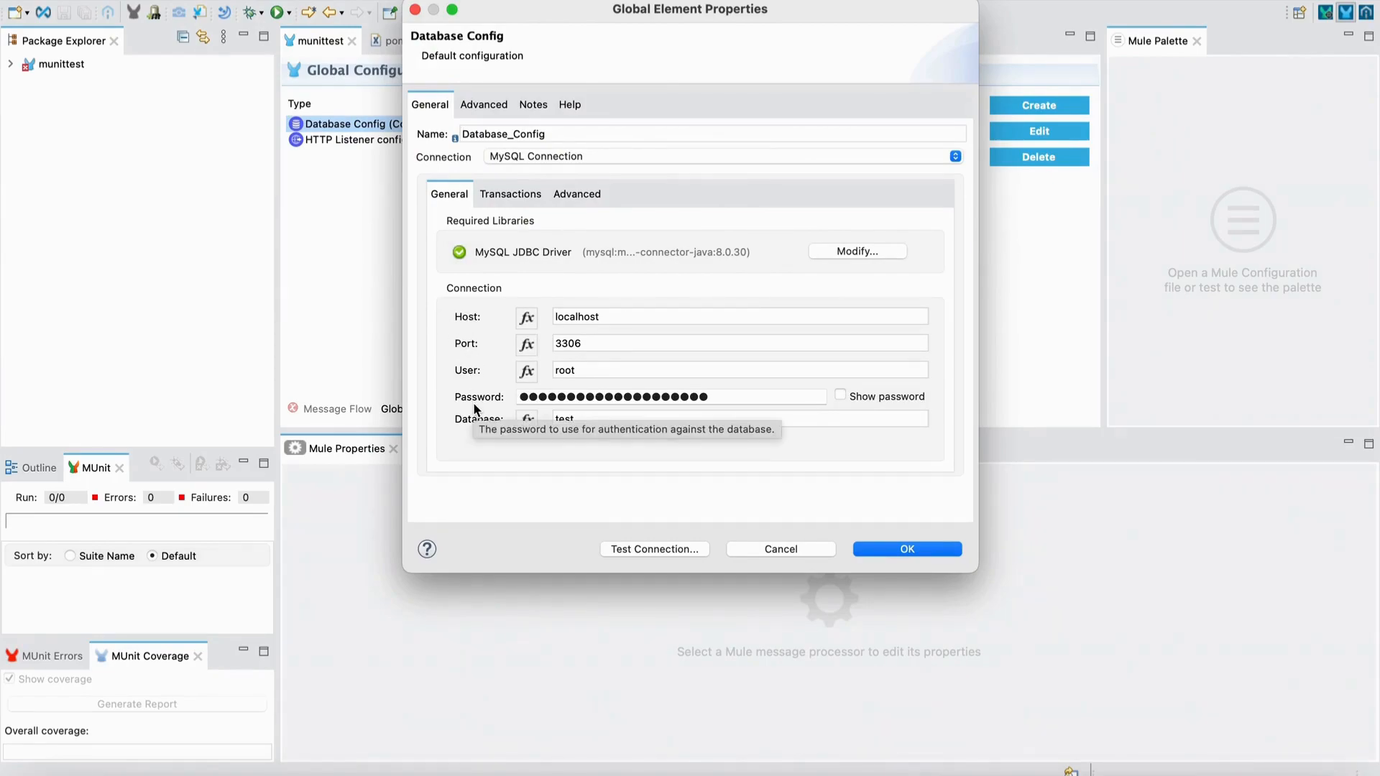
mouse_move(446, 343)
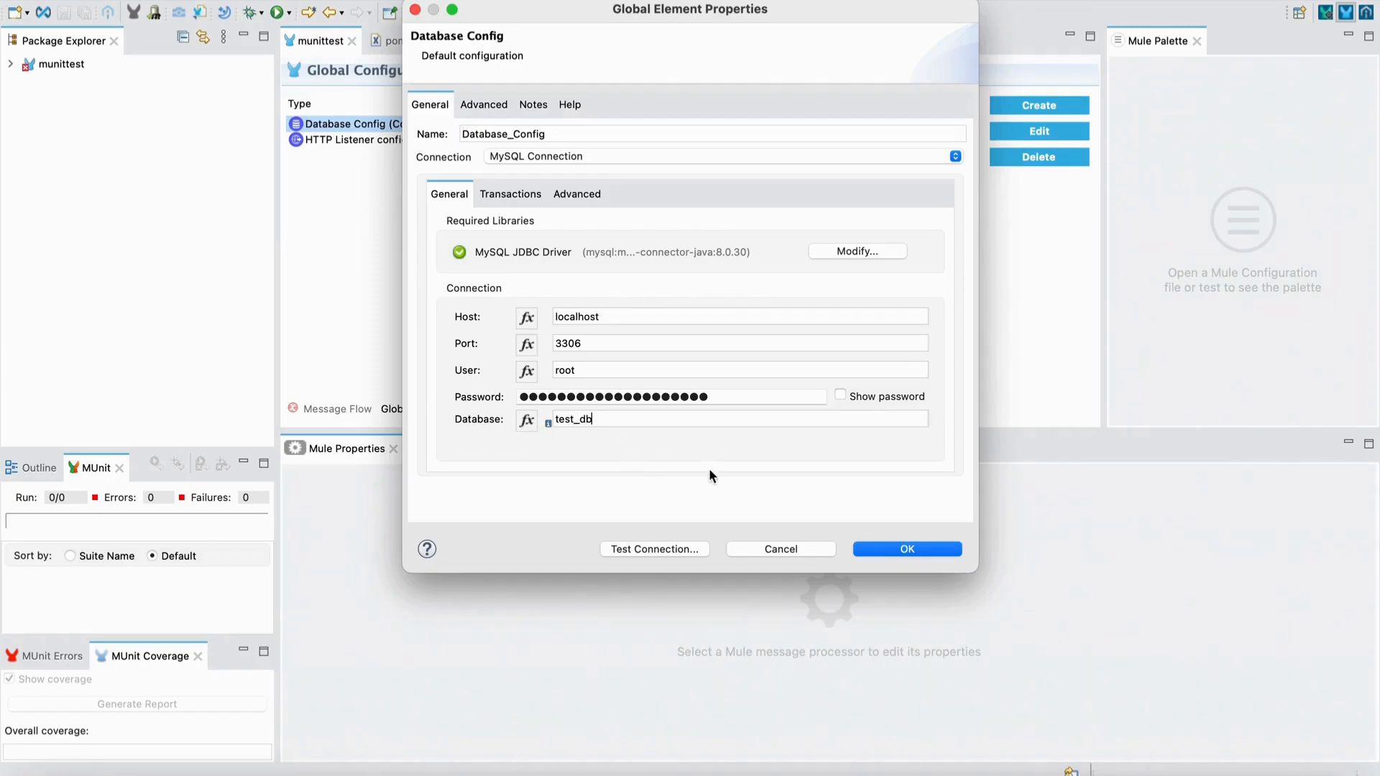
left_click(654, 548)
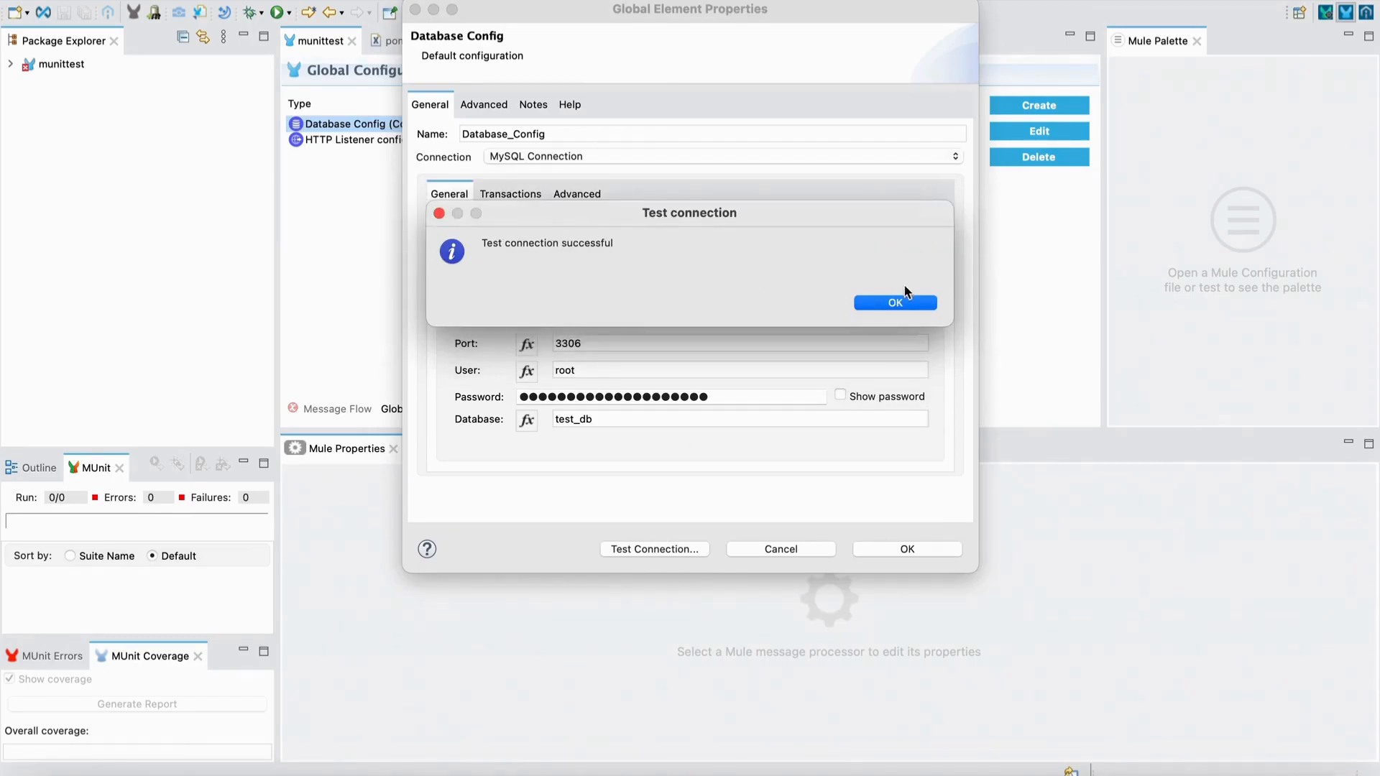
left_click(895, 302)
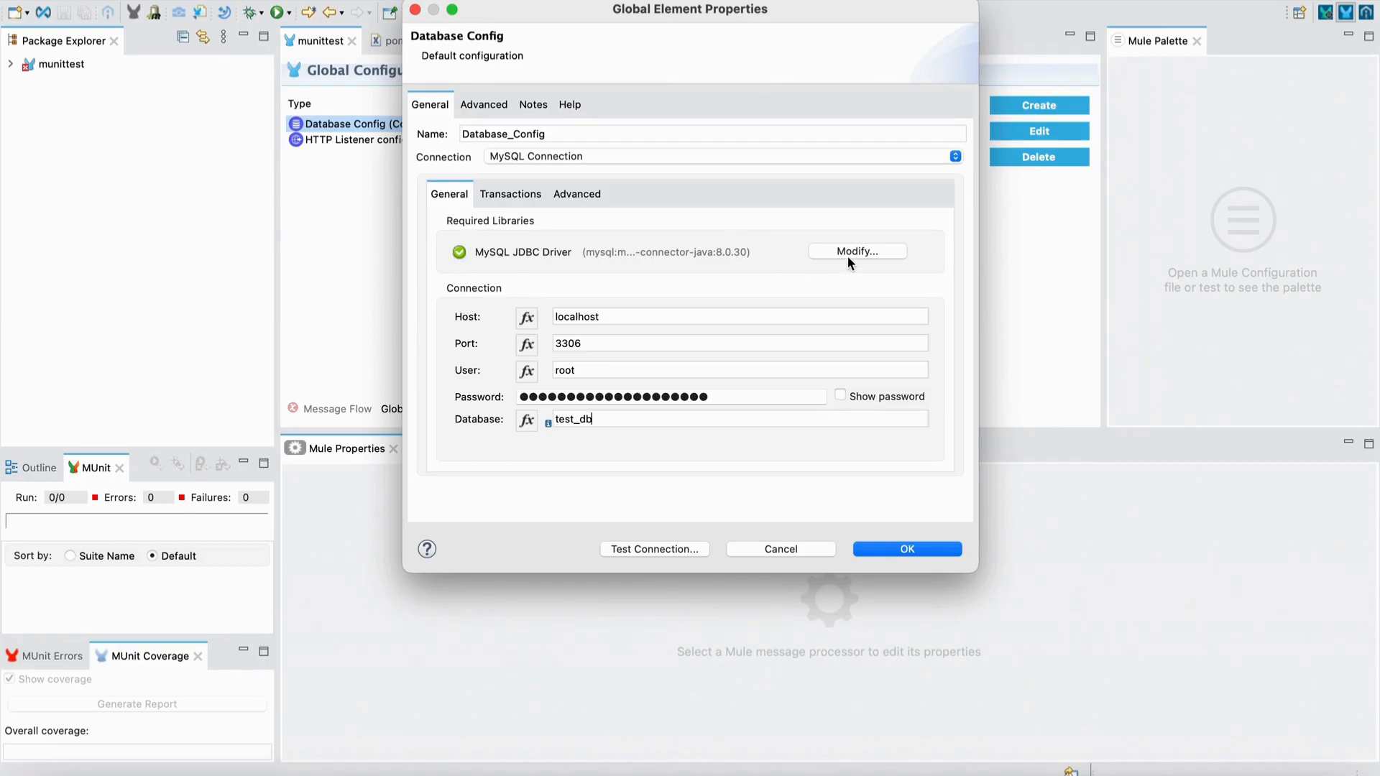
left_click(857, 251)
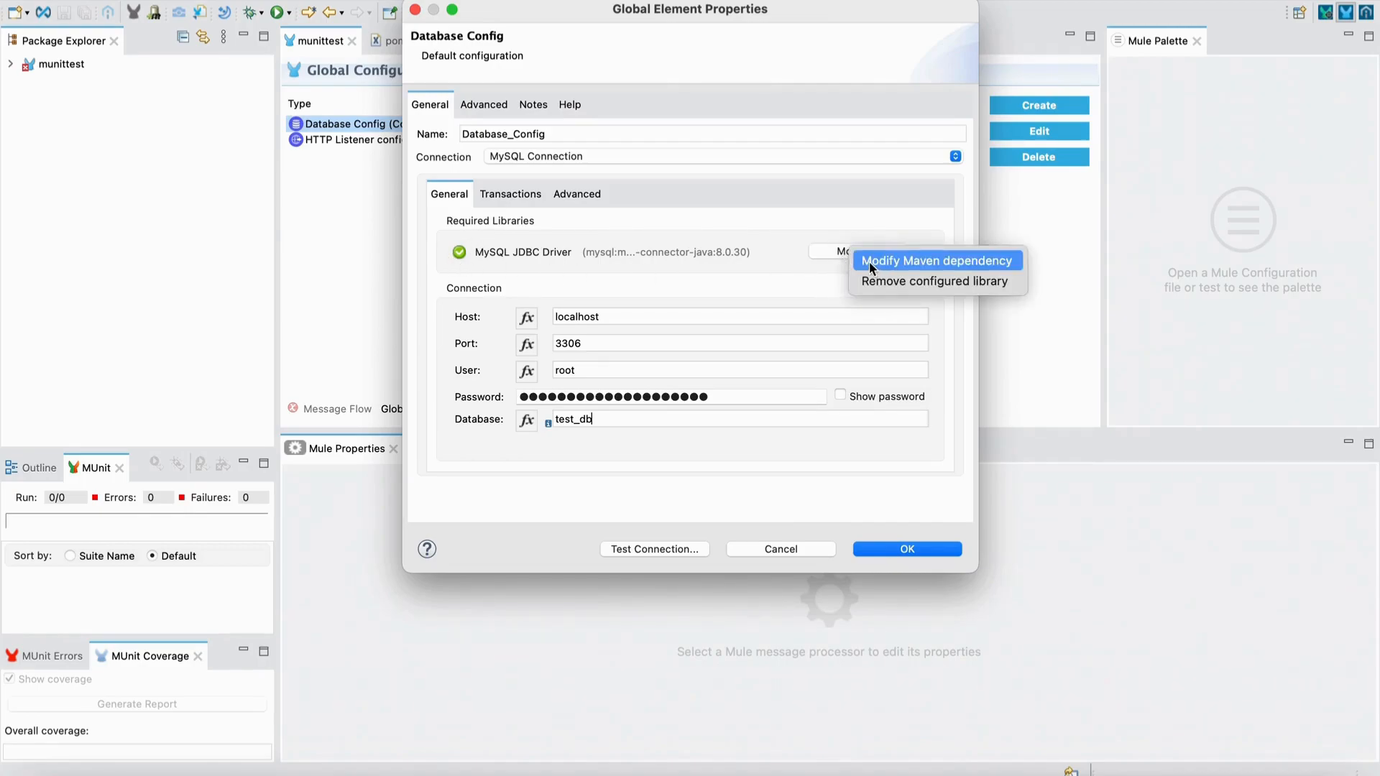
mouse_move(842, 287)
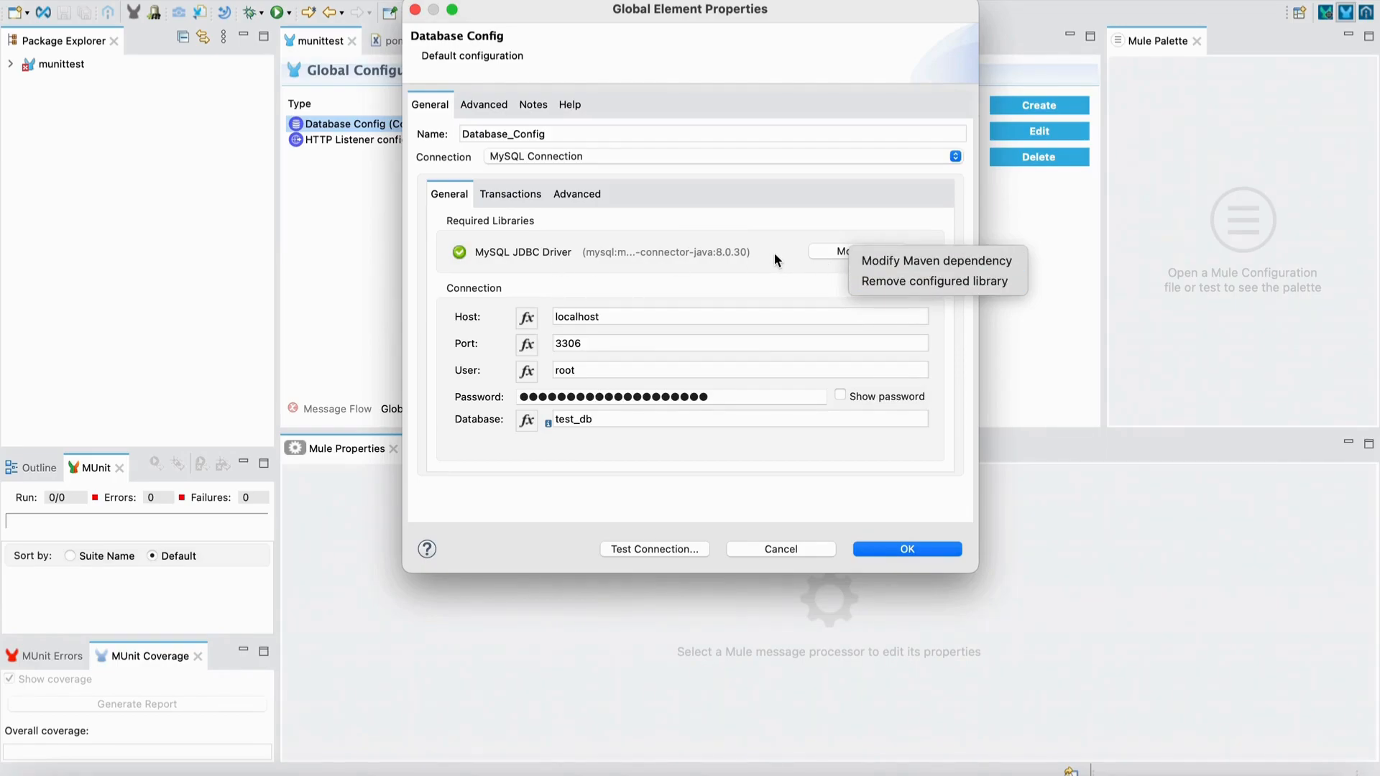
mouse_move(509, 268)
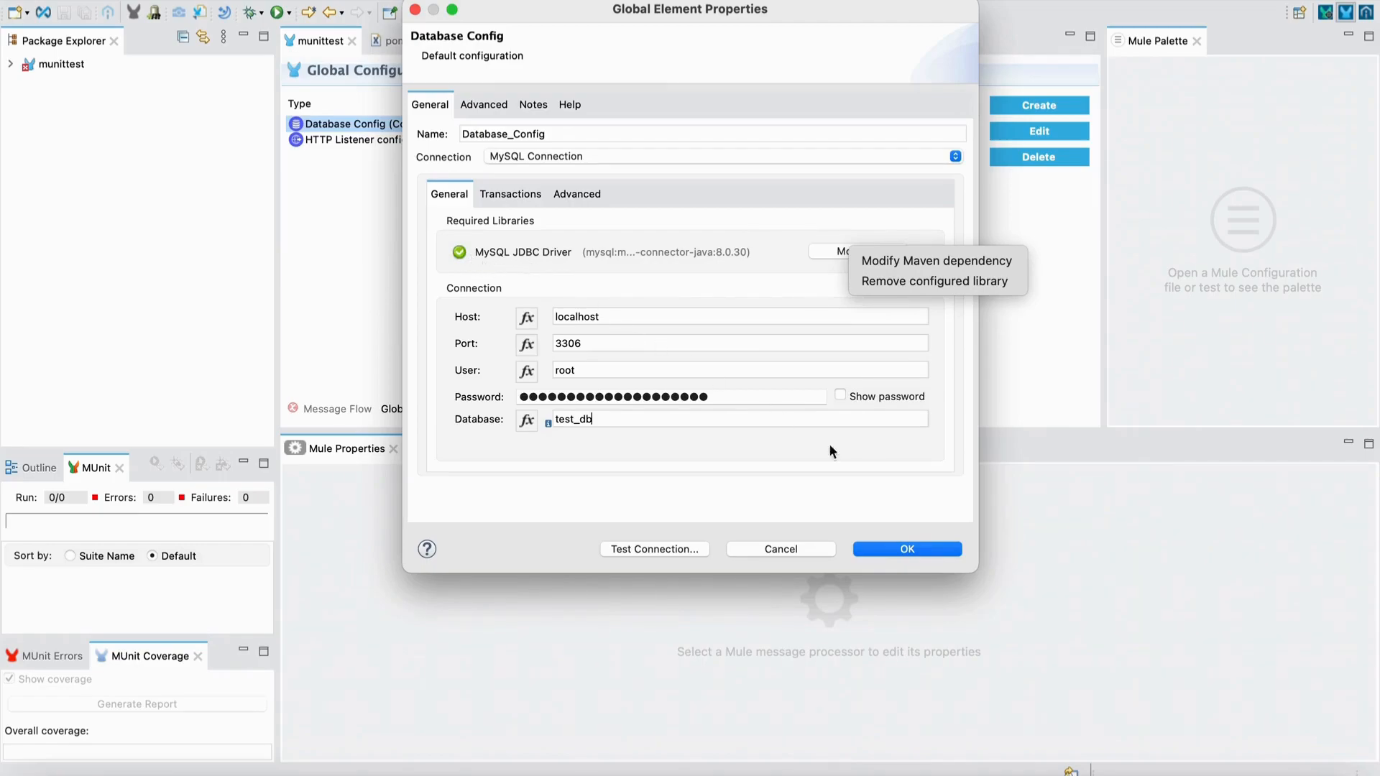
mouse_move(795, 556)
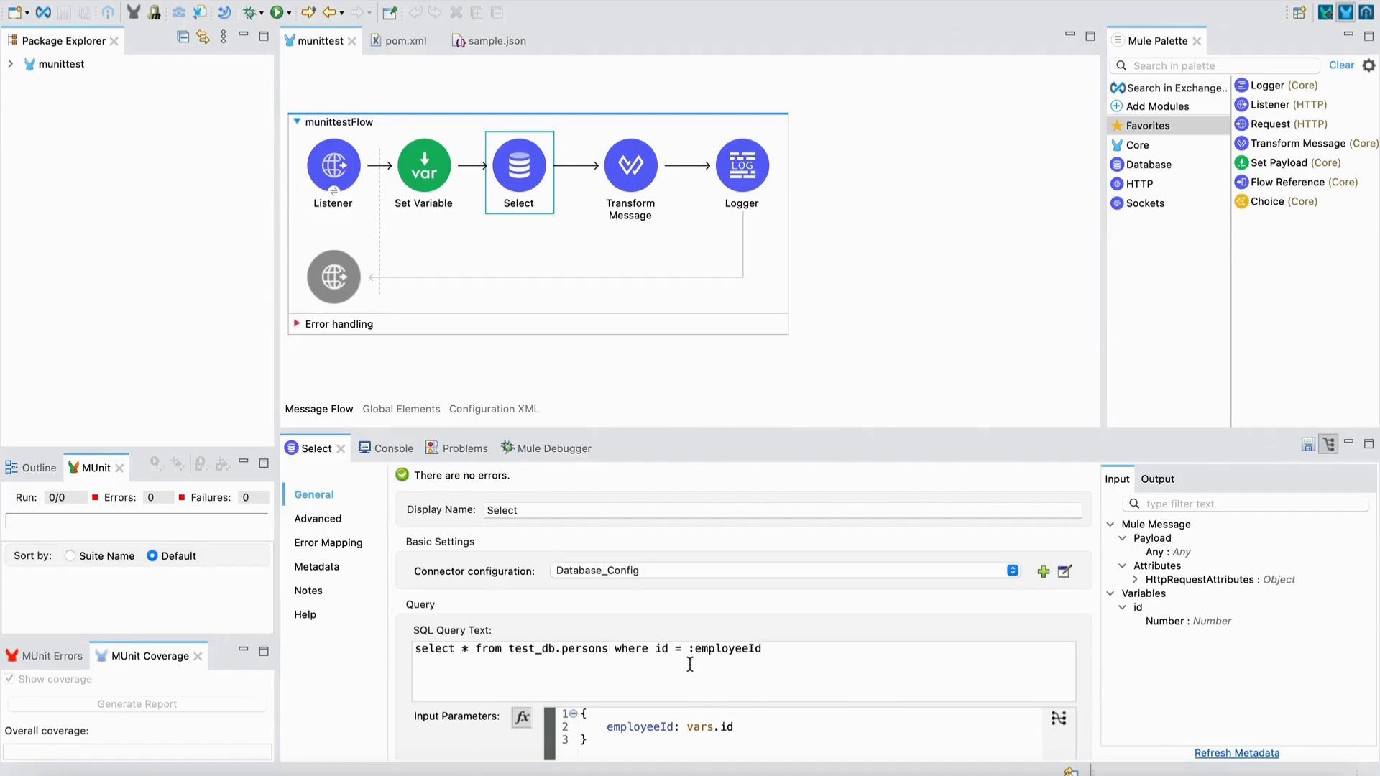
mouse_move(636, 651)
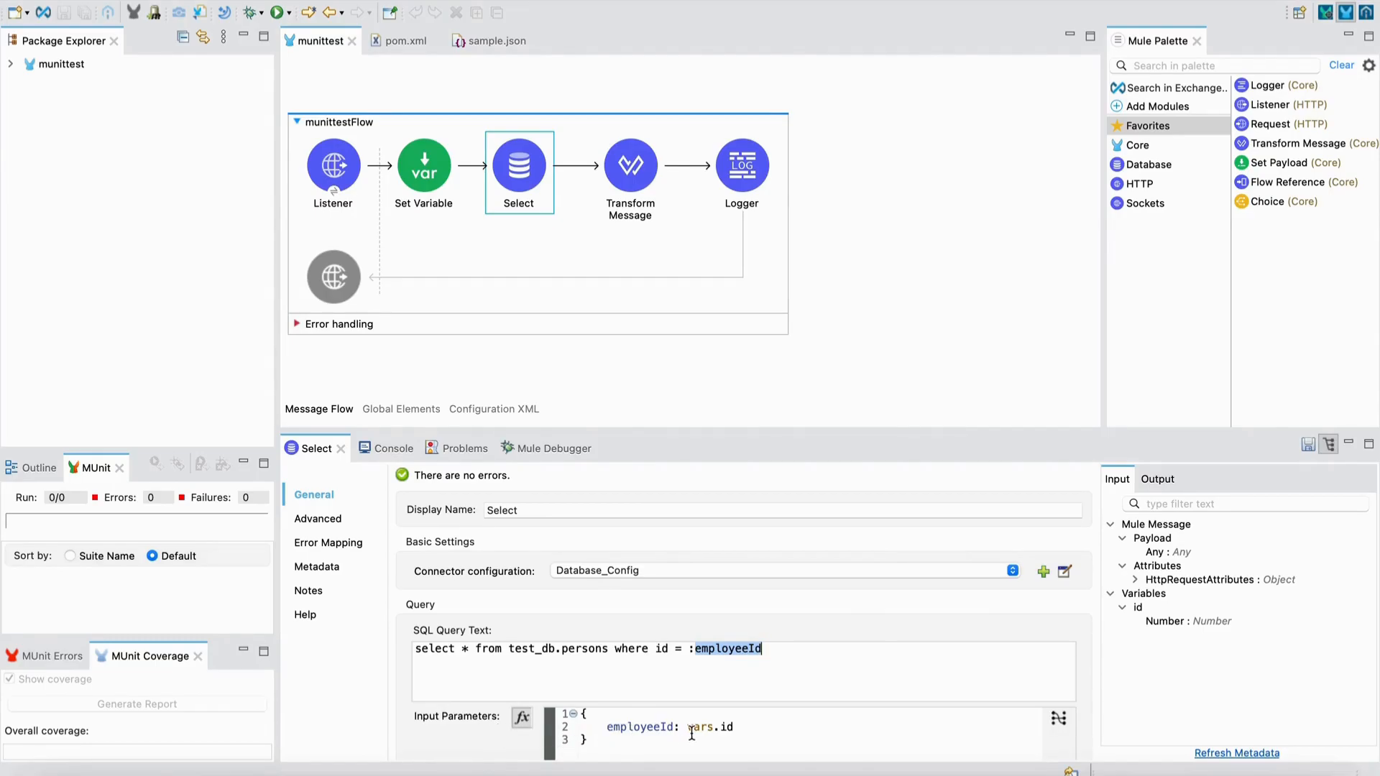
- Add a breakpoint on Set Variable, then save the flow and run the munittest project
right_click(424, 165)
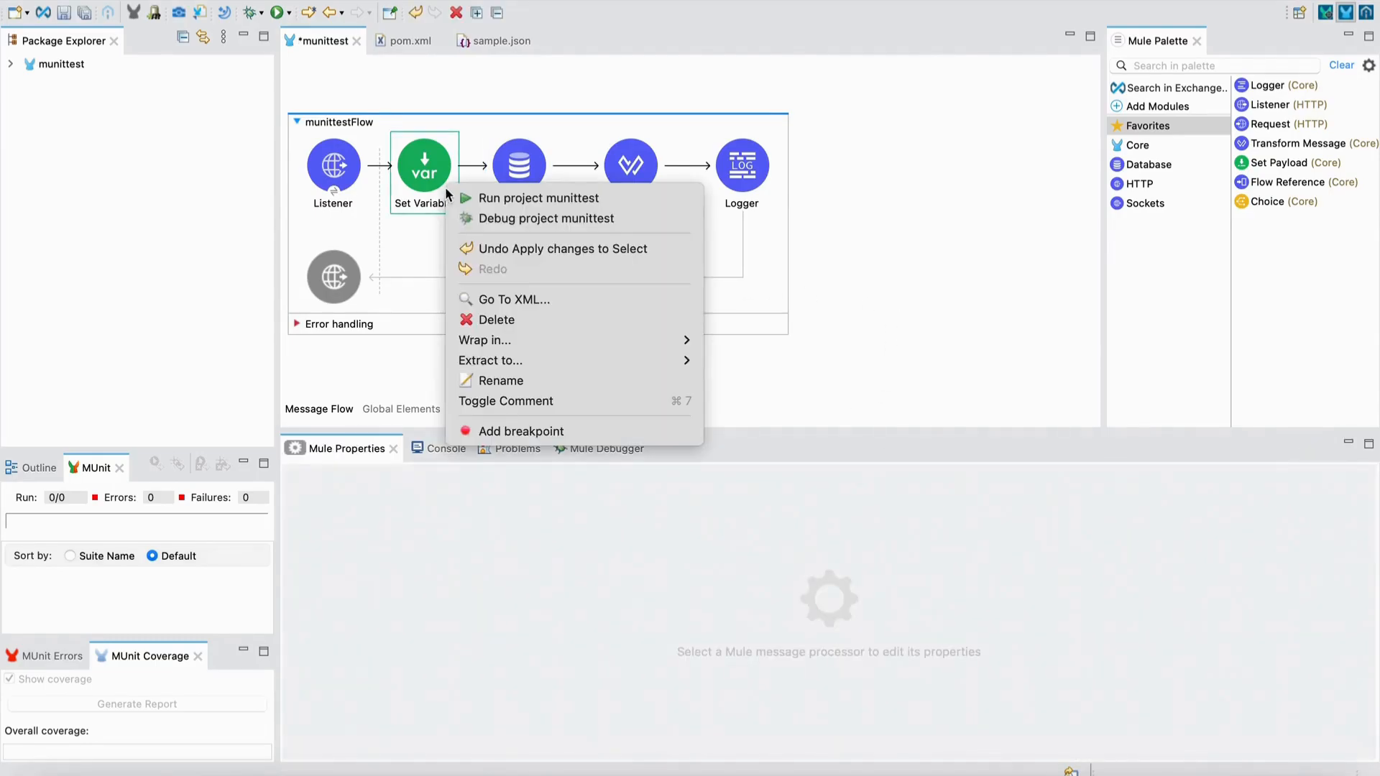
left_click(631, 164)
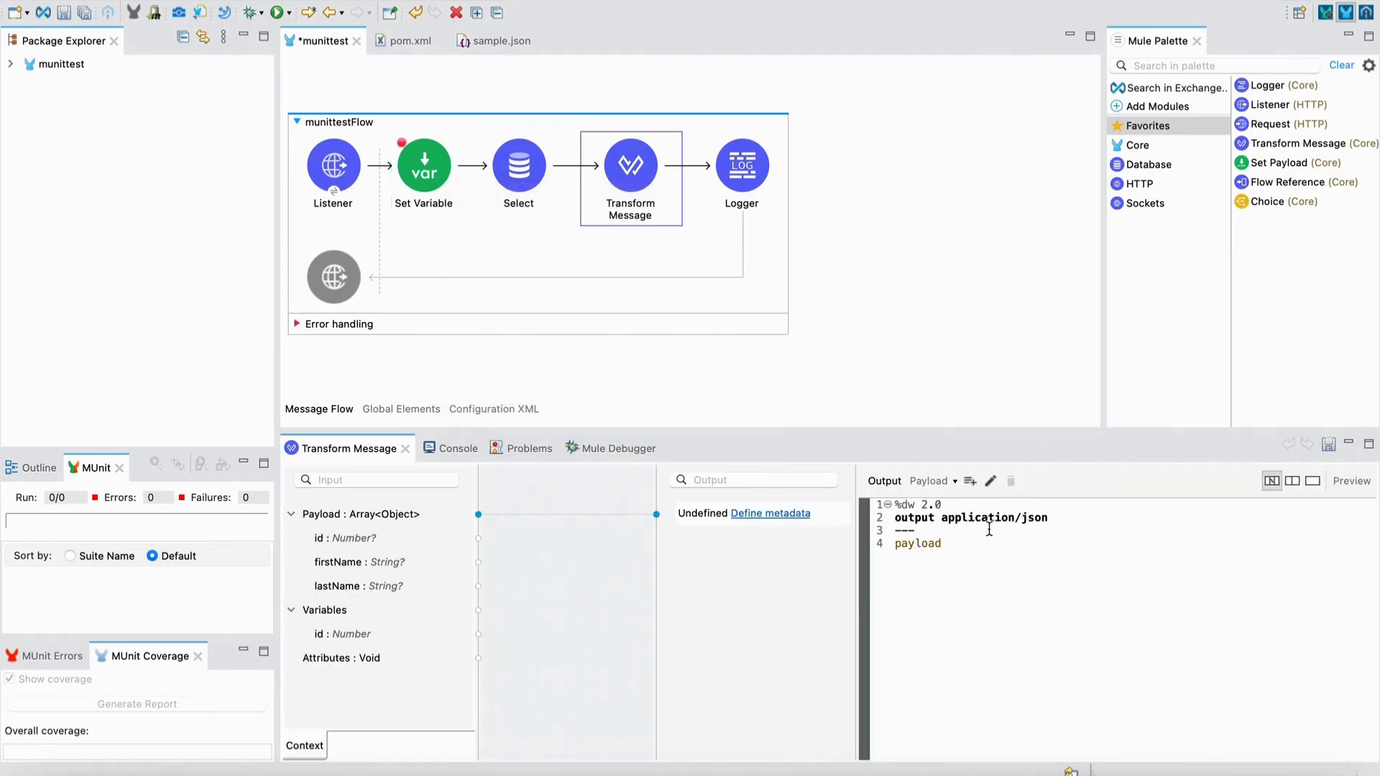
left_click(741, 165)
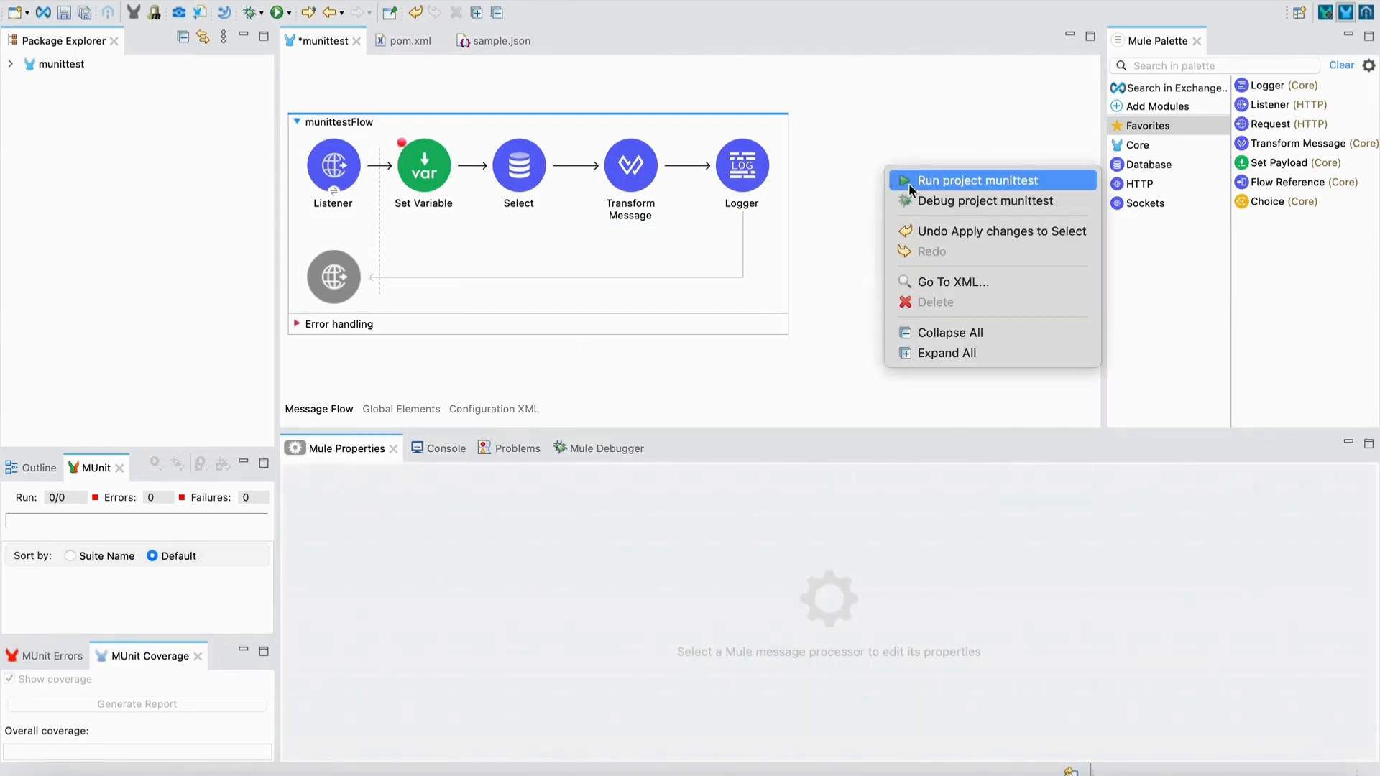
left_click(976, 180)
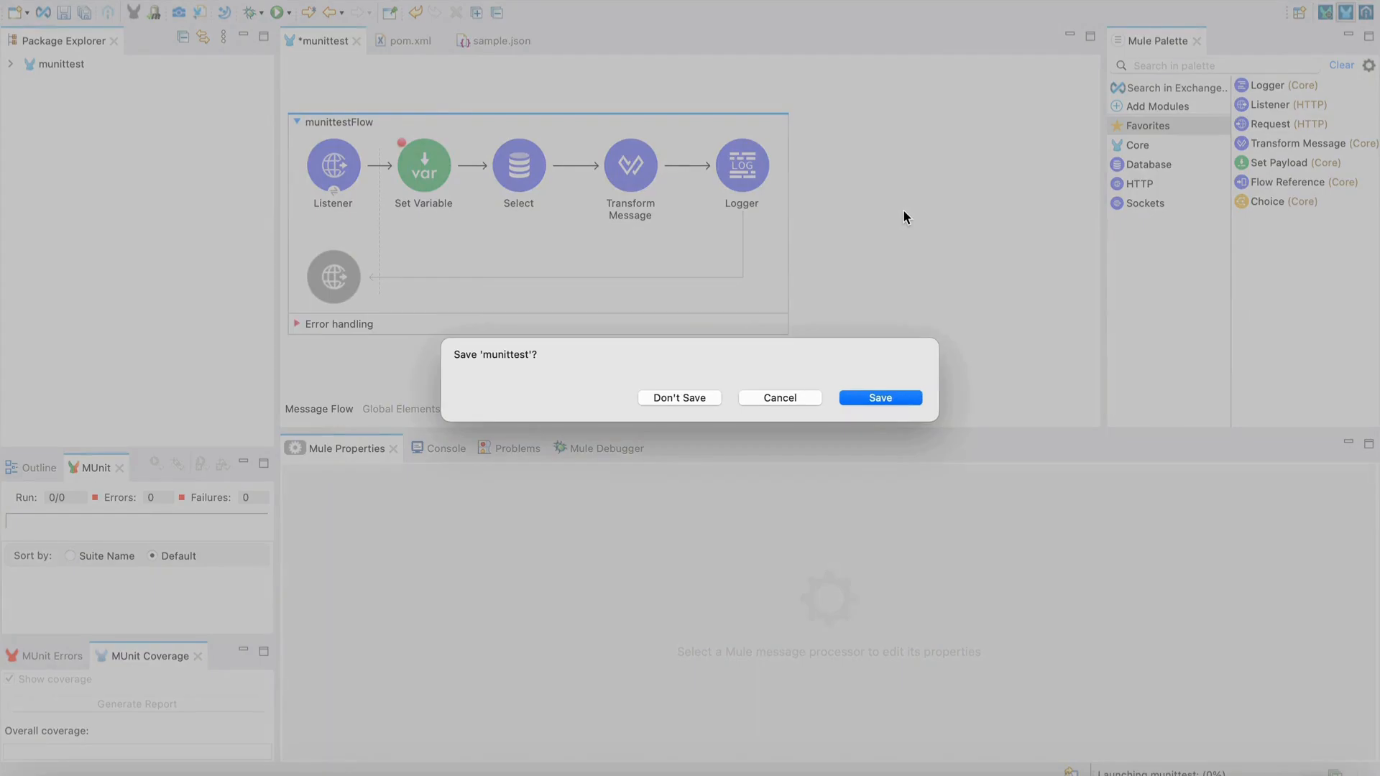
left_click(879, 398)
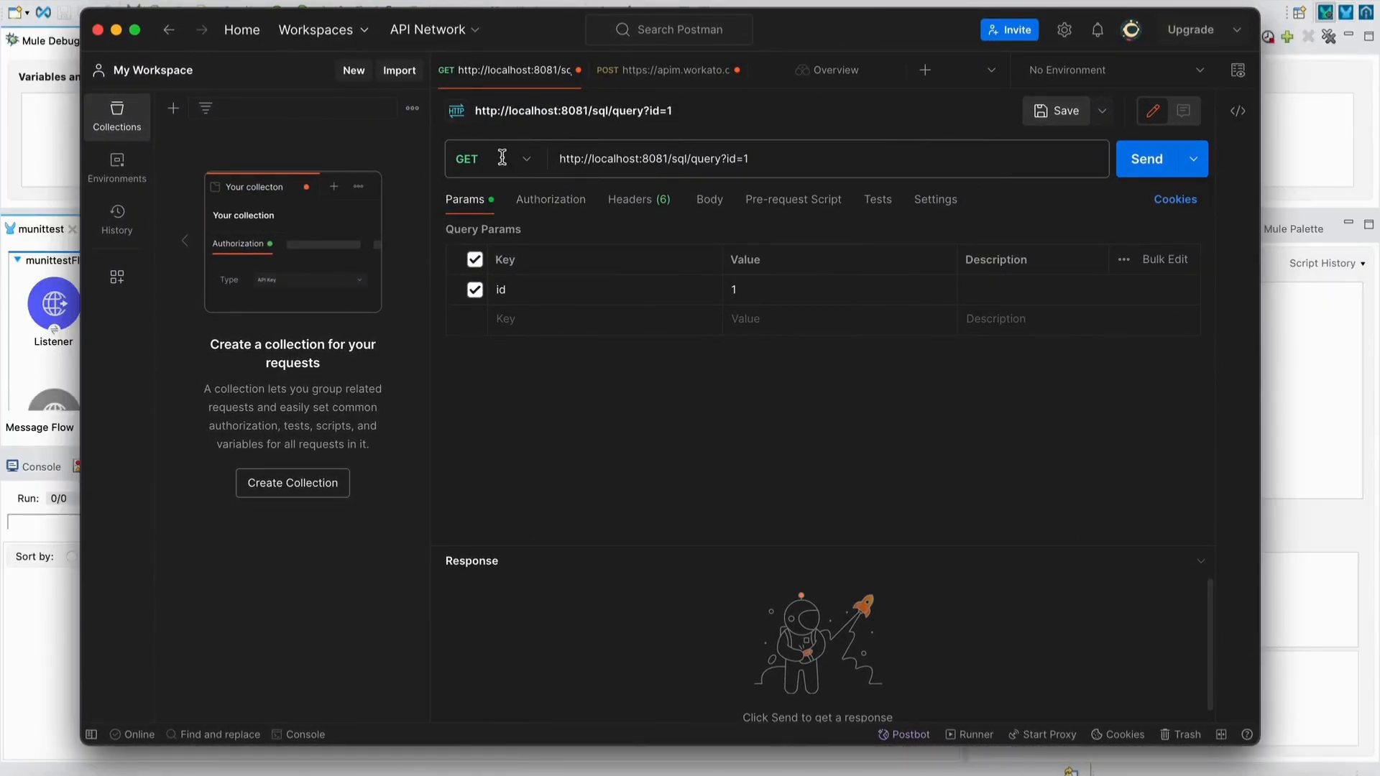
mouse_move(467, 158)
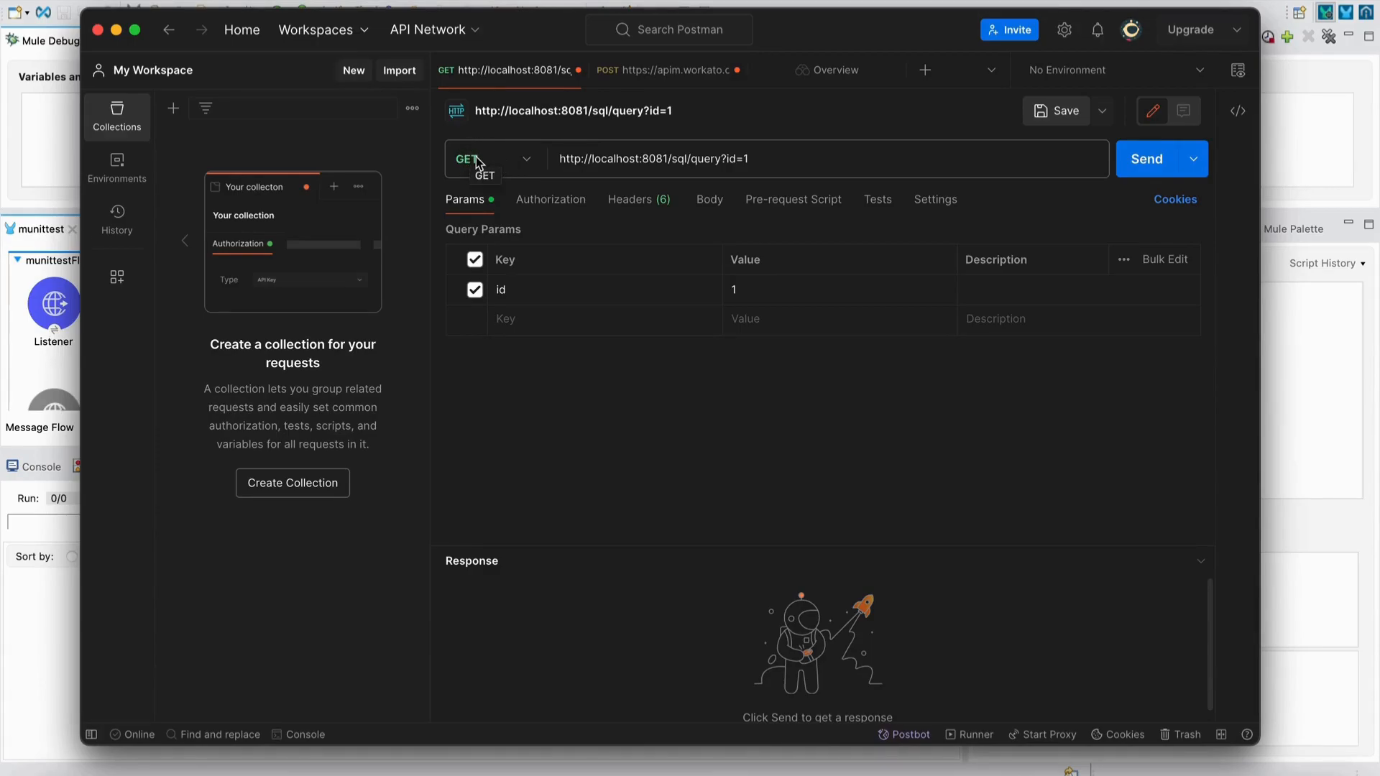
mouse_move(686, 174)
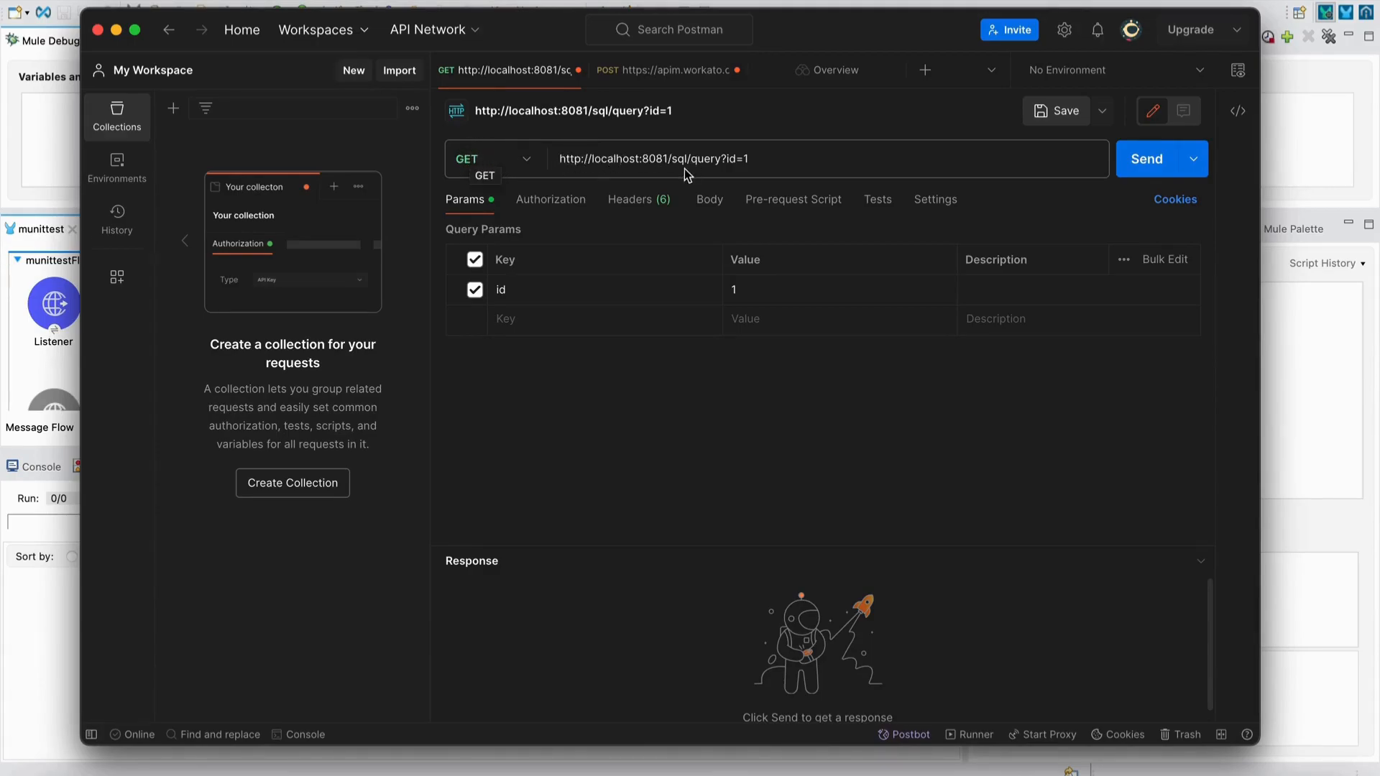
mouse_move(581, 289)
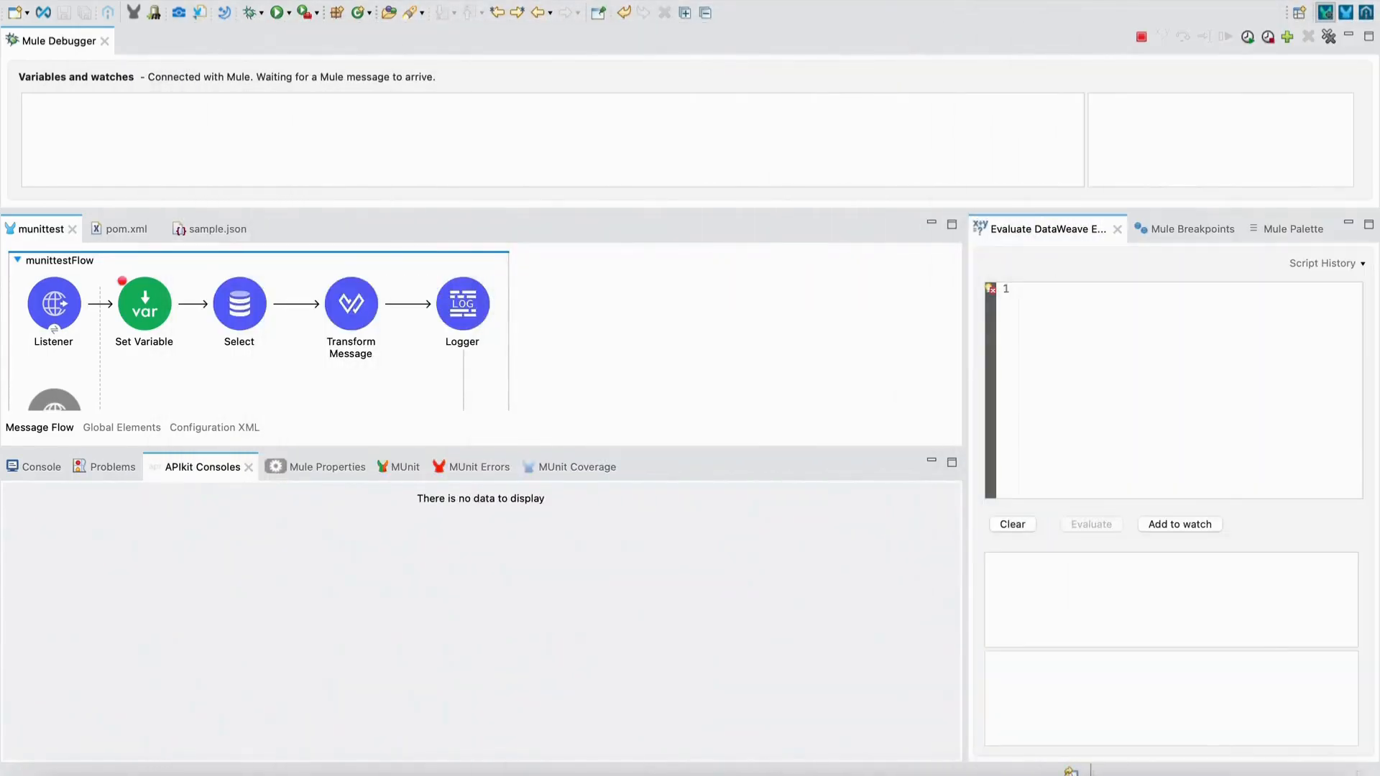
- Step to the next processor, expand the payload's first record, and check Postman's response
left_click(42, 466)
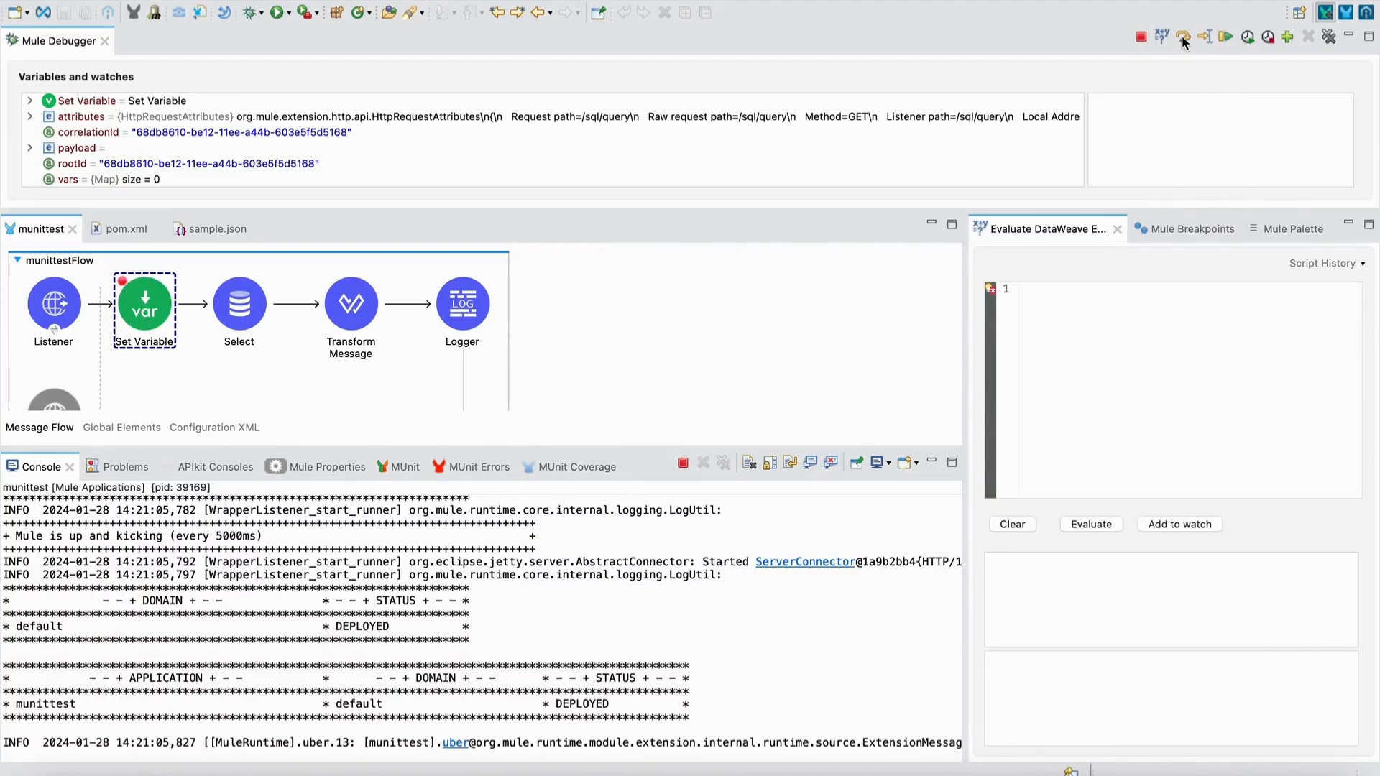
left_click(1183, 36)
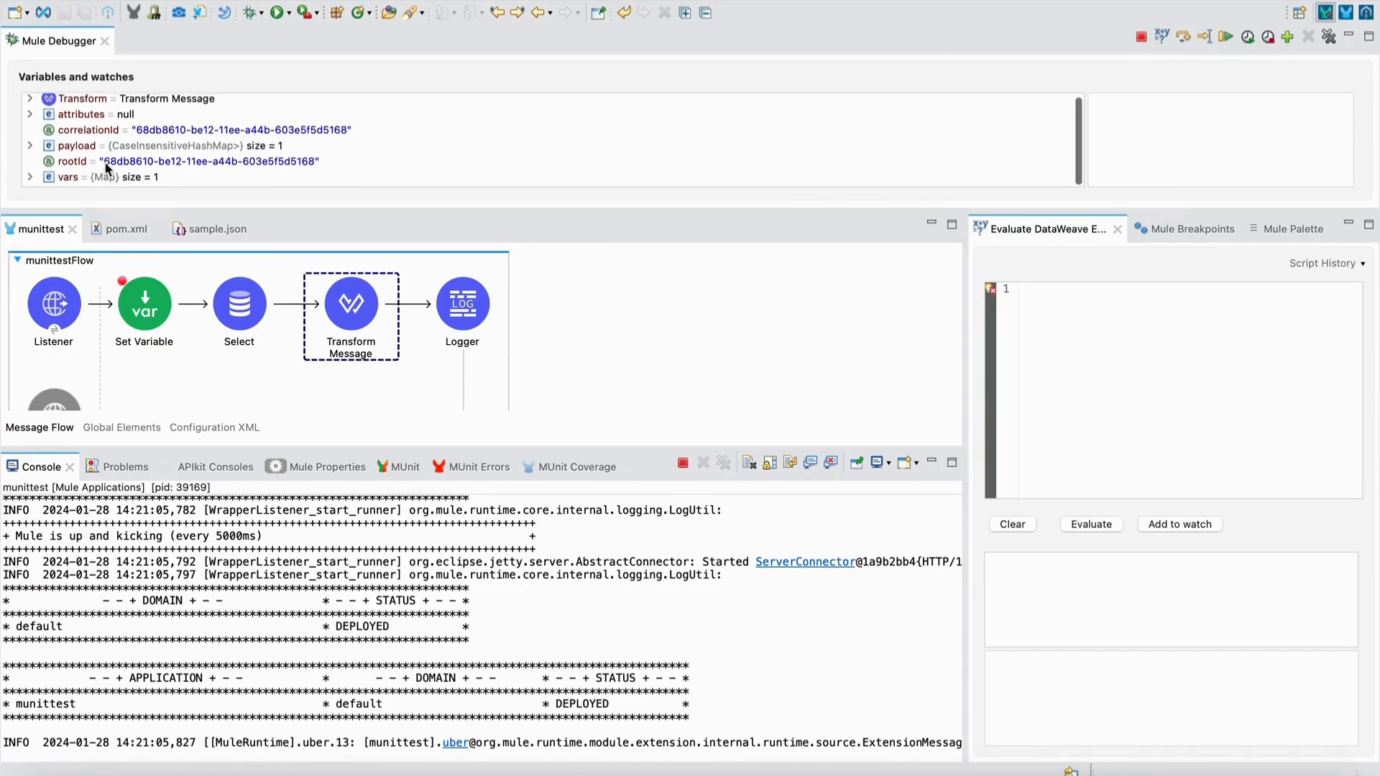
left_click(29, 115)
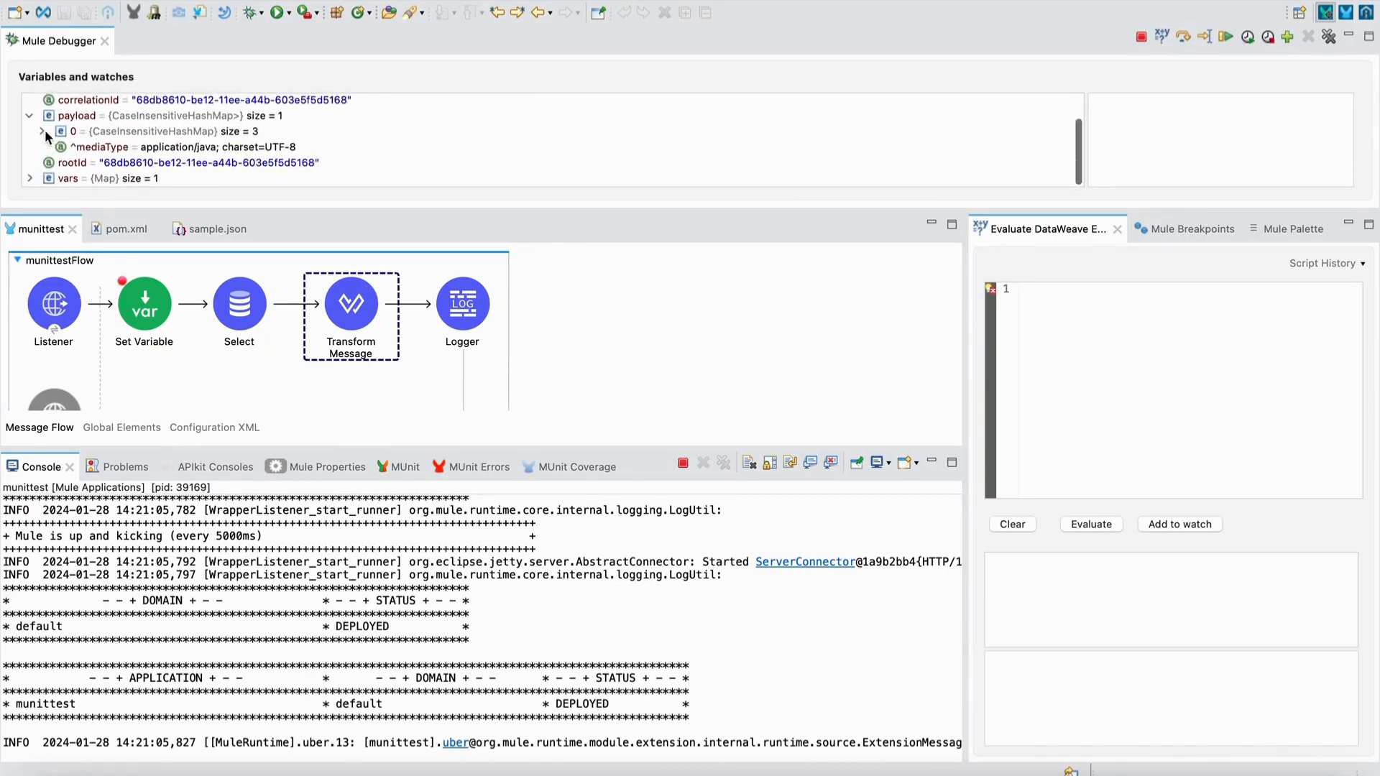
left_click(46, 131)
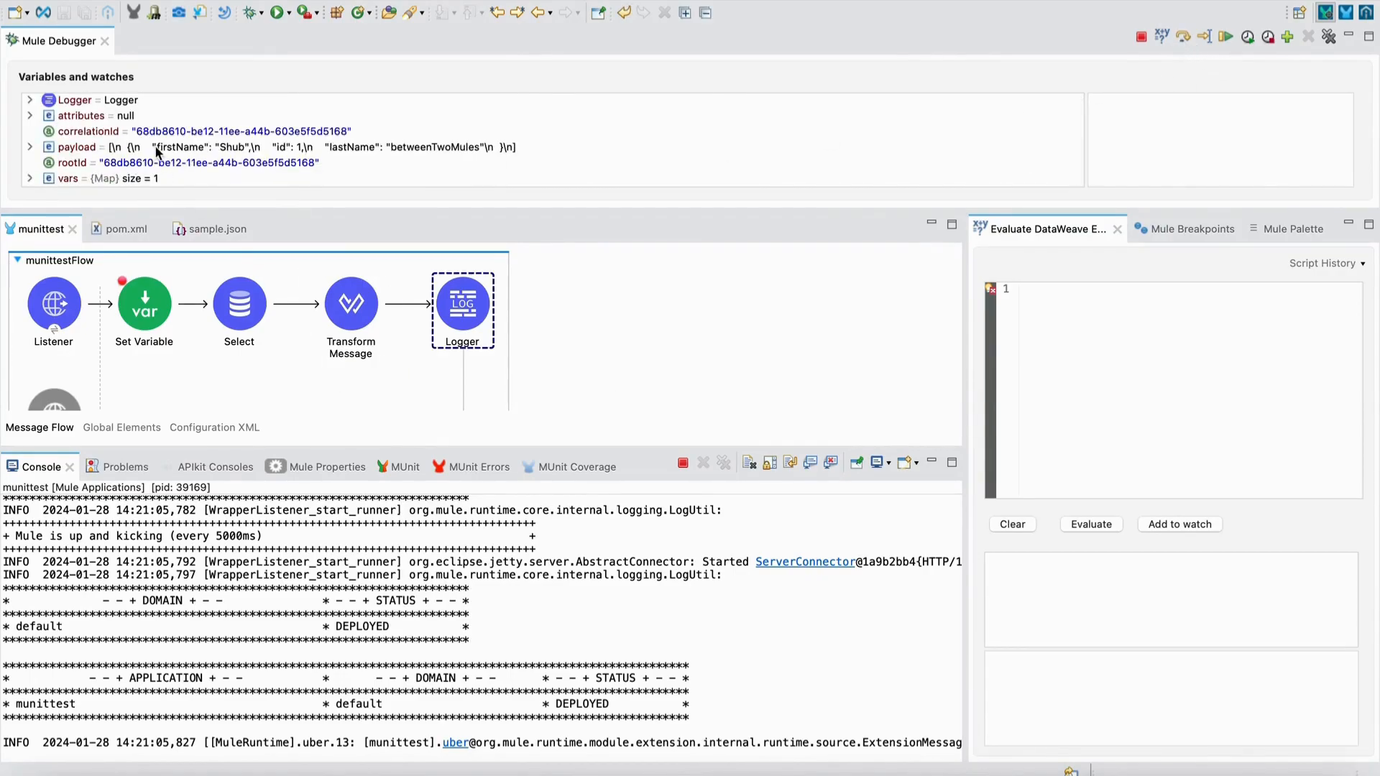
mouse_move(136, 156)
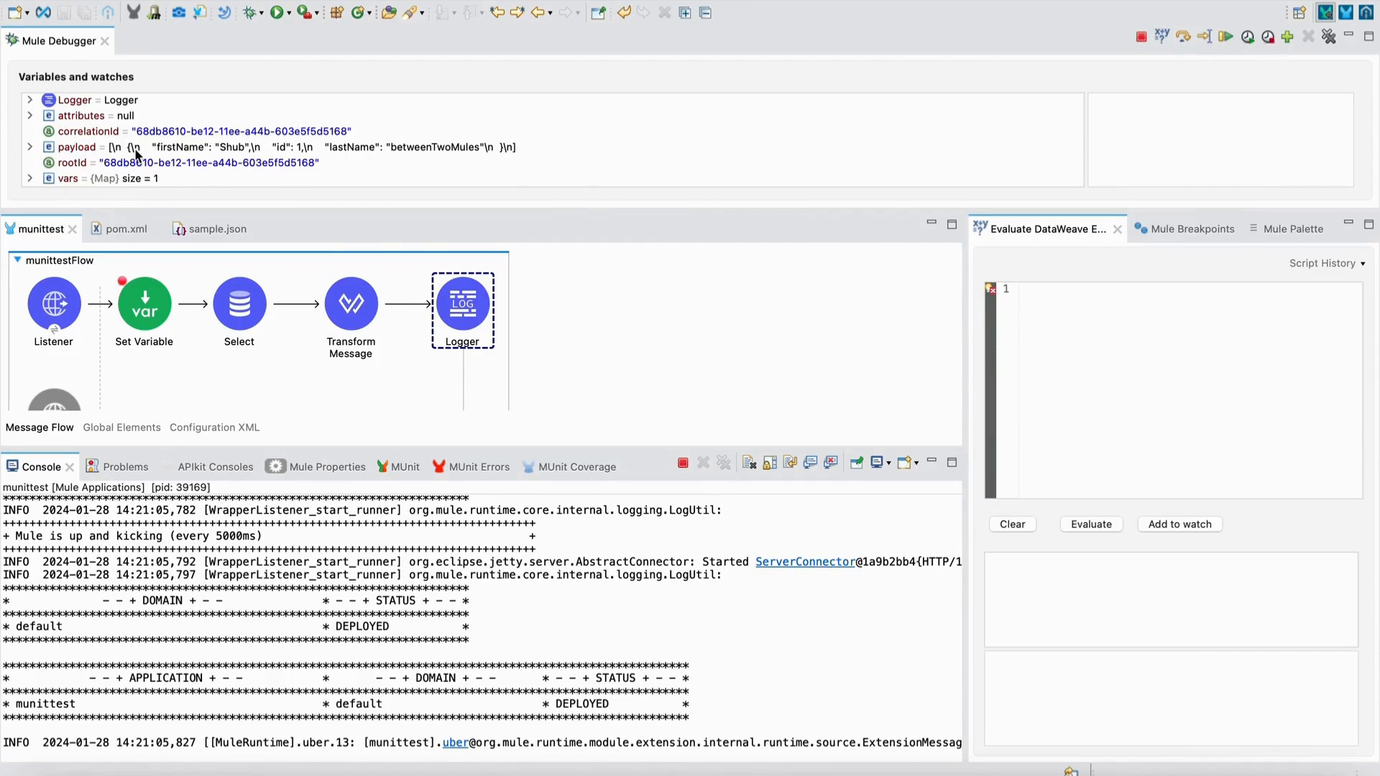
mouse_move(1195, 66)
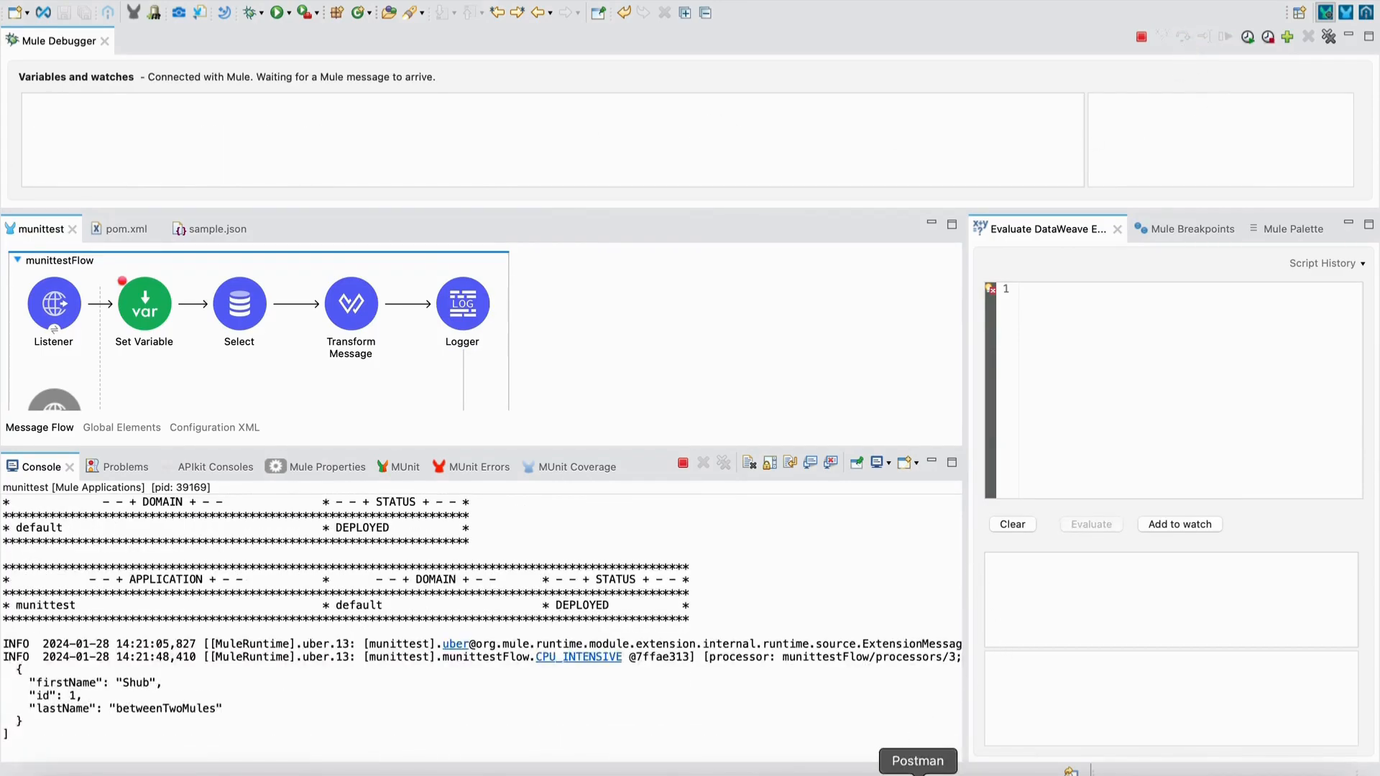
left_click(917, 760)
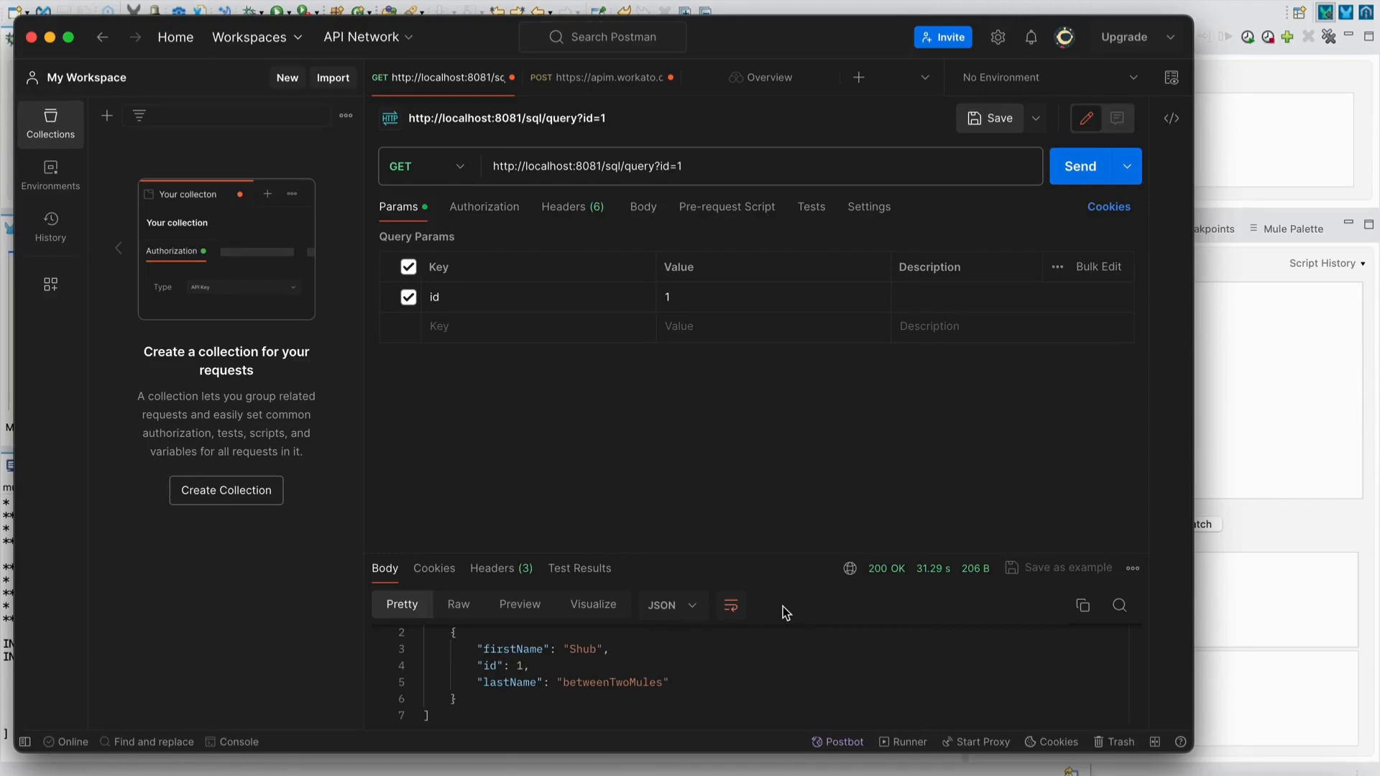
mouse_move(777, 94)
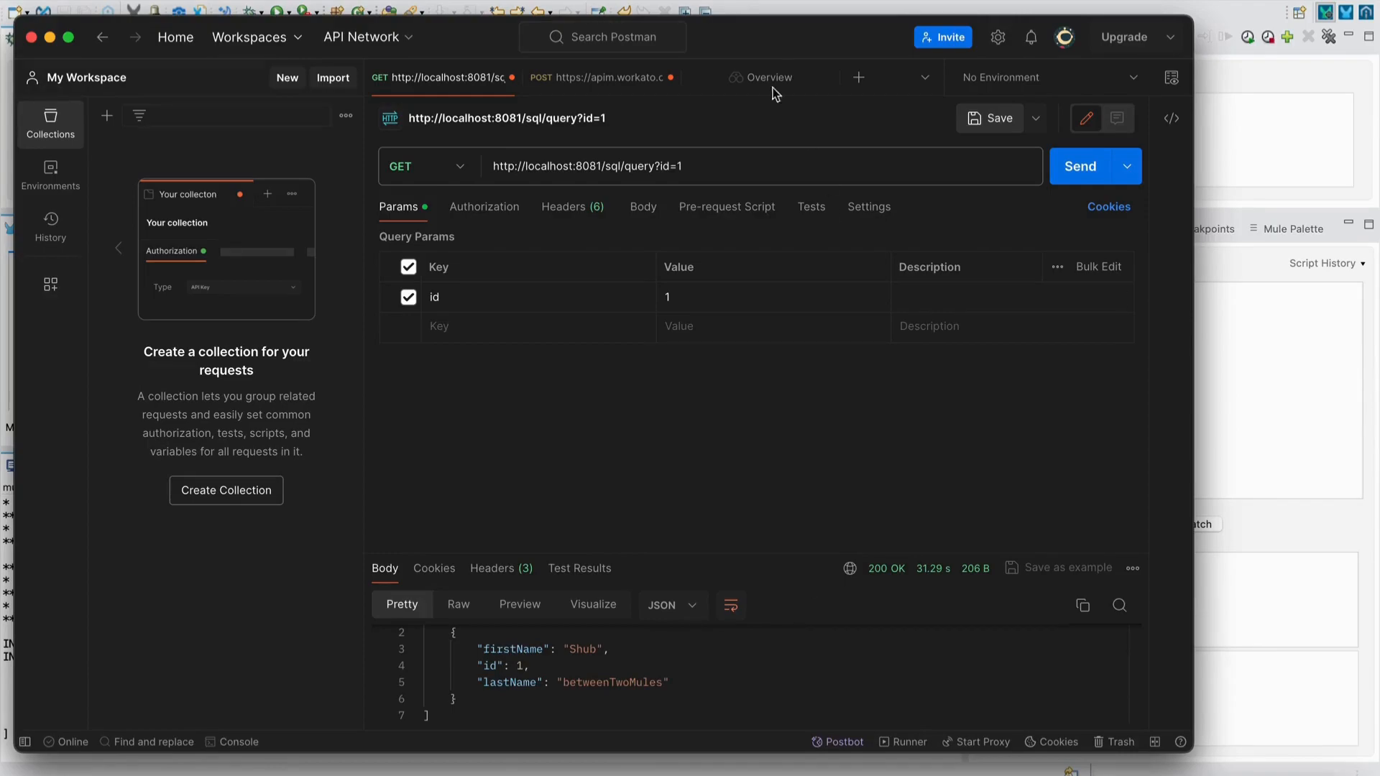